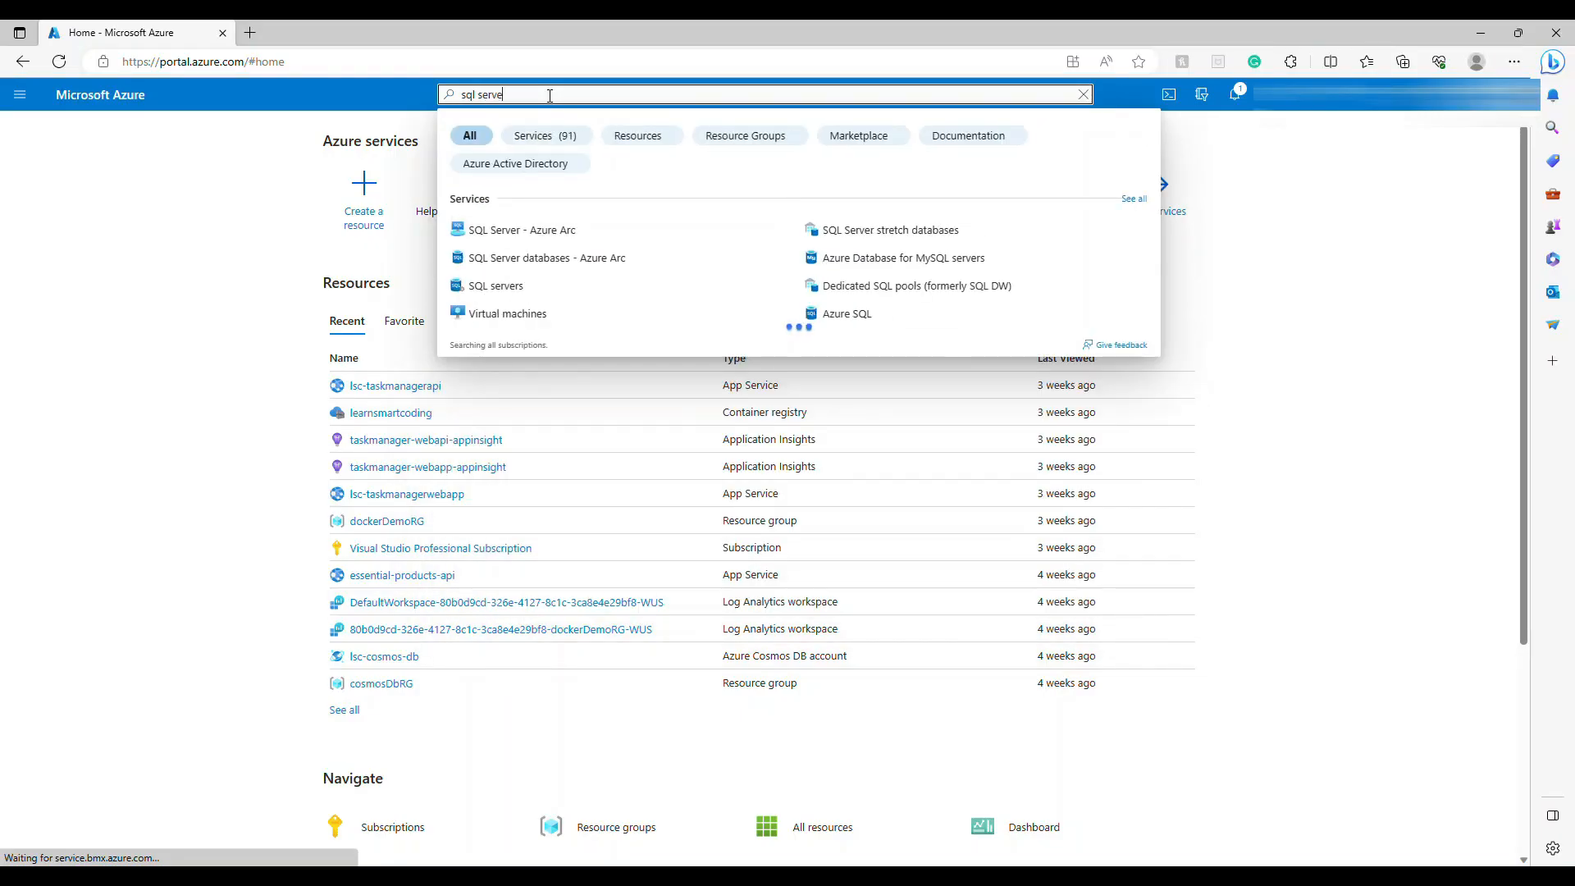
Search 'sql' in the portal and open the SQL servers list, showing lscdemo.
left_click(522, 229)
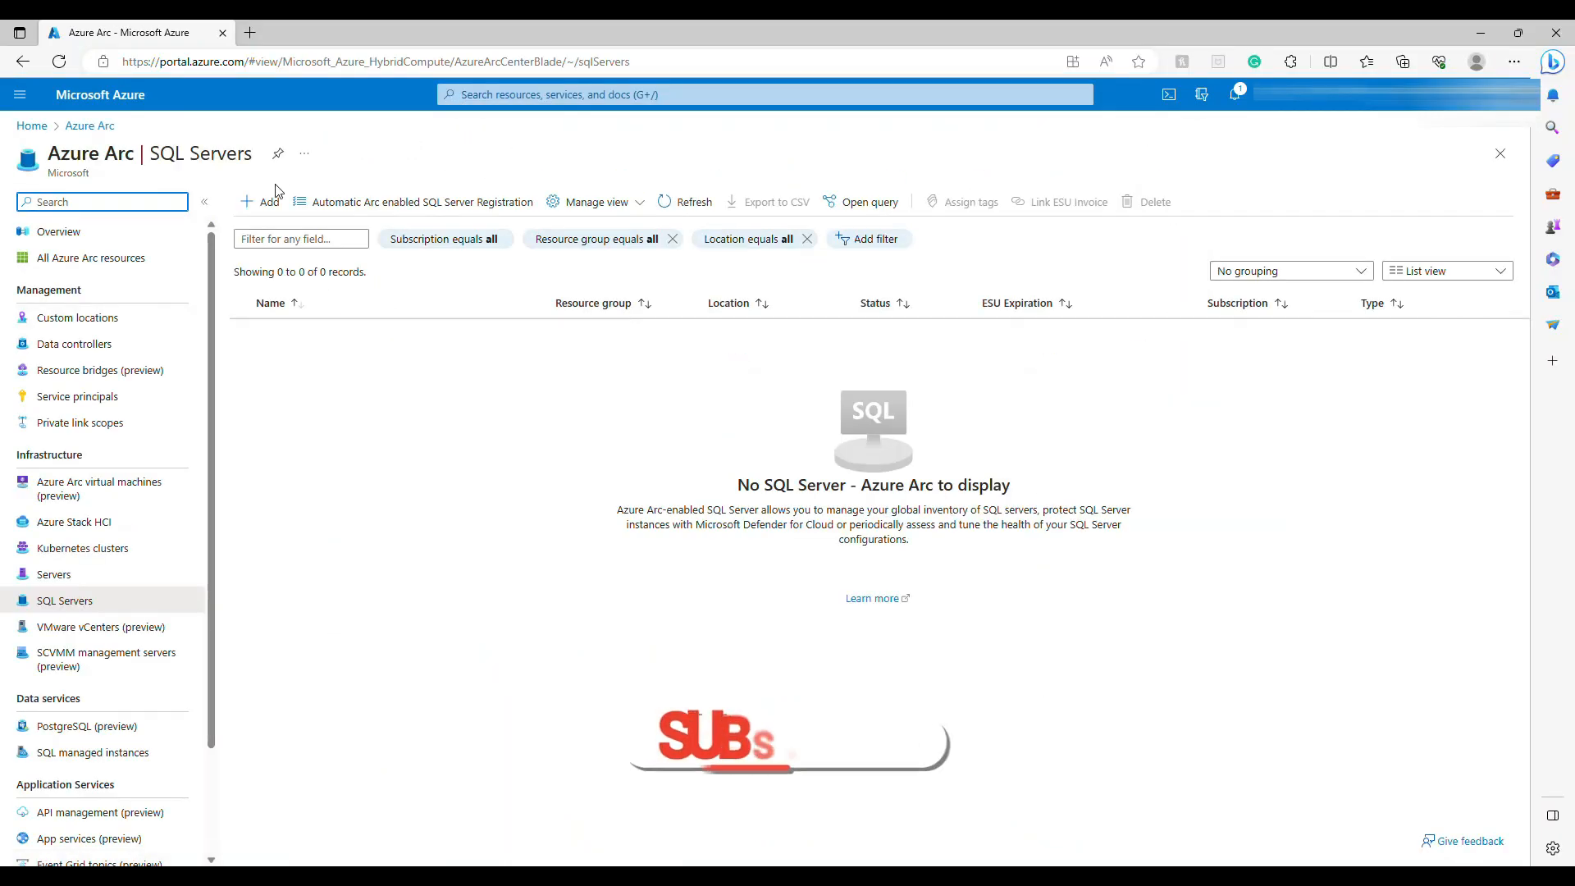
type("sql server")
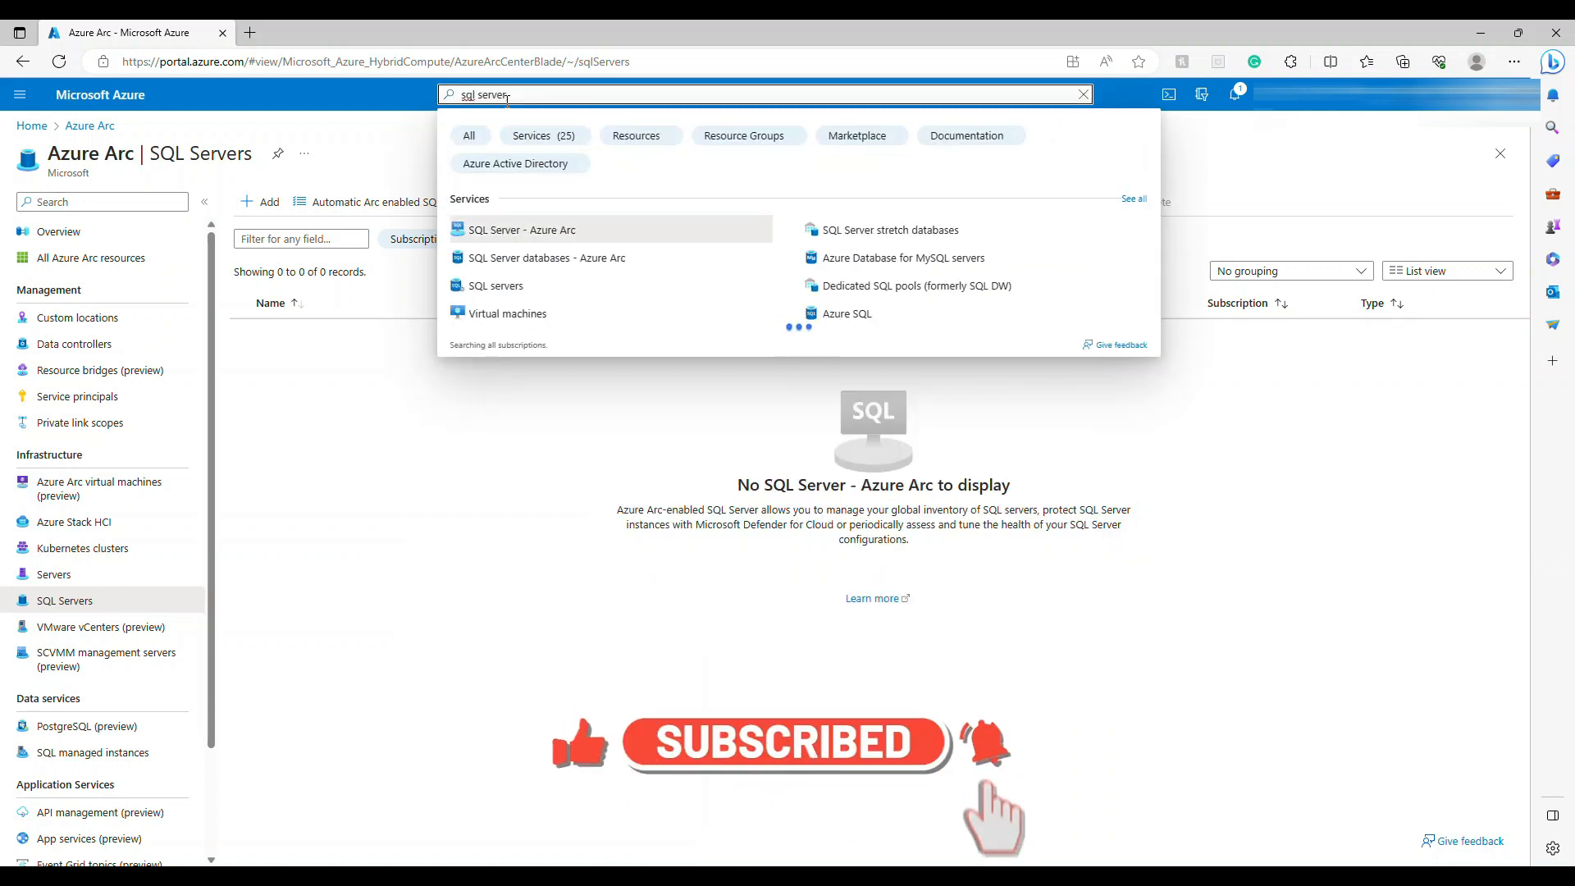
left_click(495, 285)
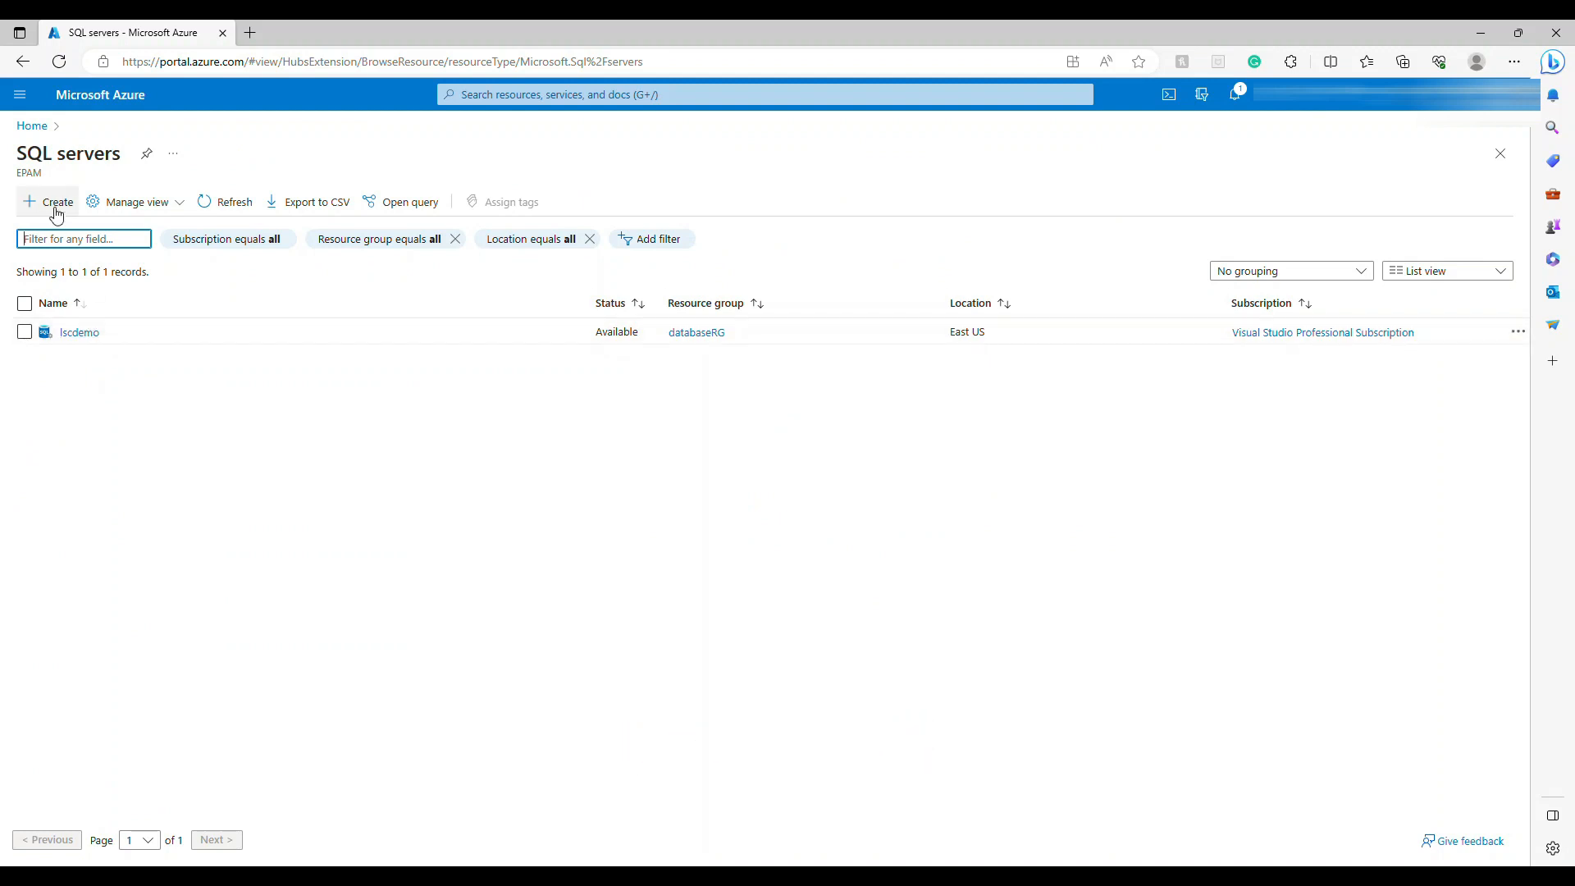
Start a new SQL server in new resource group tableBookingRG, named lsc-table-booking.
left_click(50, 202)
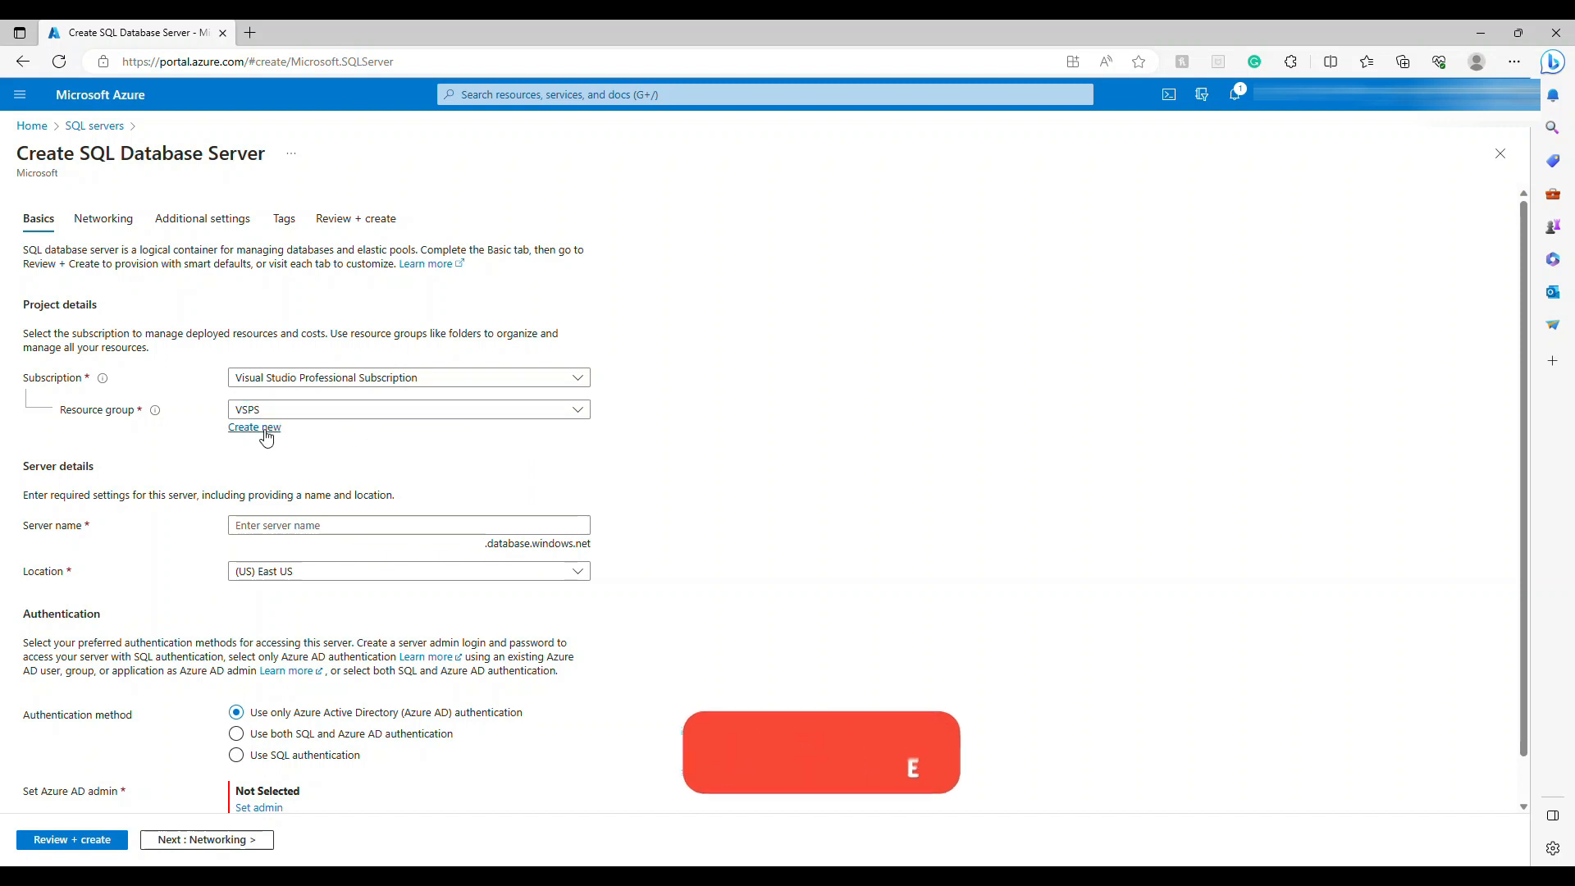
left_click(254, 426)
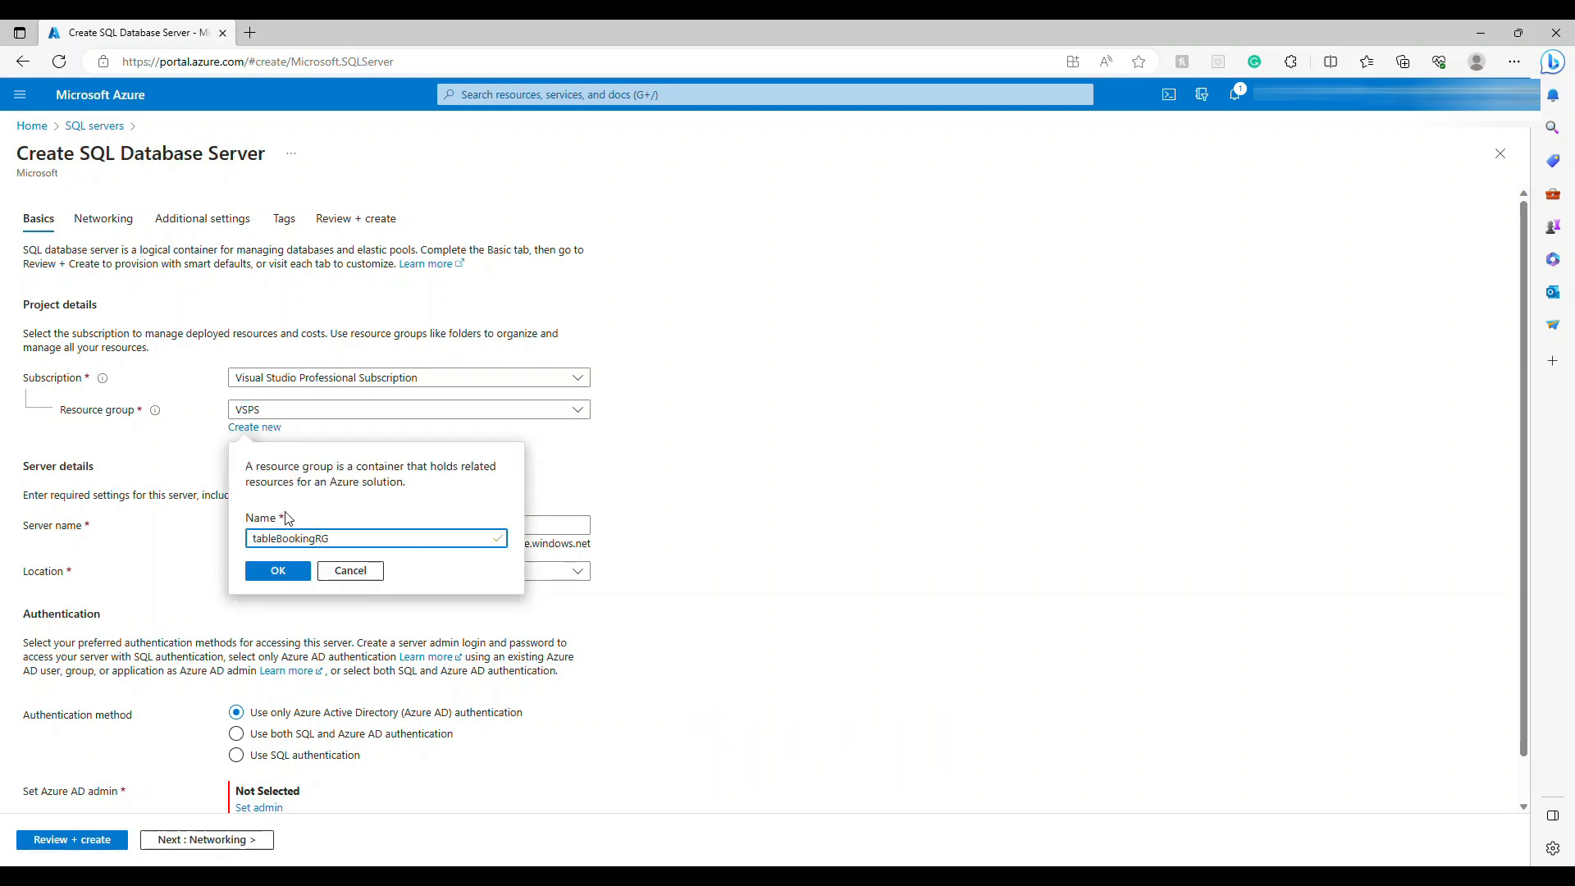
left_click(278, 571)
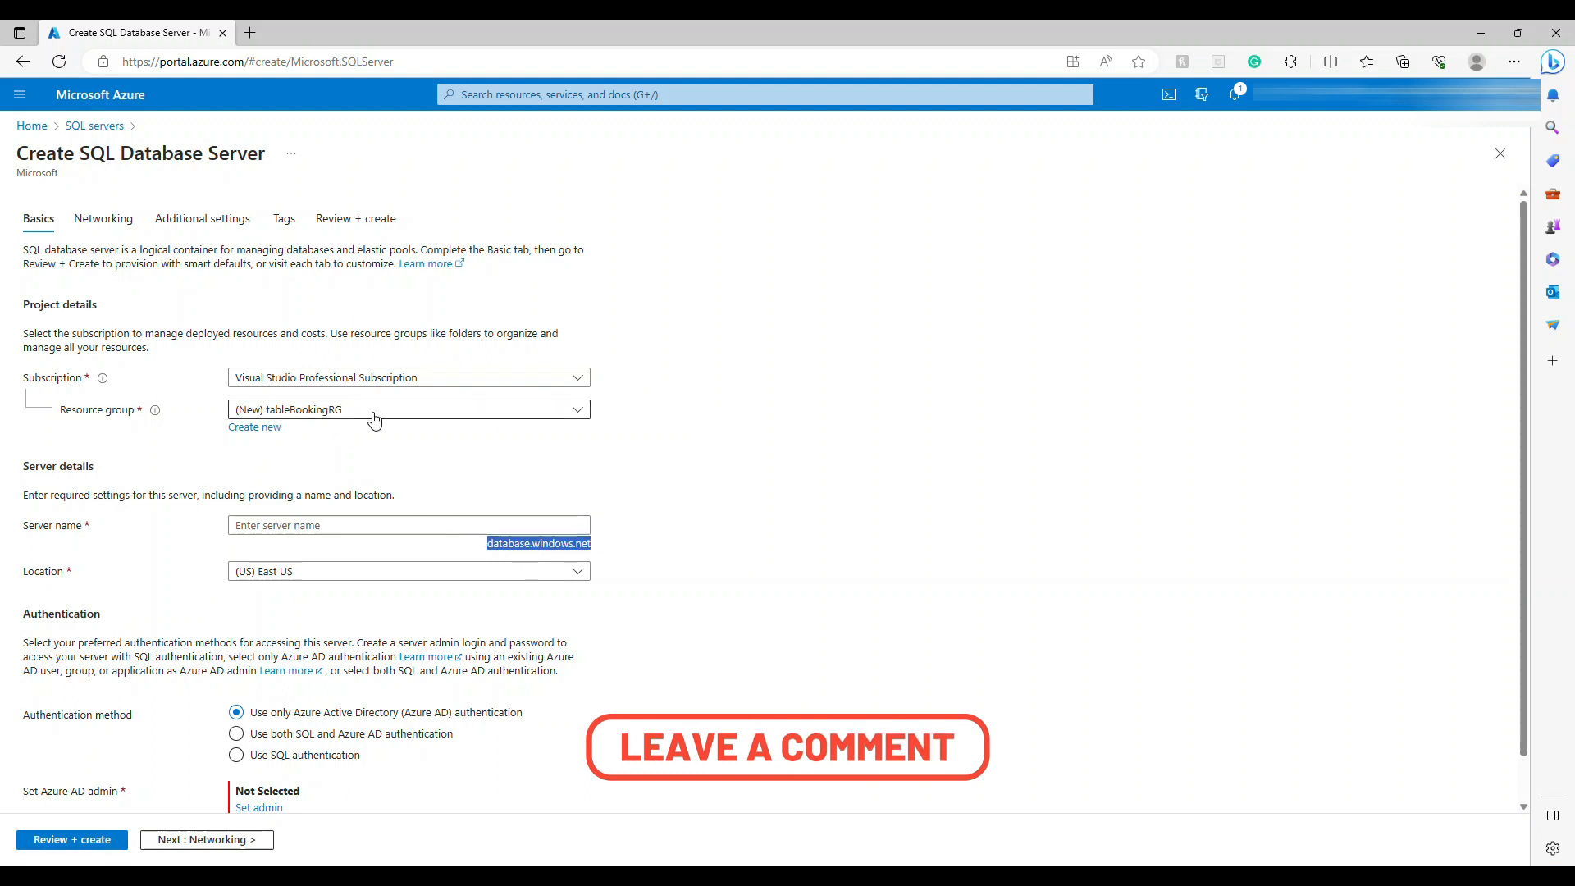
type("t")
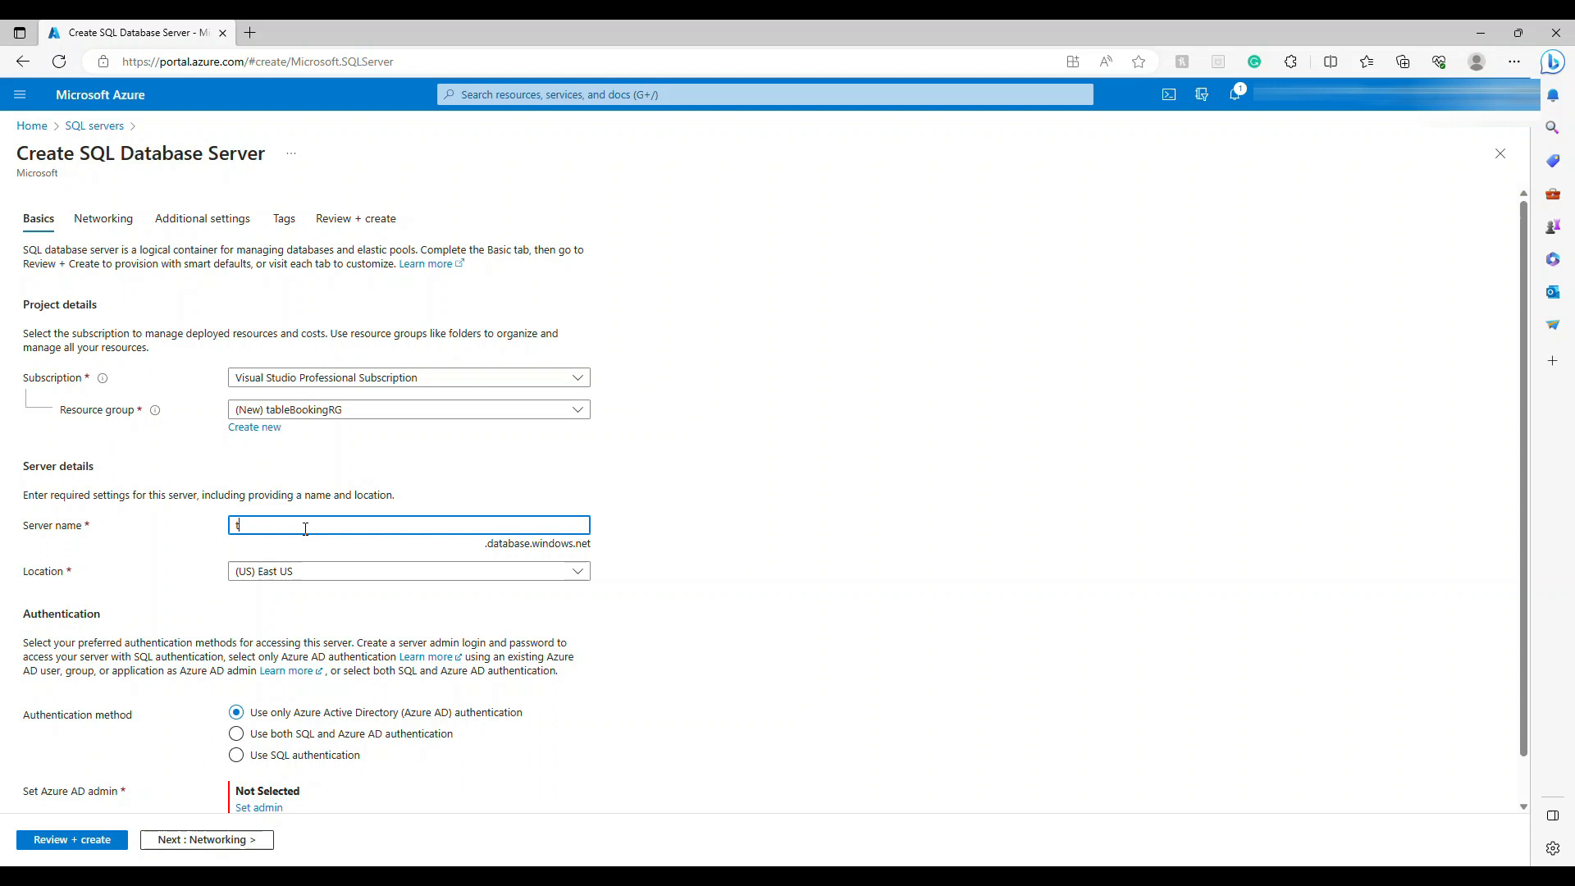
type("table-book")
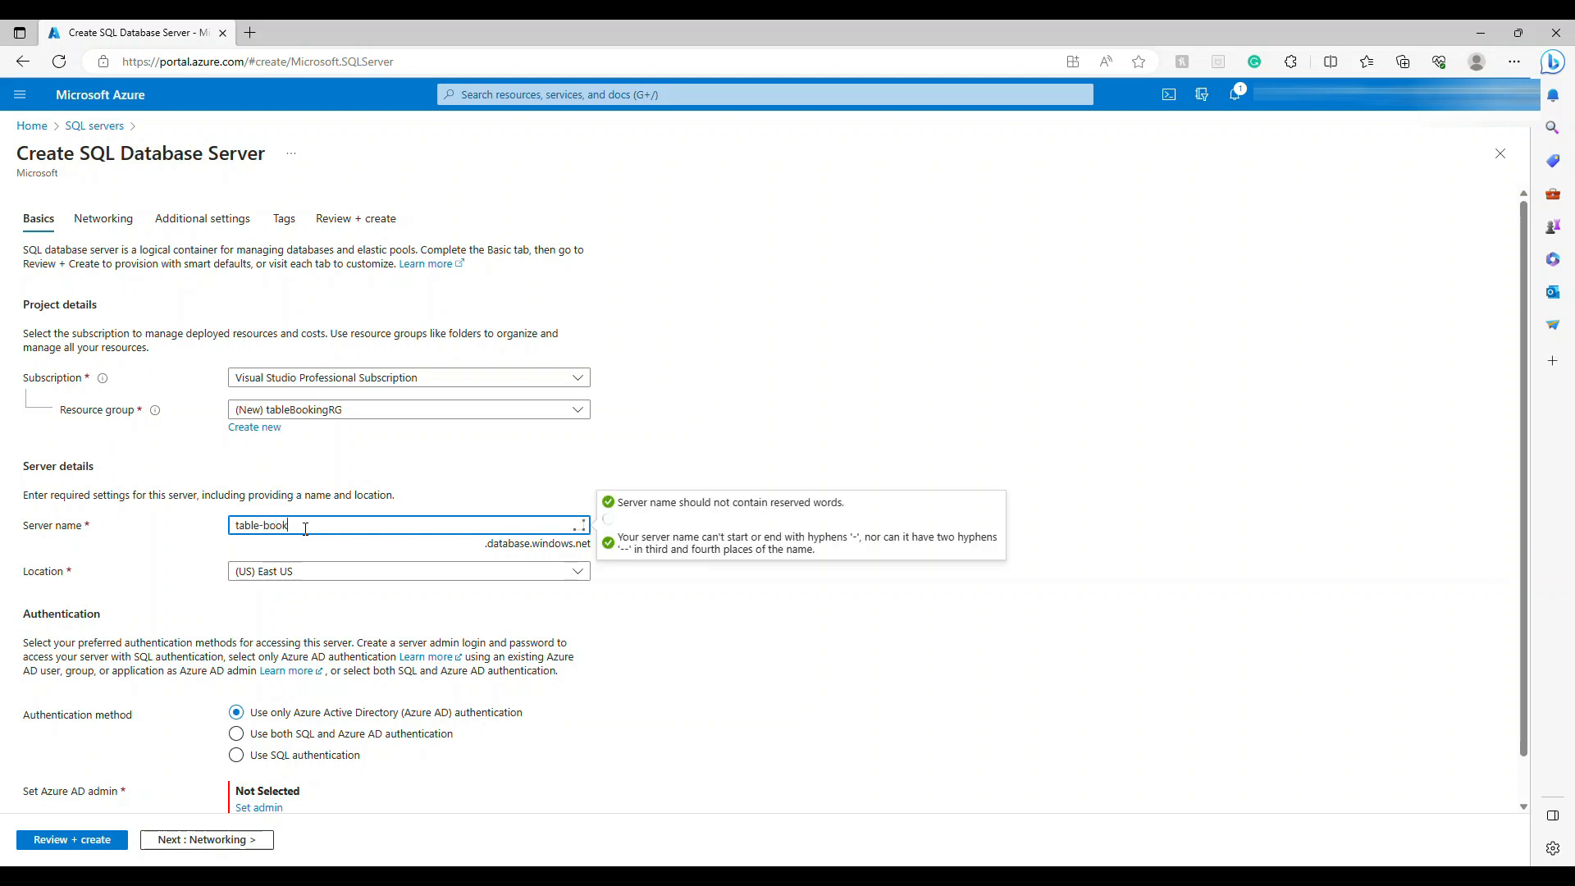
type("lsc-table-booking")
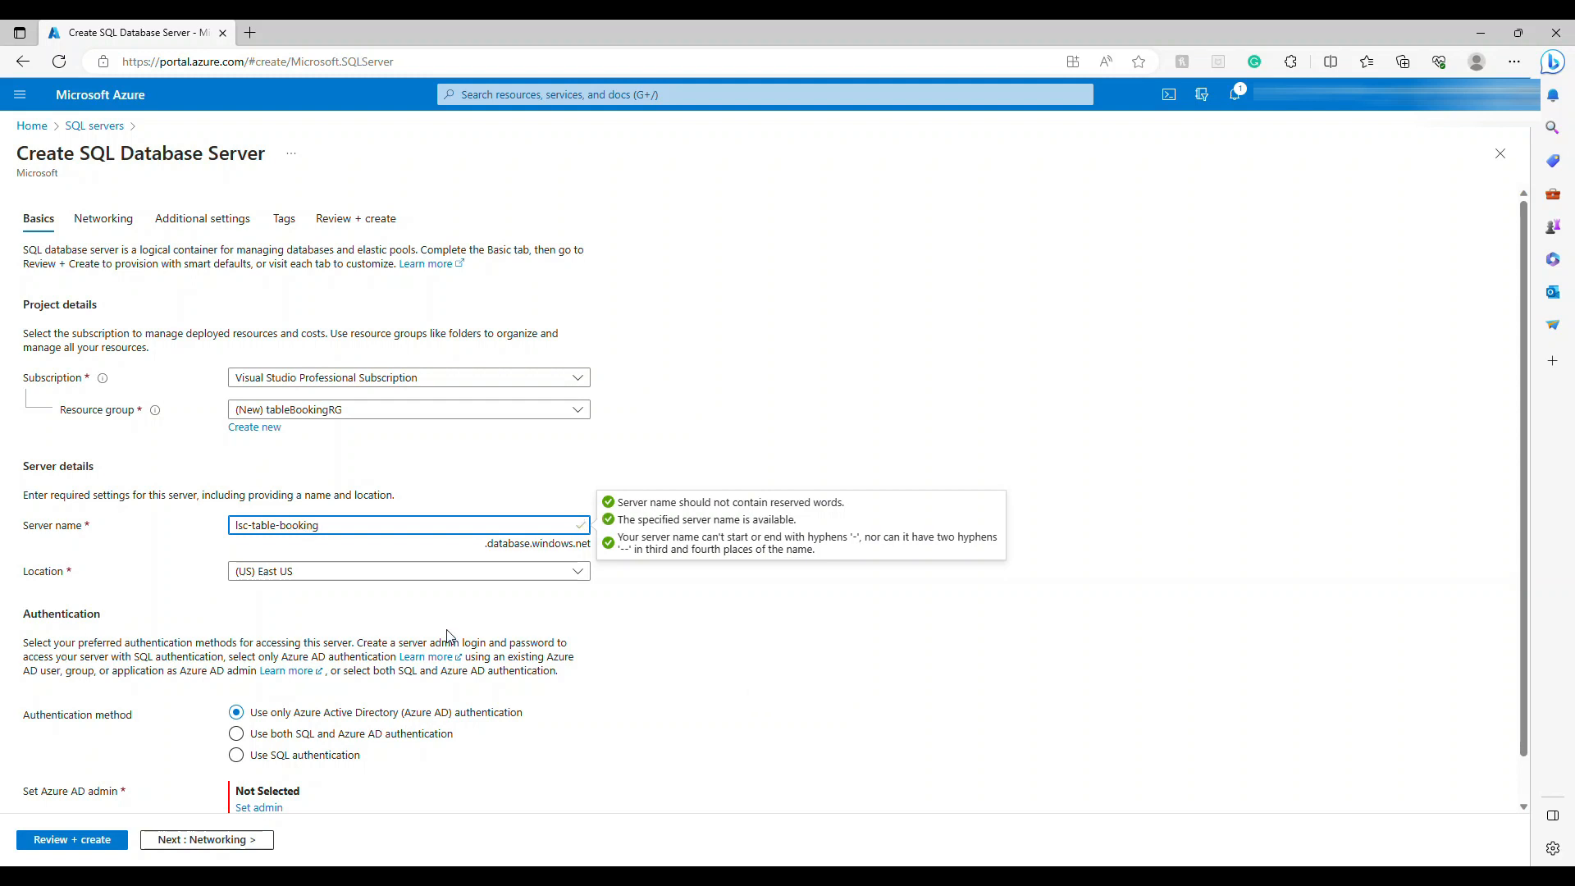
mouse_move(311, 713)
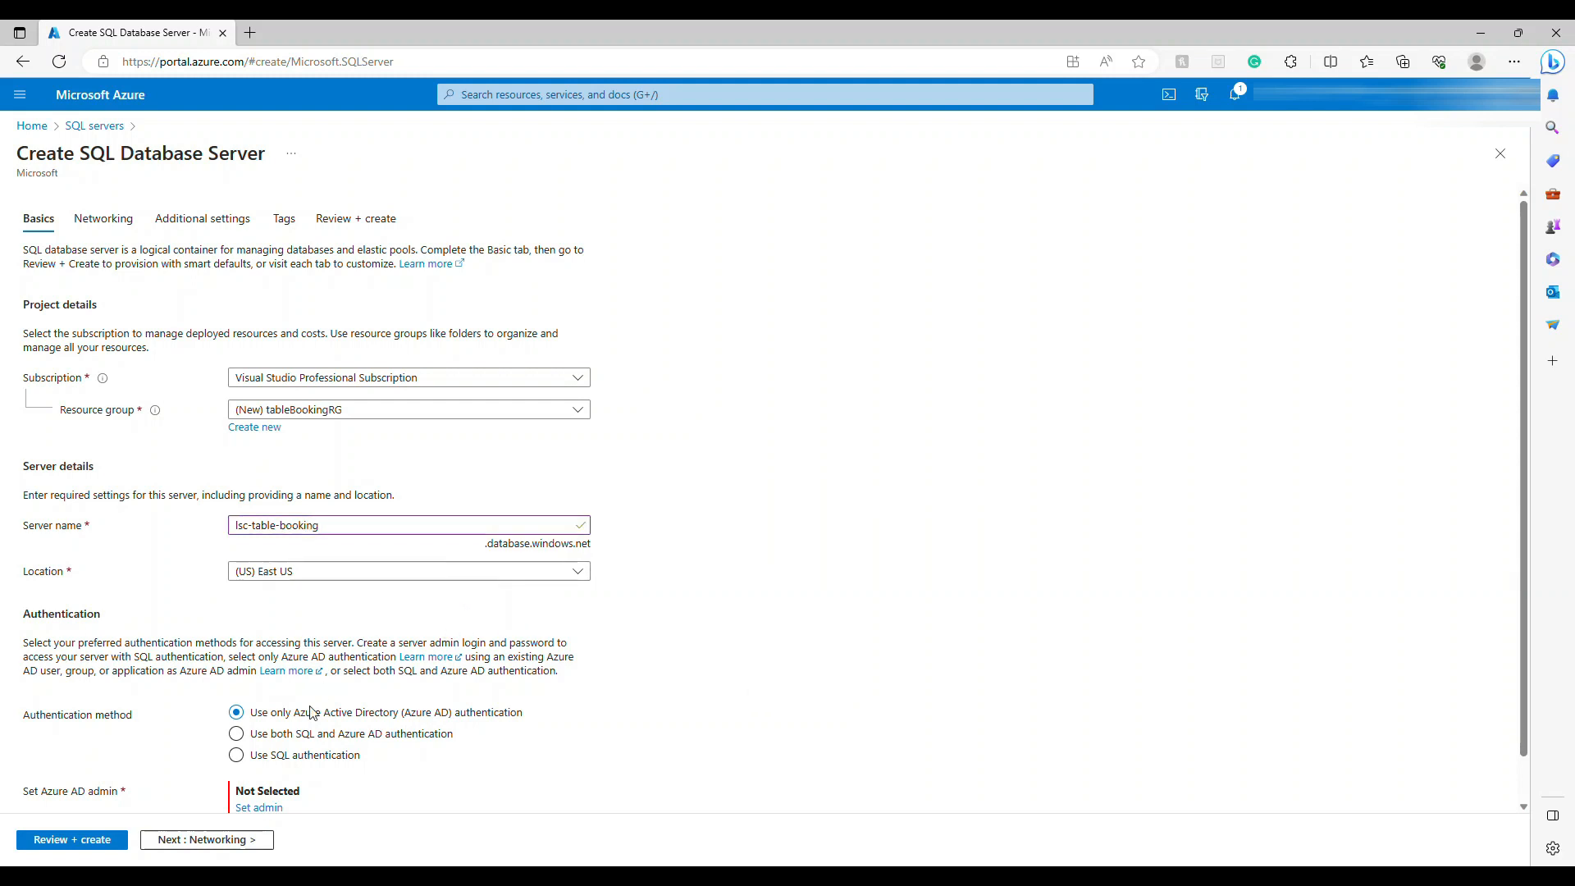
mouse_move(424, 729)
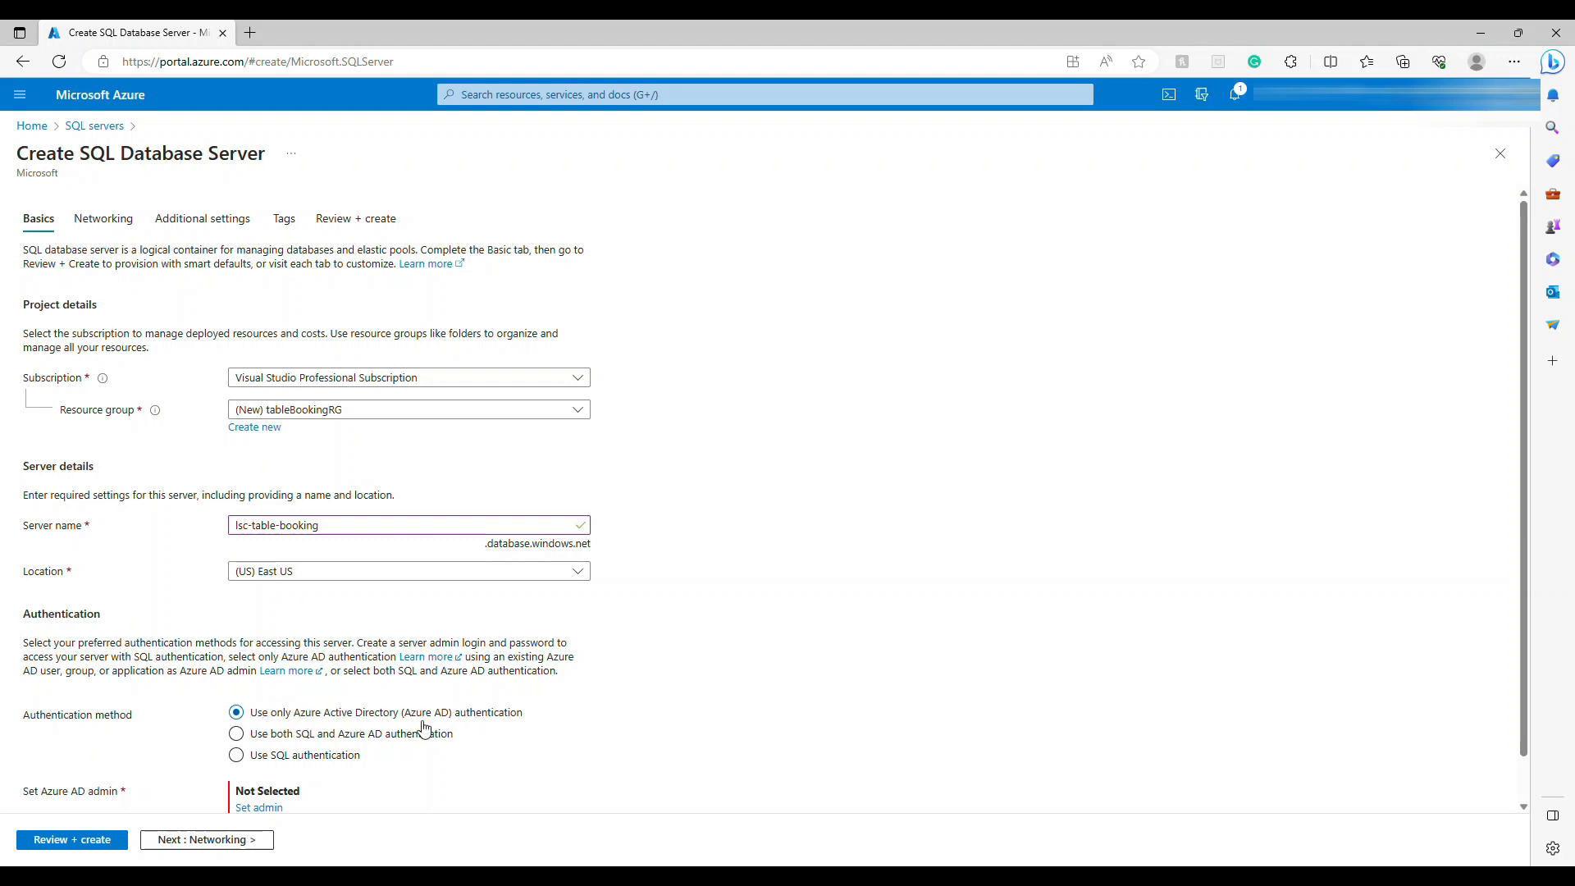
Choose SQL authentication and enter admin login lscadmin with its password.
left_click(237, 754)
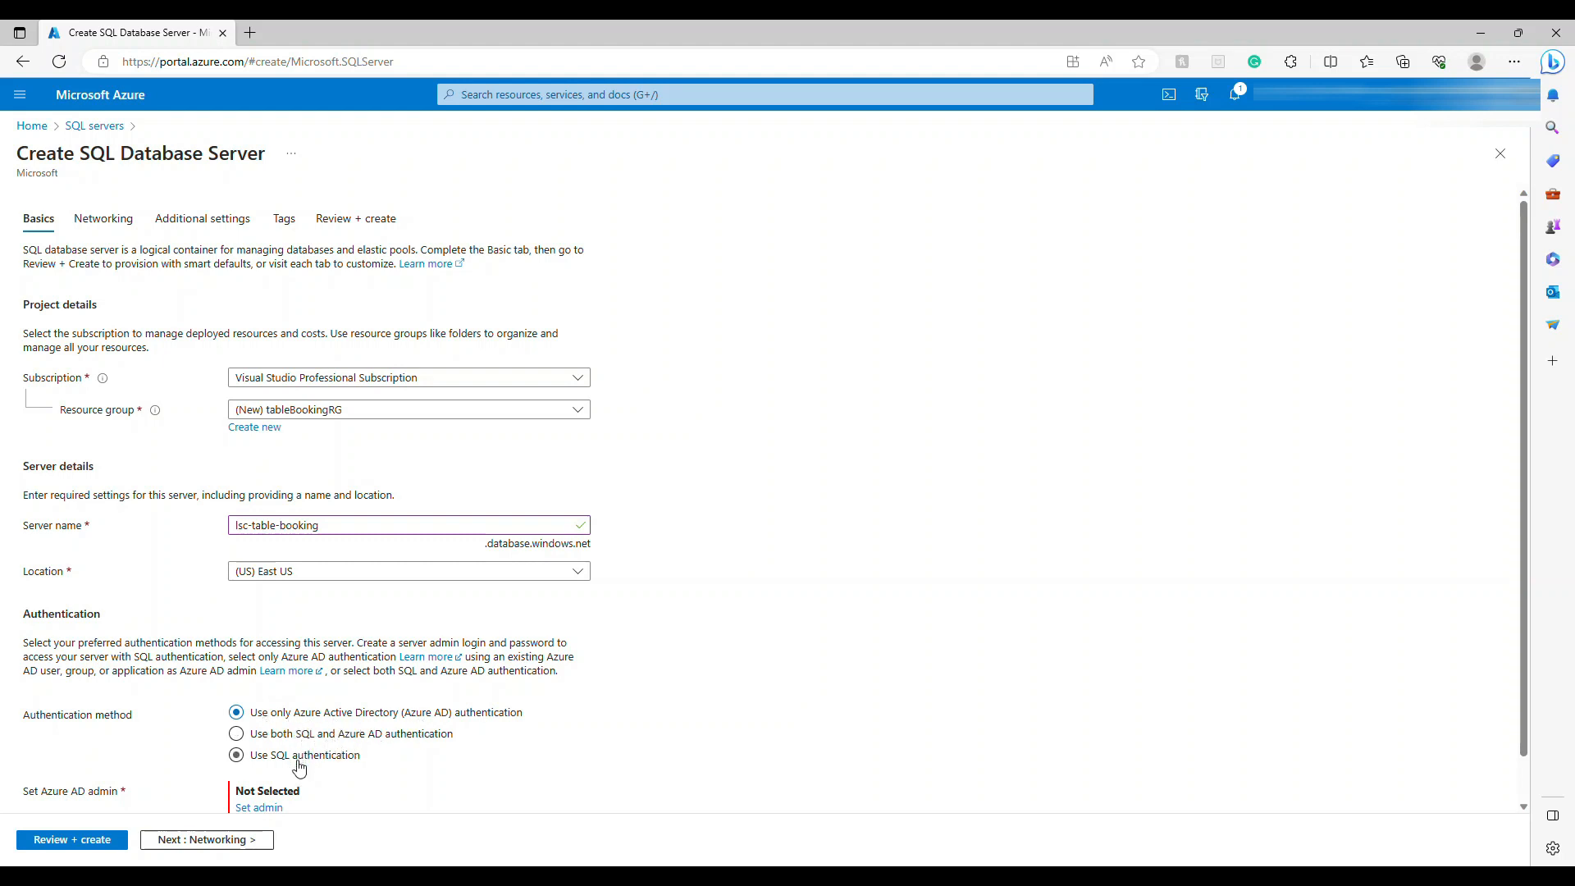
left_click(236, 755)
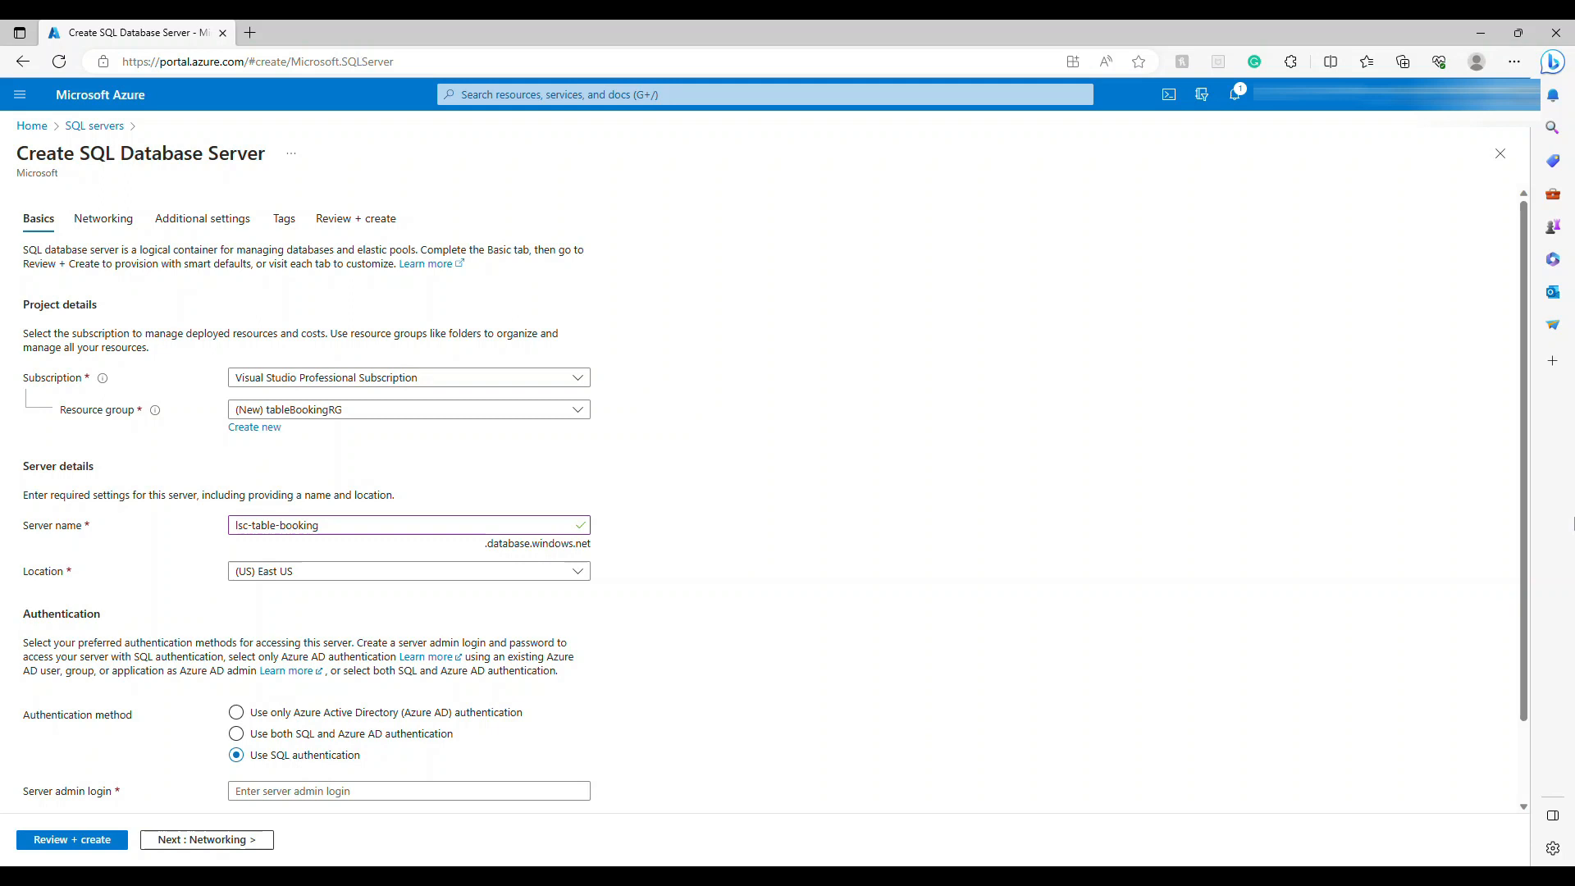
scroll("down", 3)
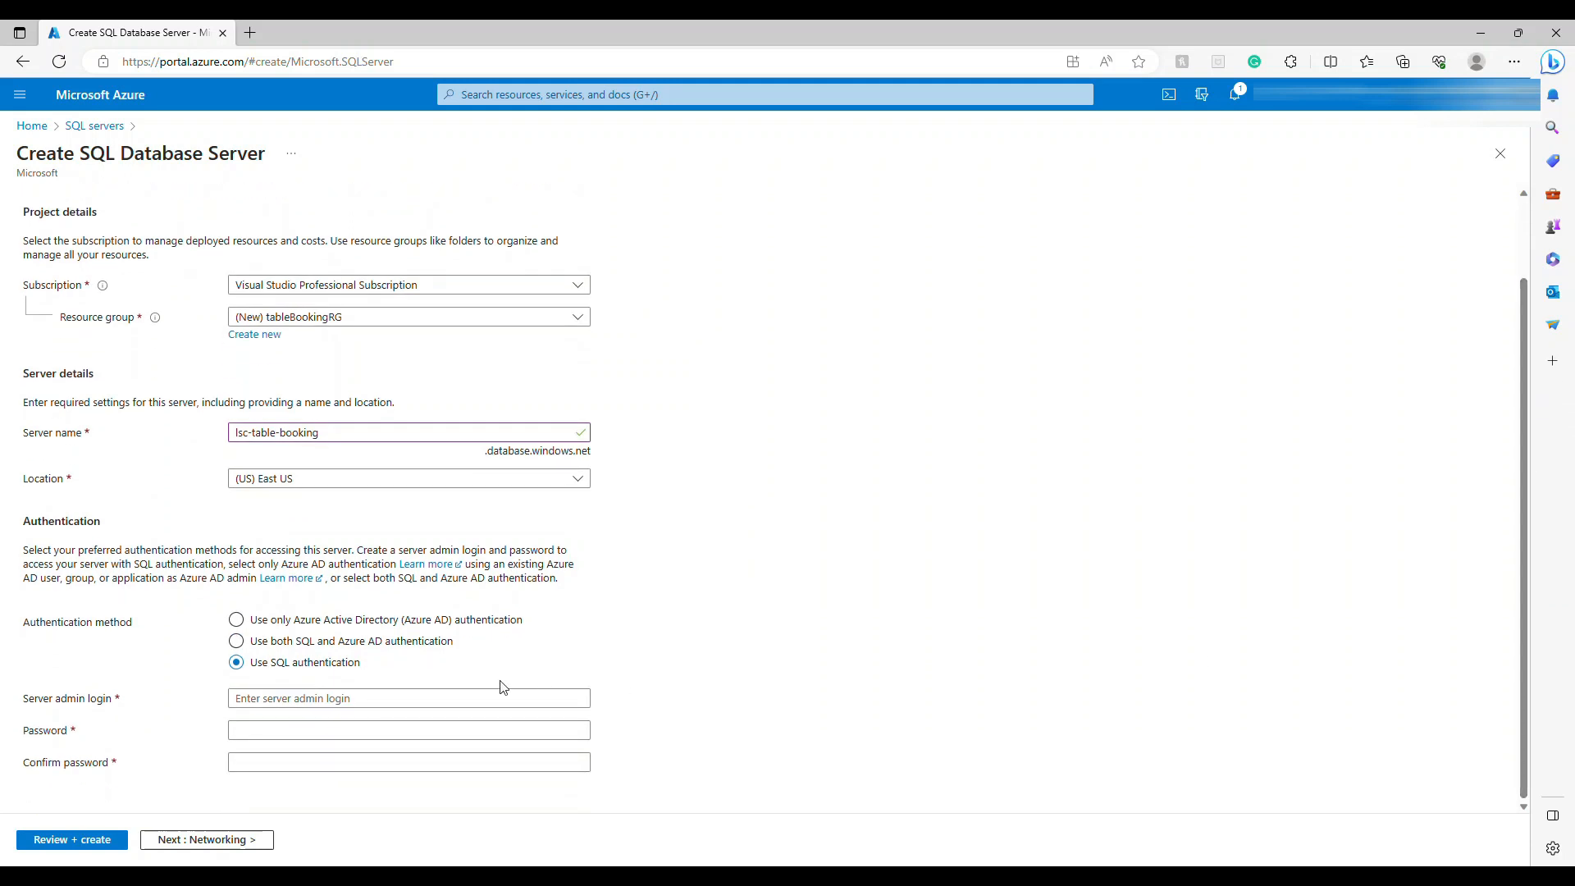
type("admin")
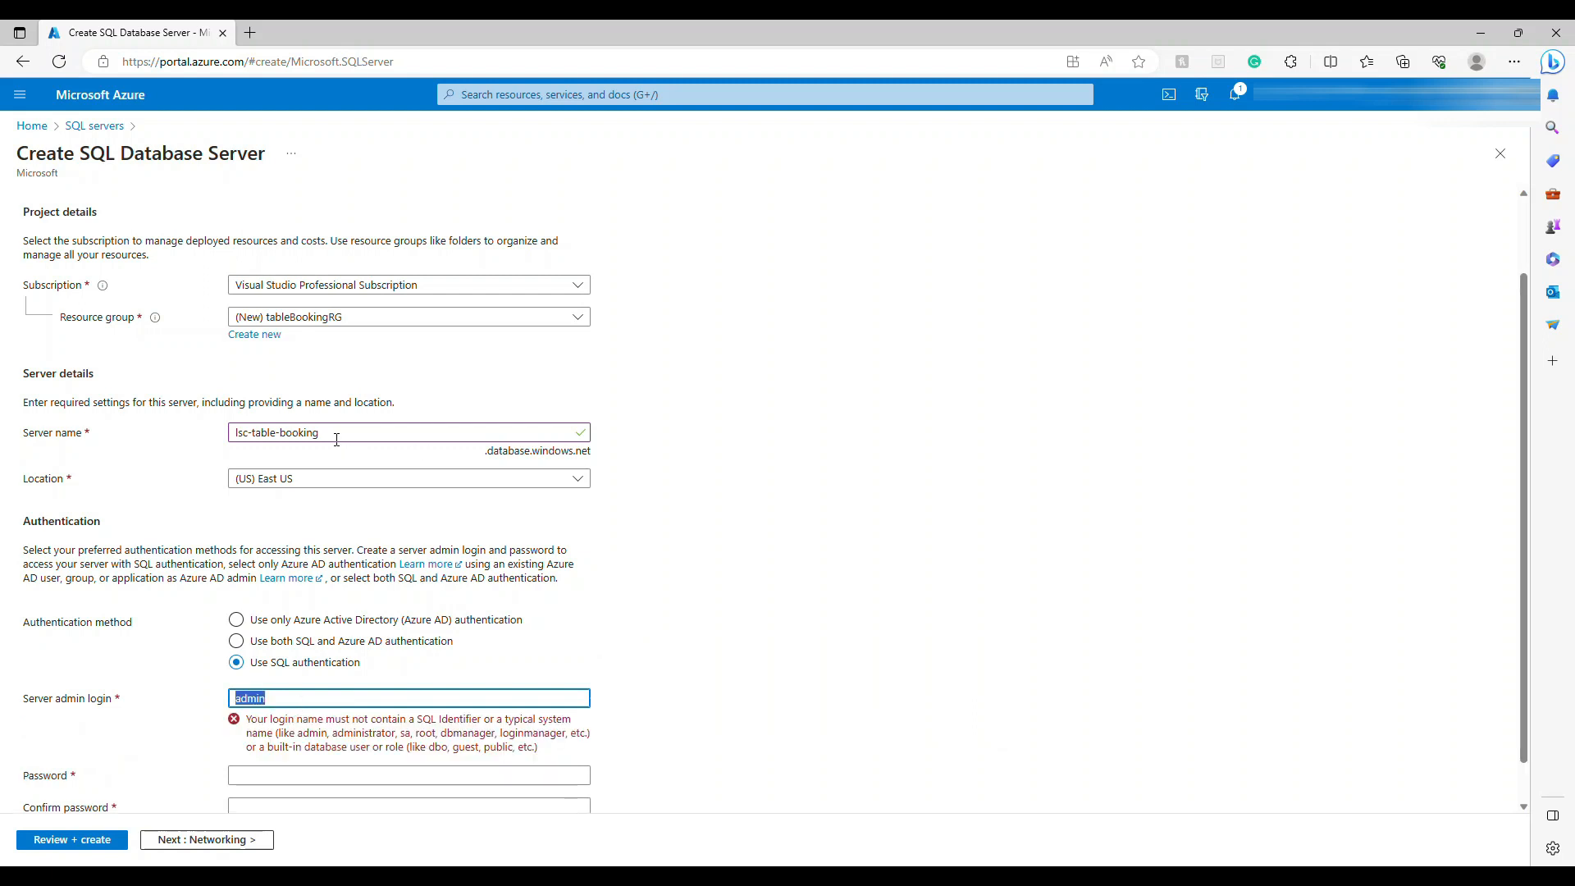
type("lsc")
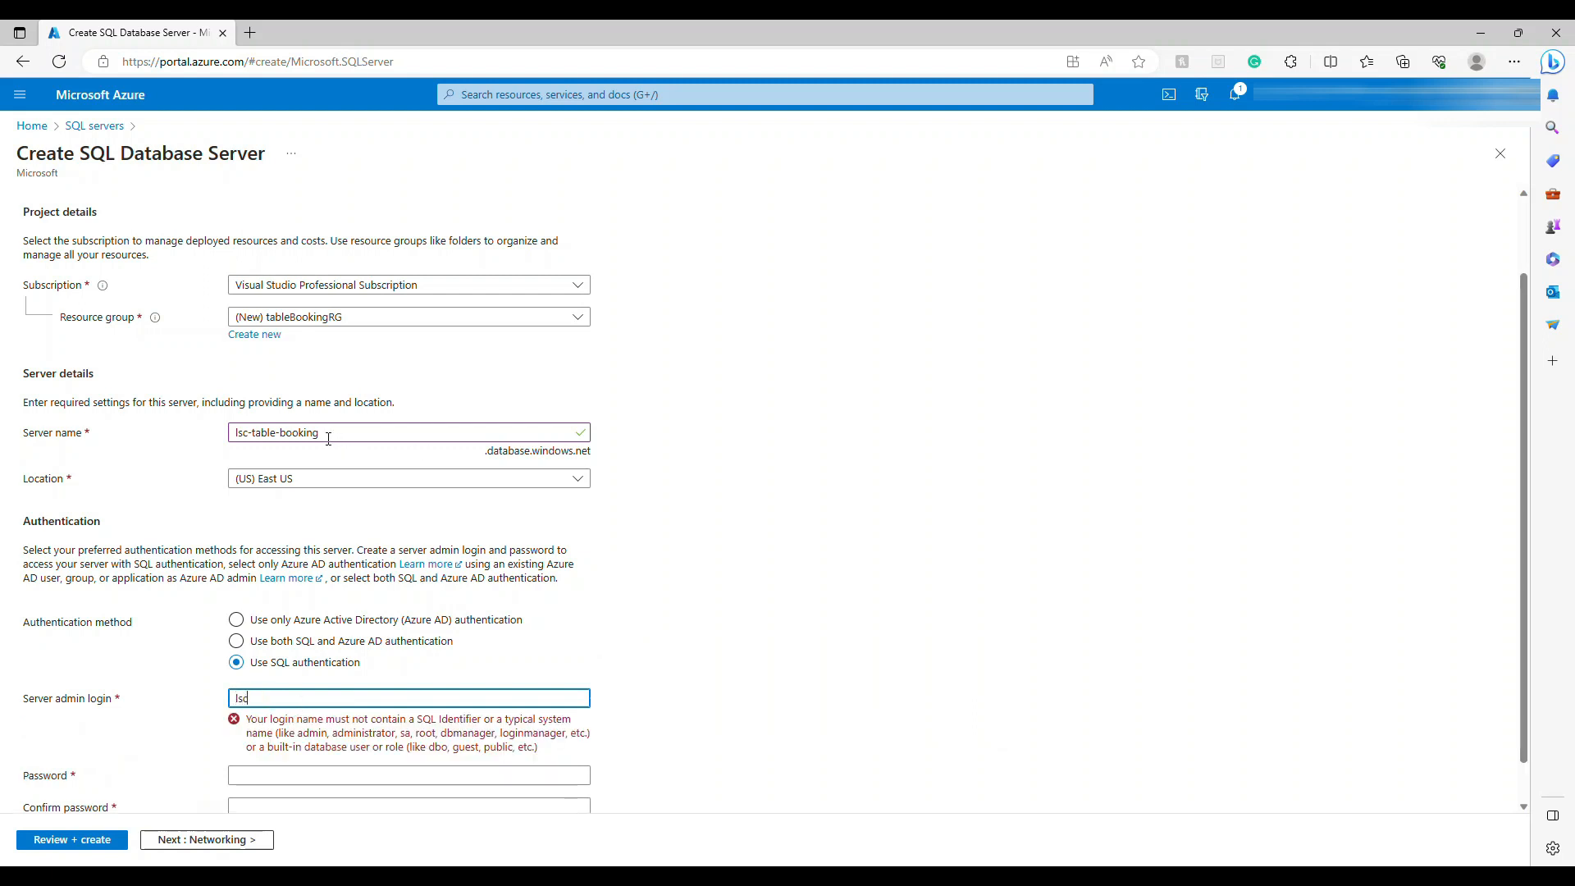
type("admin")
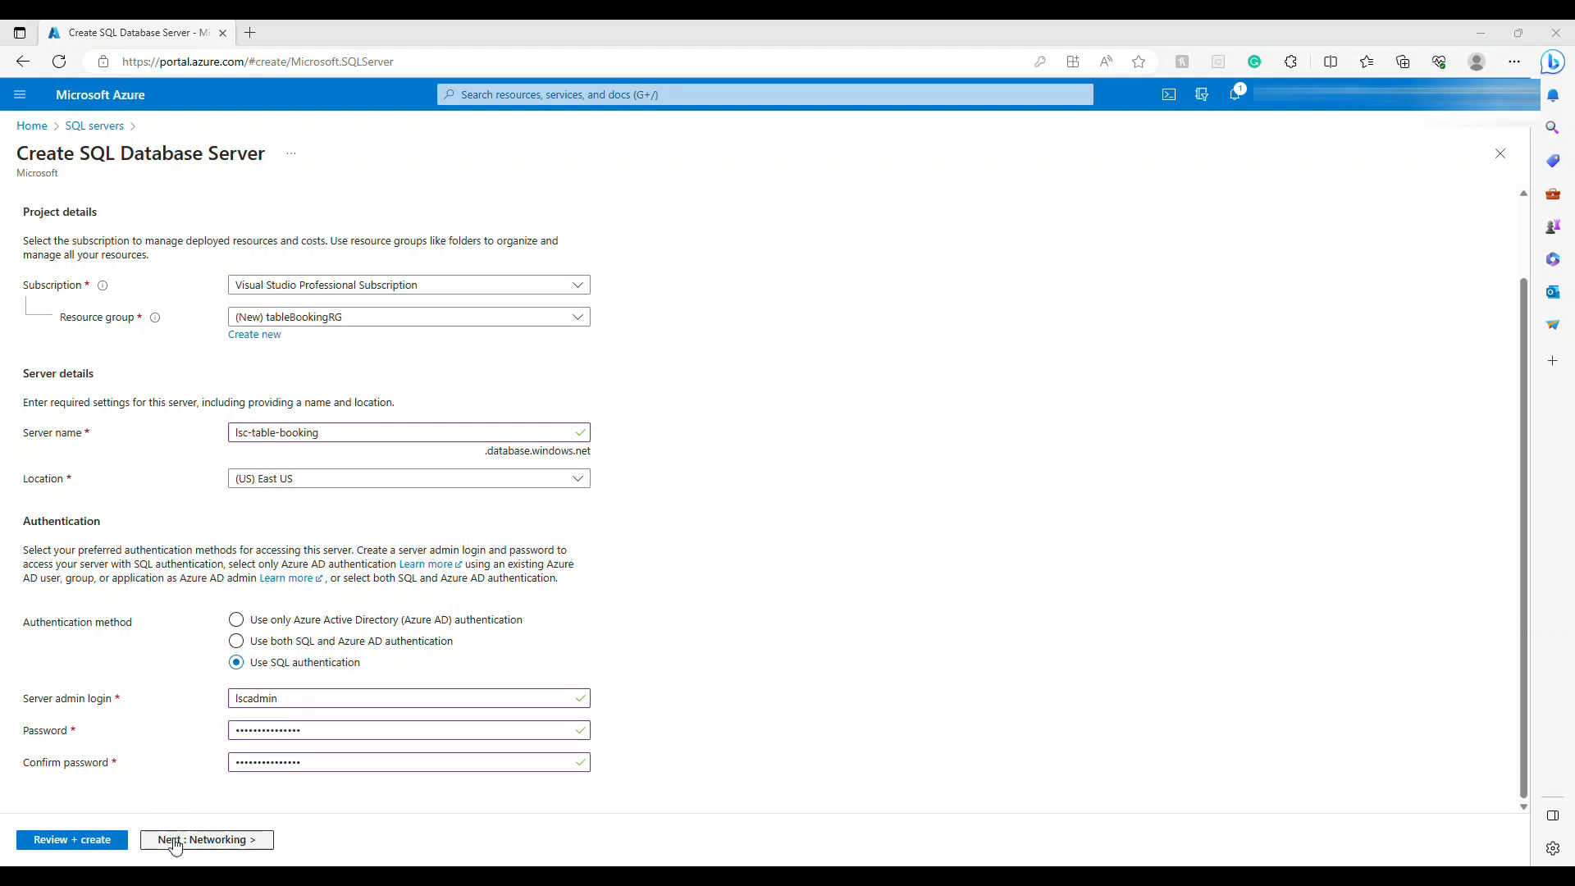
Pass the Networking and Additional settings pages with defaults and reach the Tags page.
left_click(206, 838)
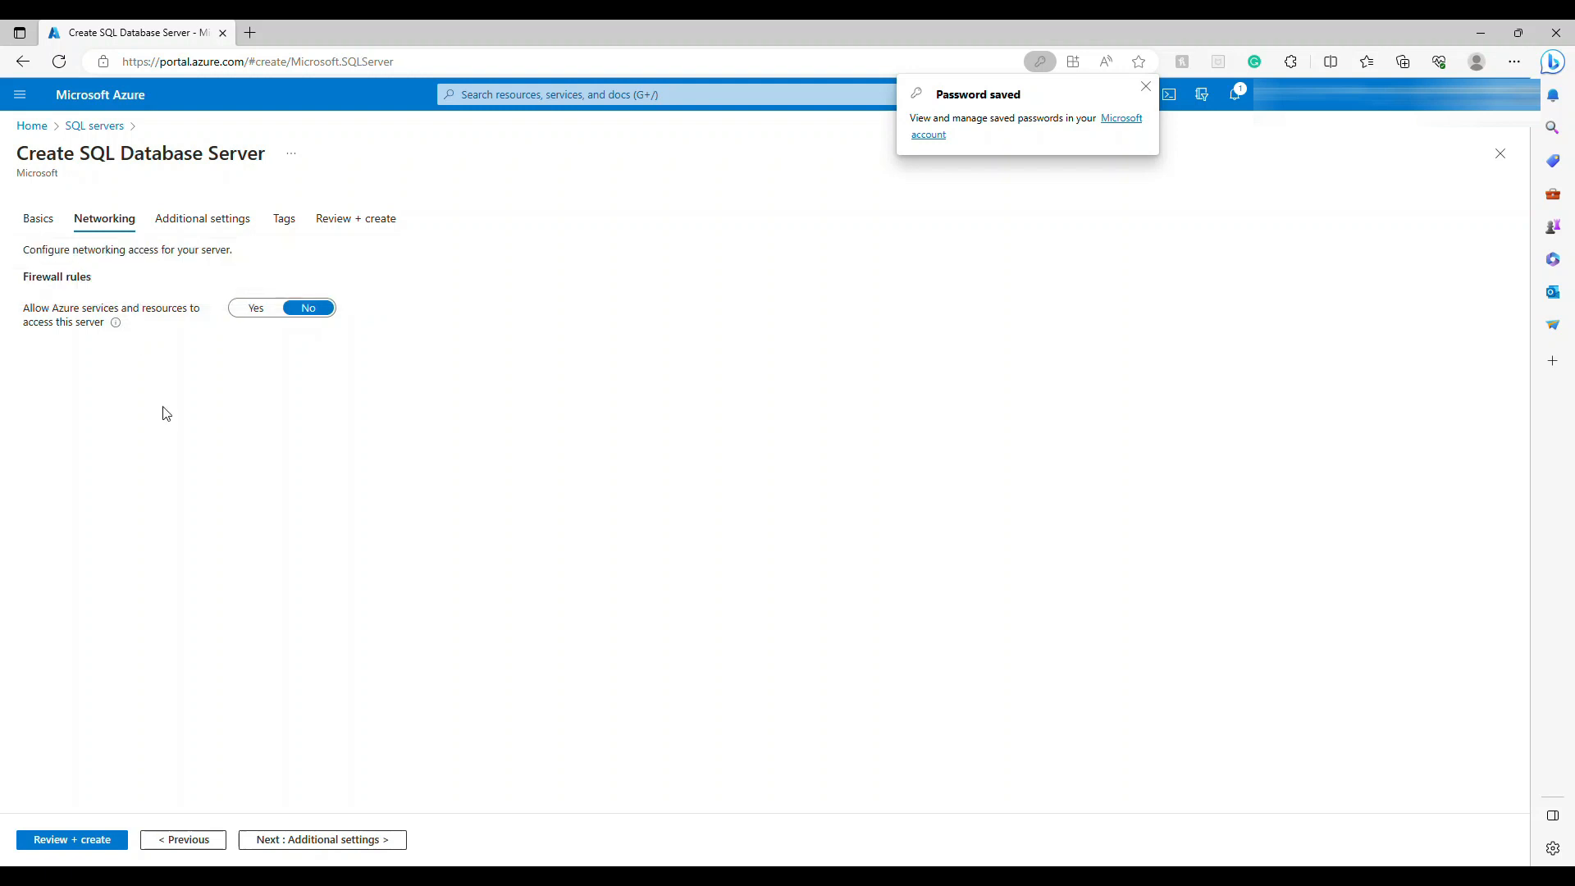
mouse_move(83, 335)
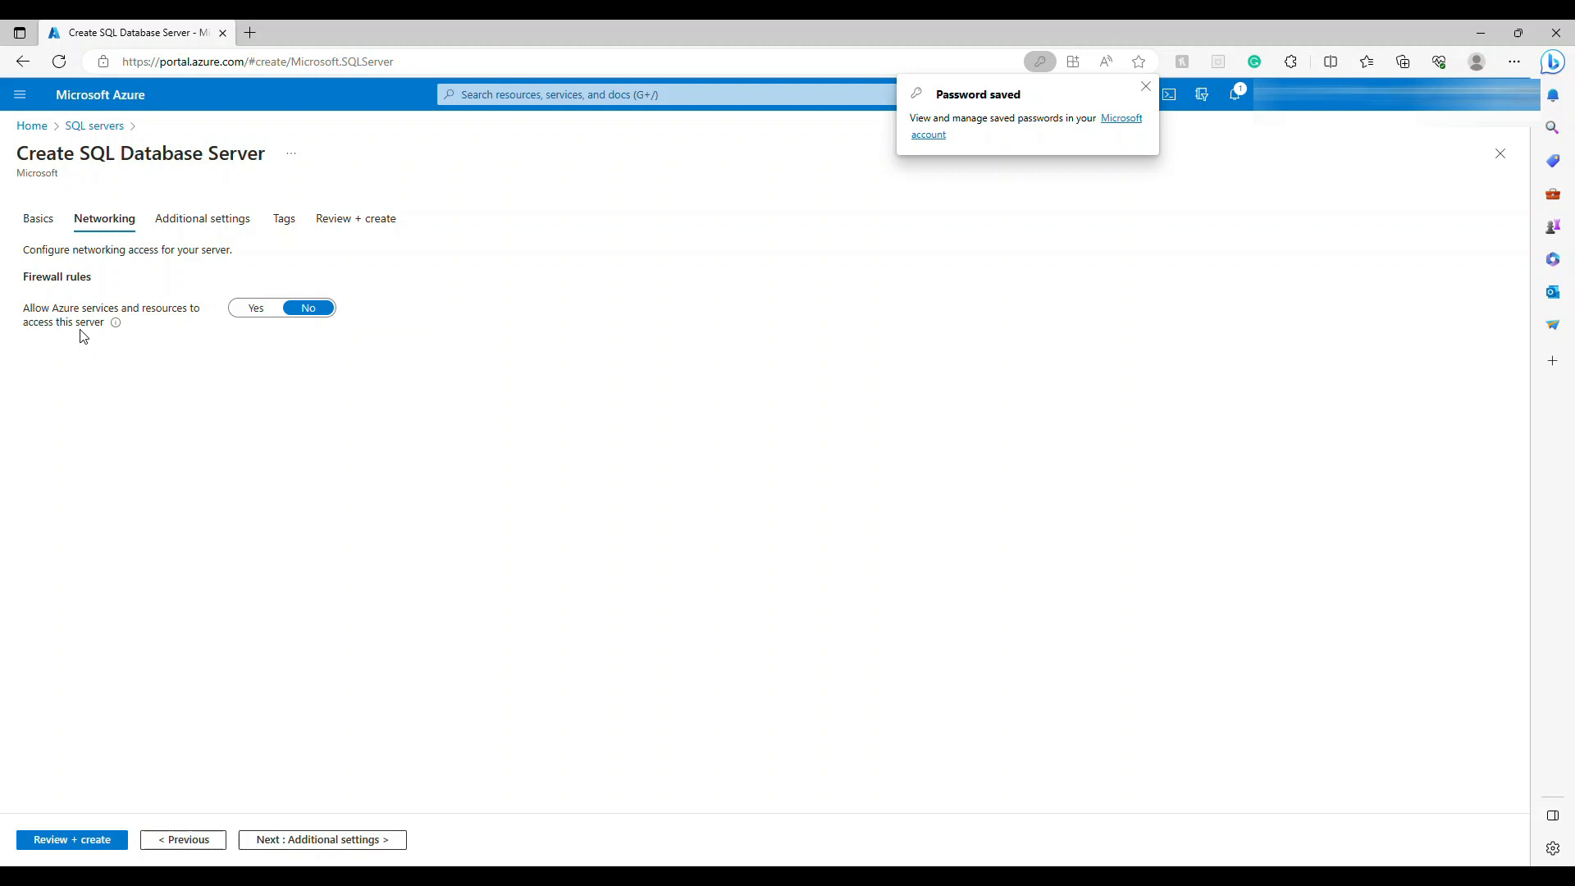
left_click(201, 219)
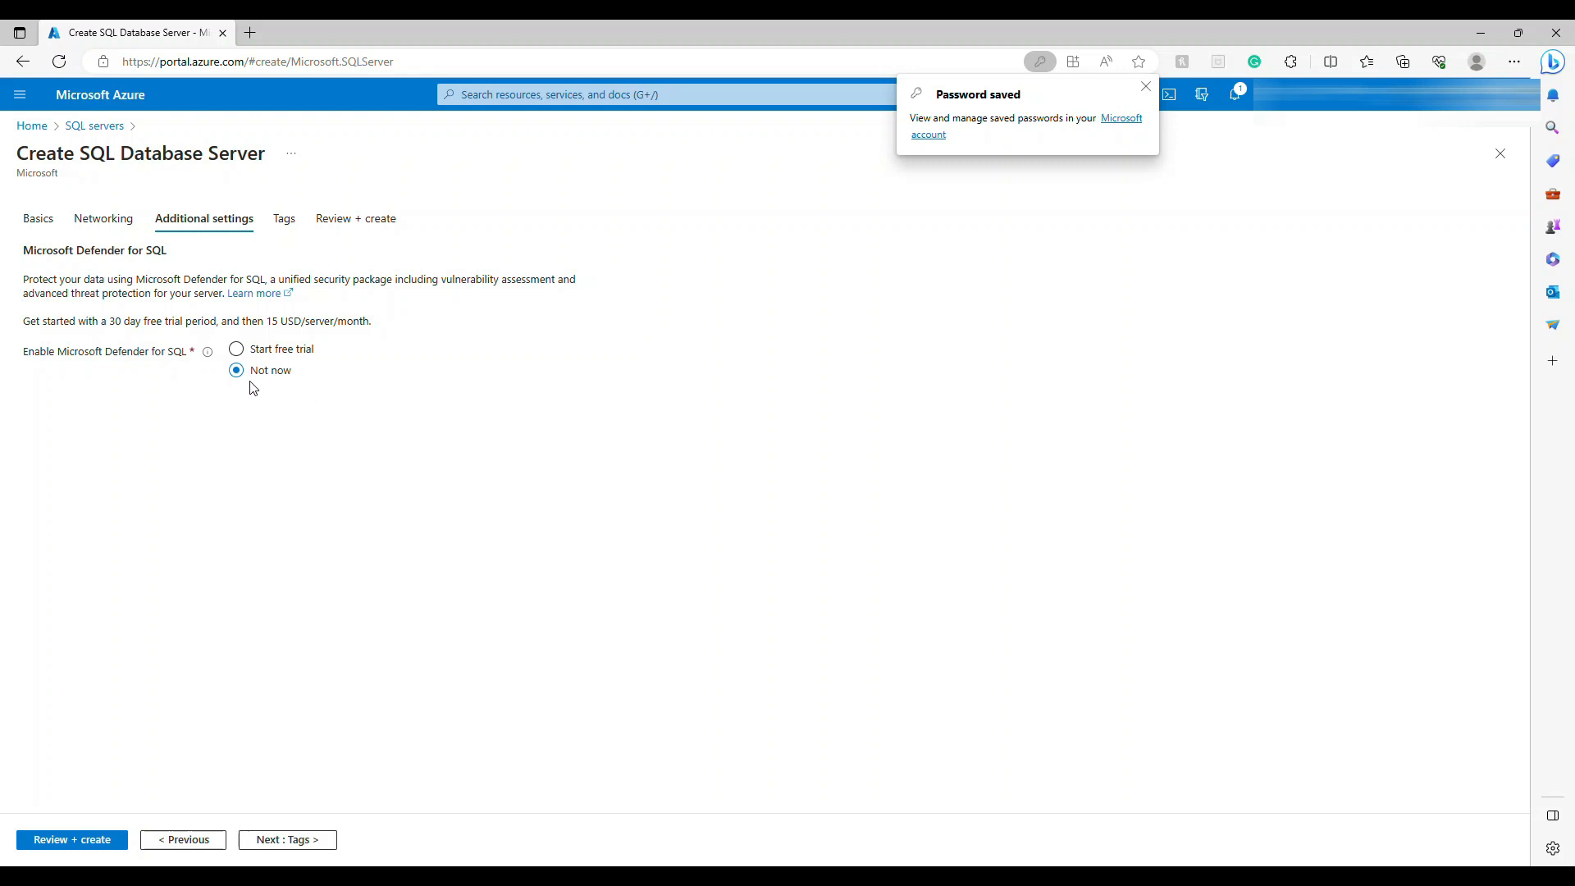
mouse_move(284, 218)
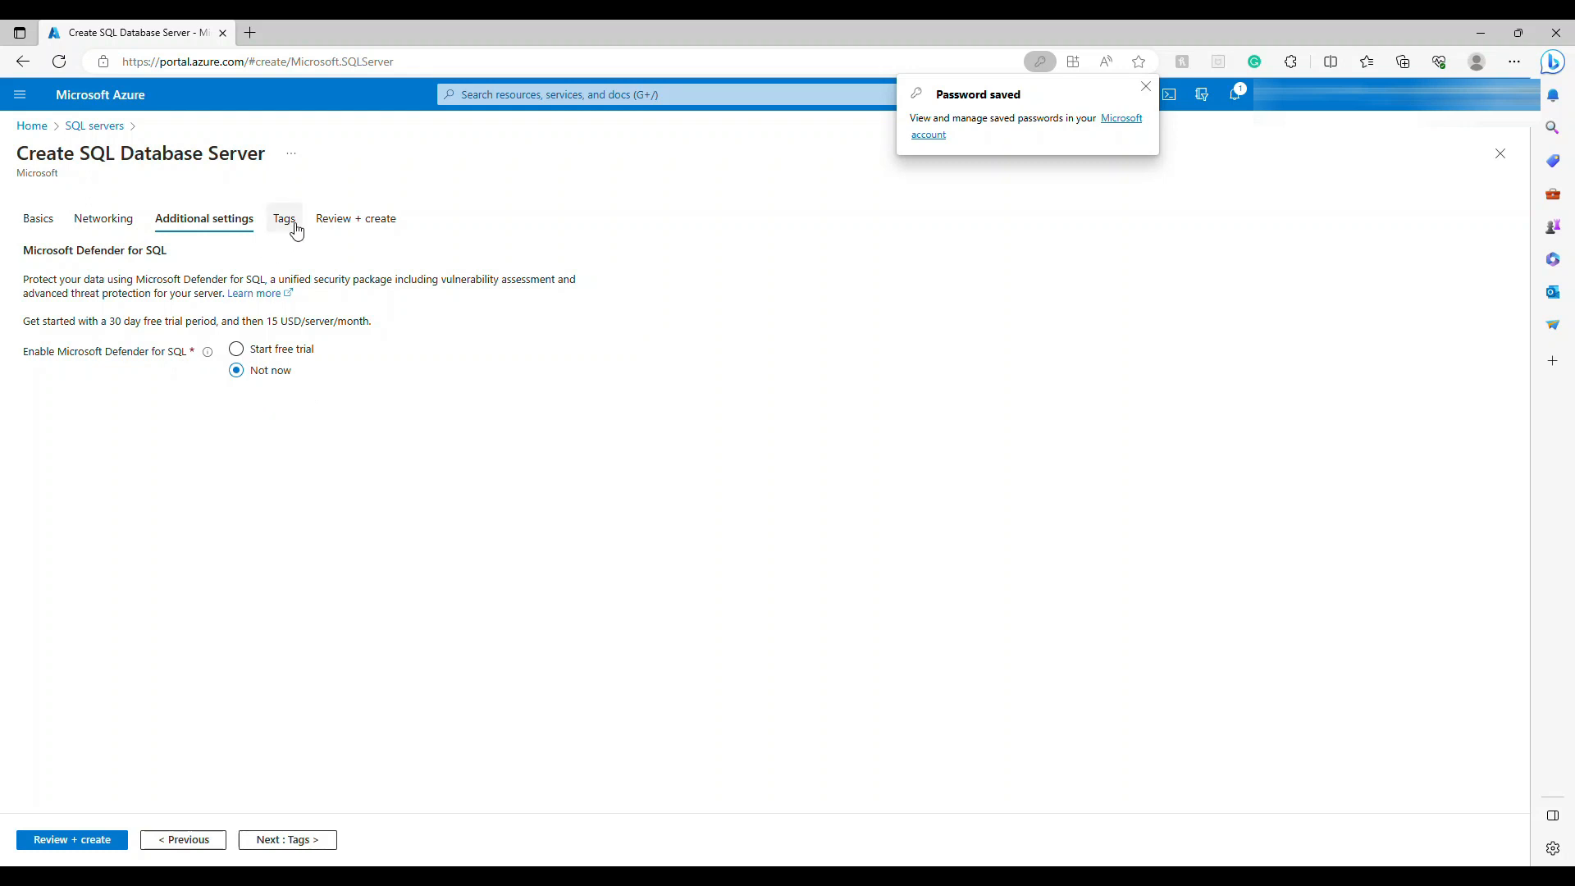
mouse_move(70, 238)
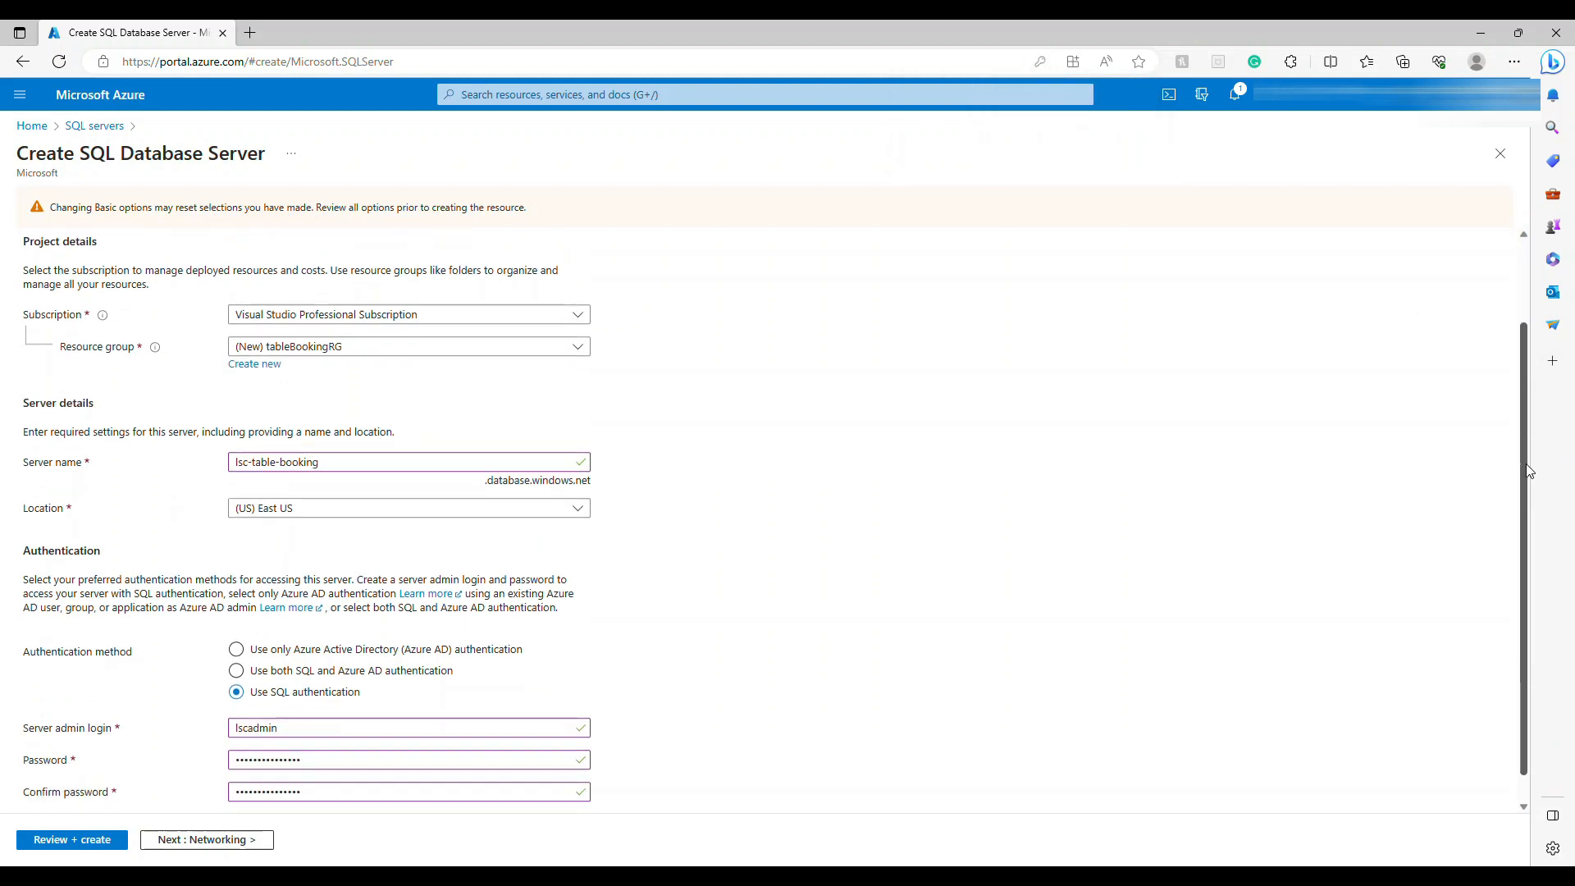
left_click(203, 218)
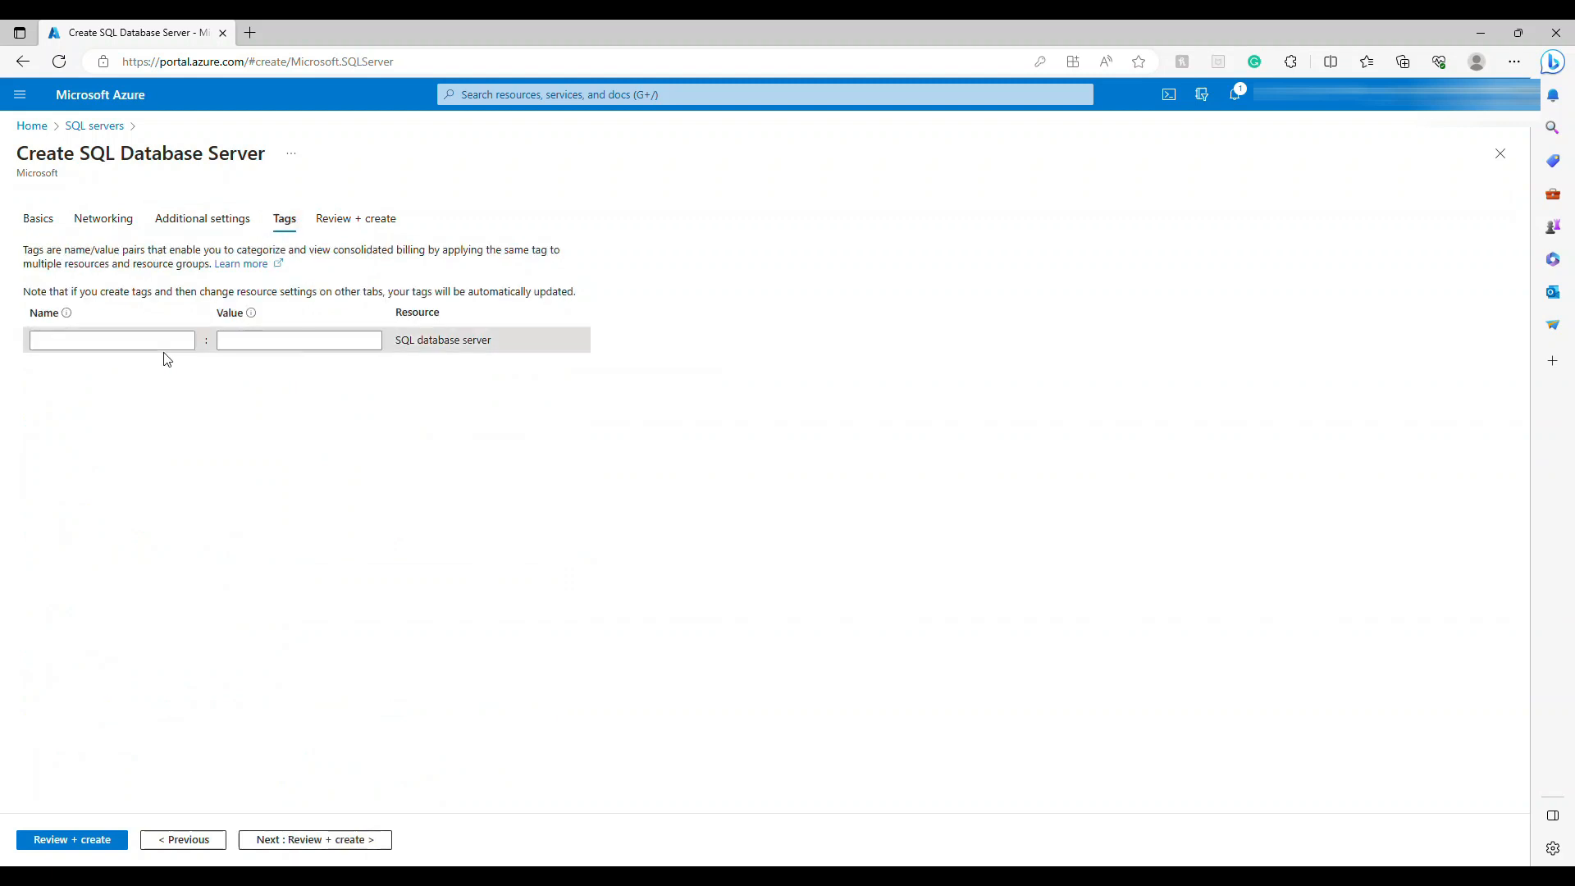
Add tag sql = development and open the Review + create summary.
left_click(110, 339)
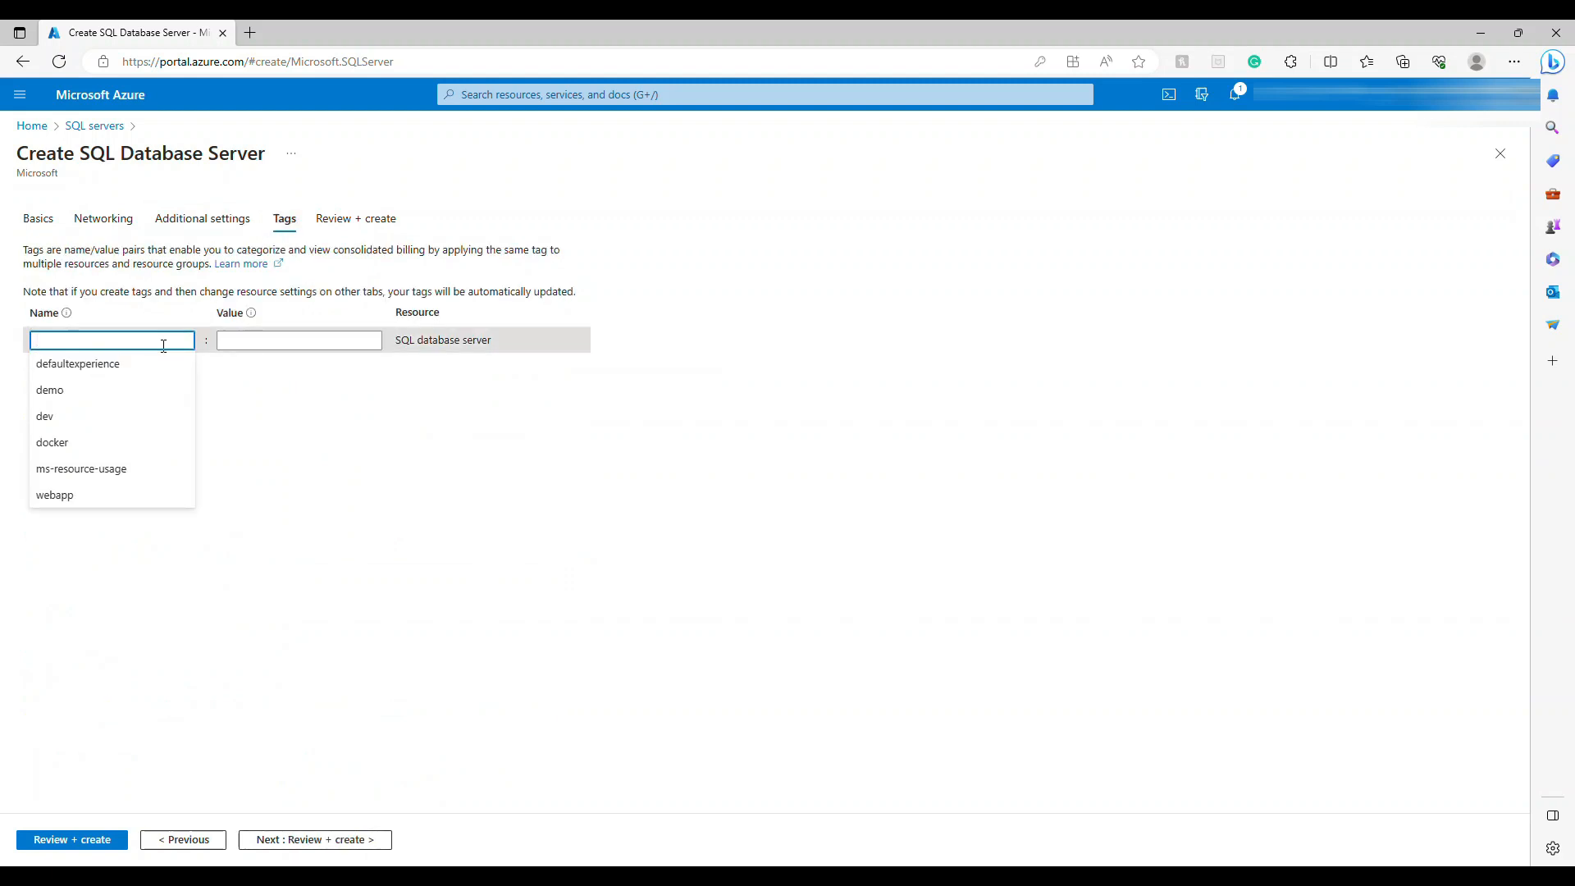
type("sql")
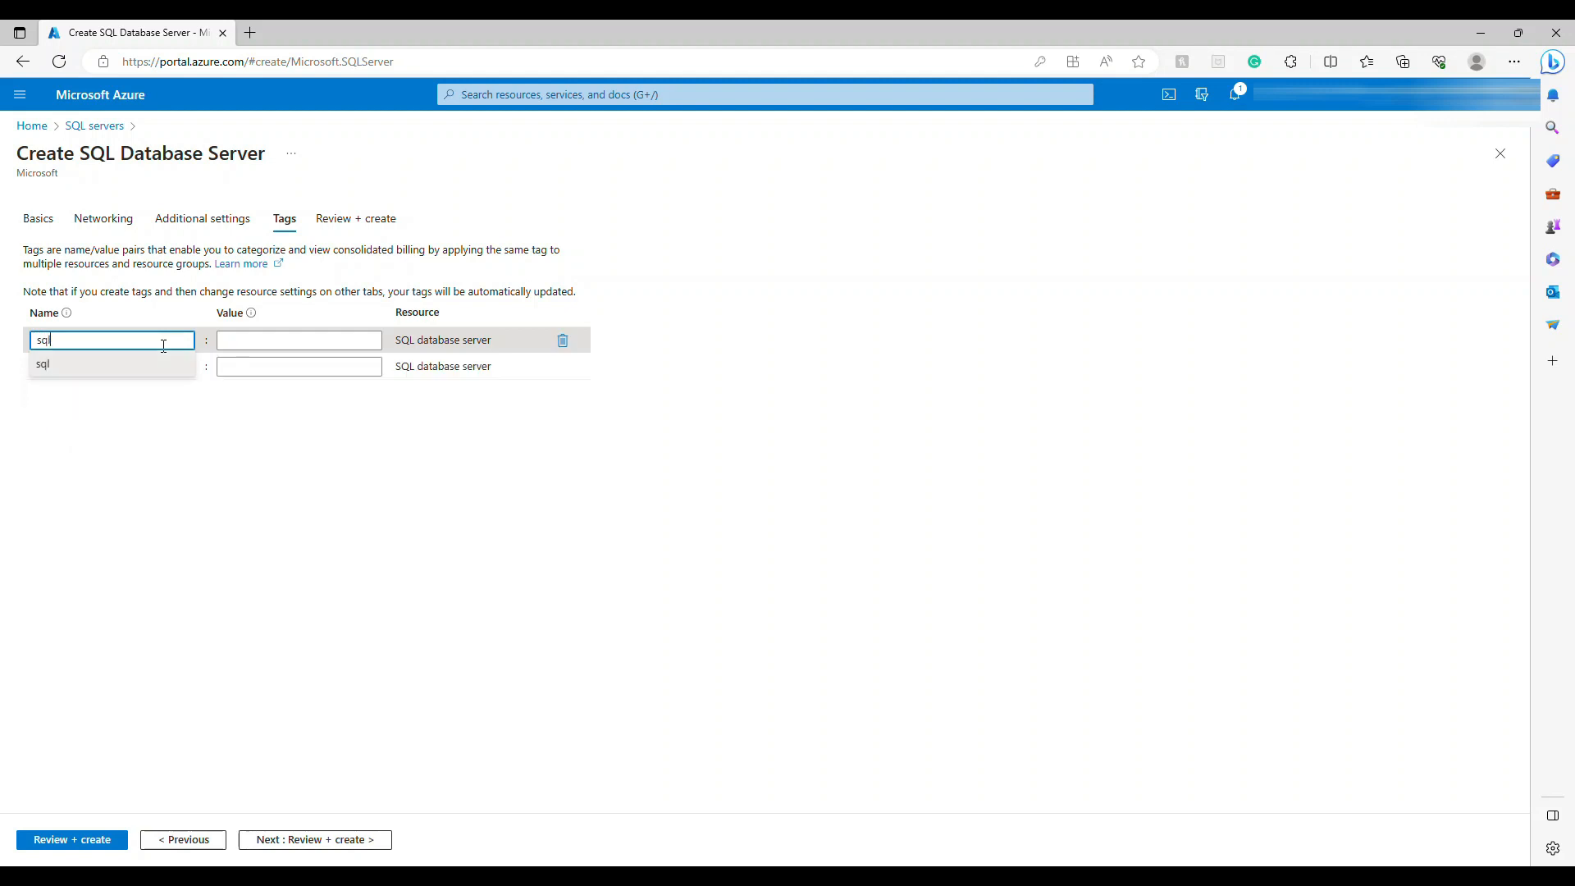
type("dev")
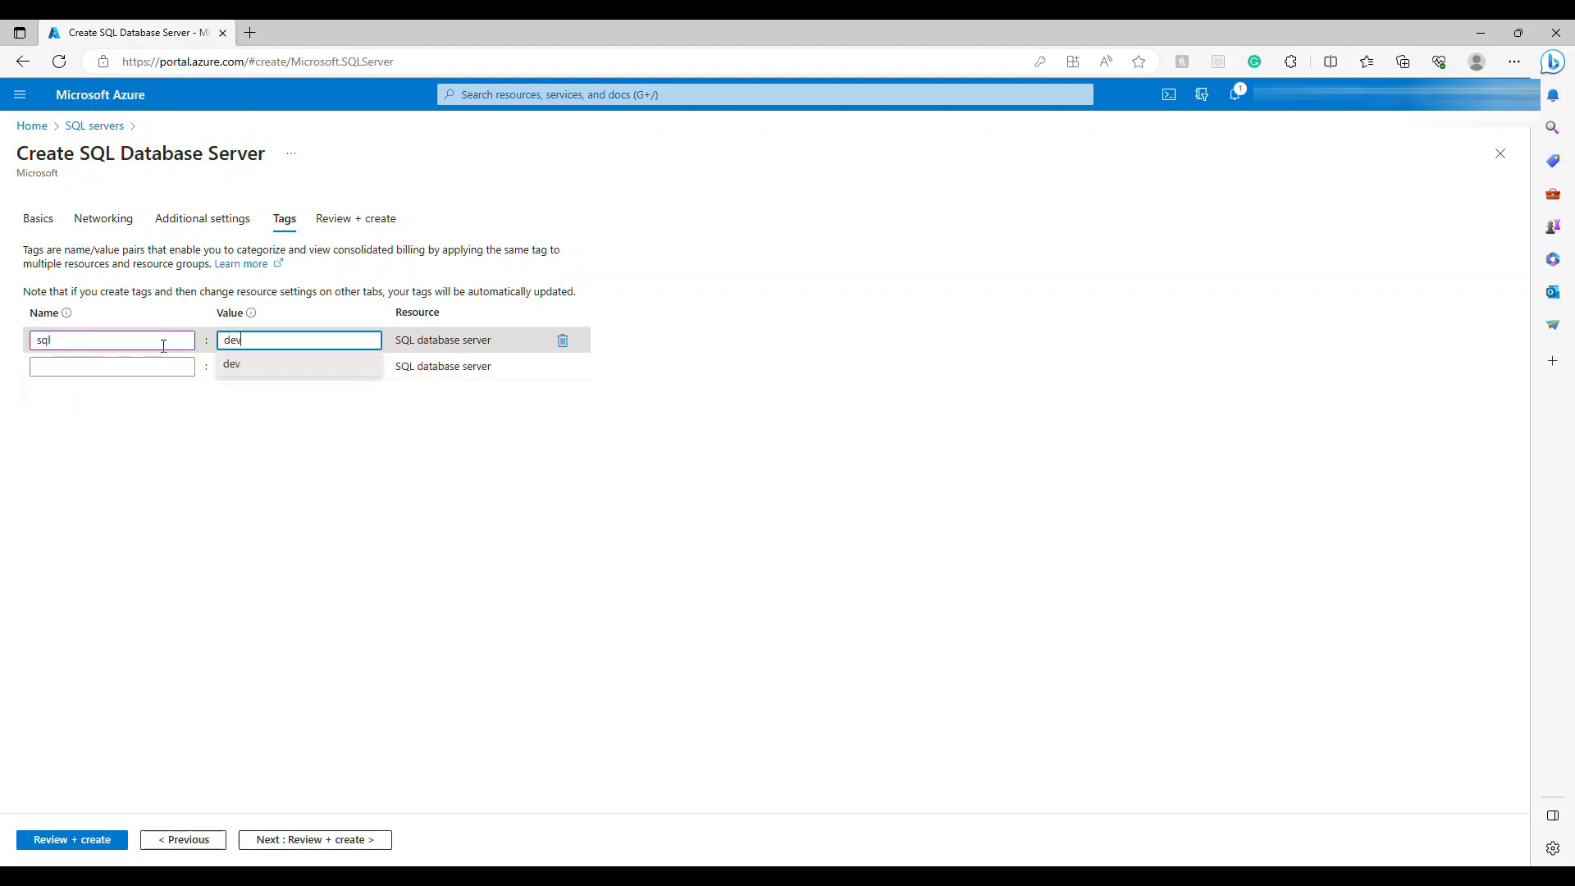
type("elo")
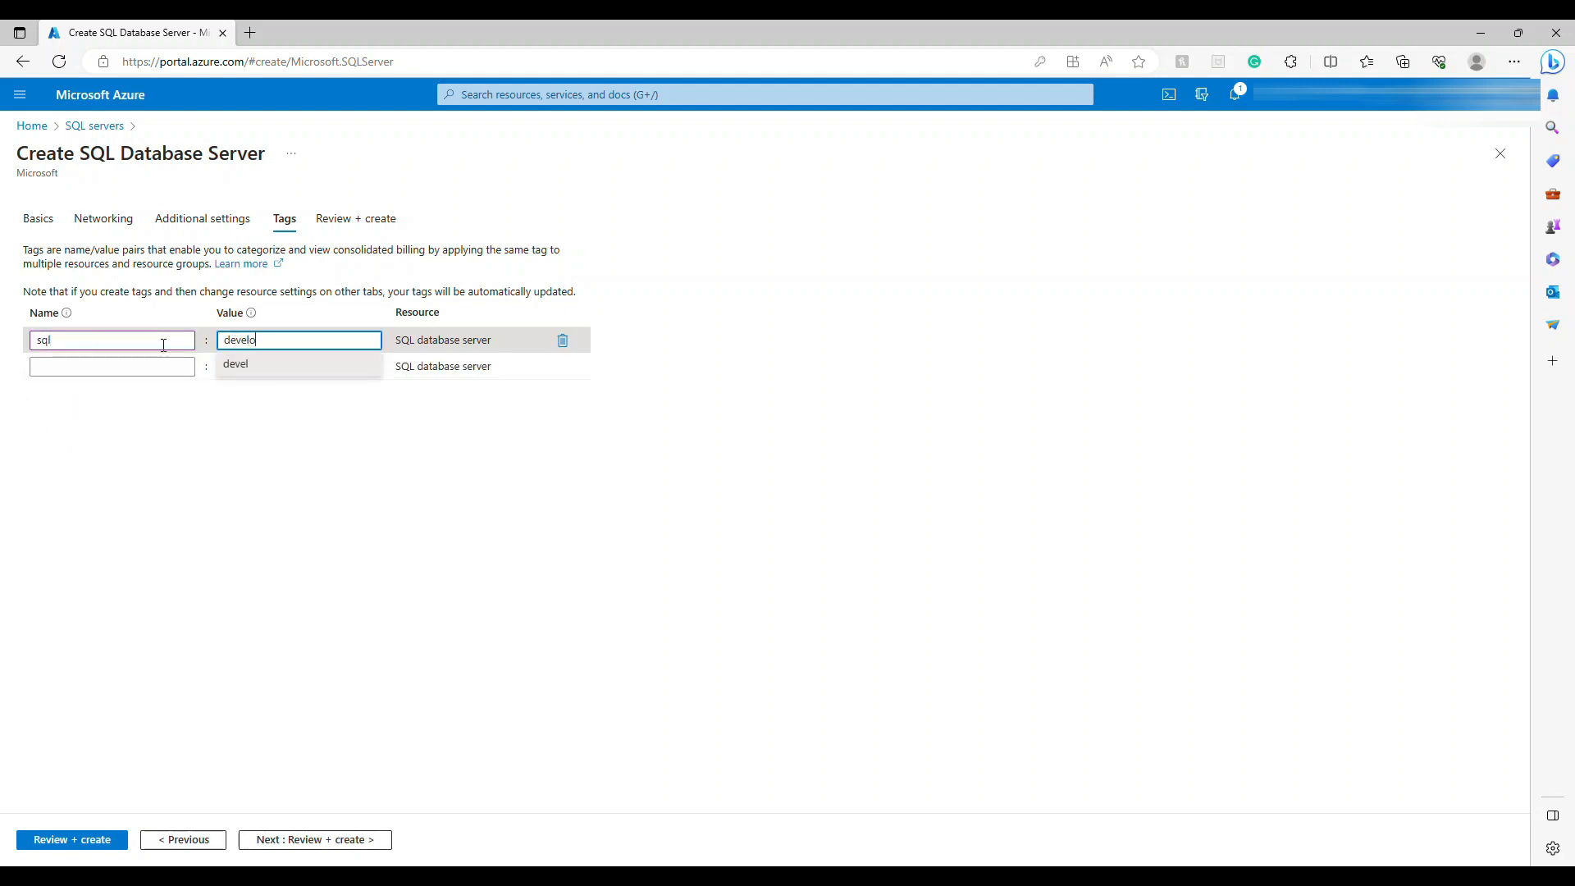
type("pment")
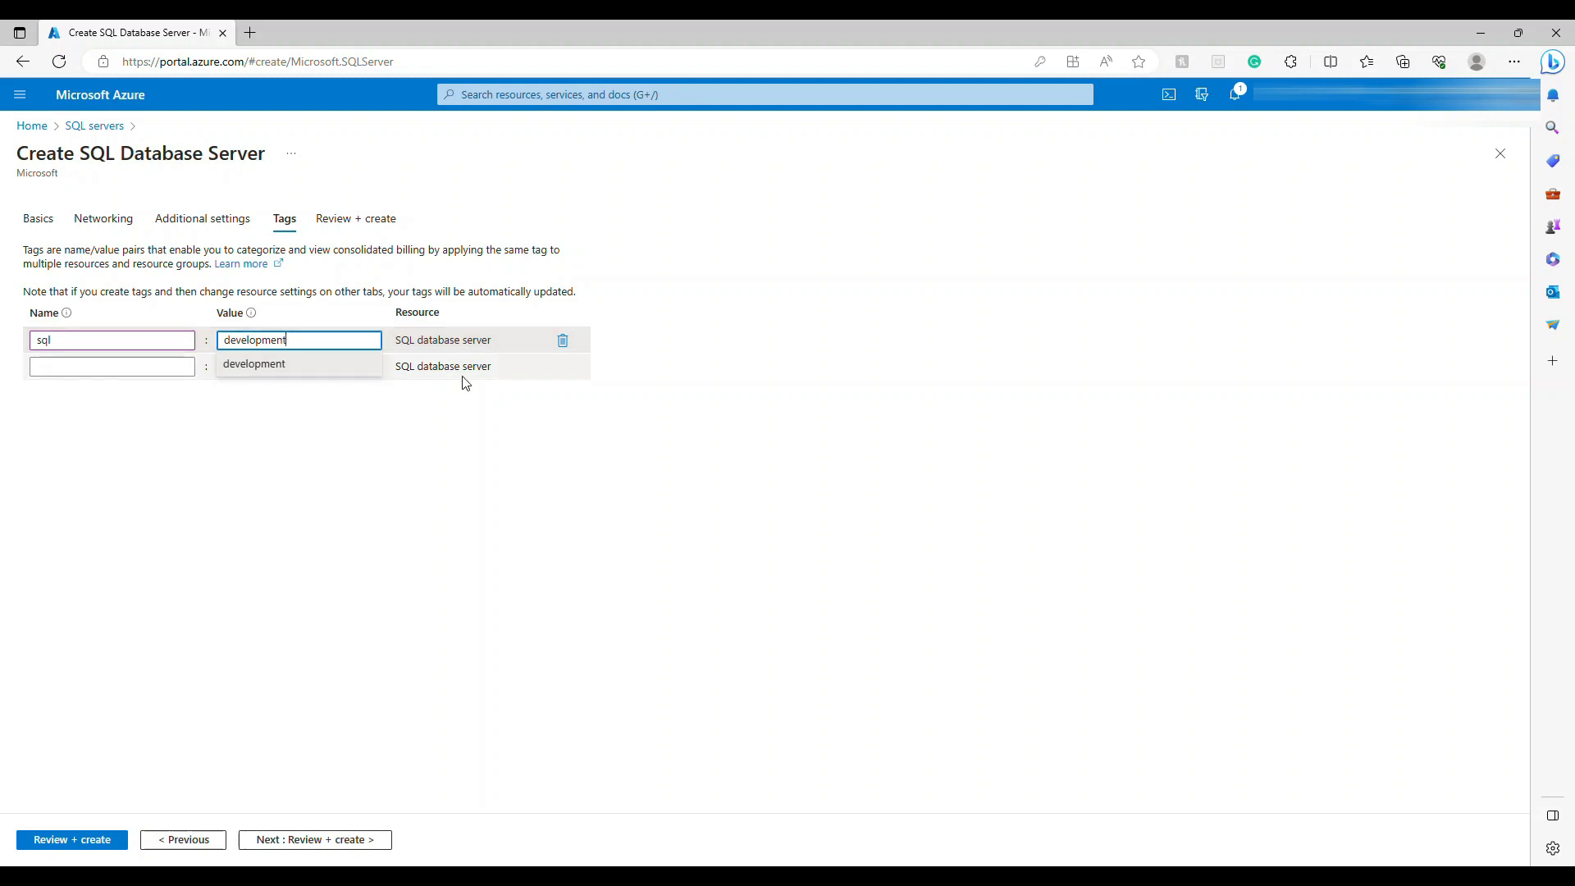
left_click(355, 218)
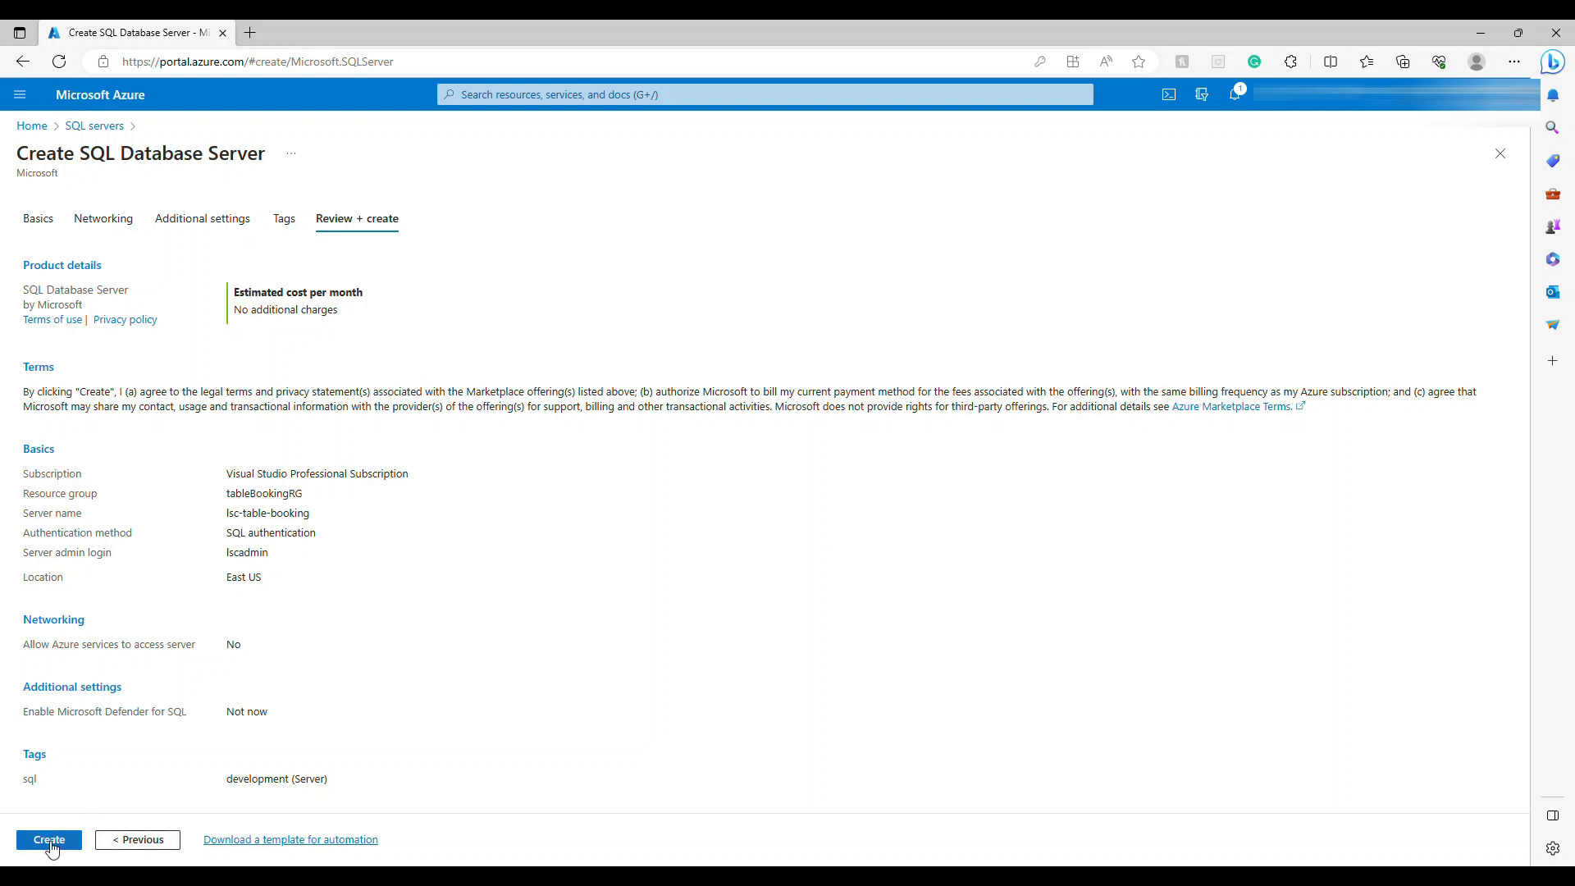
Create lsc-table-booking, go to the deployed server, check its empty databases list, then return to Overview.
left_click(48, 840)
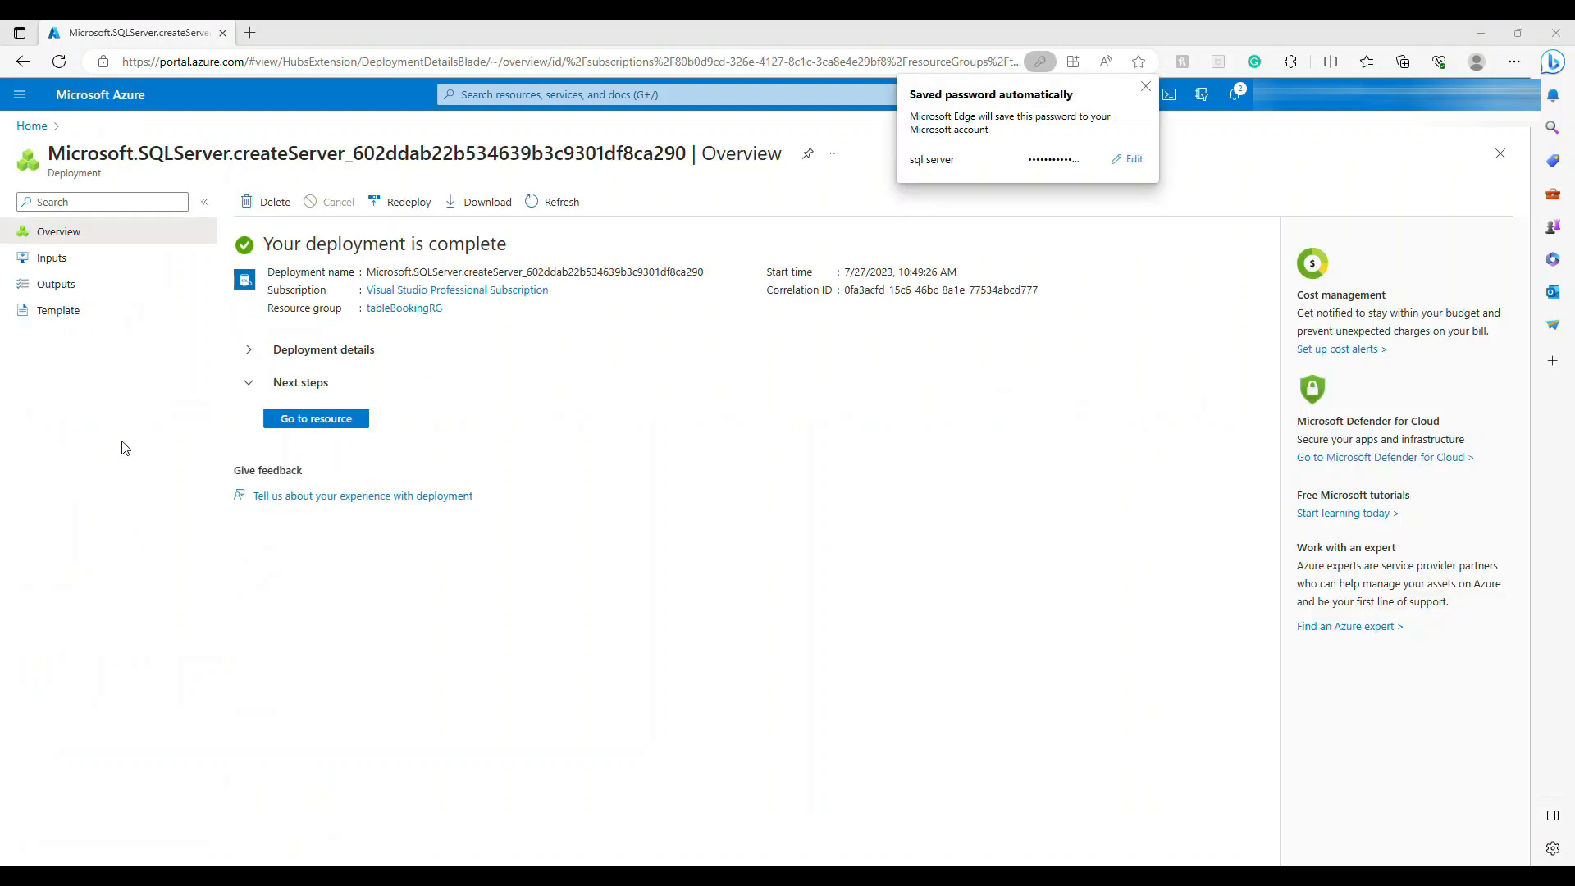
left_click(315, 417)
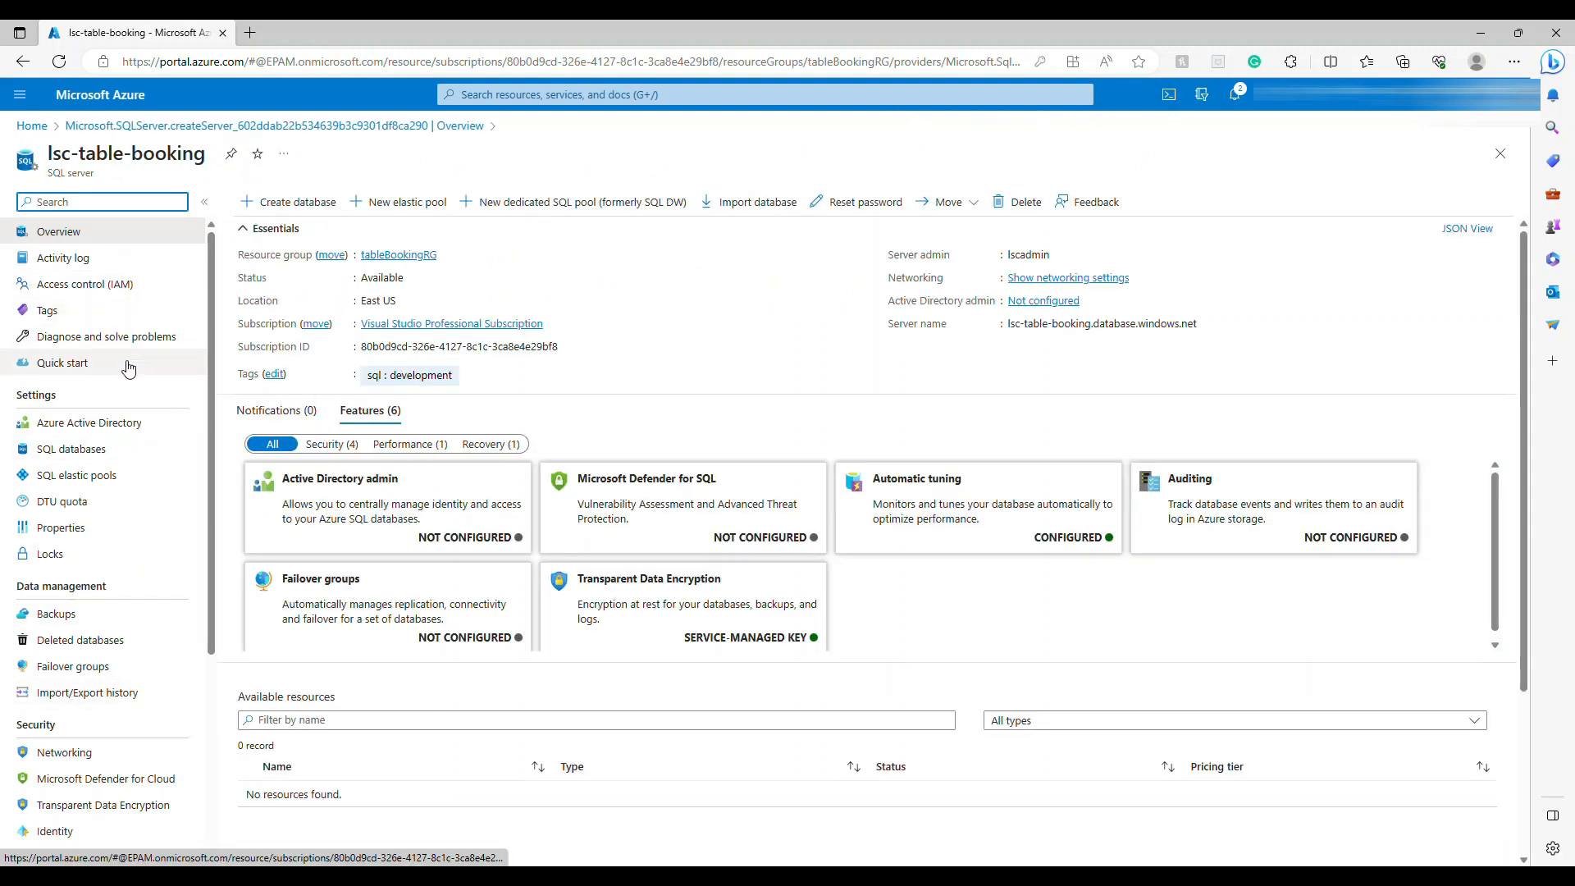
left_click(70, 449)
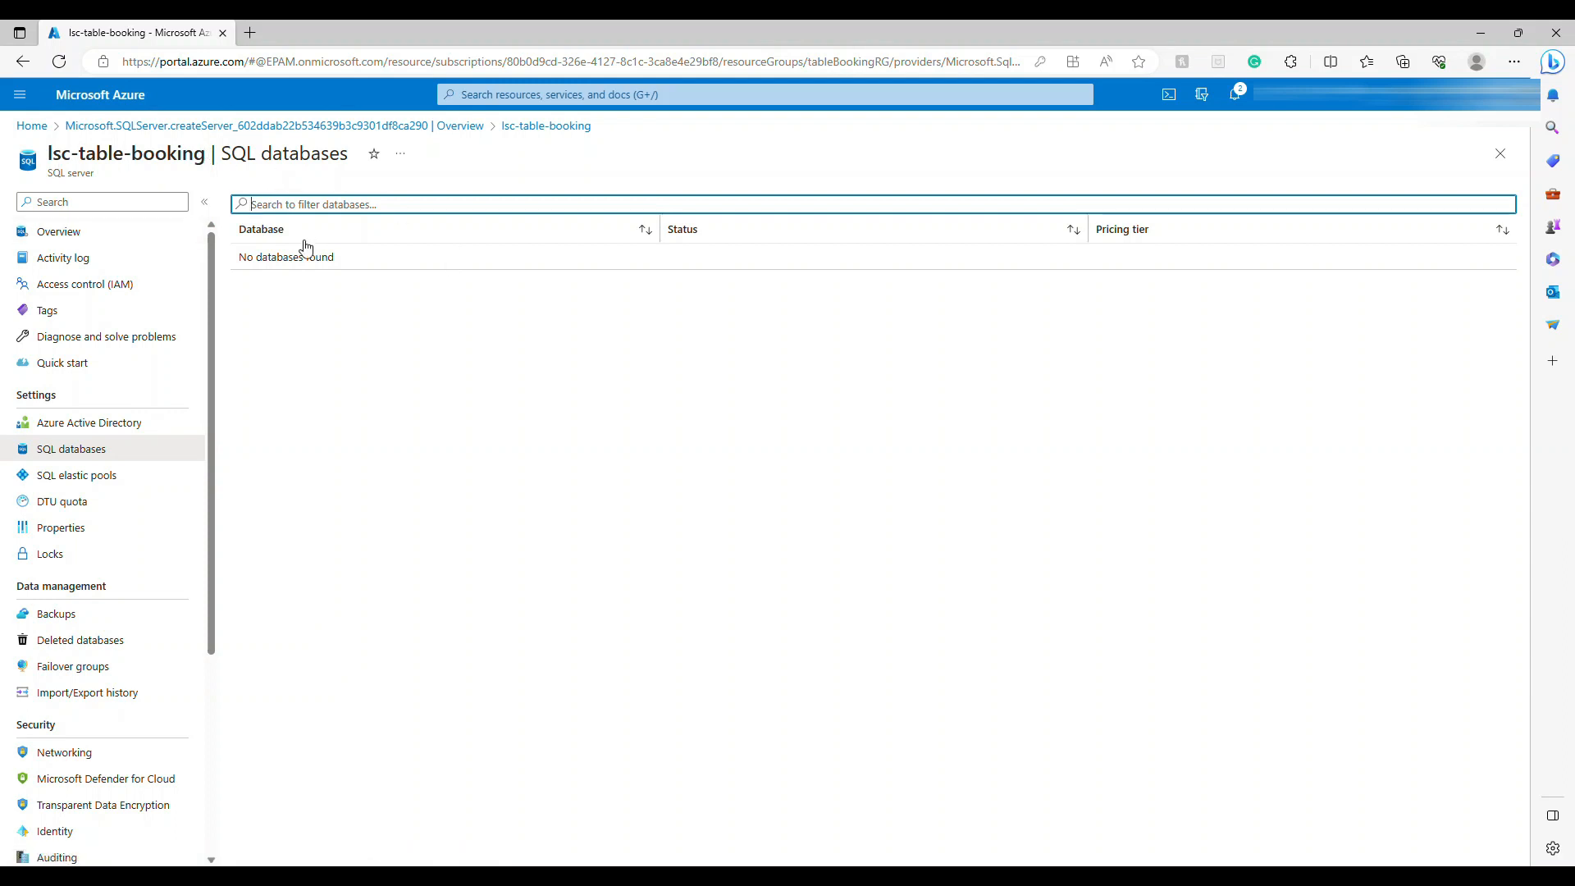
left_click(58, 232)
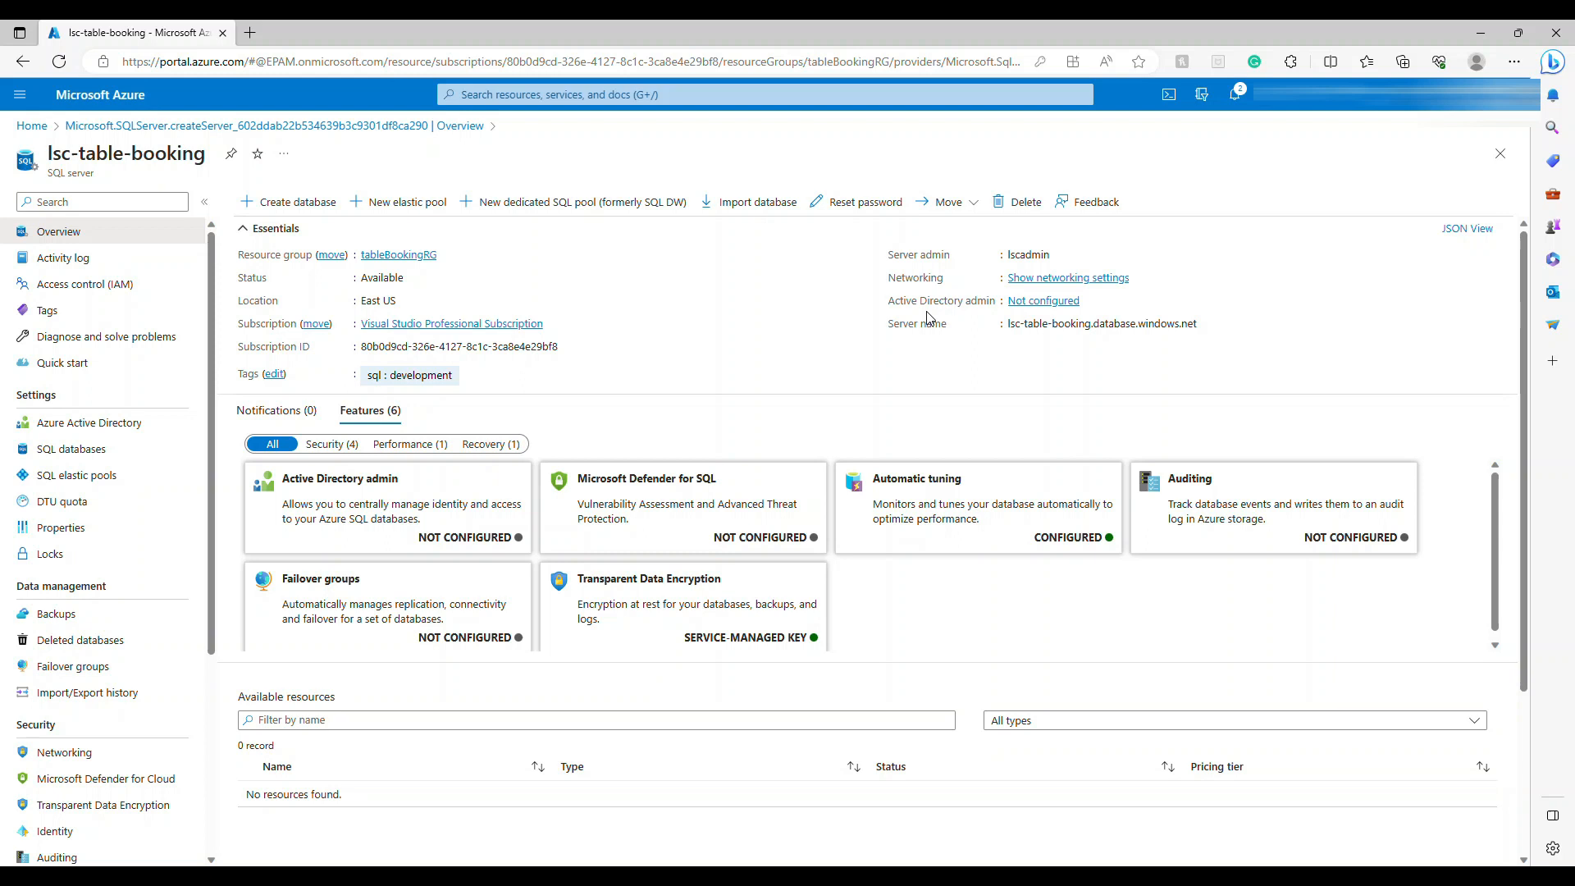
mouse_move(916, 323)
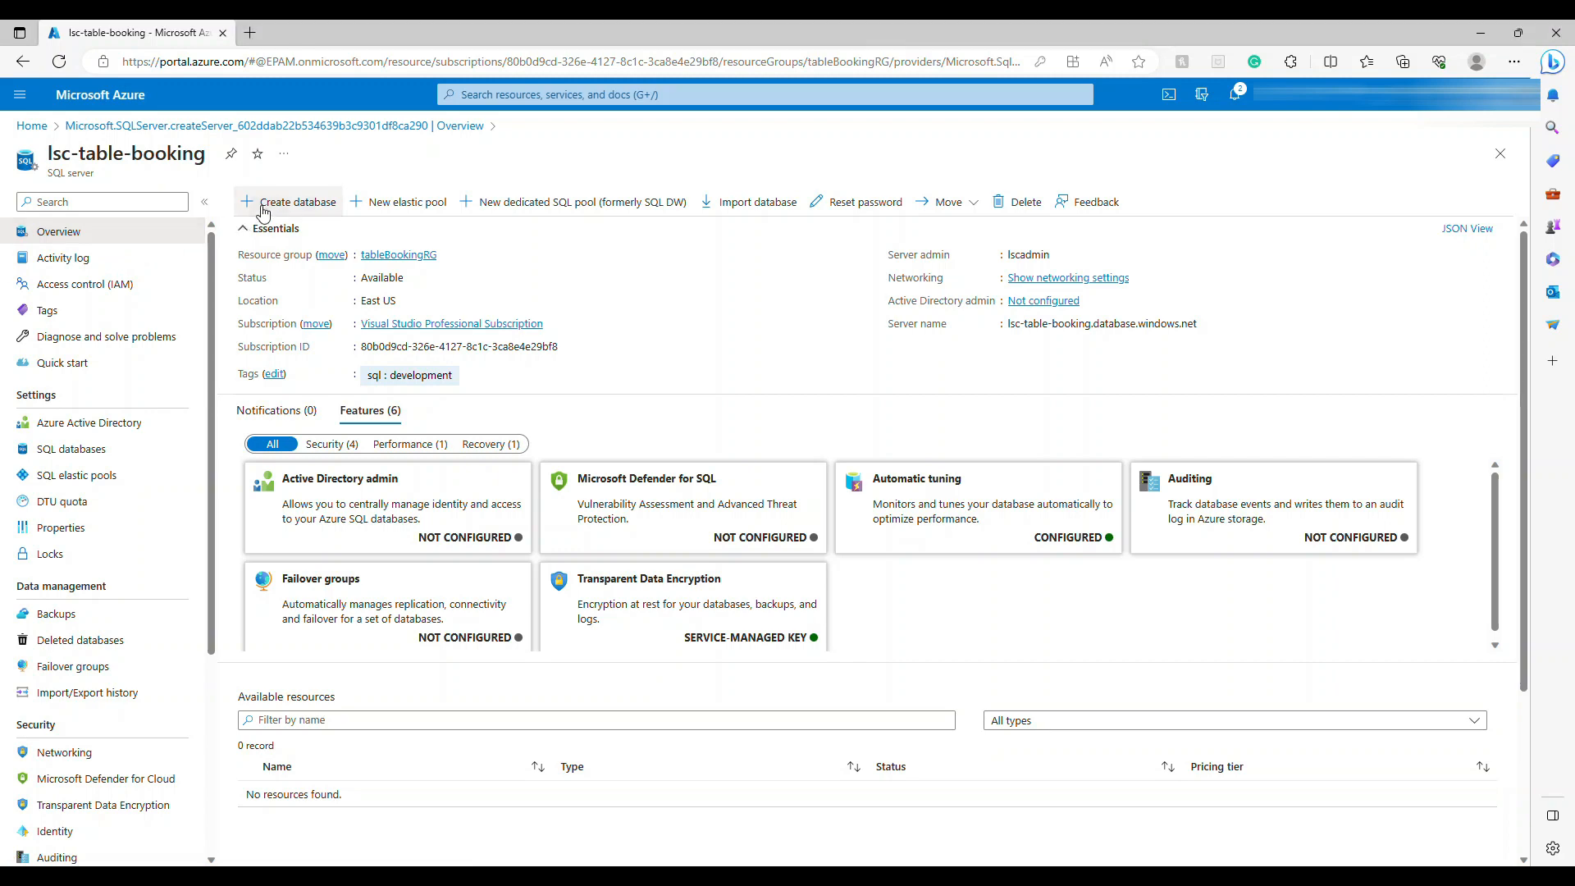
Start Create database on lsc-table-booking and enter the name RestaurantTableBooking.
left_click(295, 201)
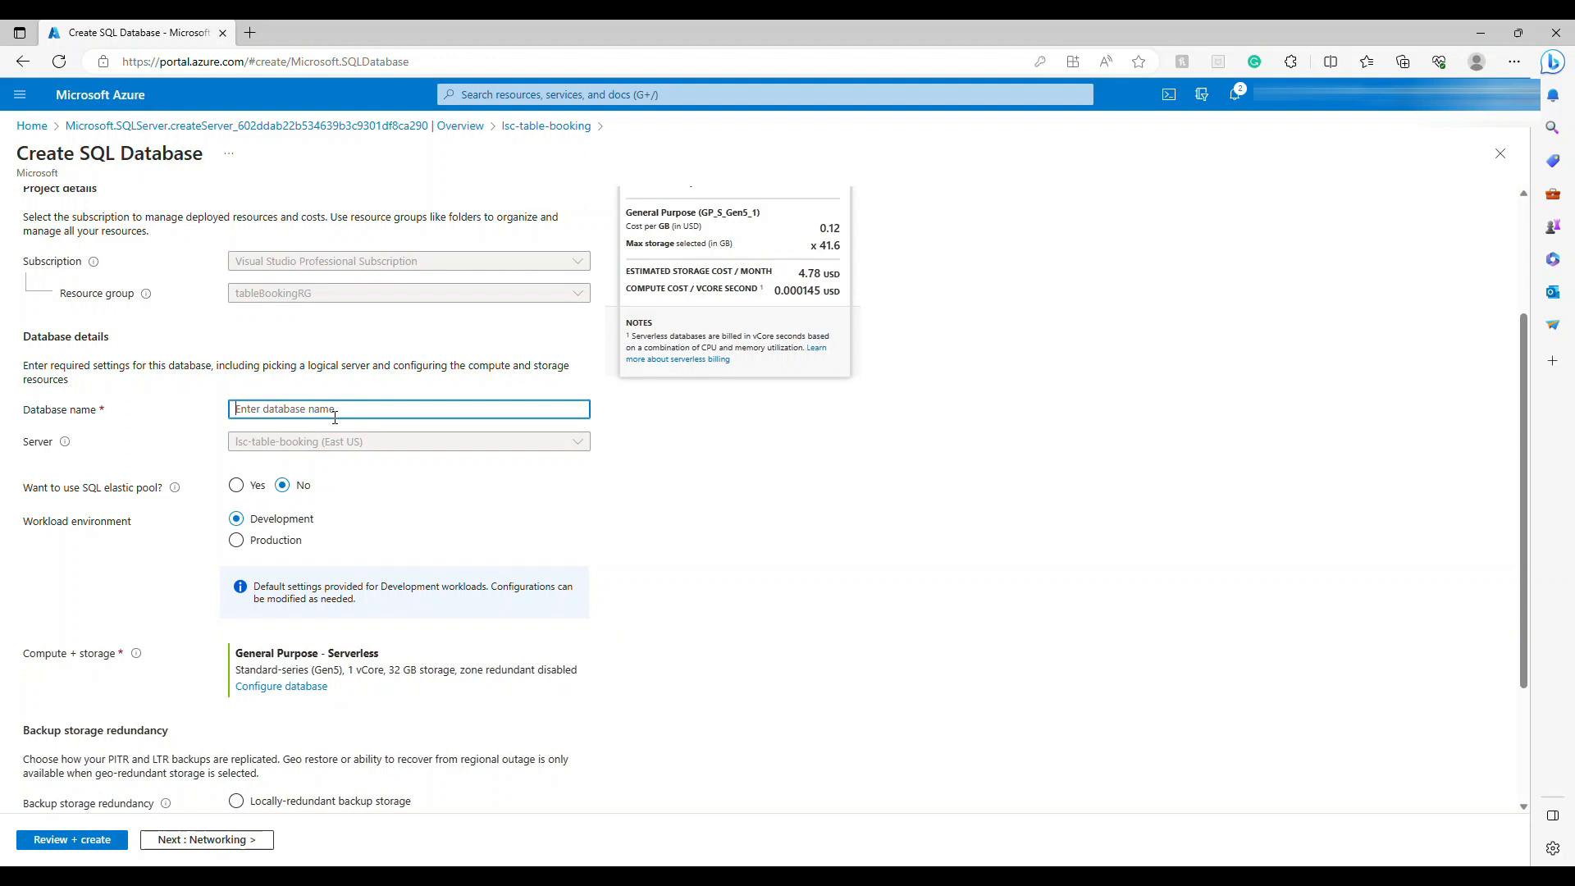
type("RestaurantTableBooking")
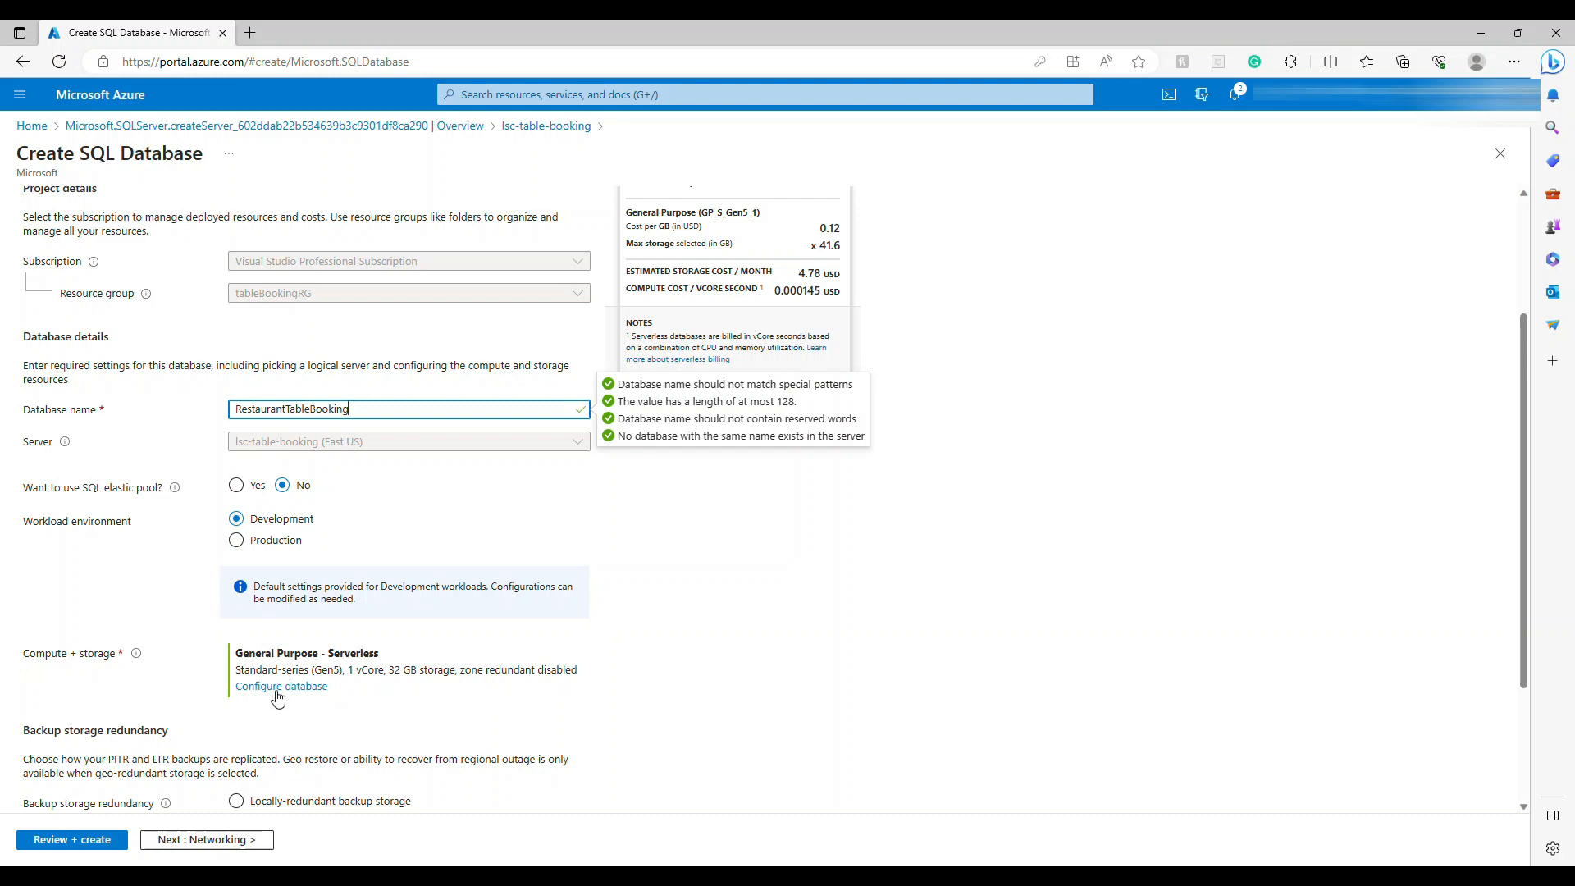
Set the database compute to the Basic service tier.
left_click(280, 686)
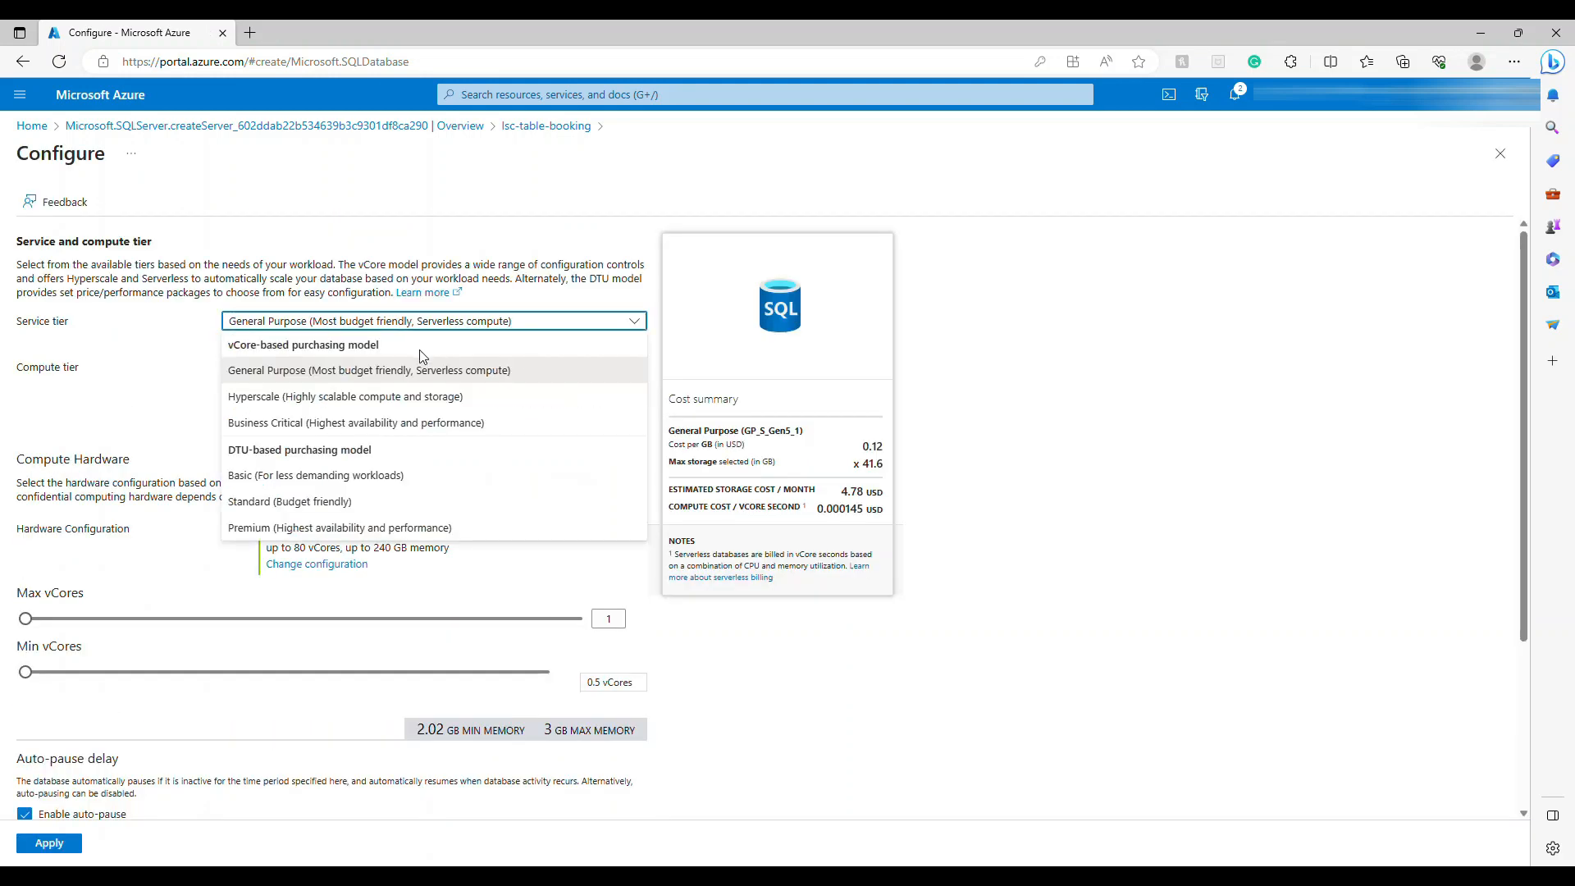
mouse_move(332, 475)
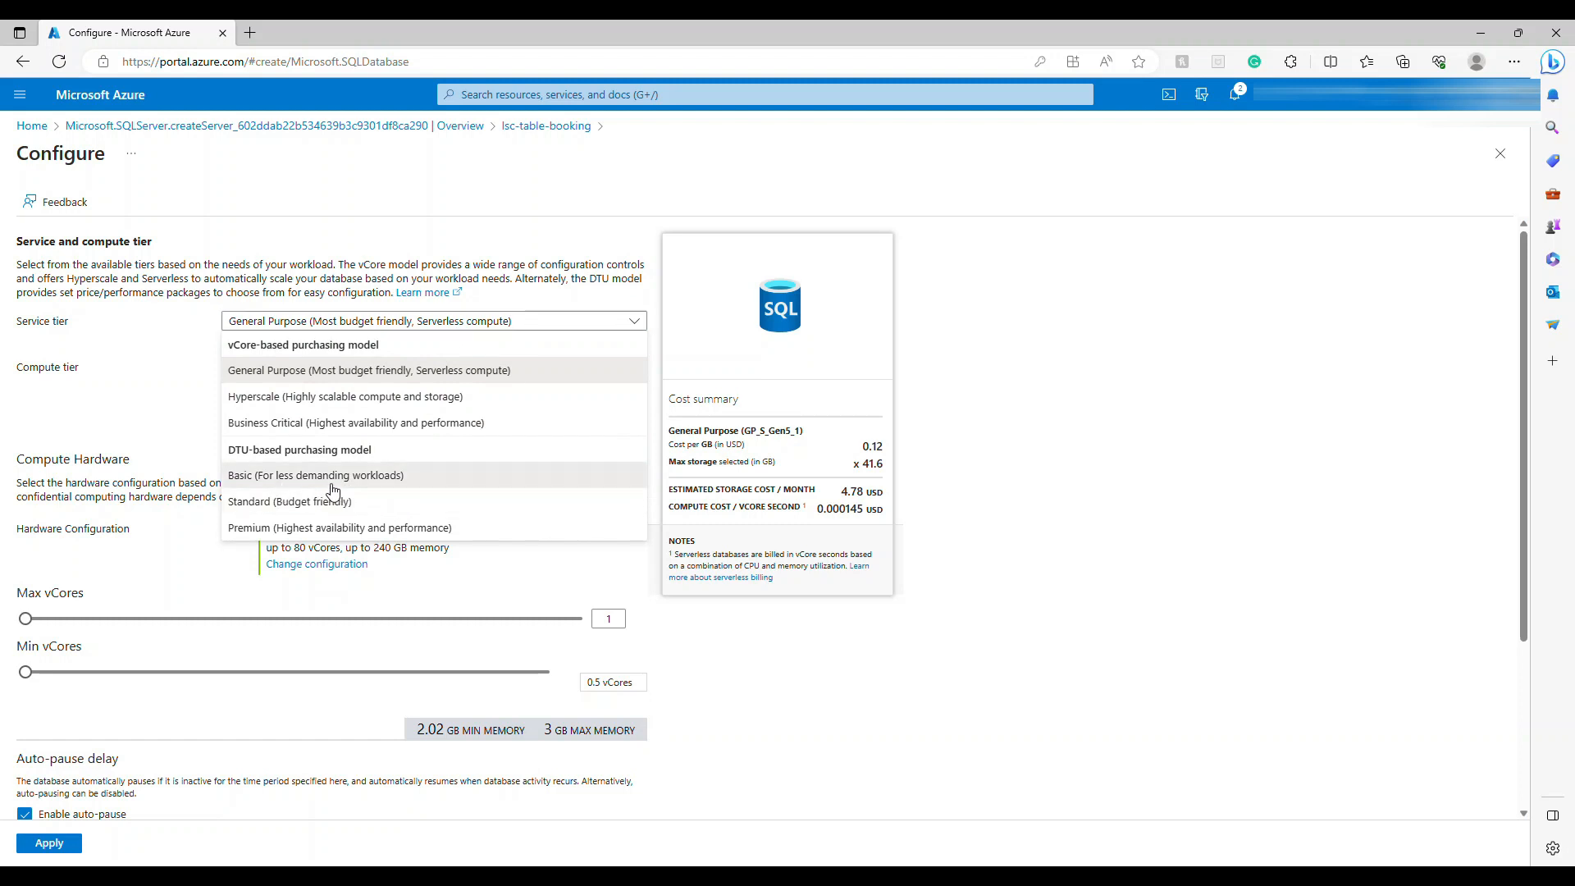
left_click(314, 474)
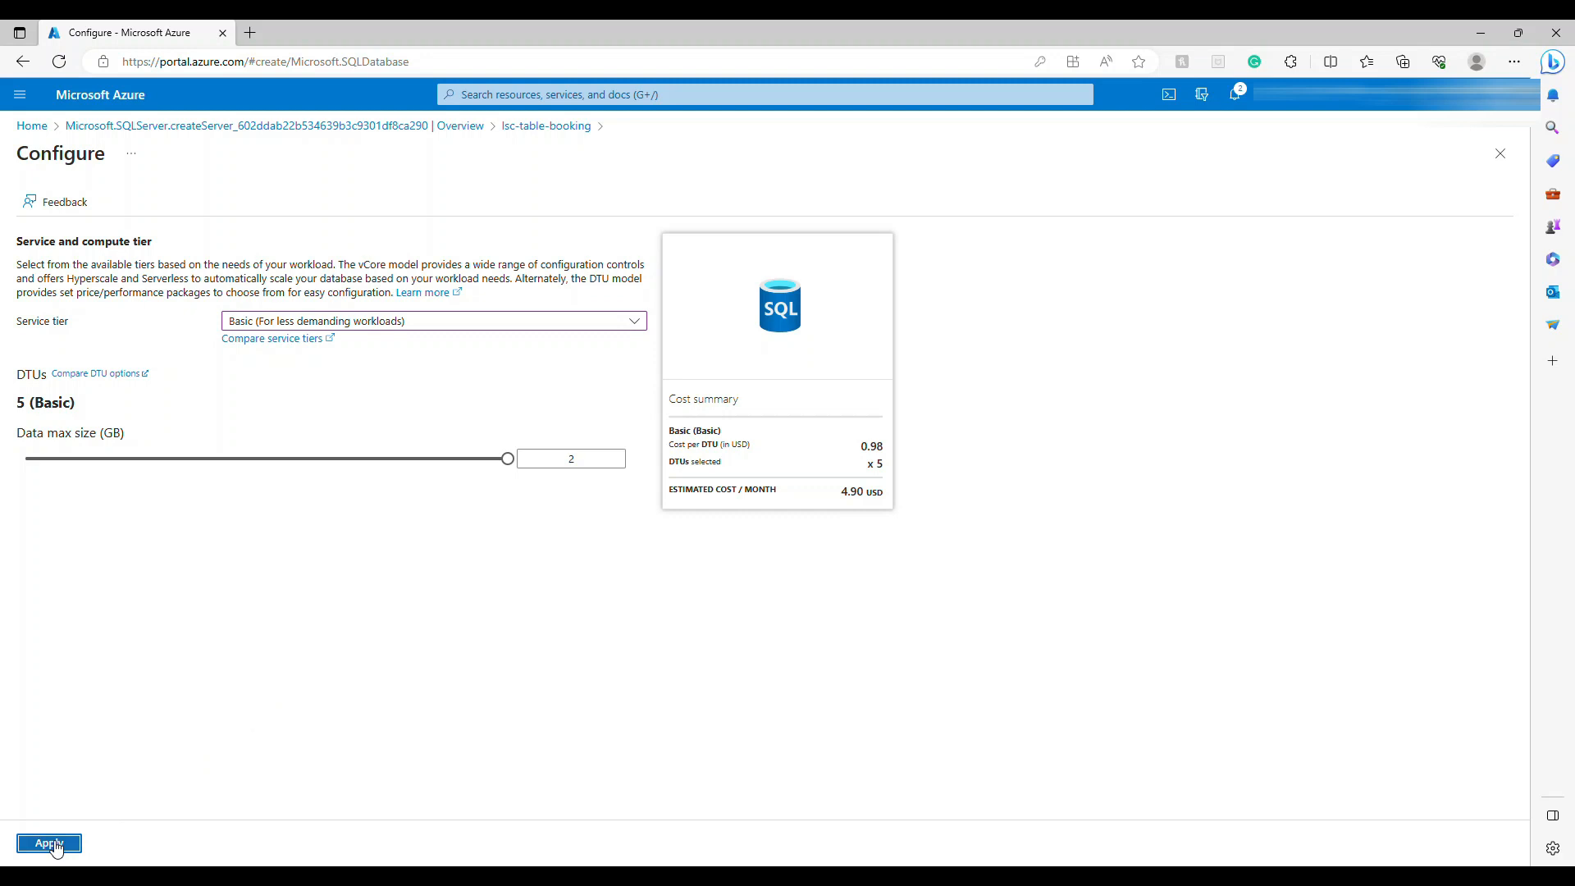
left_click(47, 842)
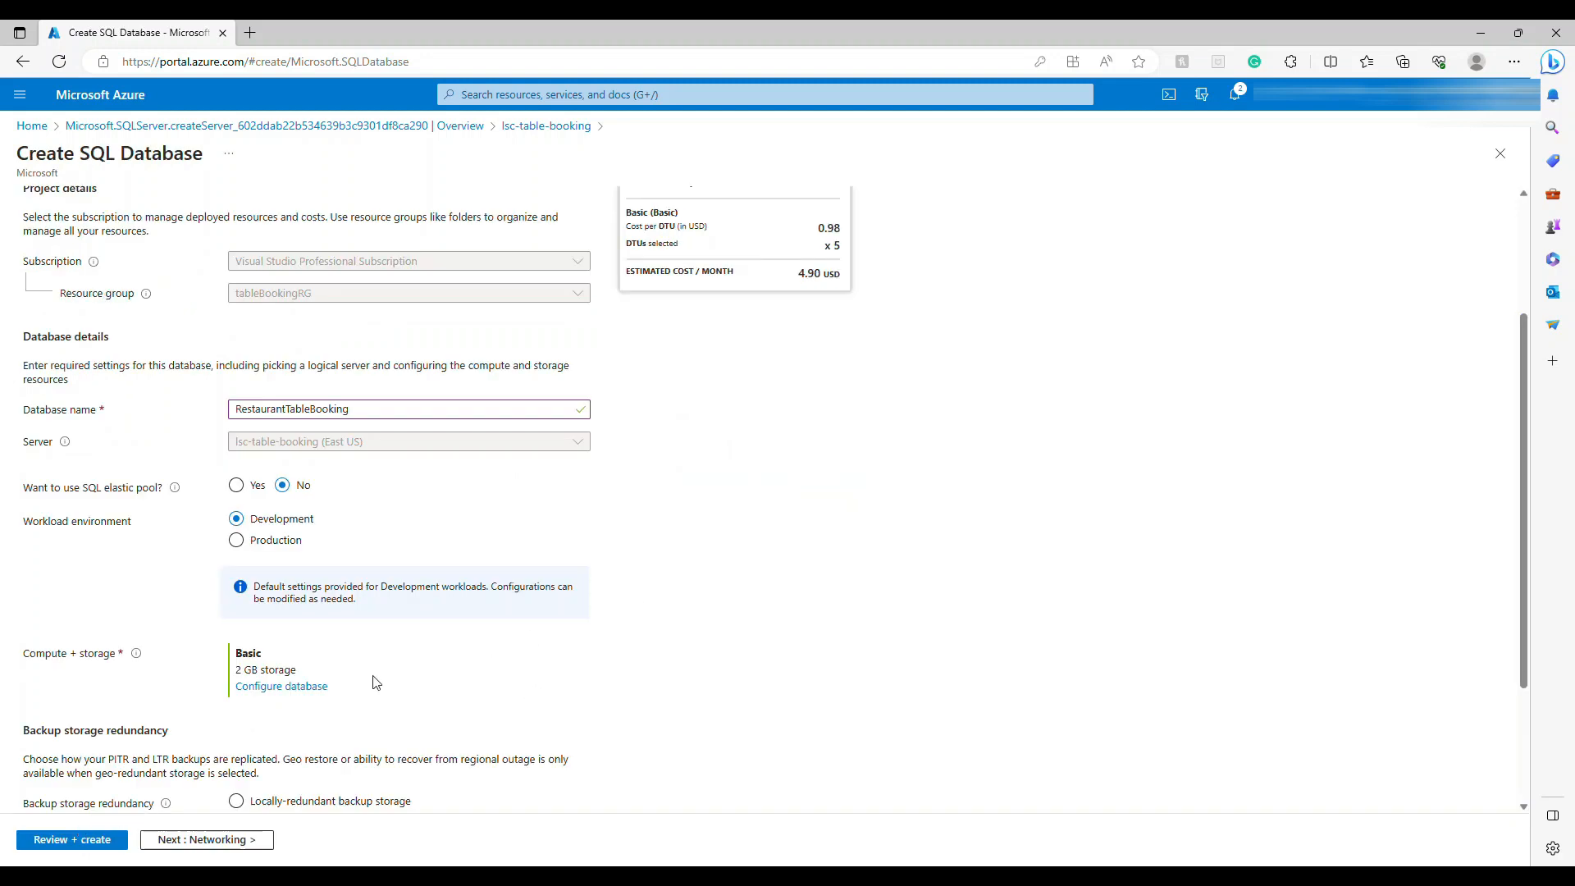
Preview Business Critical costs, keep Basic, and choose locally-redundant backup storage.
left_click(281, 685)
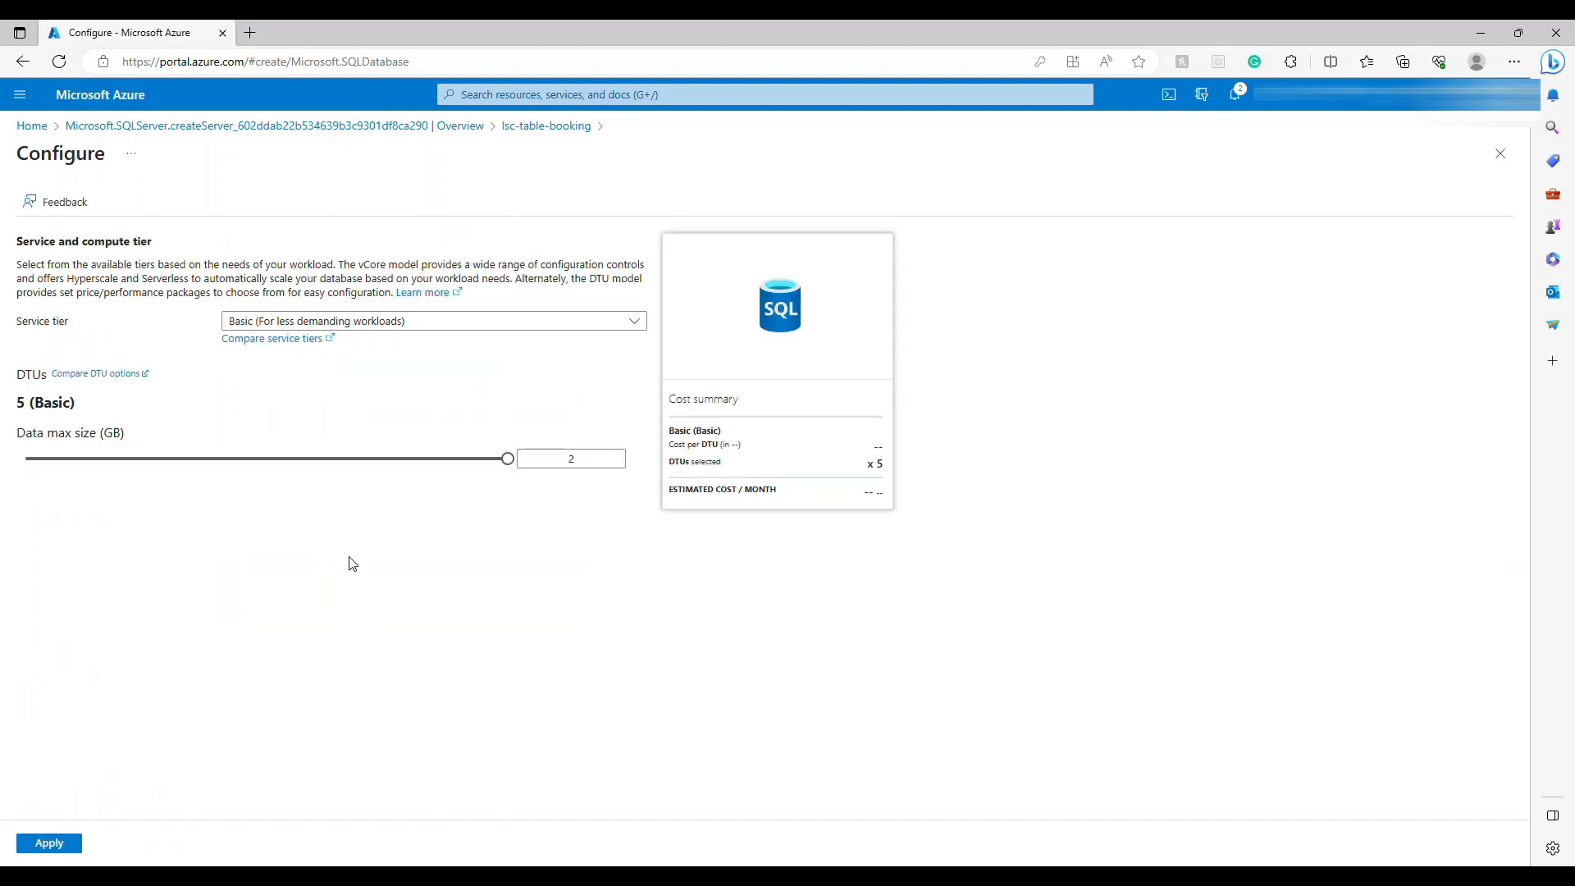
left_click(433, 321)
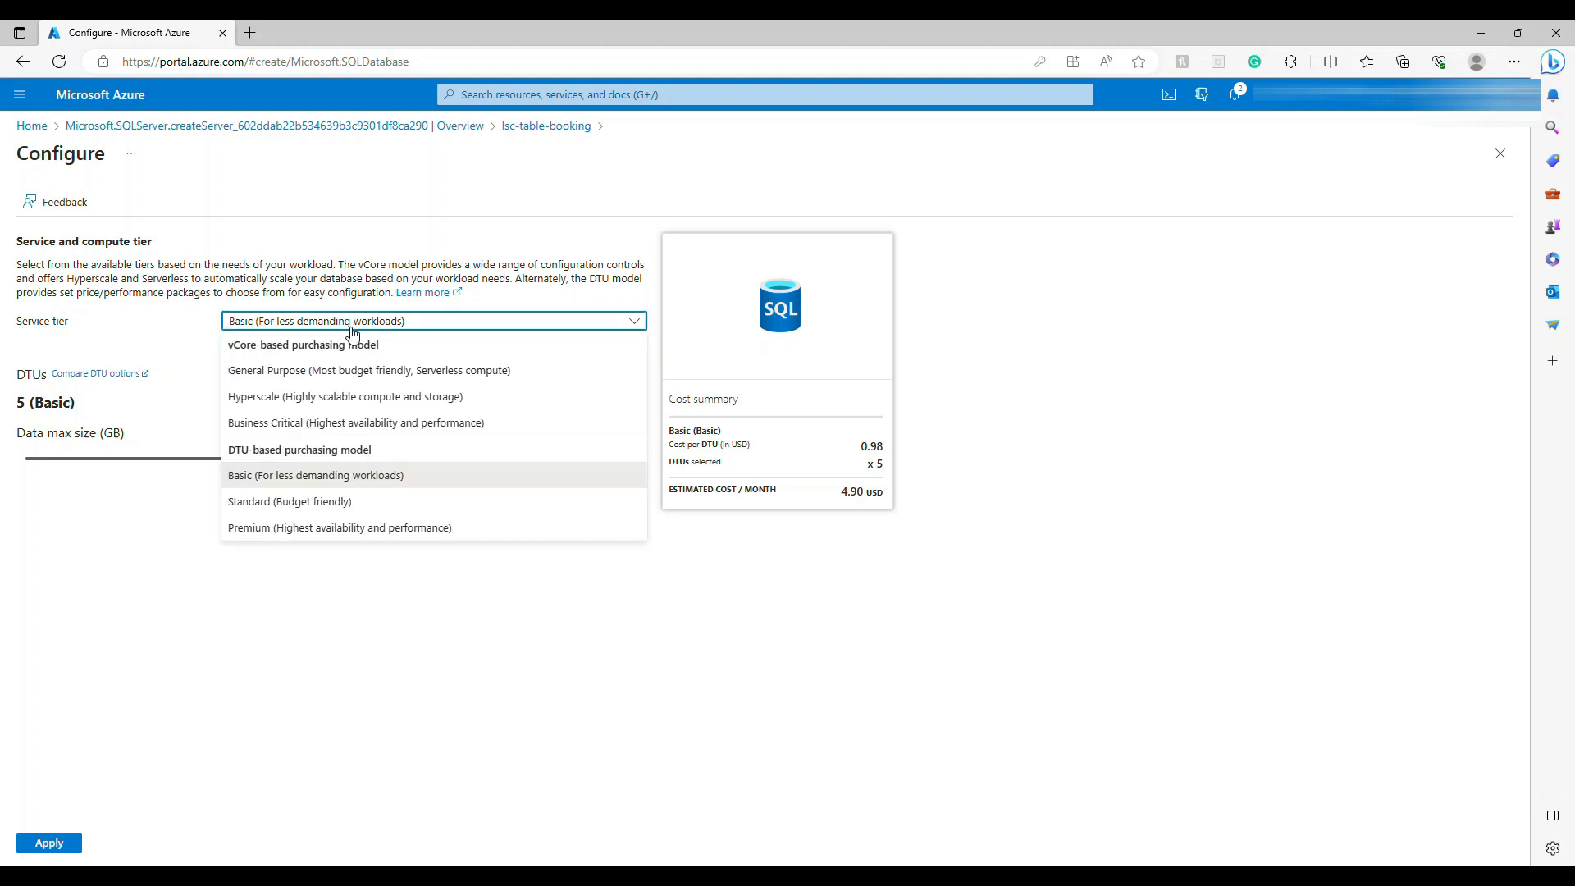
mouse_move(346, 421)
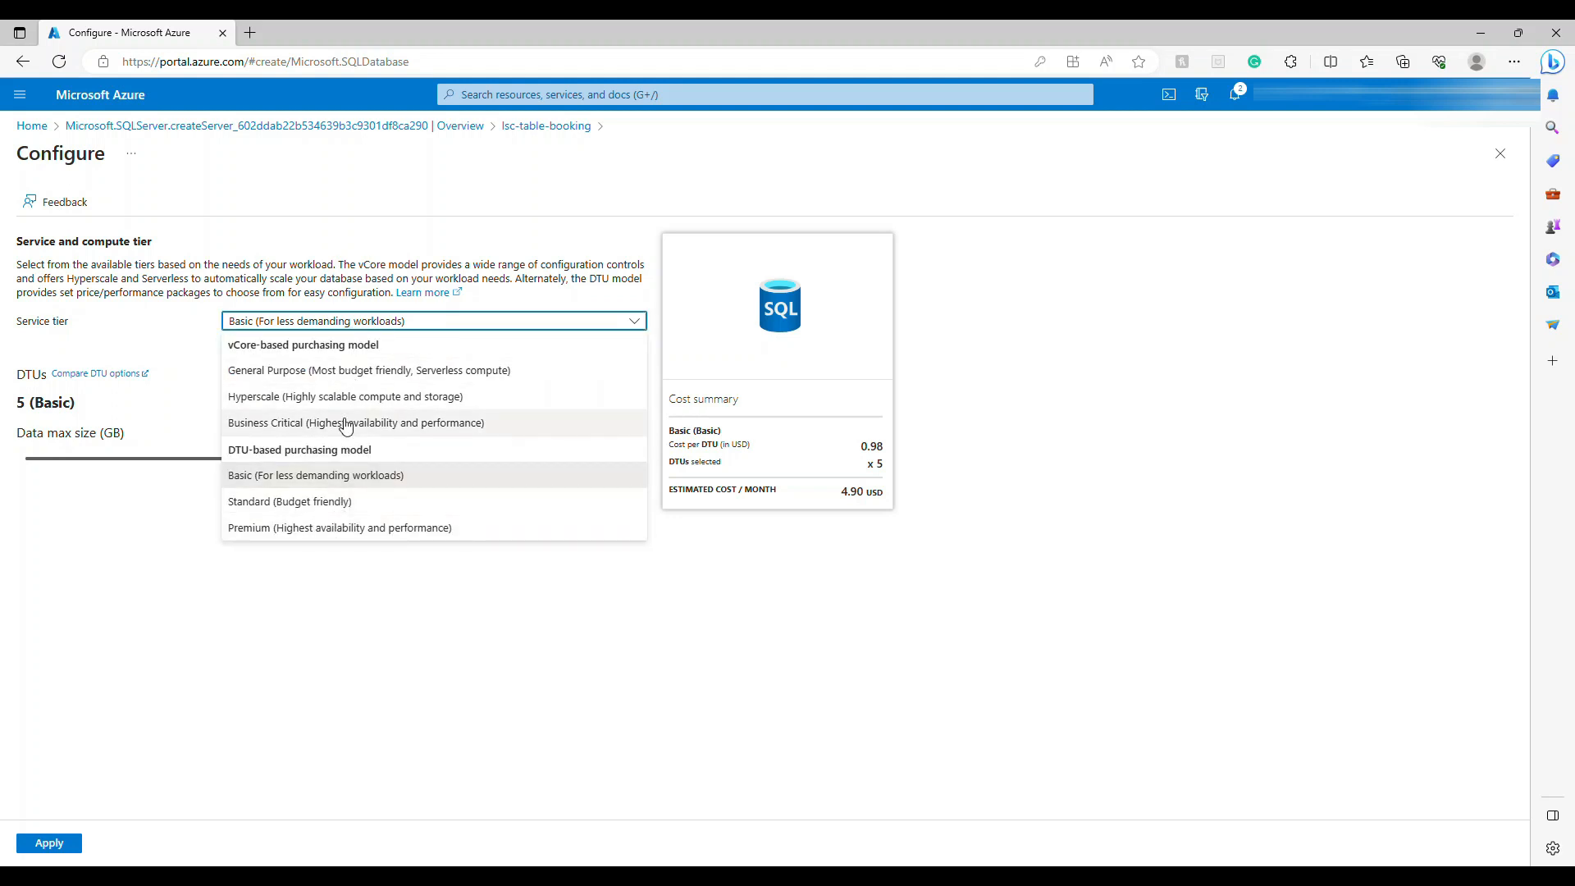
left_click(355, 421)
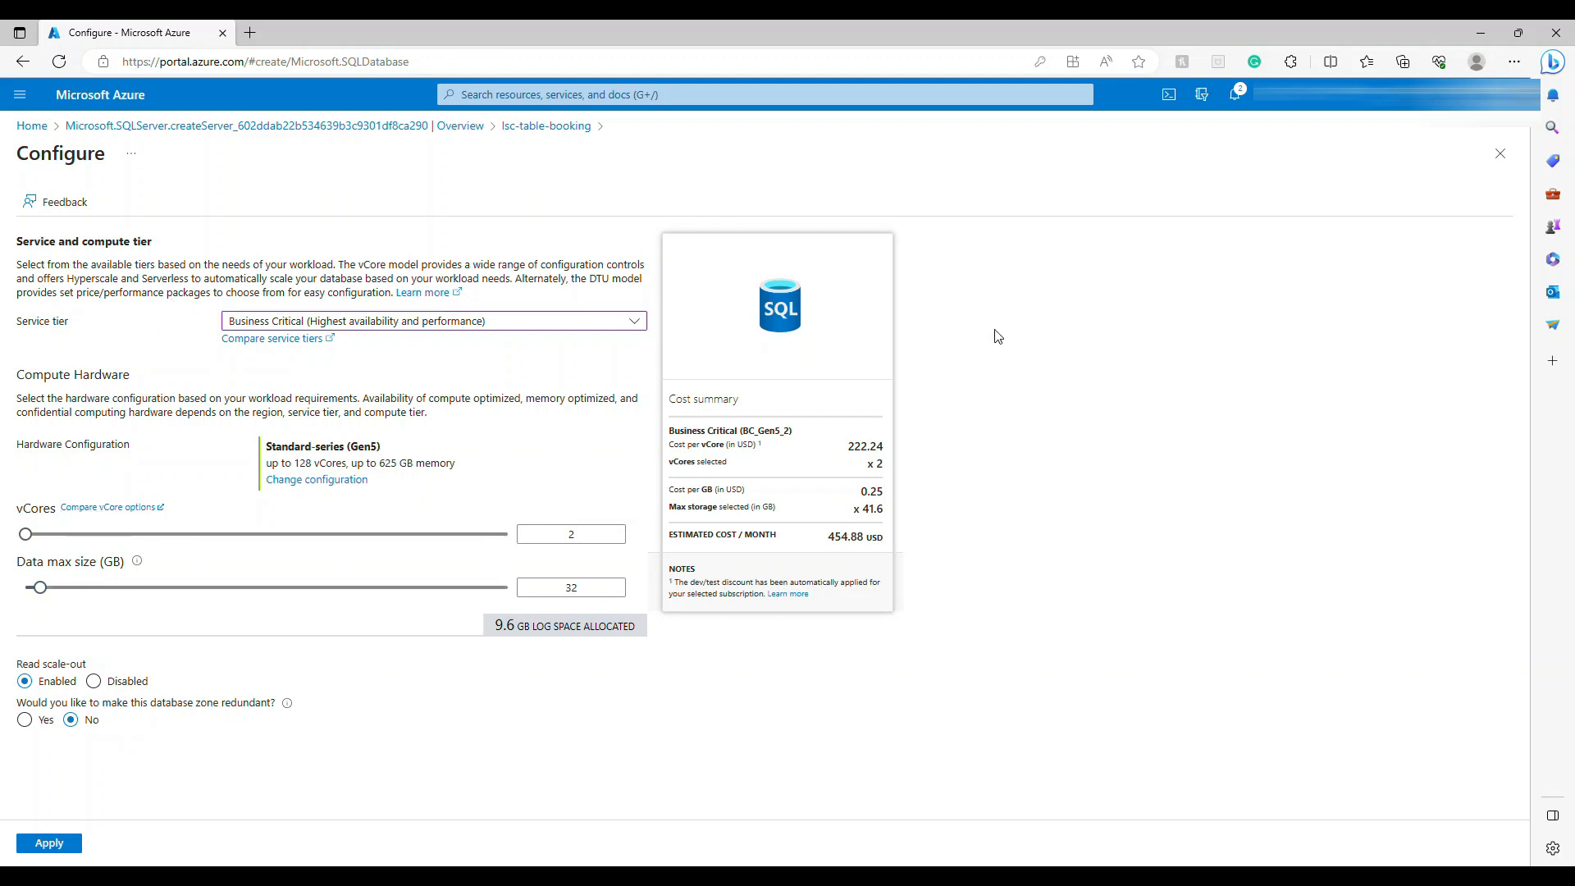
mouse_move(1462, 167)
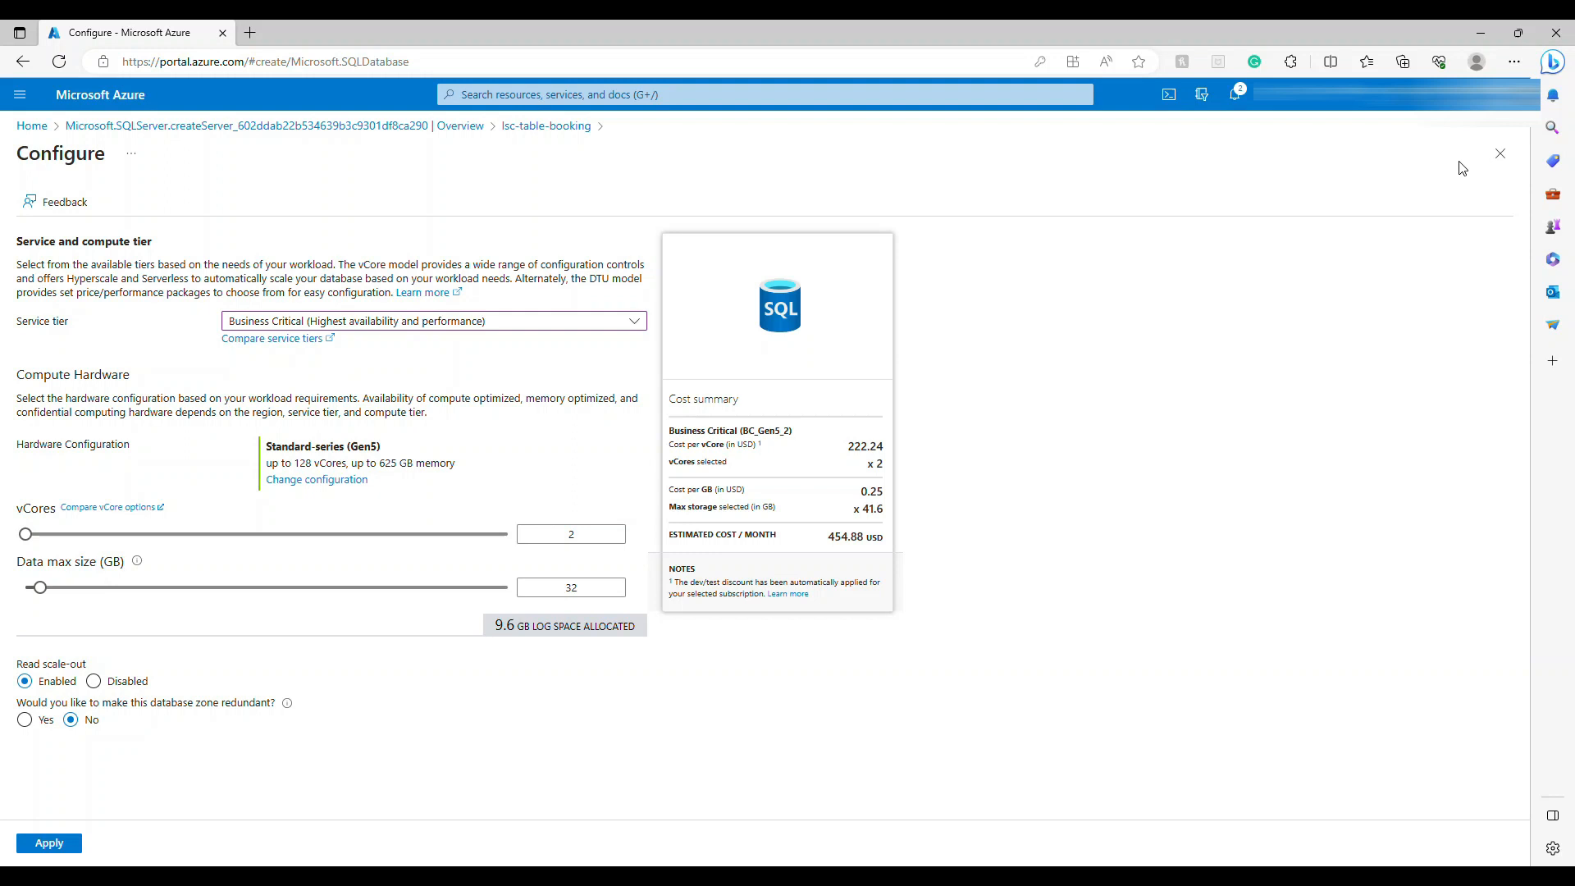
left_click(1500, 152)
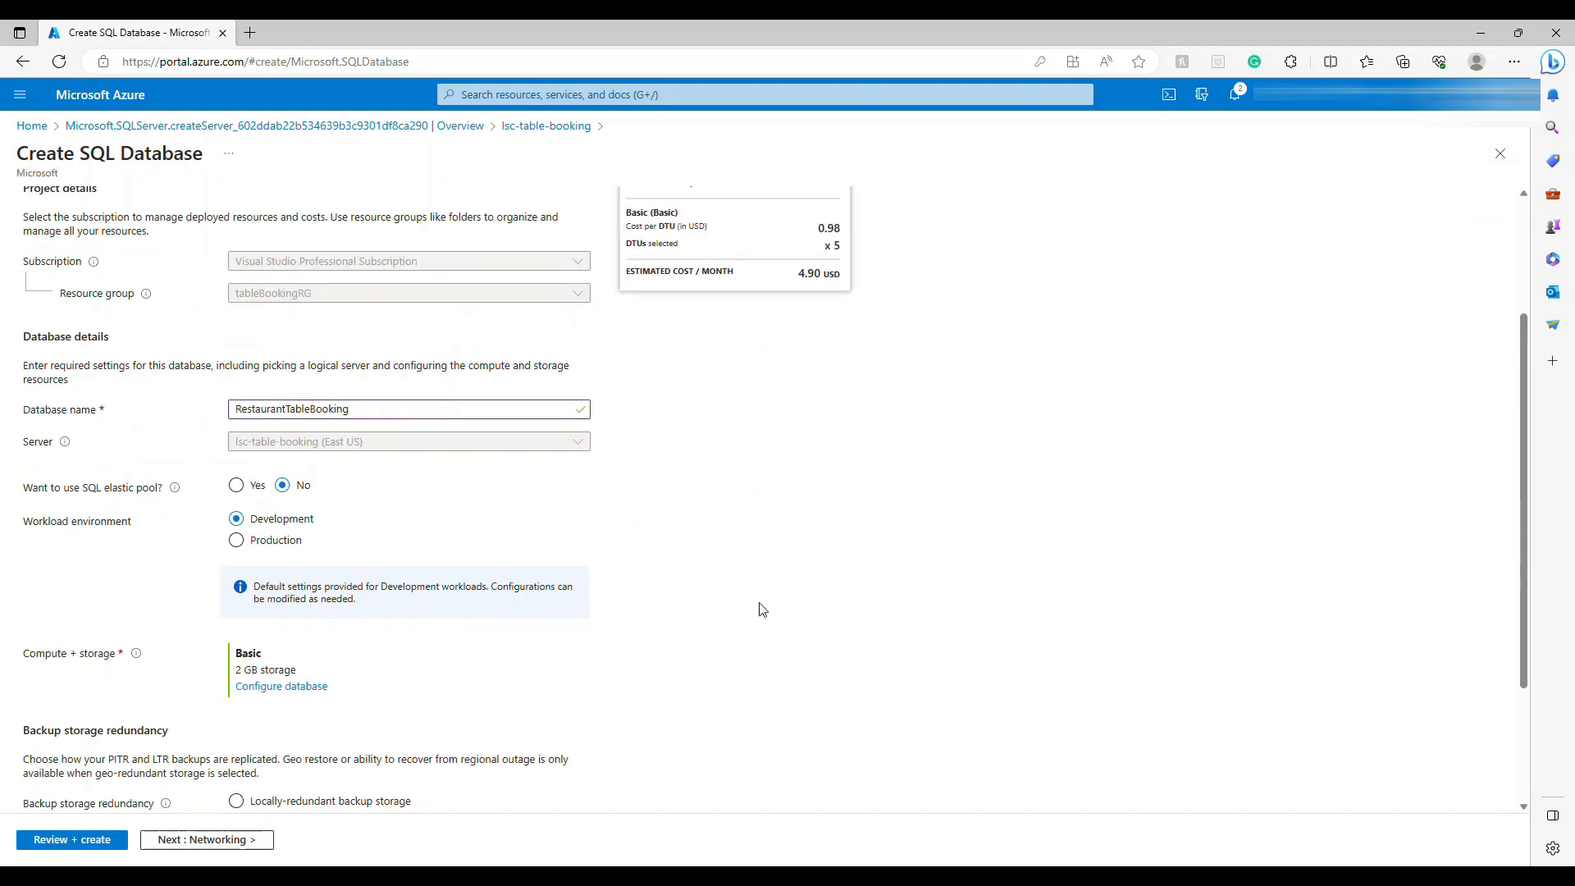
scroll("down", 3)
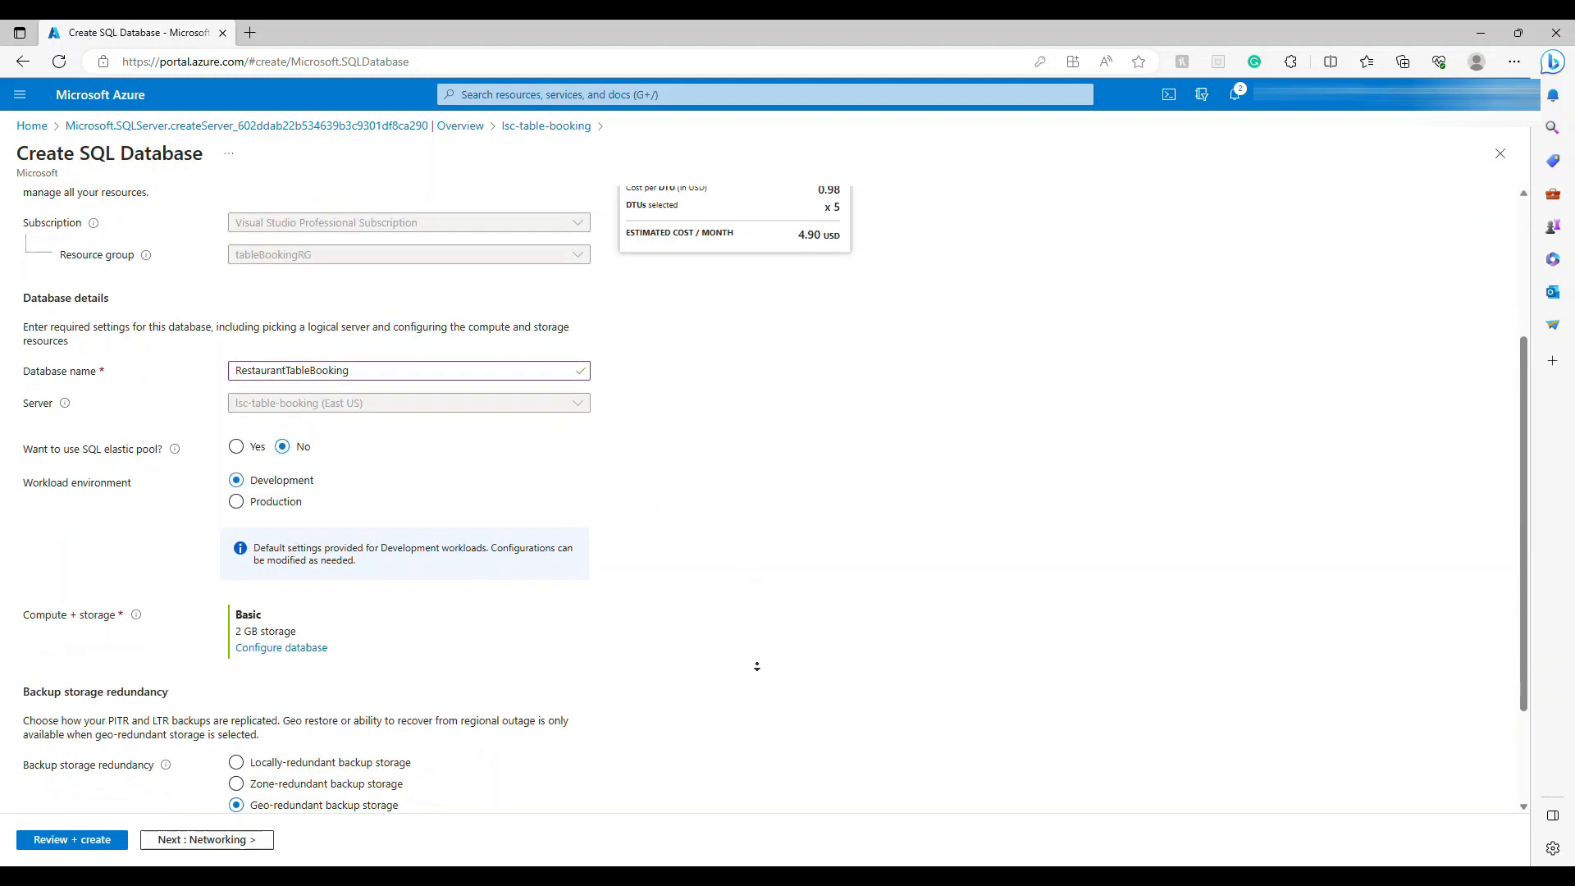
scroll("down", 3)
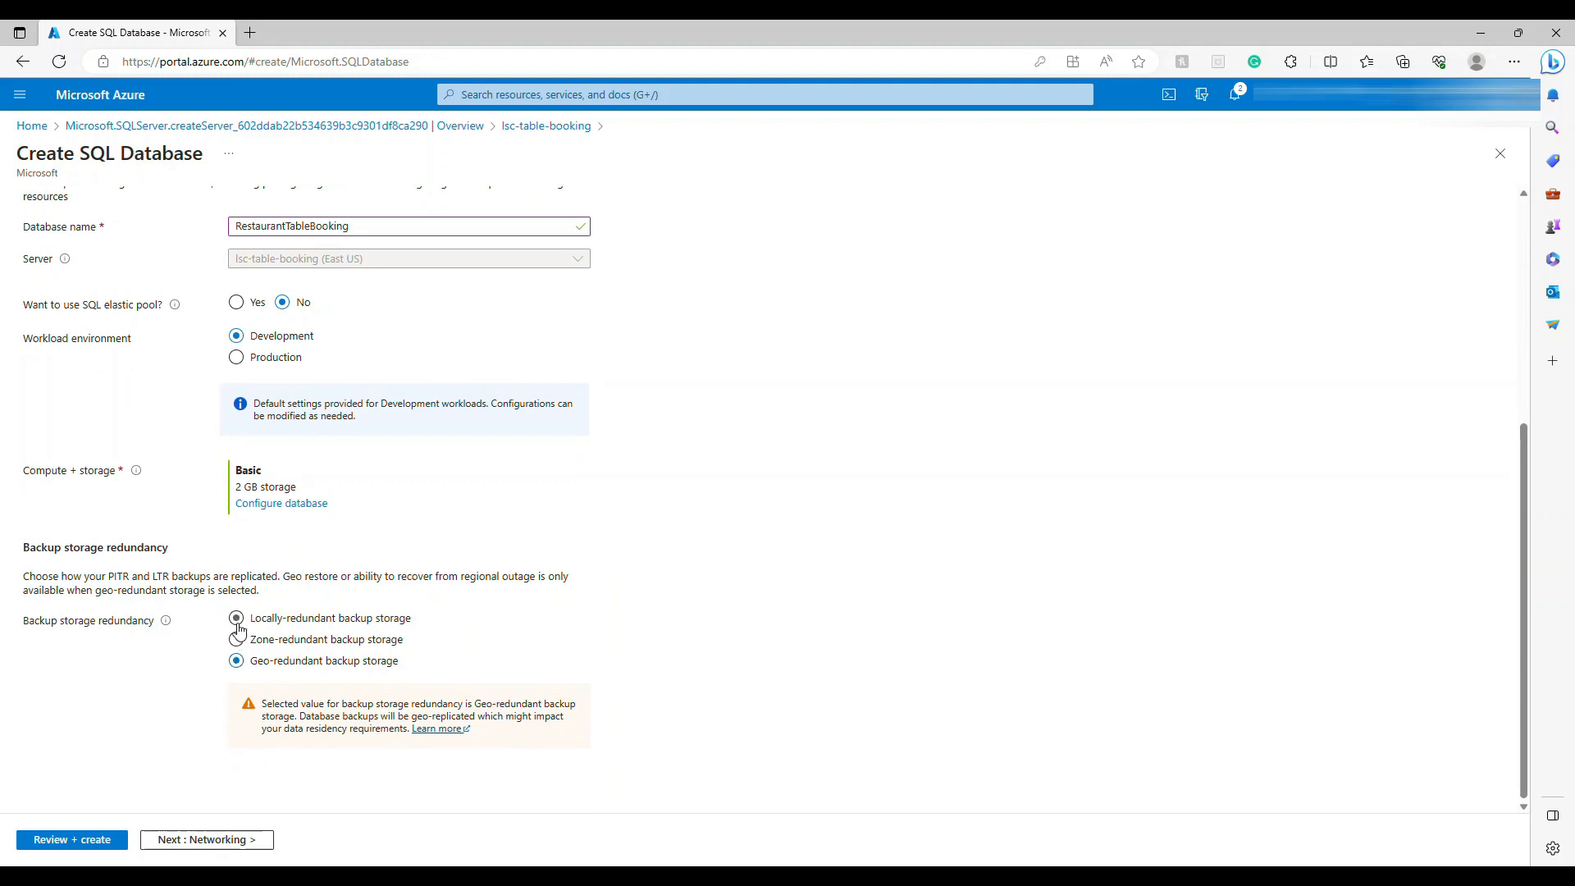
left_click(237, 618)
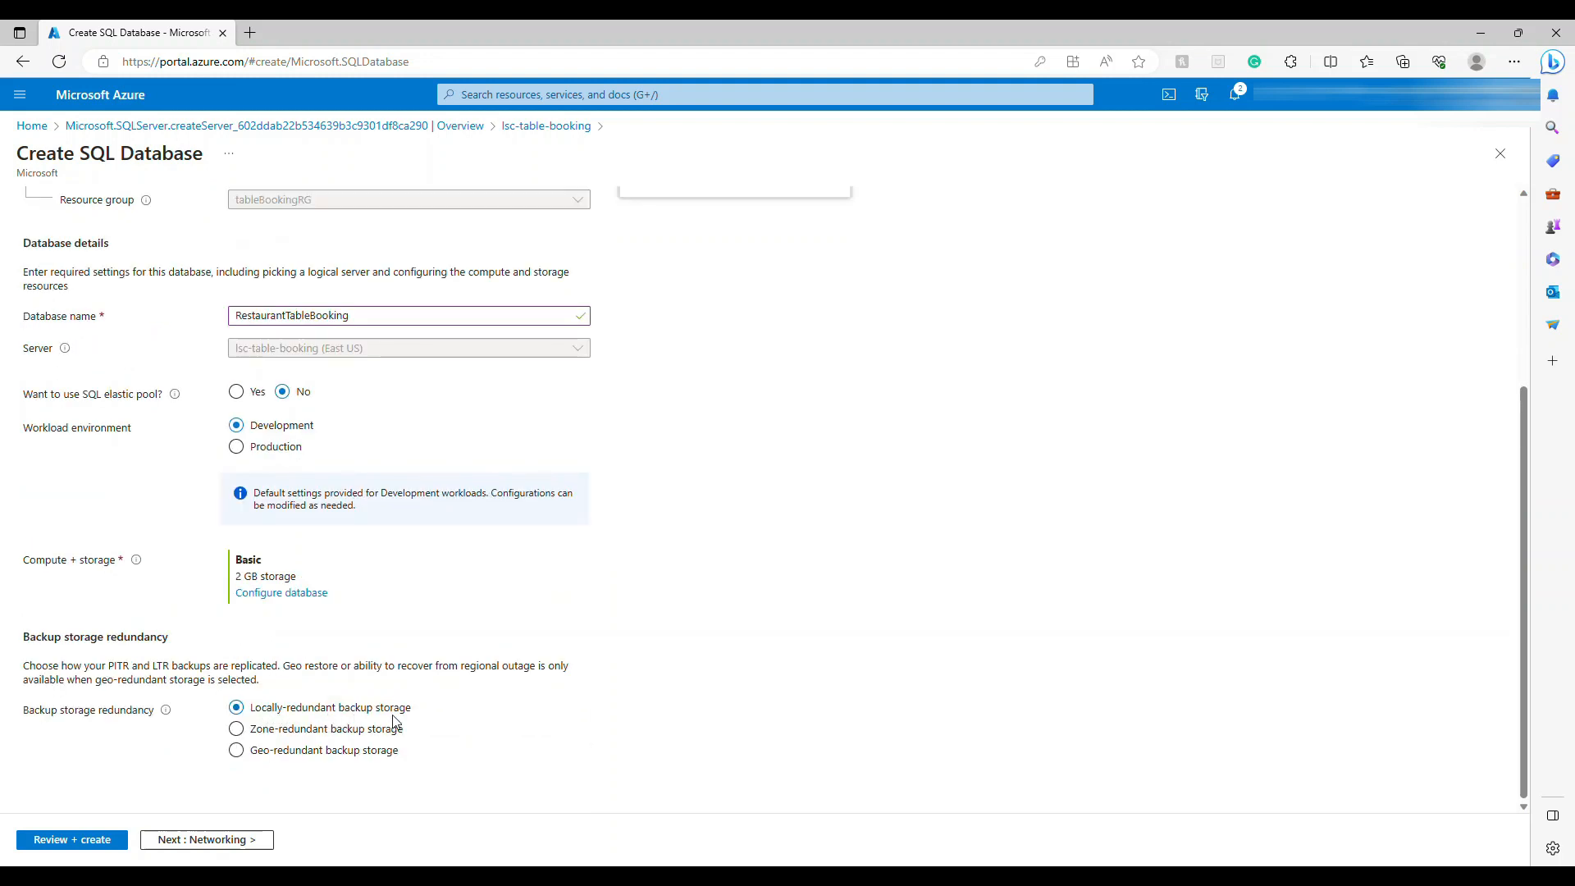
mouse_move(206, 838)
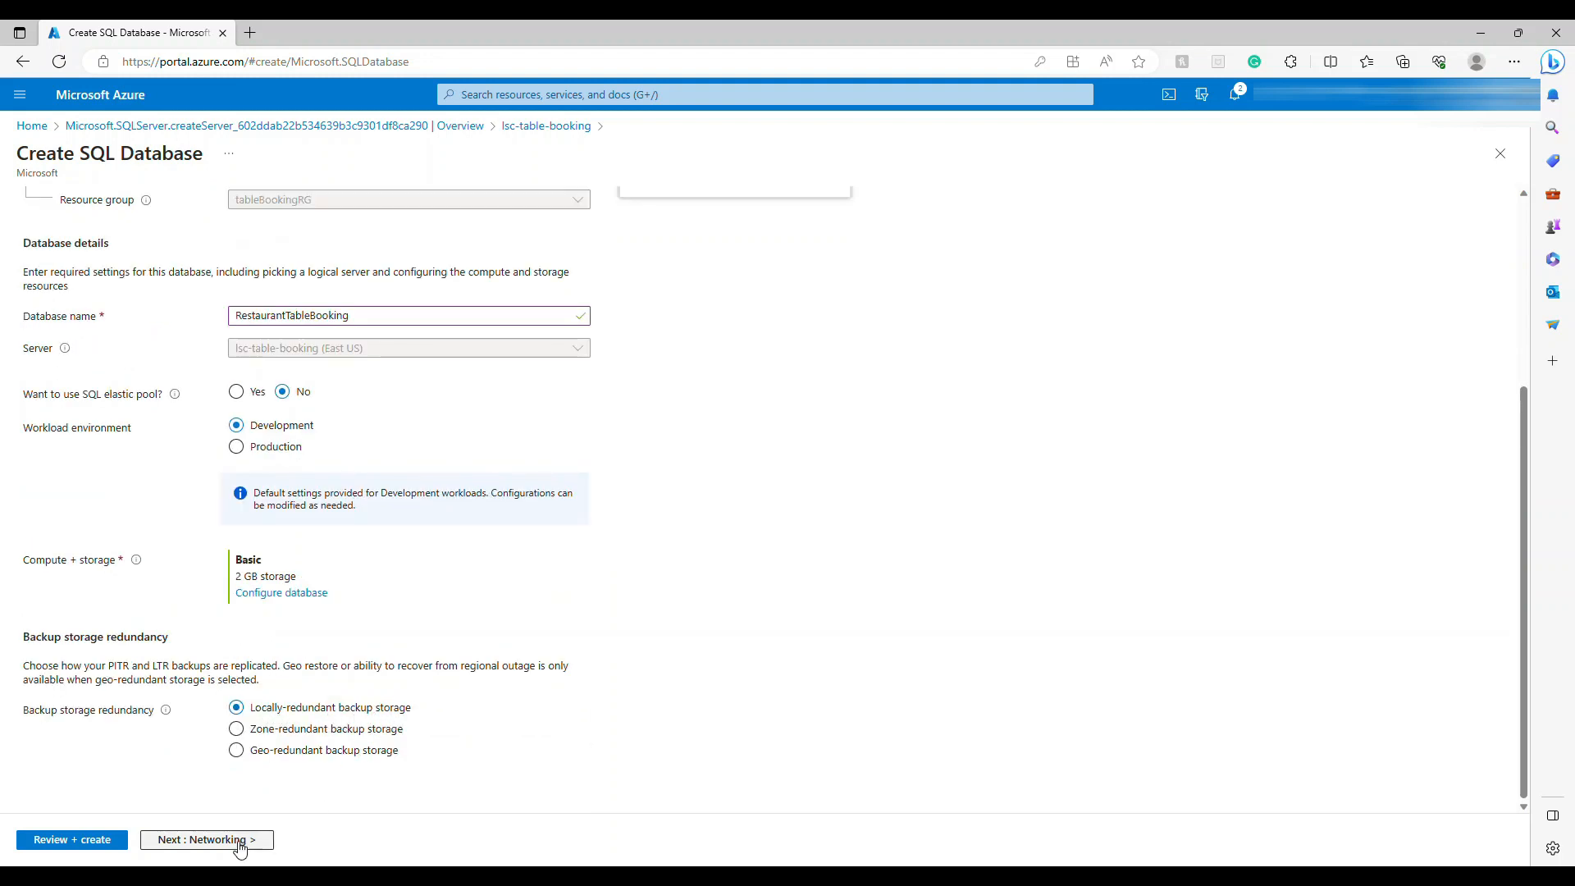
On Networking, set 'Add current client IP address' to Yes and review connection policy.
left_click(206, 838)
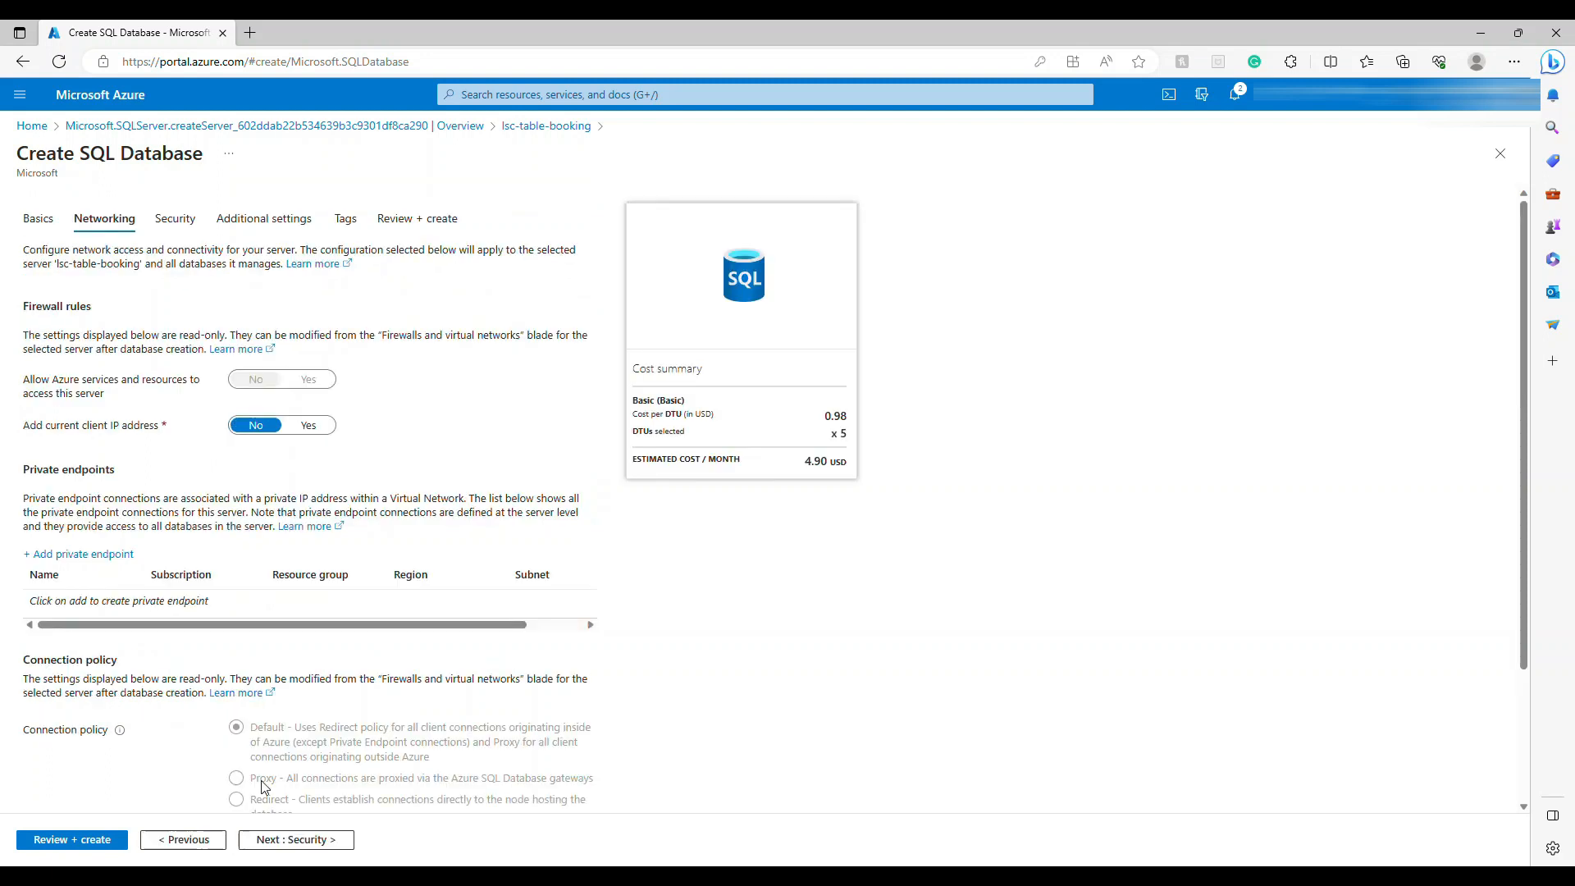
mouse_move(95, 368)
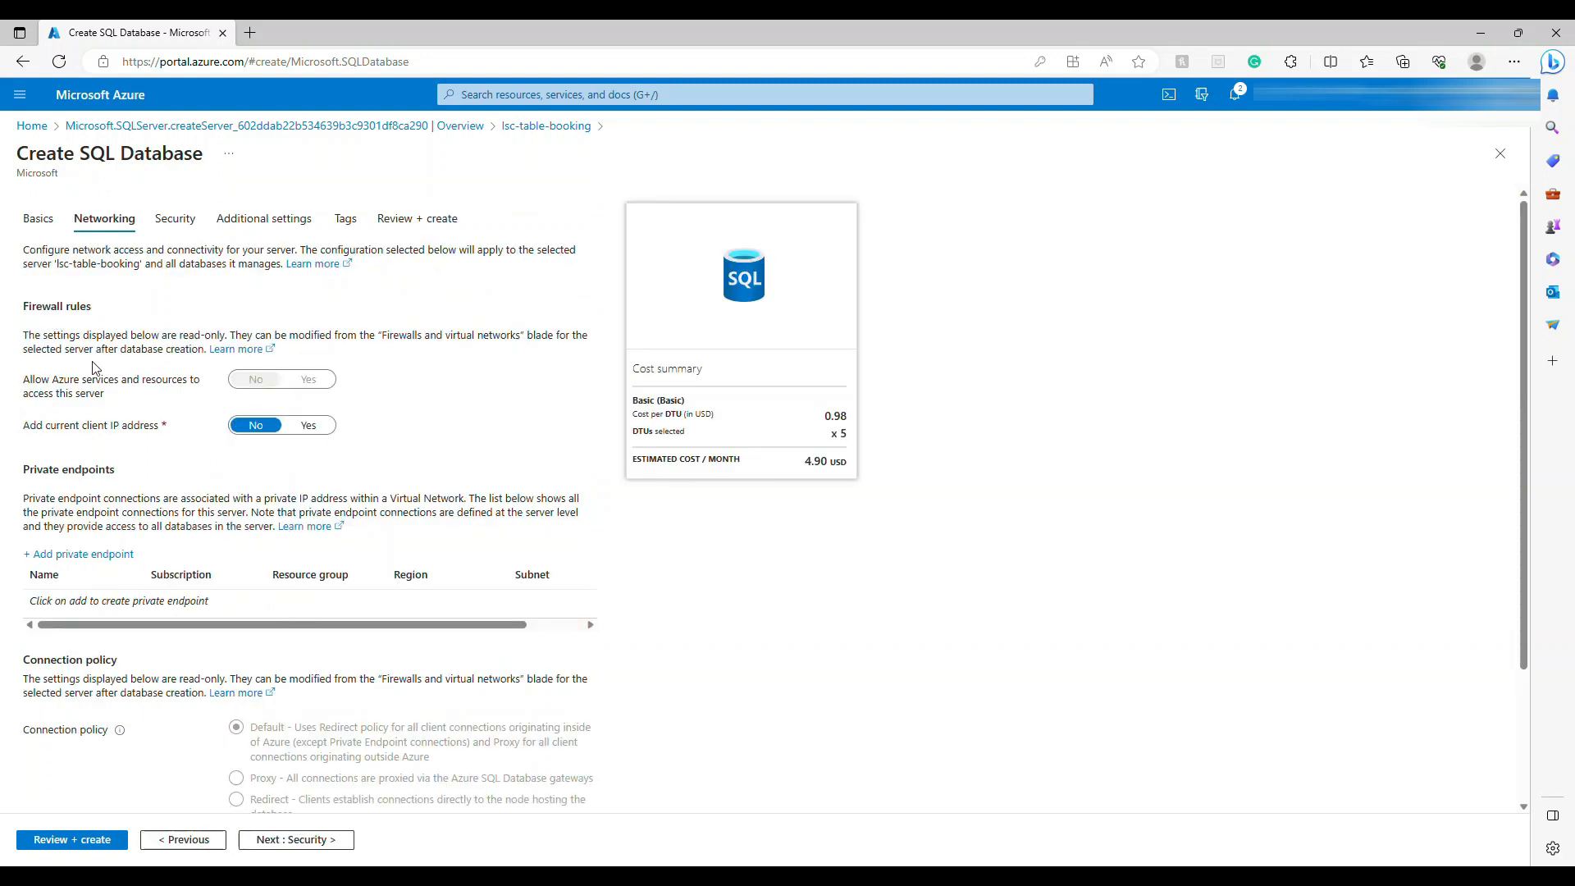
mouse_move(80, 438)
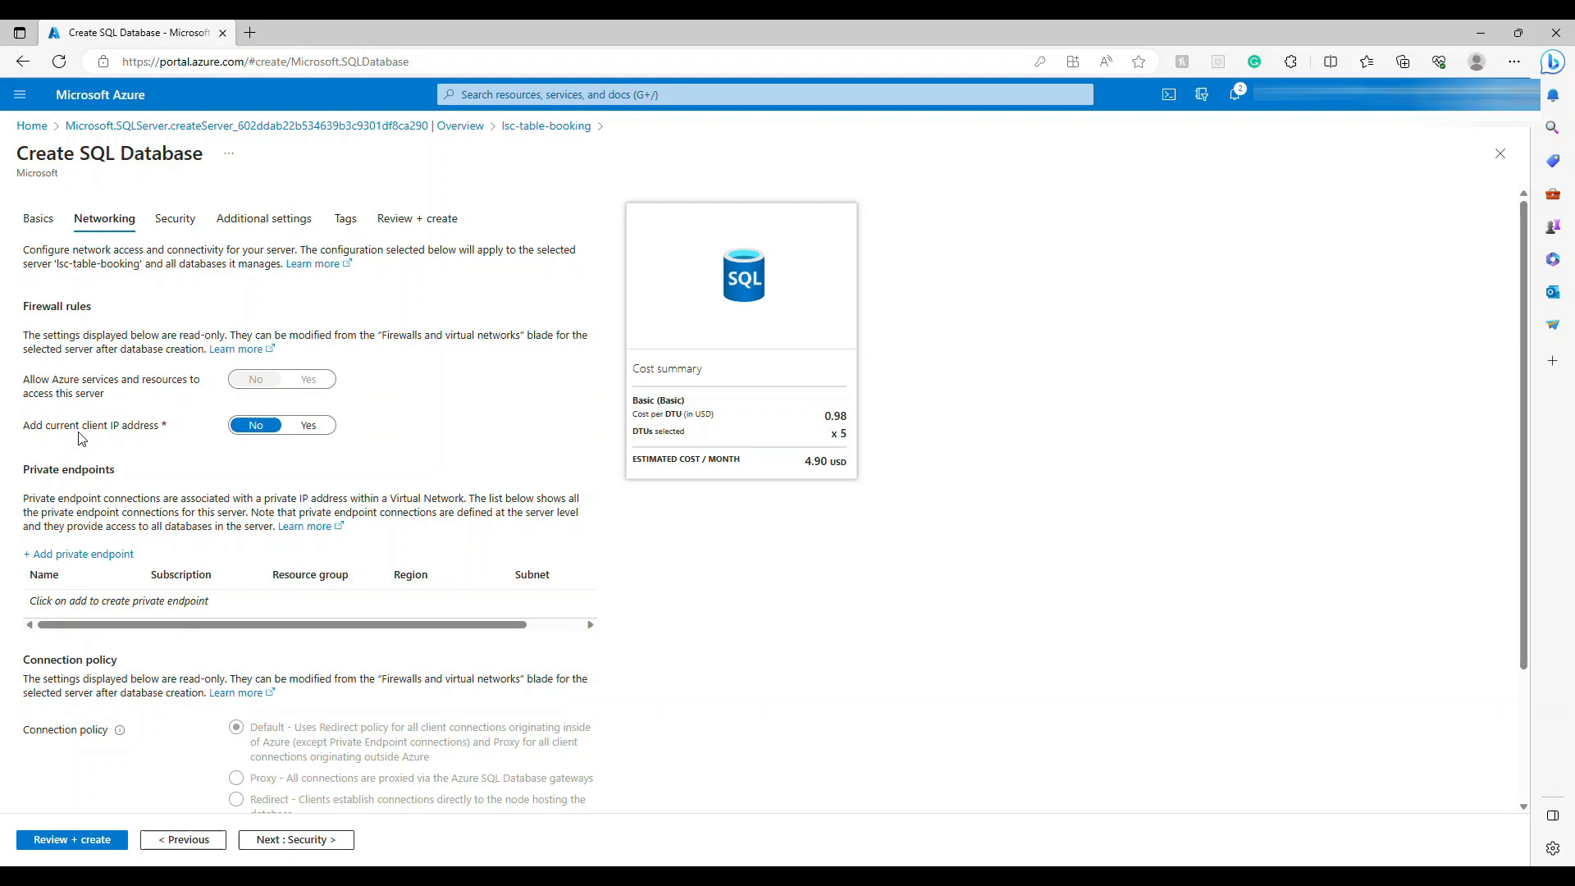
mouse_move(314, 438)
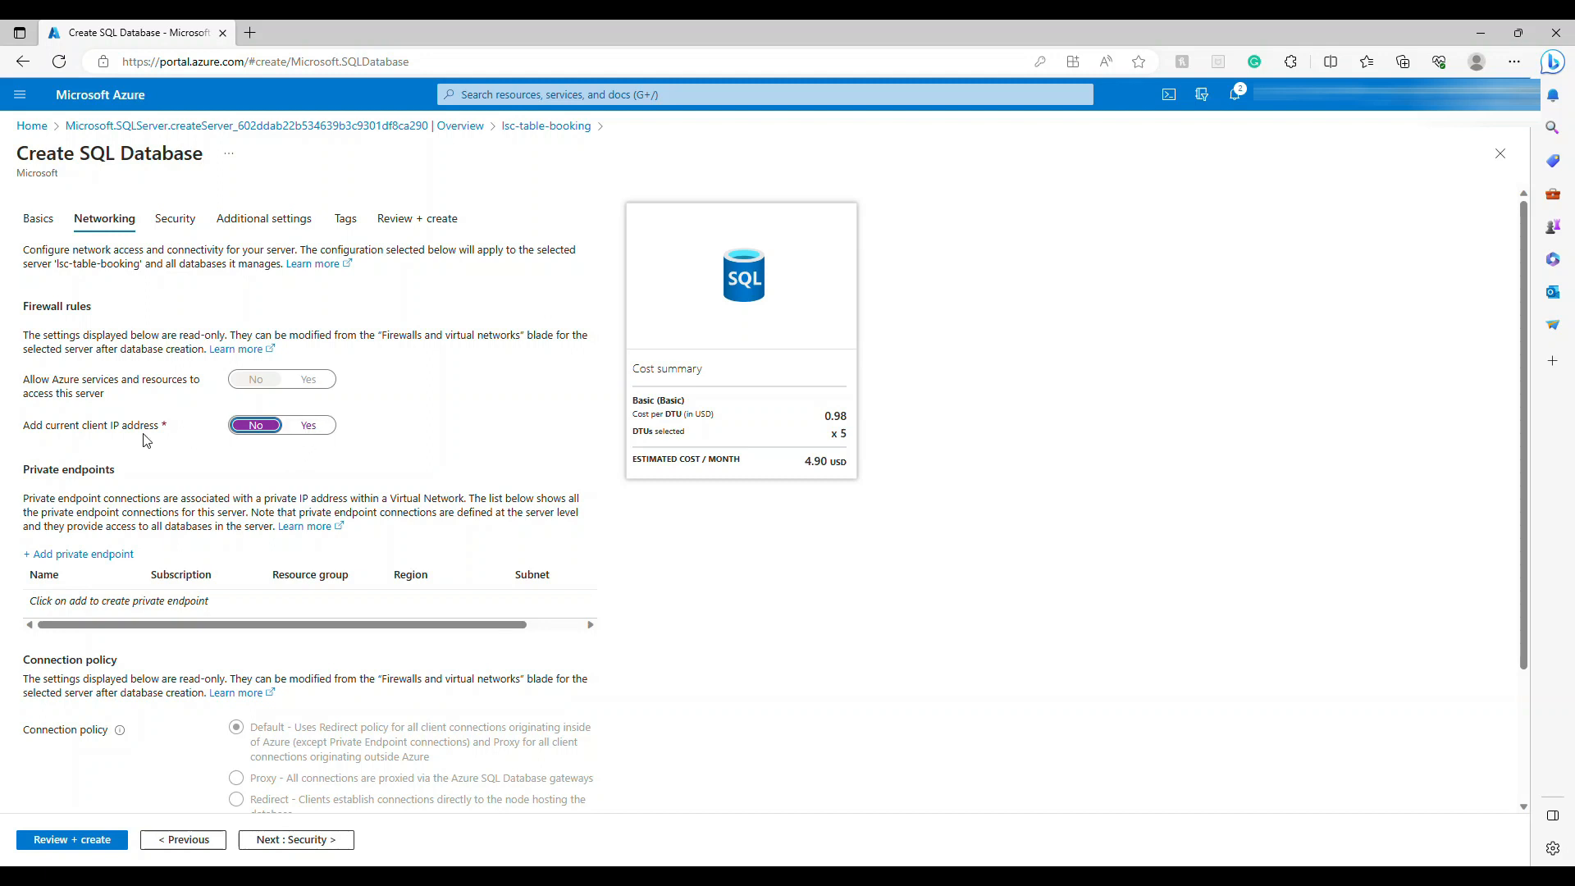
double_click(89, 425)
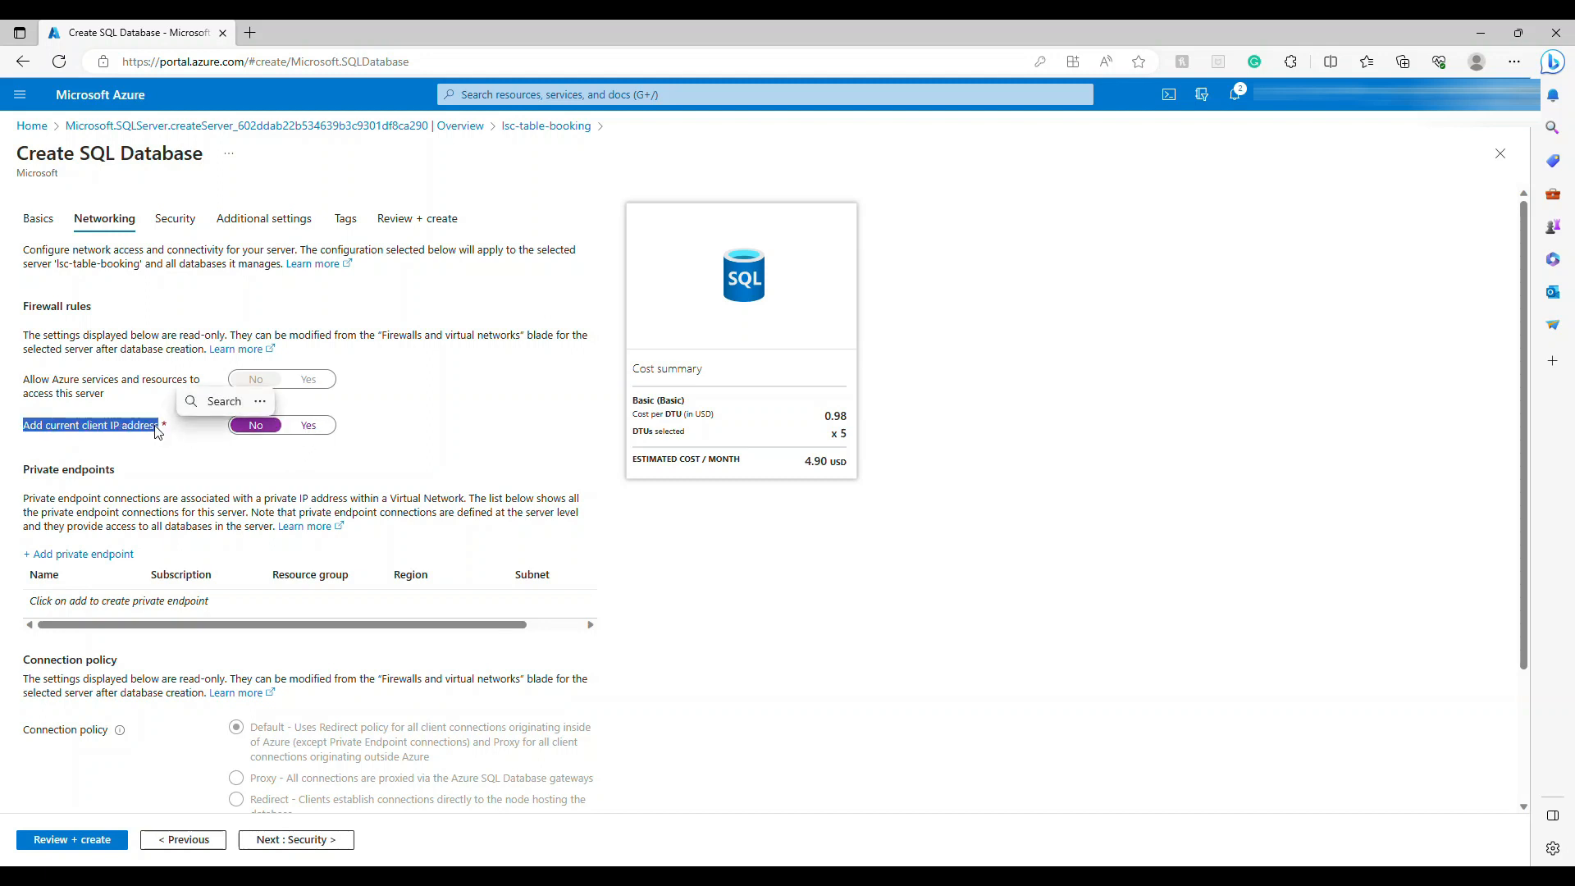
left_click(308, 425)
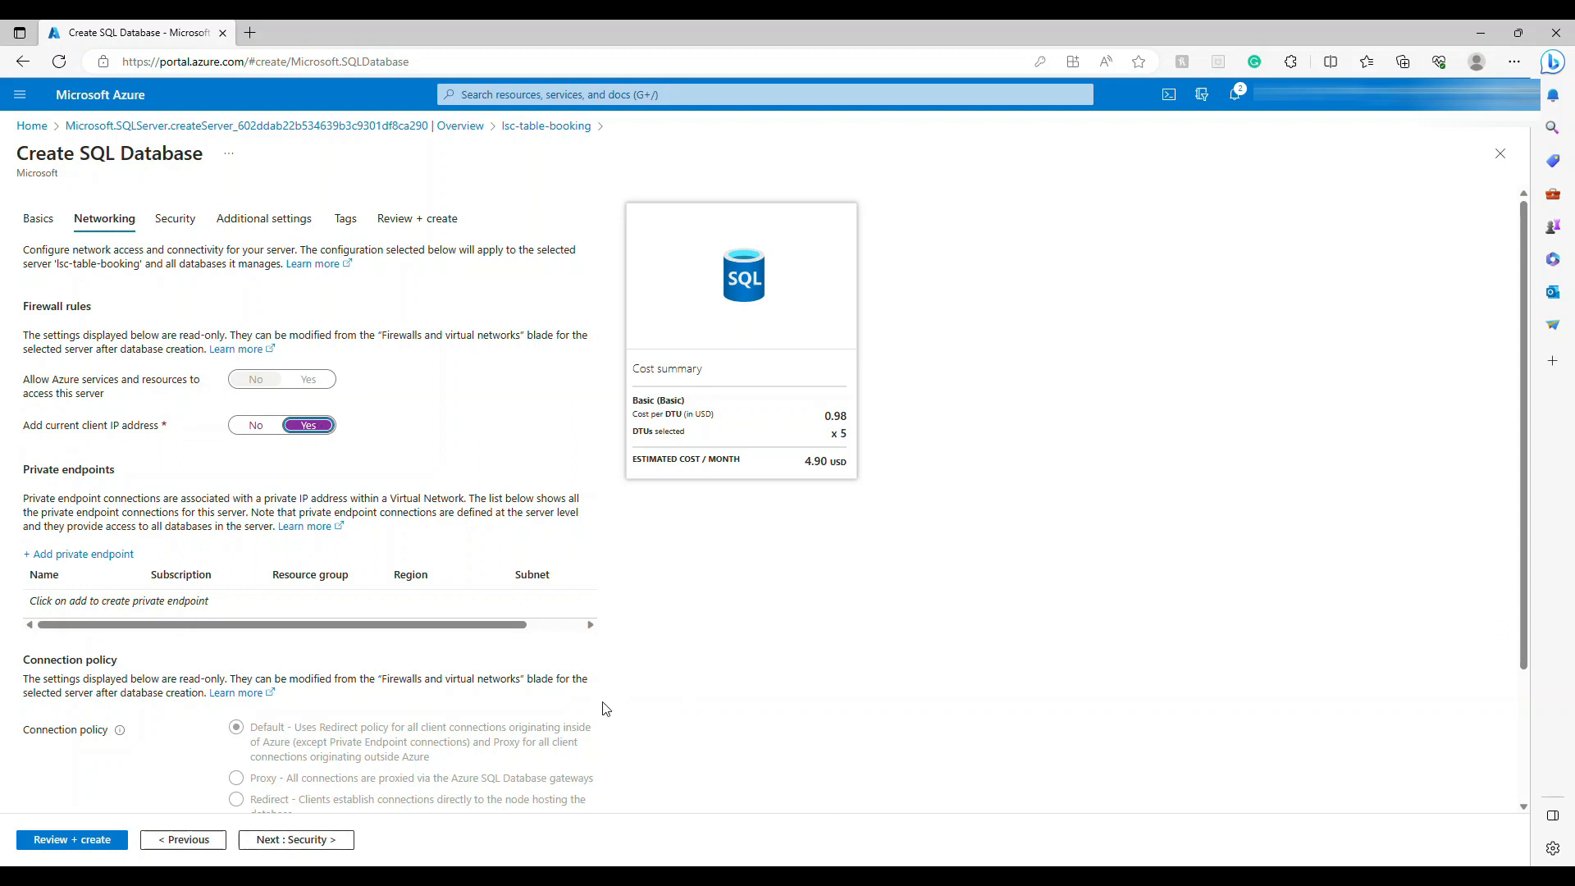
mouse_move(78, 553)
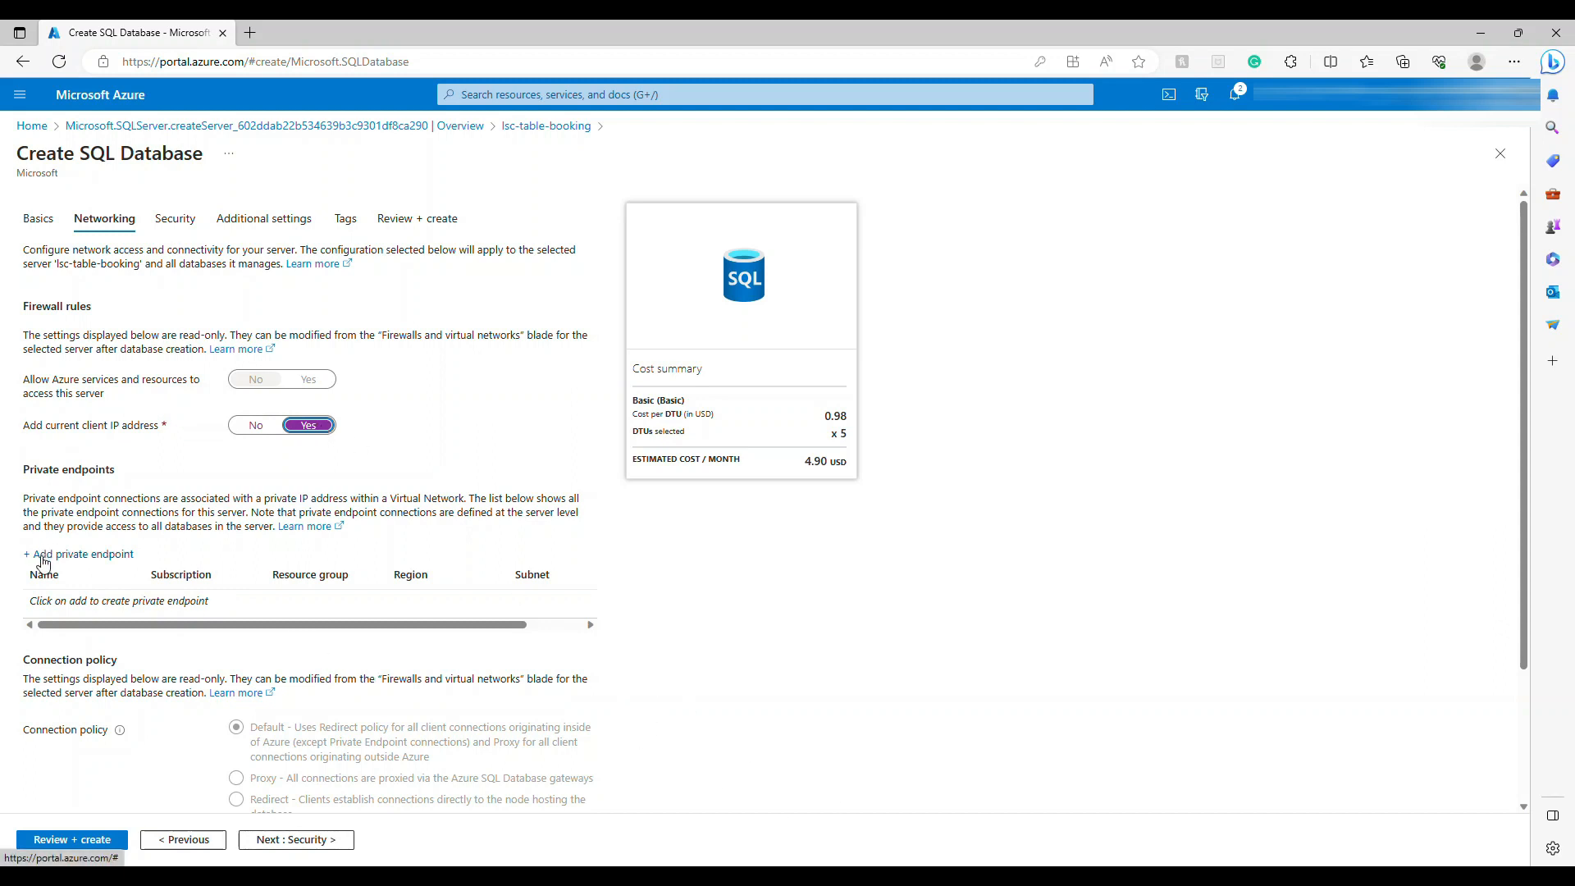
mouse_move(306, 744)
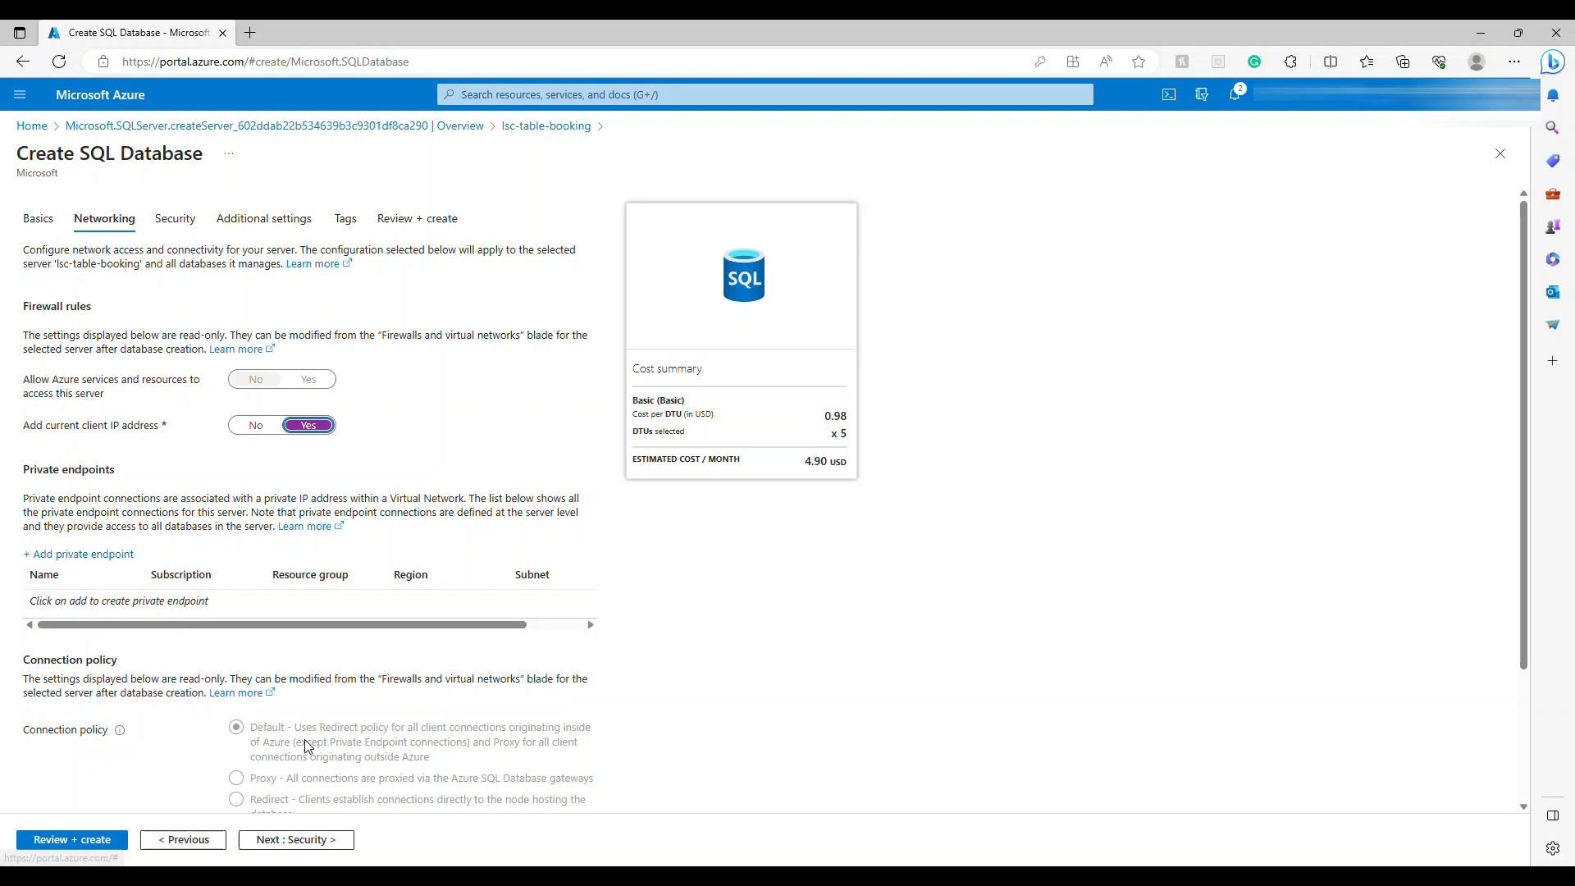
scroll("down", 3)
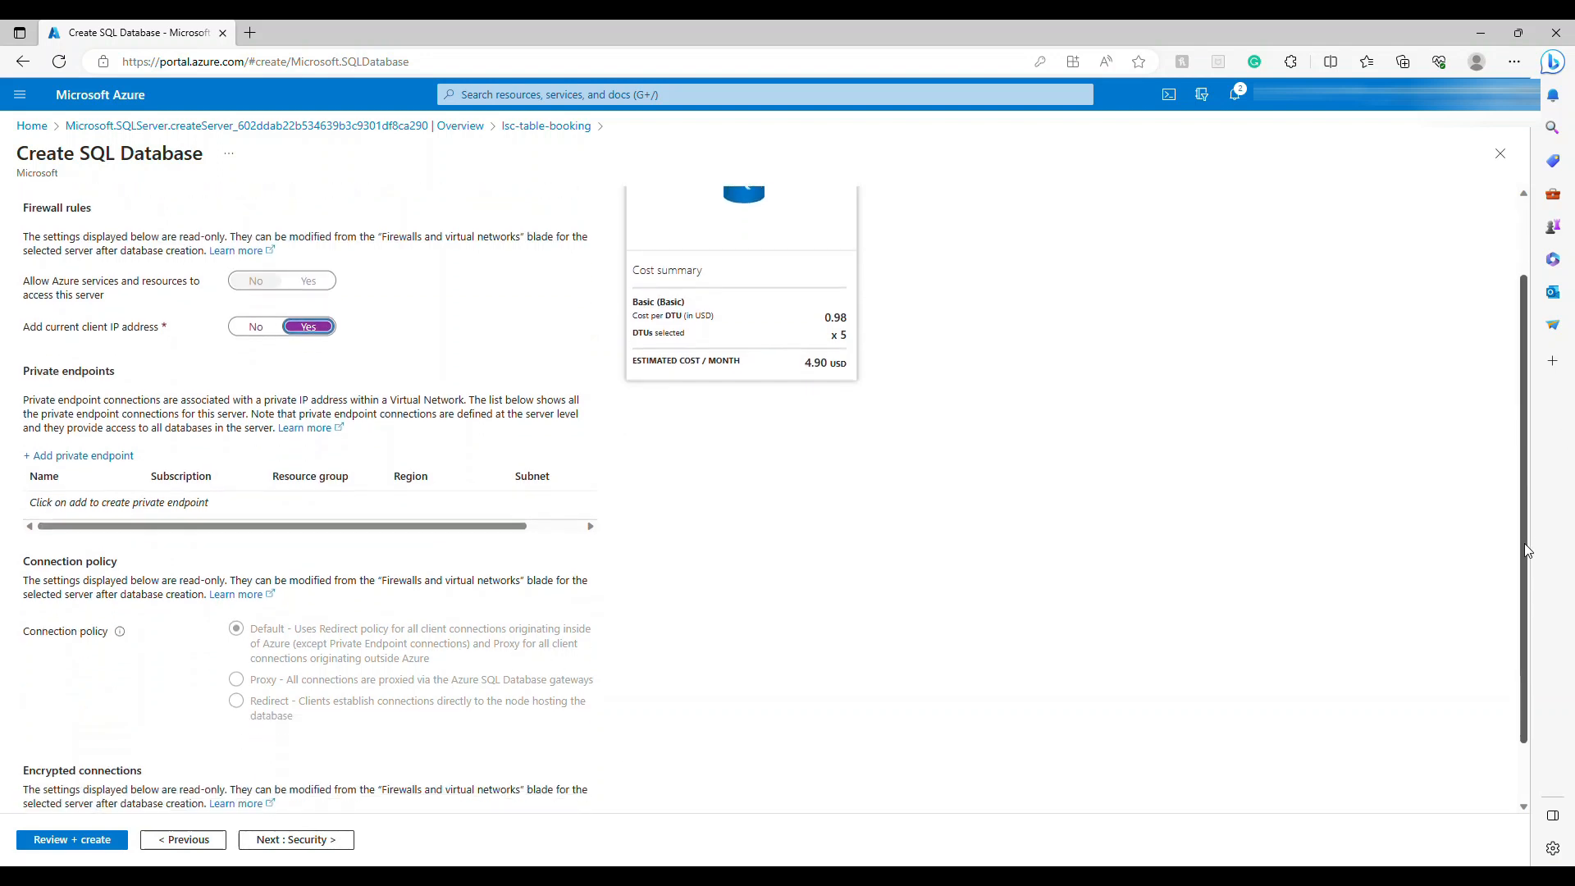
scroll("down", 3)
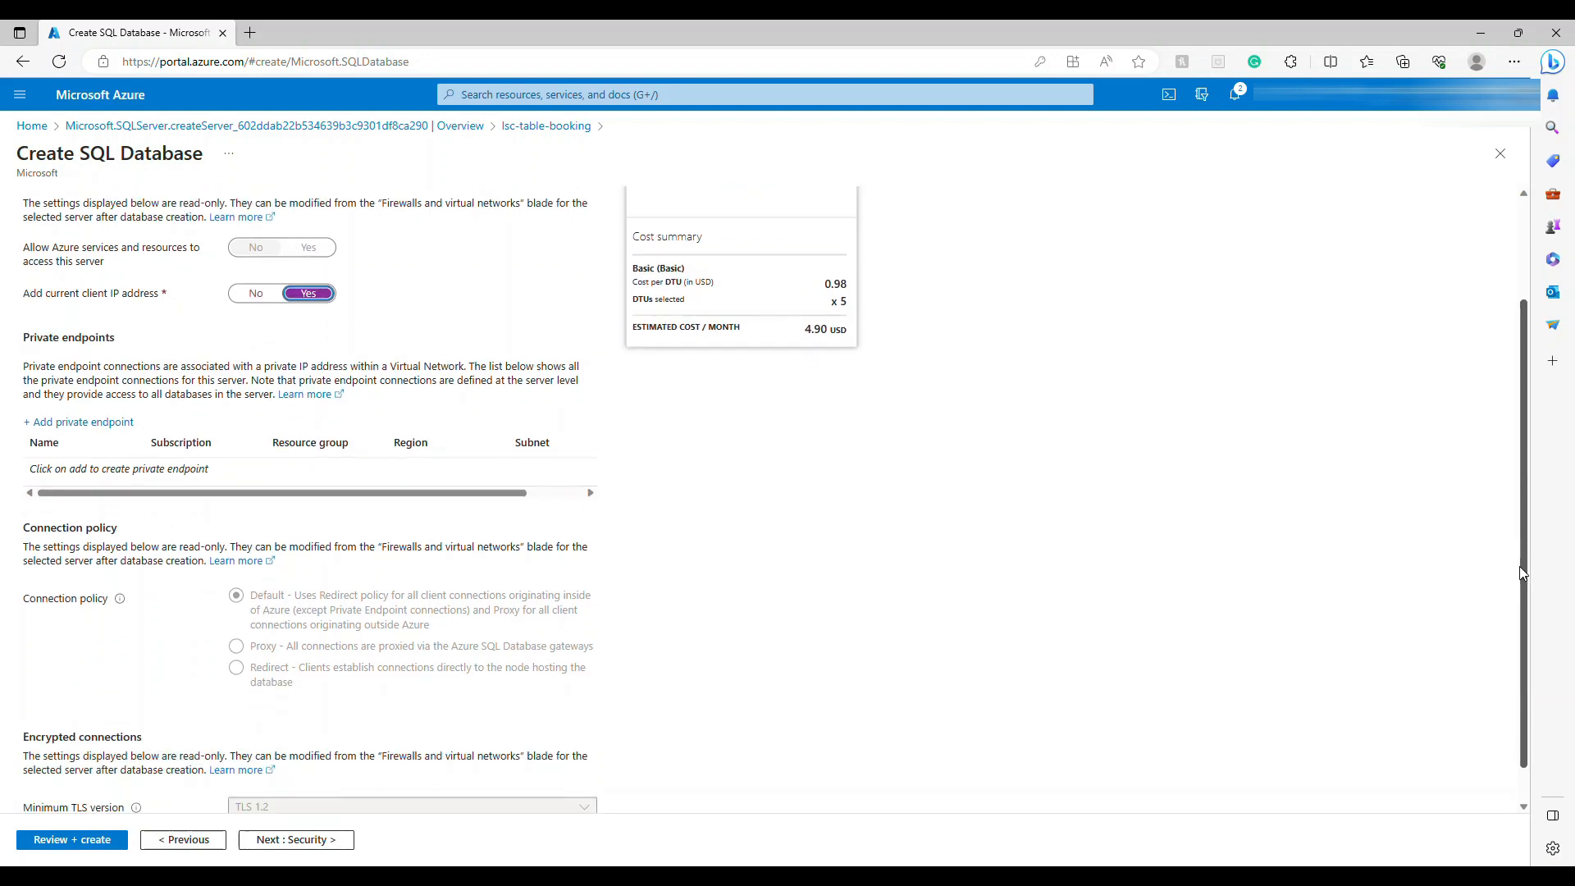
mouse_move(156, 617)
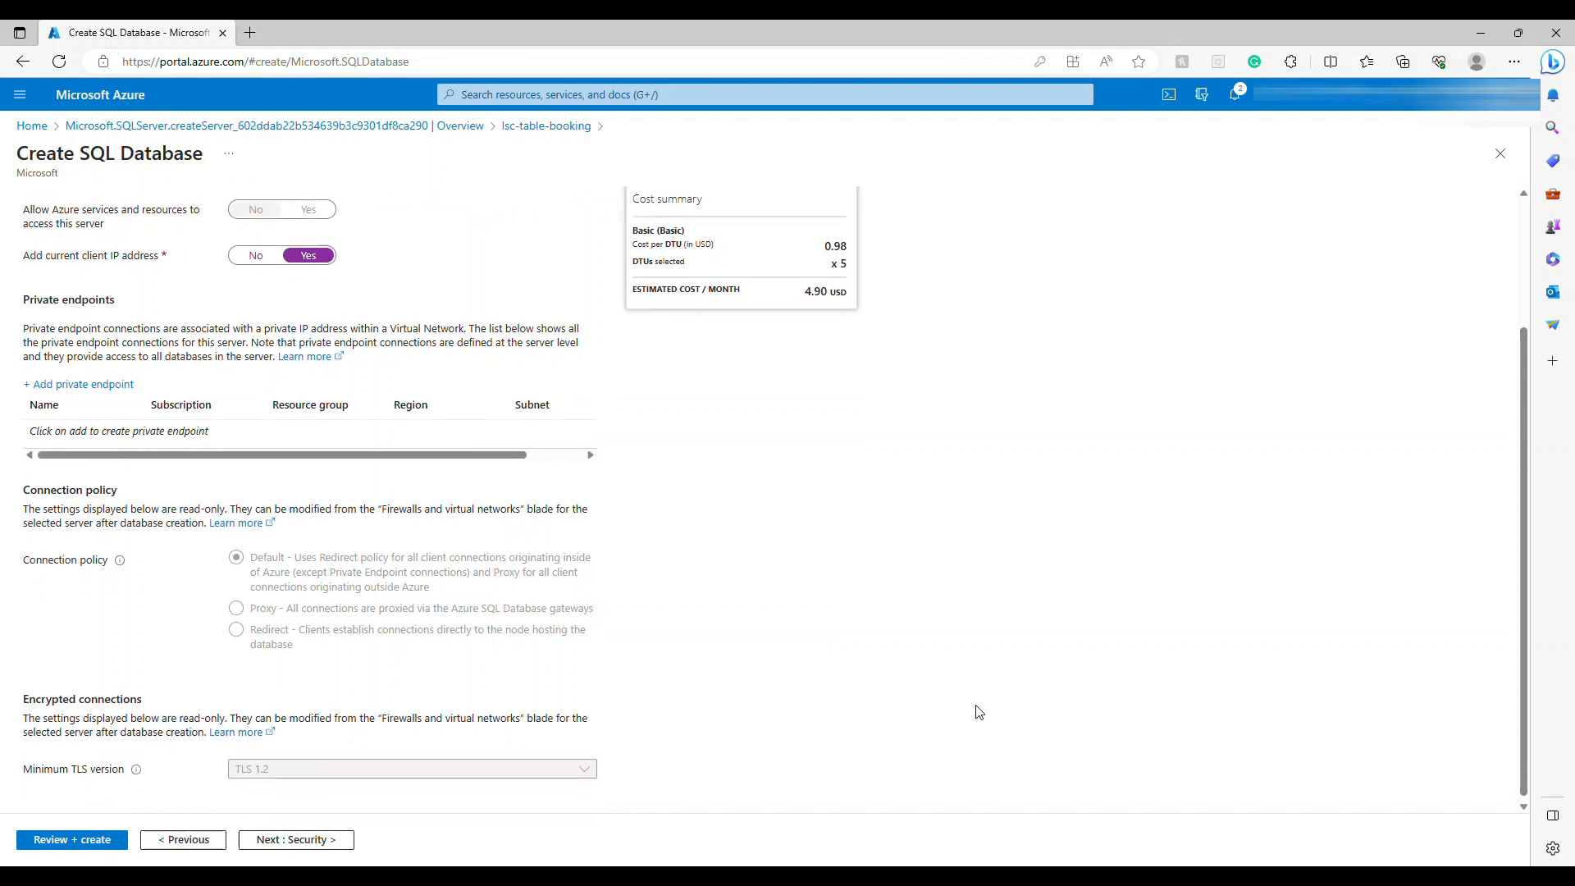
Review default Security settings with Defender off, then reach Additional settings.
left_click(296, 839)
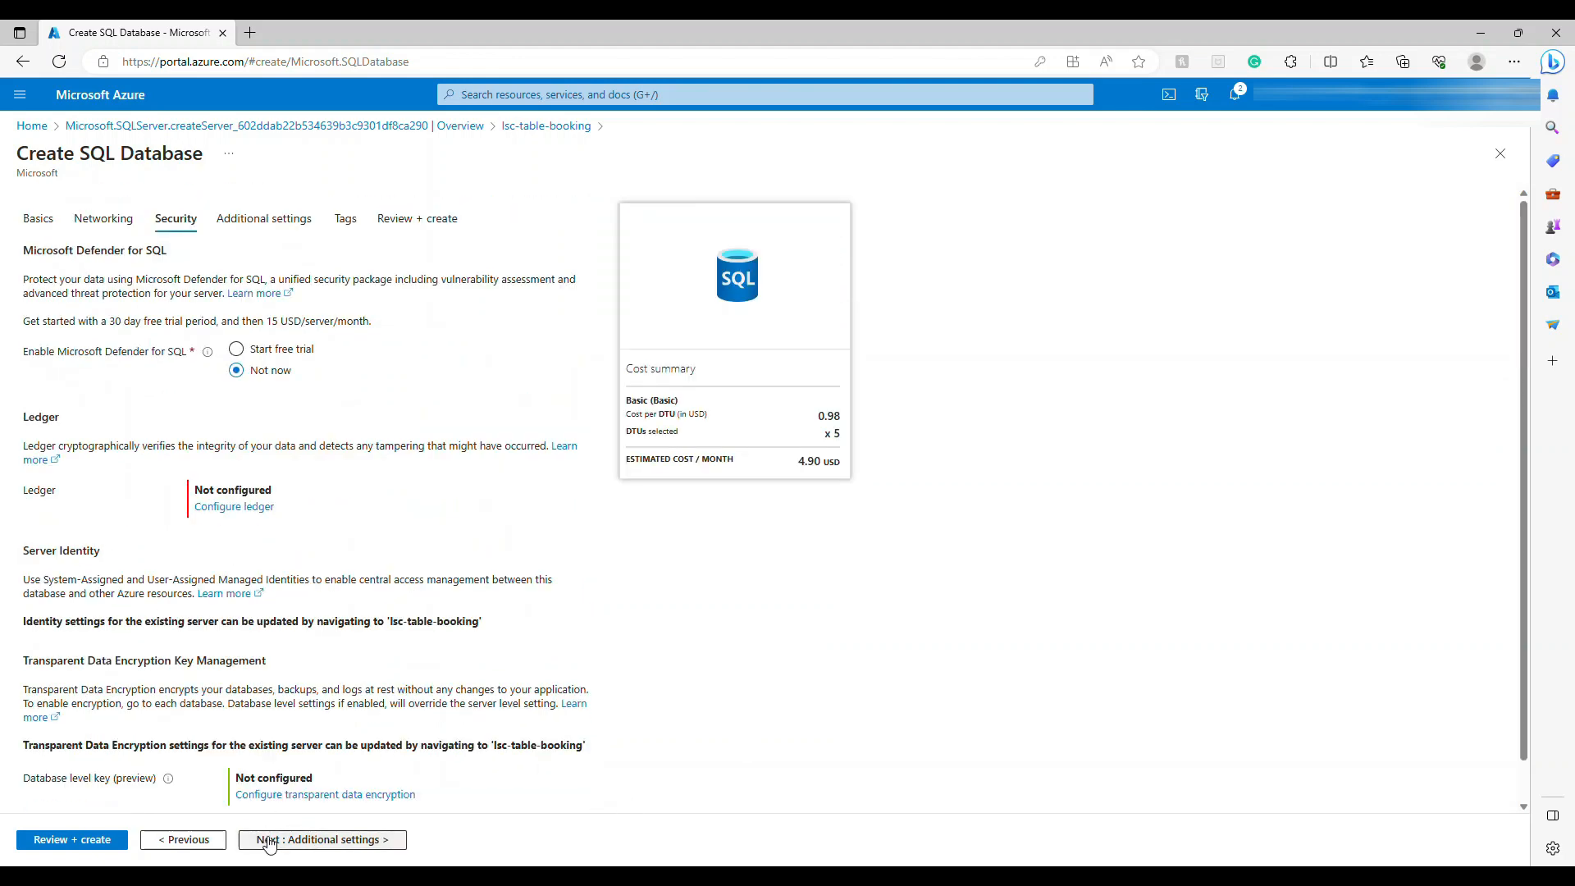
mouse_move(241, 536)
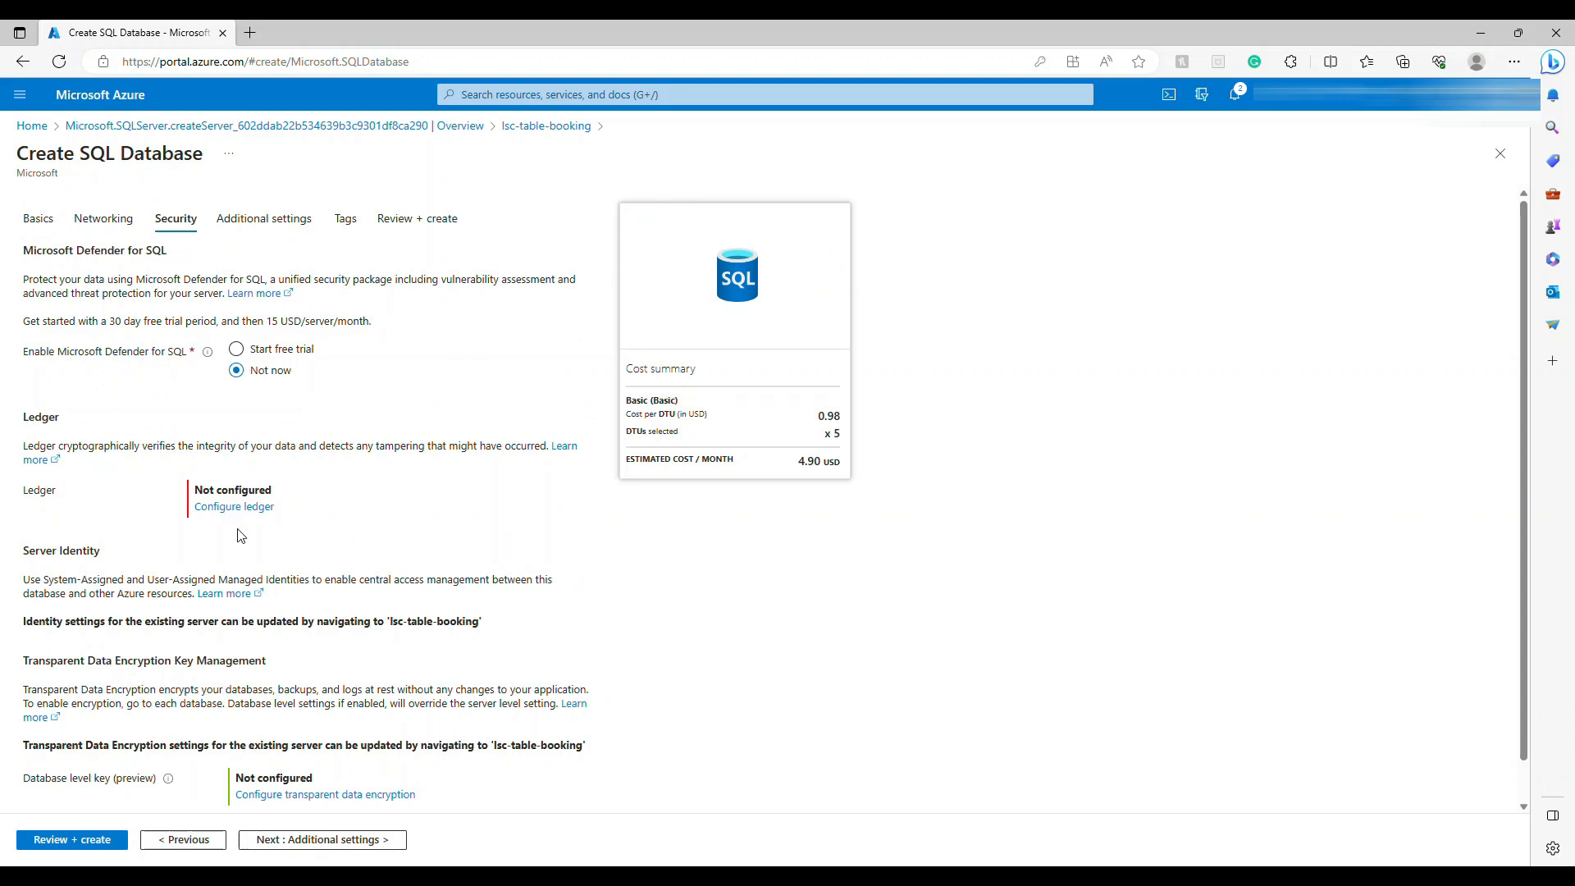
mouse_move(890, 614)
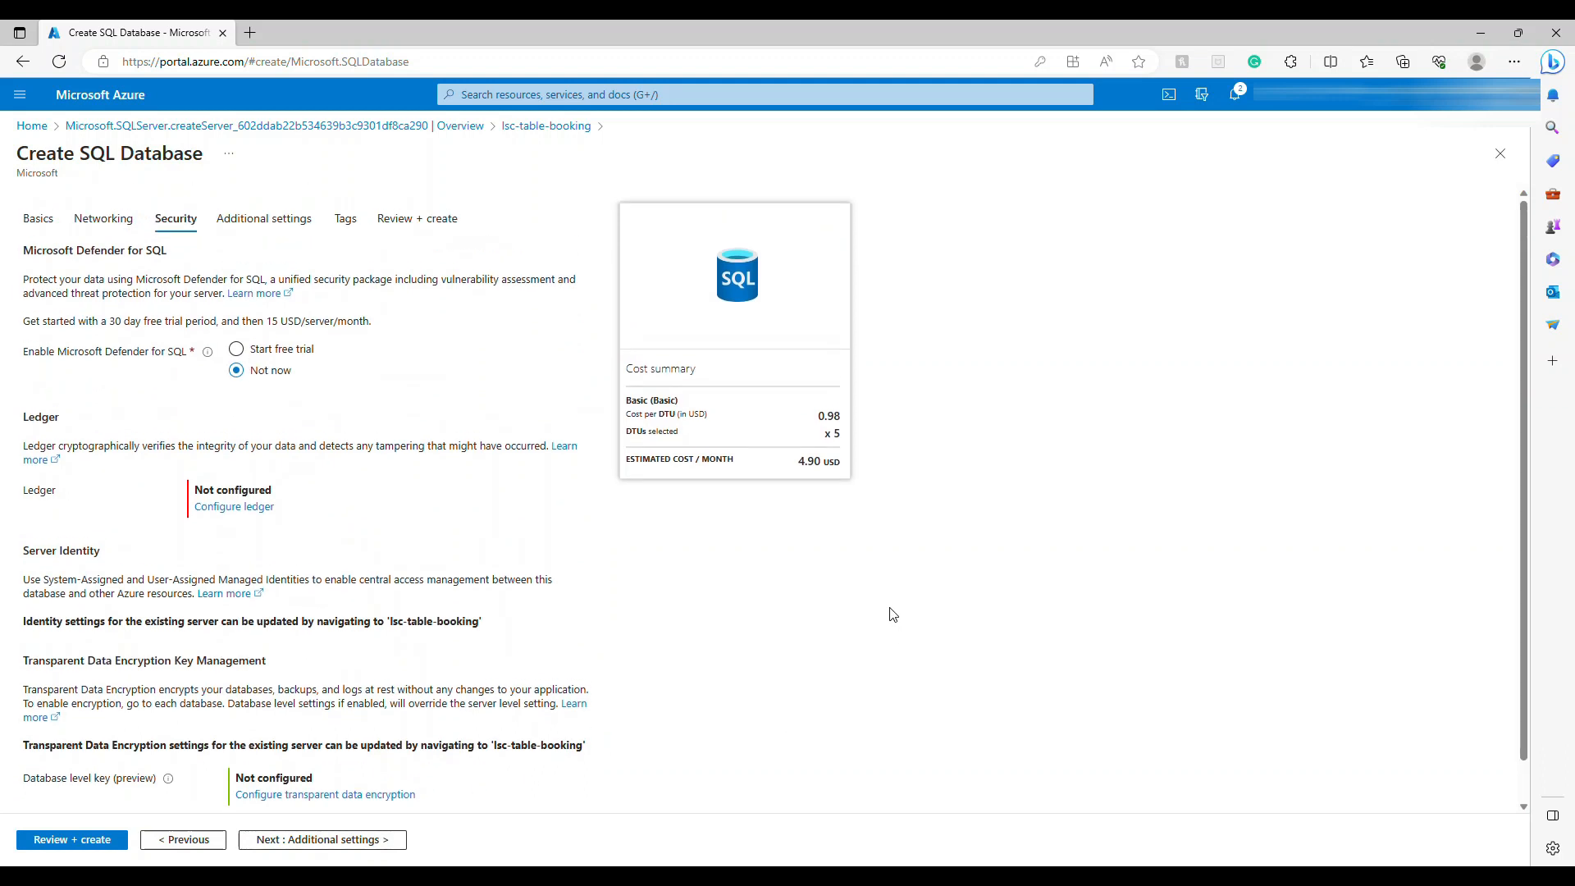
scroll("down", 3)
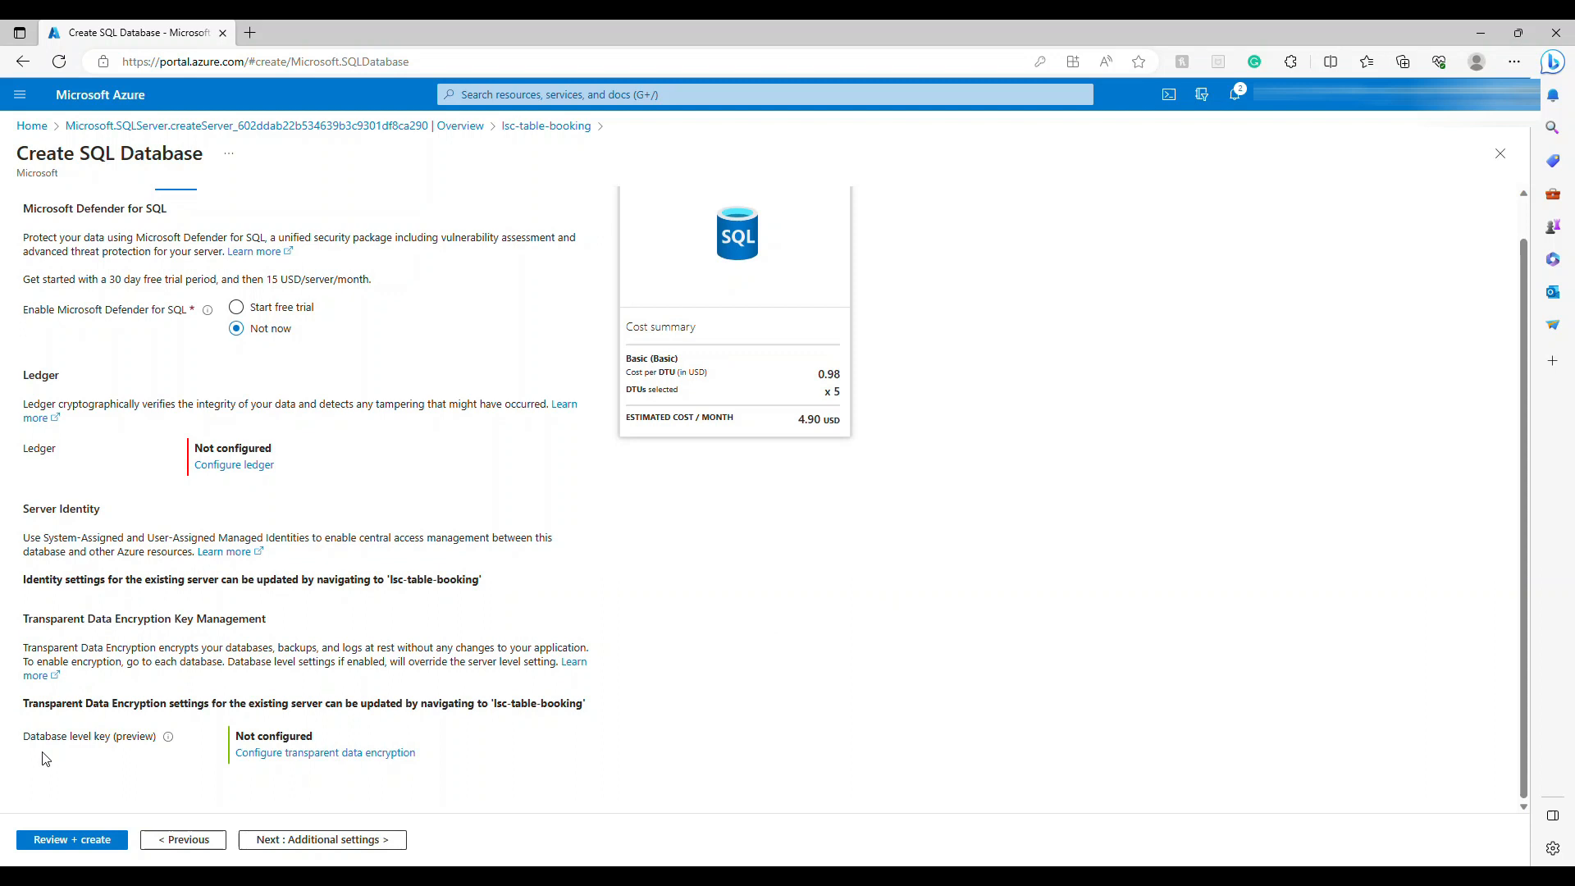
mouse_move(170, 721)
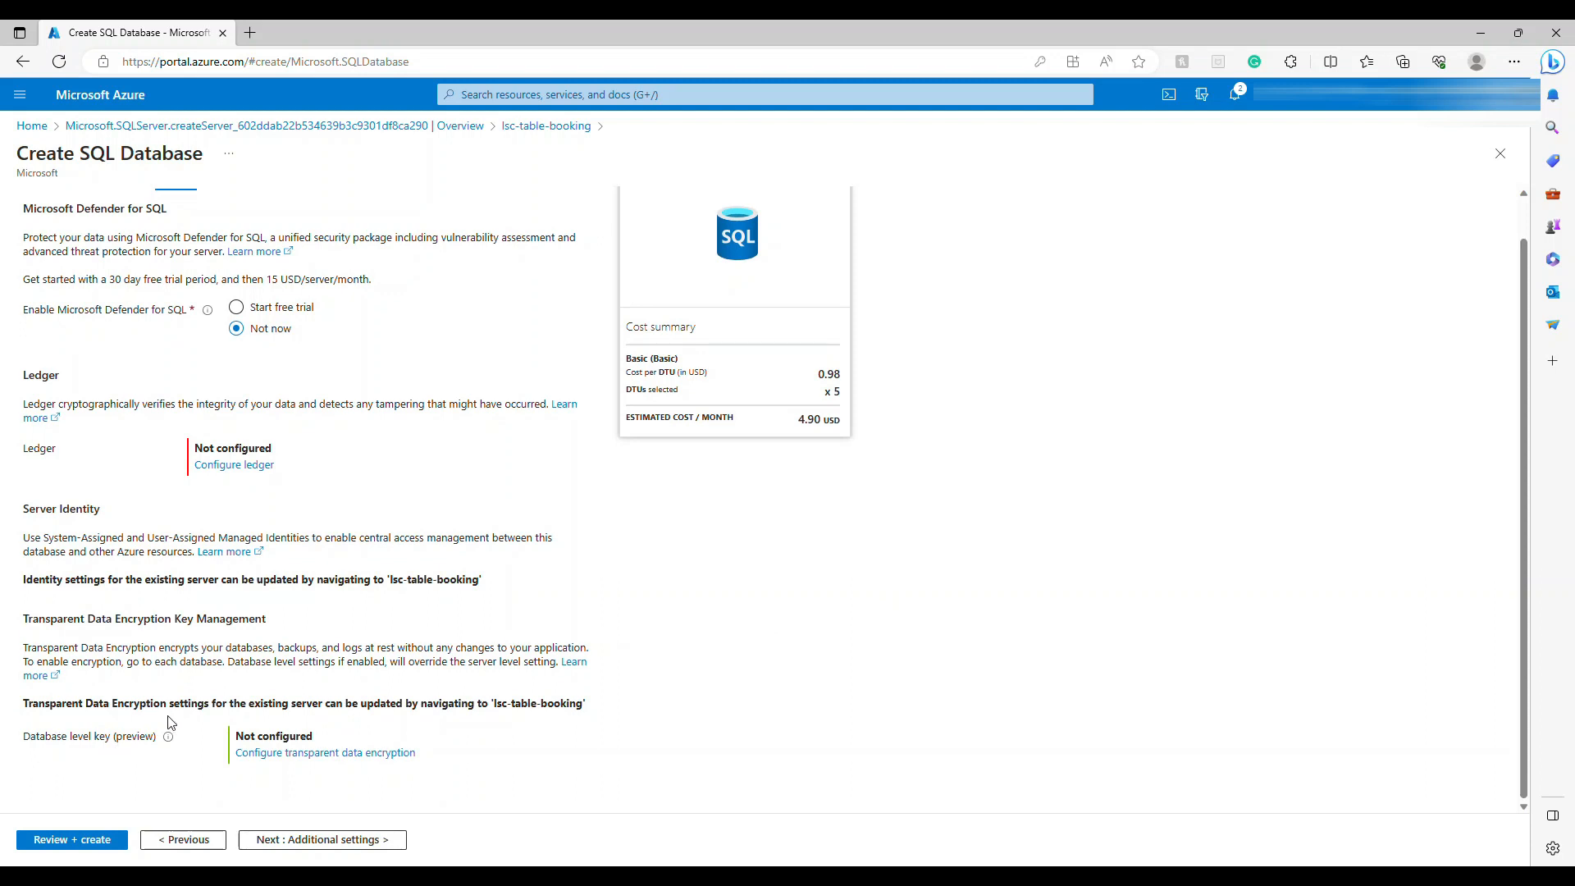
mouse_move(250, 761)
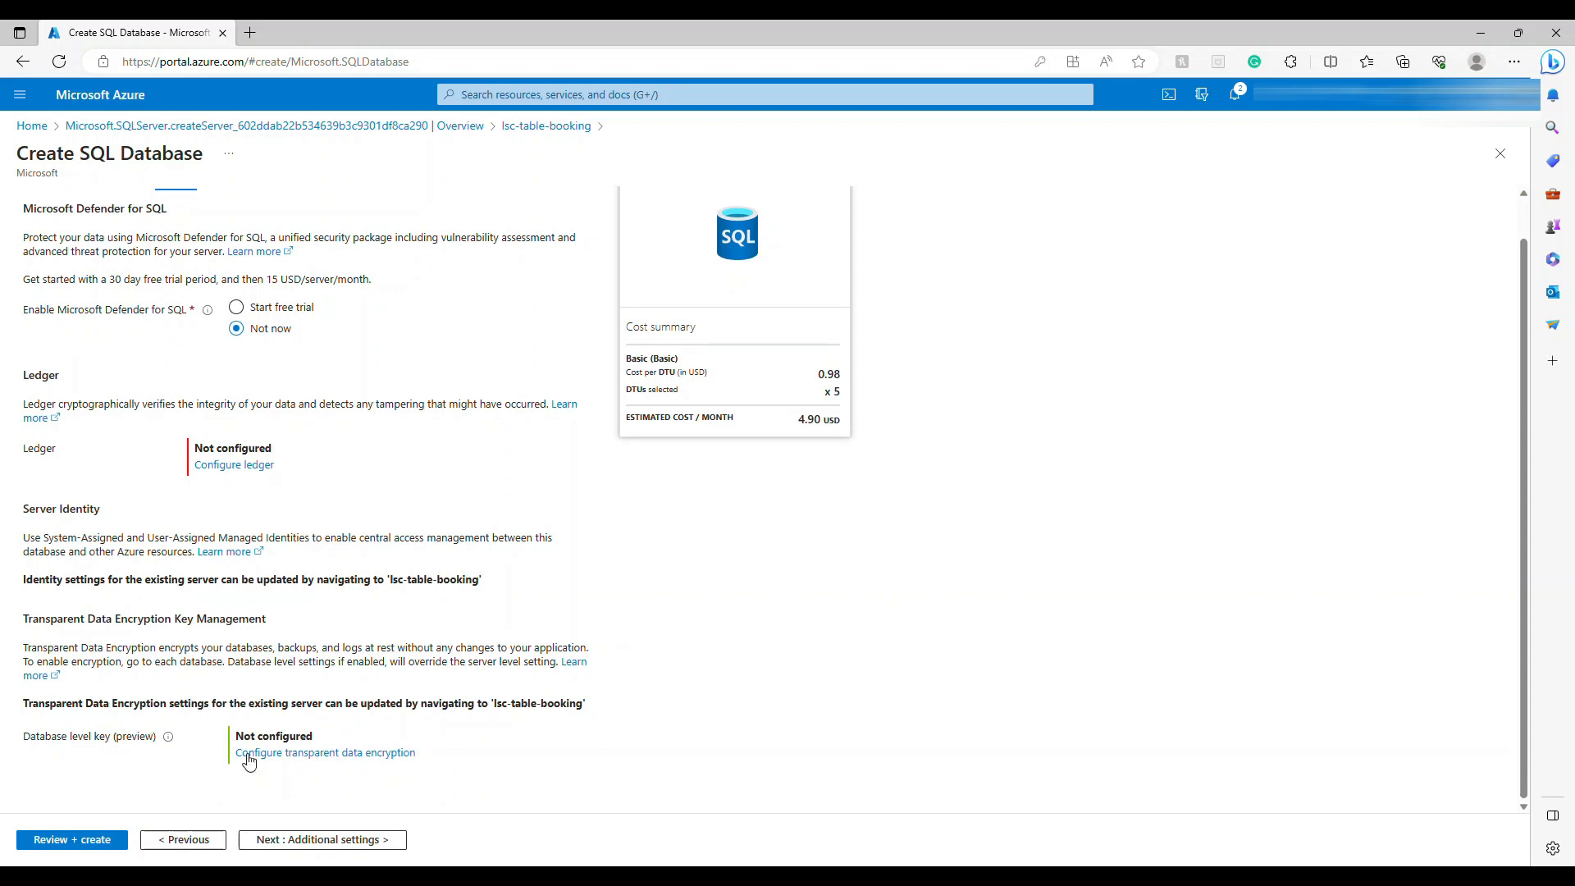
left_click(322, 840)
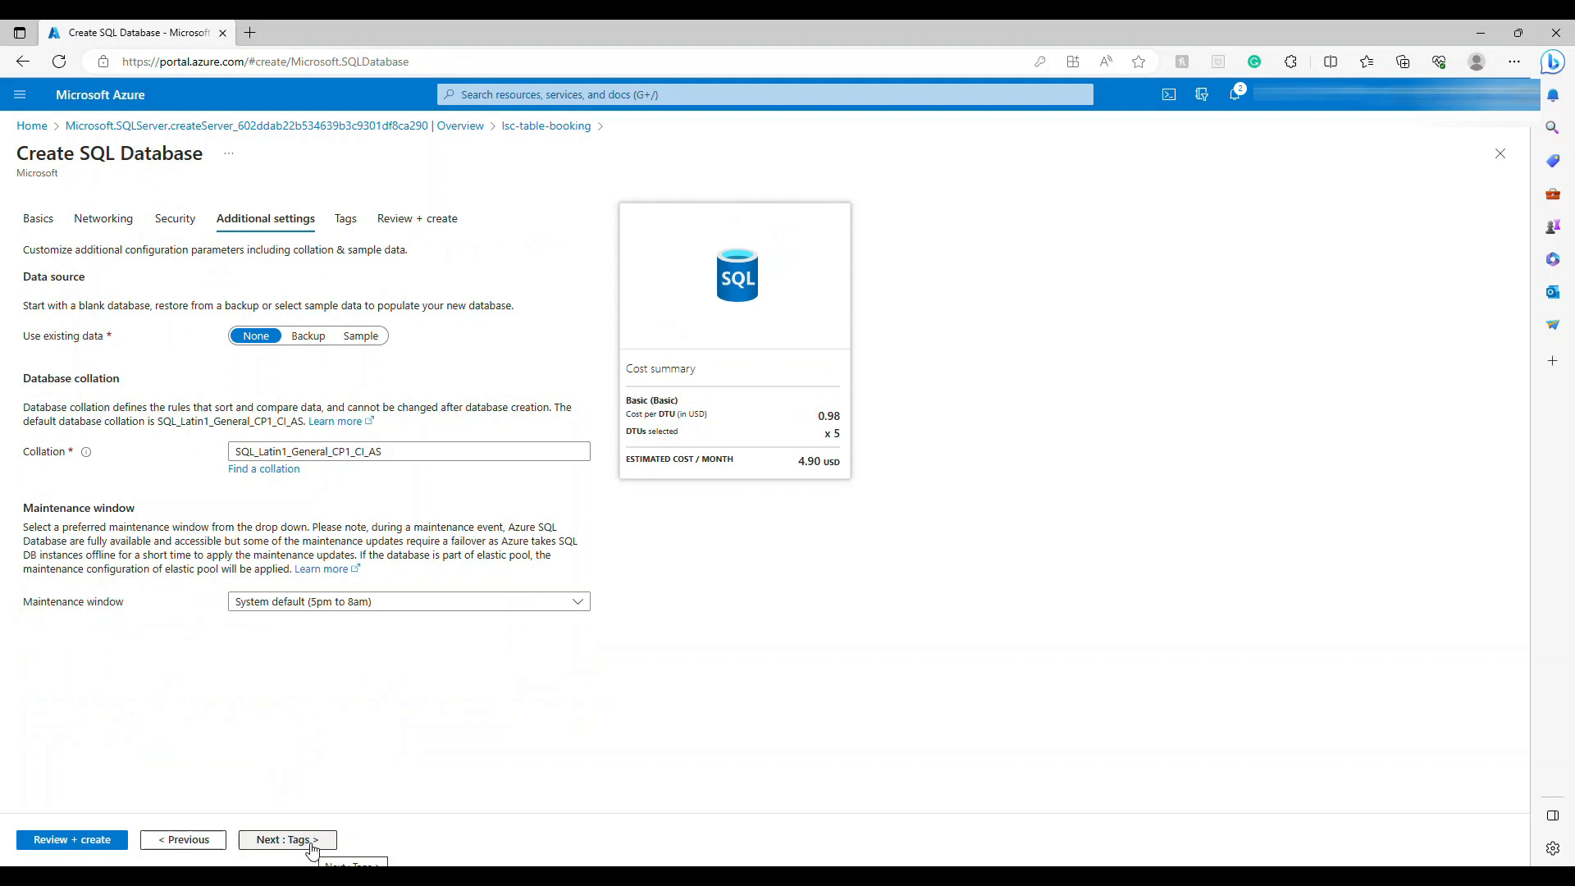
mouse_move(220, 605)
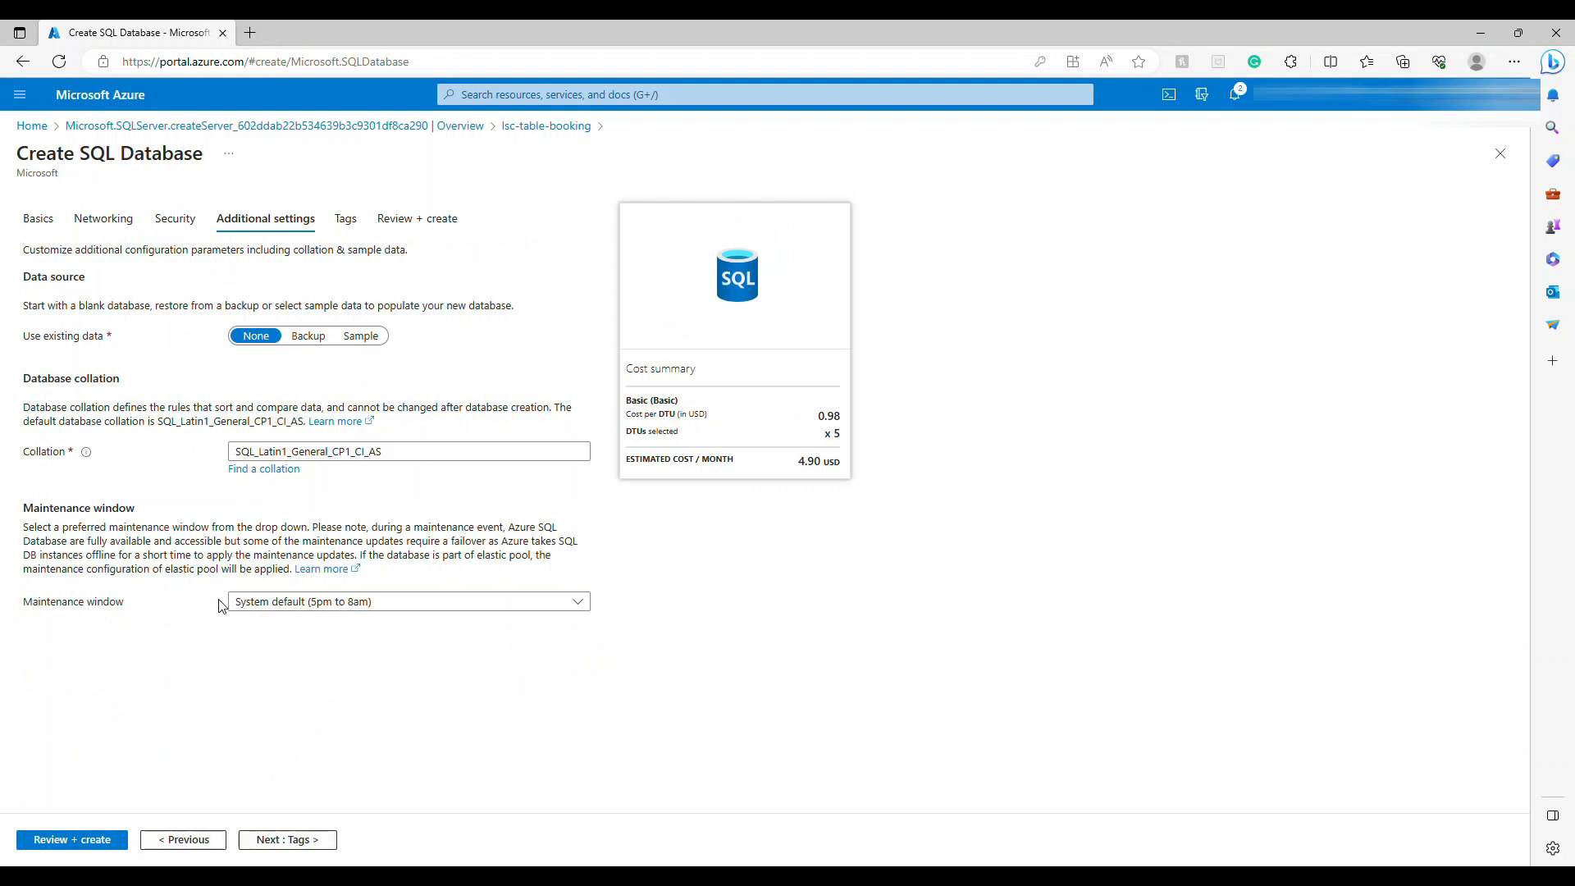
mouse_move(306, 773)
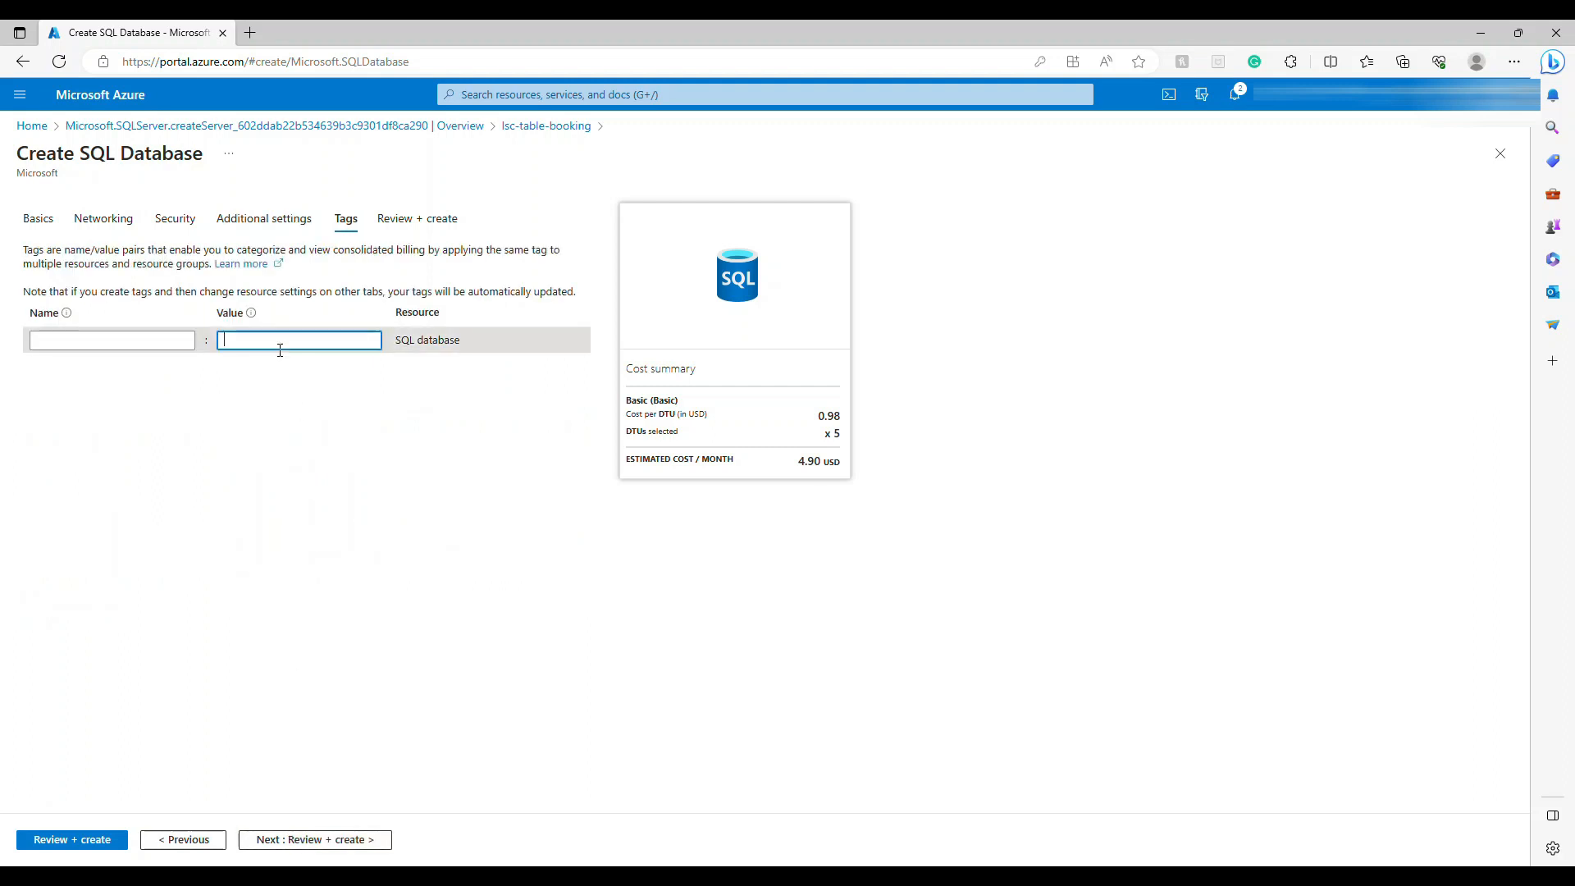
Enter a 'database' tag with a value beginning 'table' for RestaurantTableBooking.
type("dab")
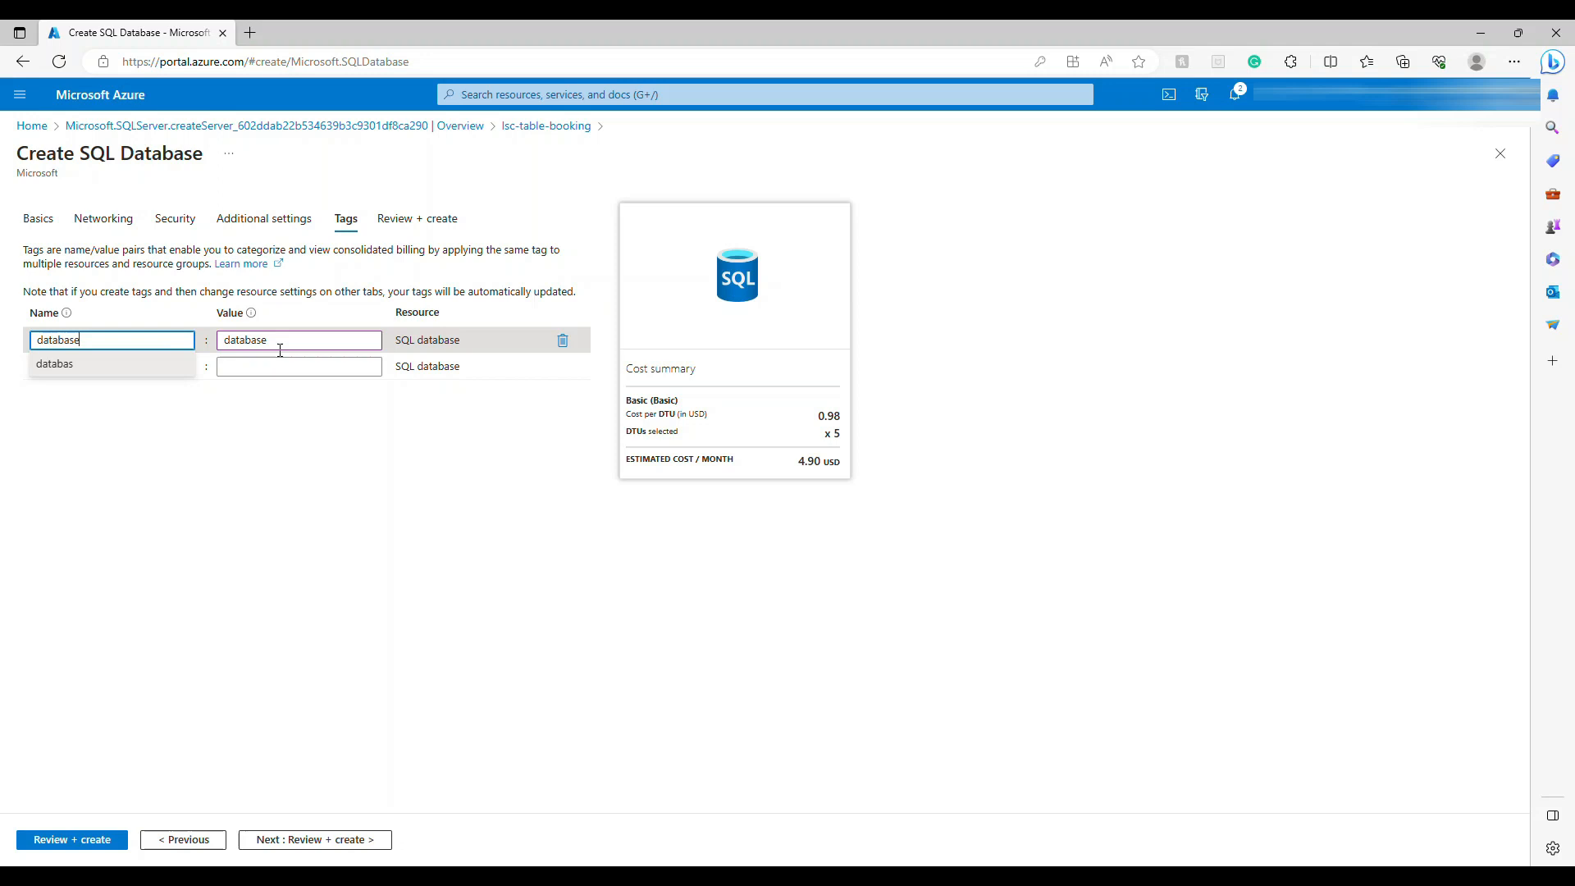
type("table")
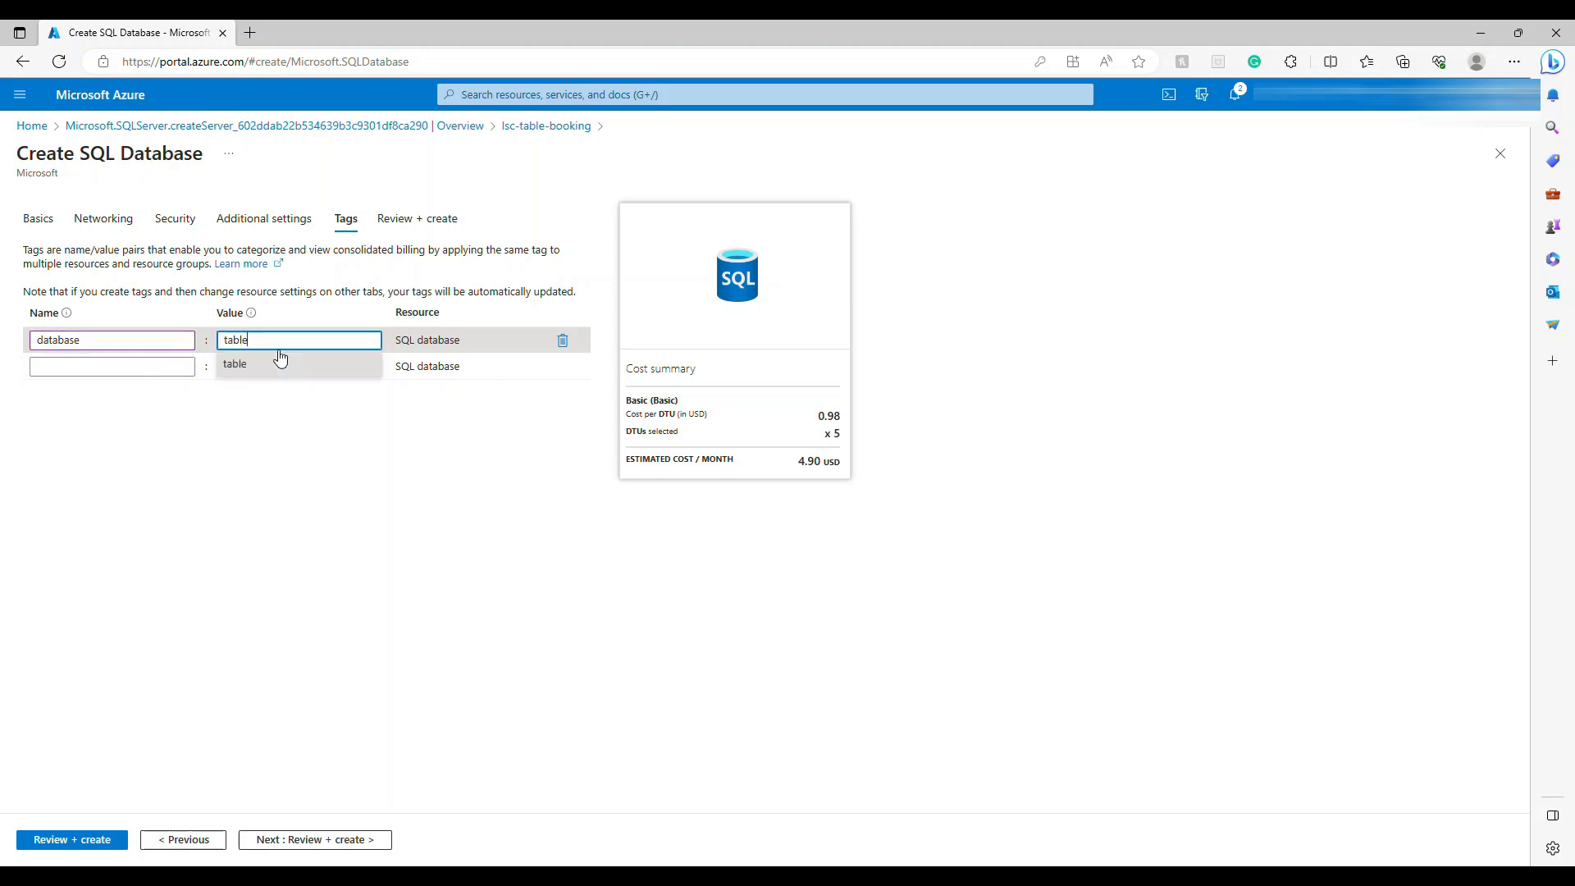
type("b")
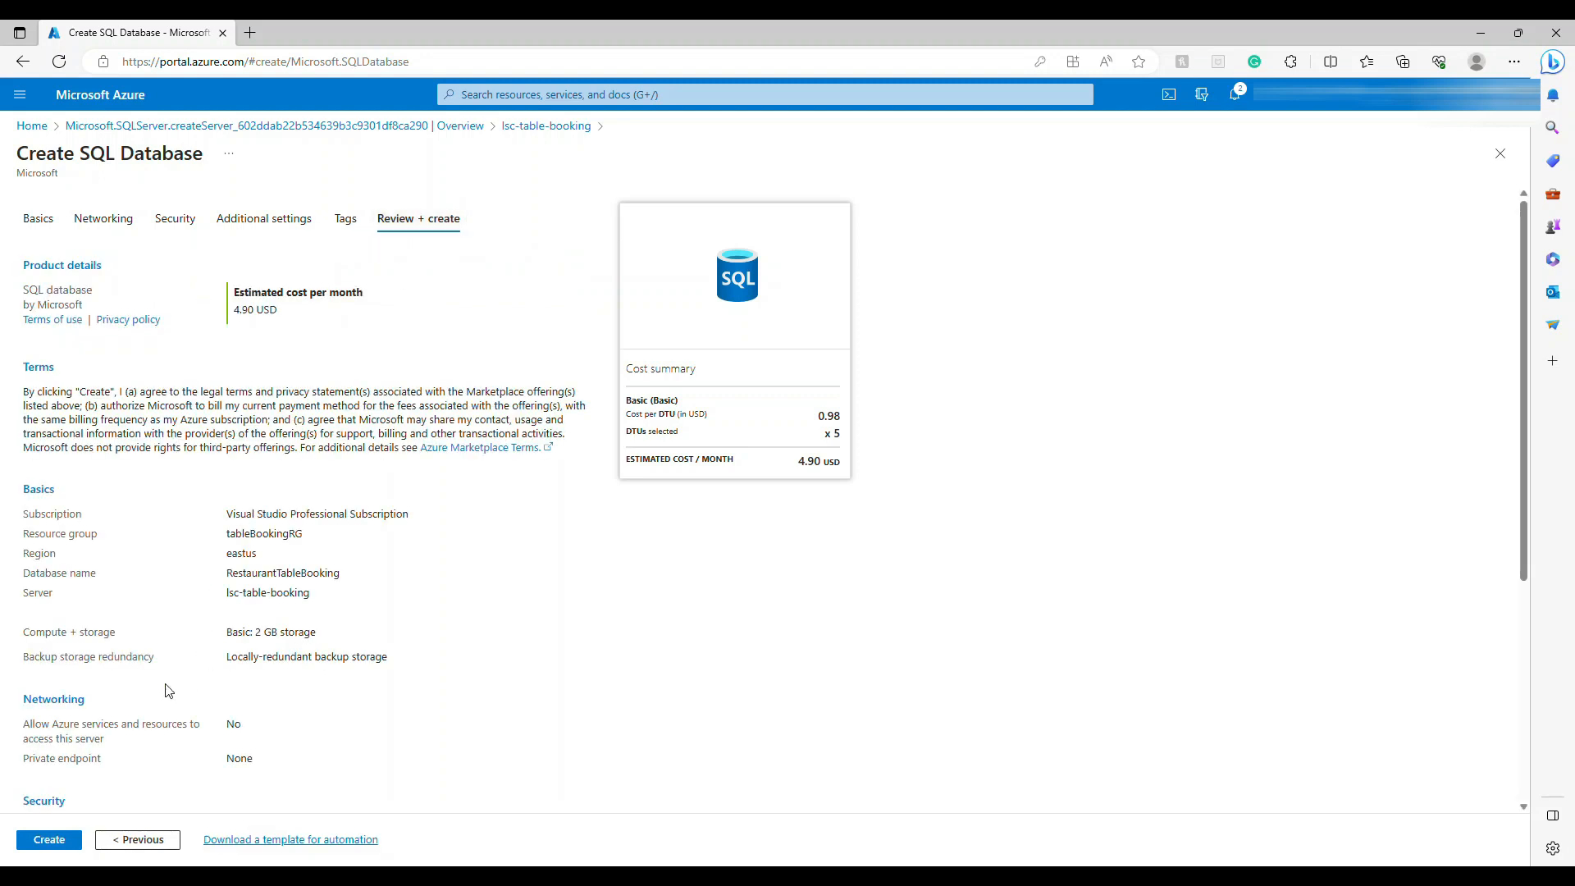
Check the estimated monthly cost, then create the RestaurantTableBooking database.
double_click(251, 309)
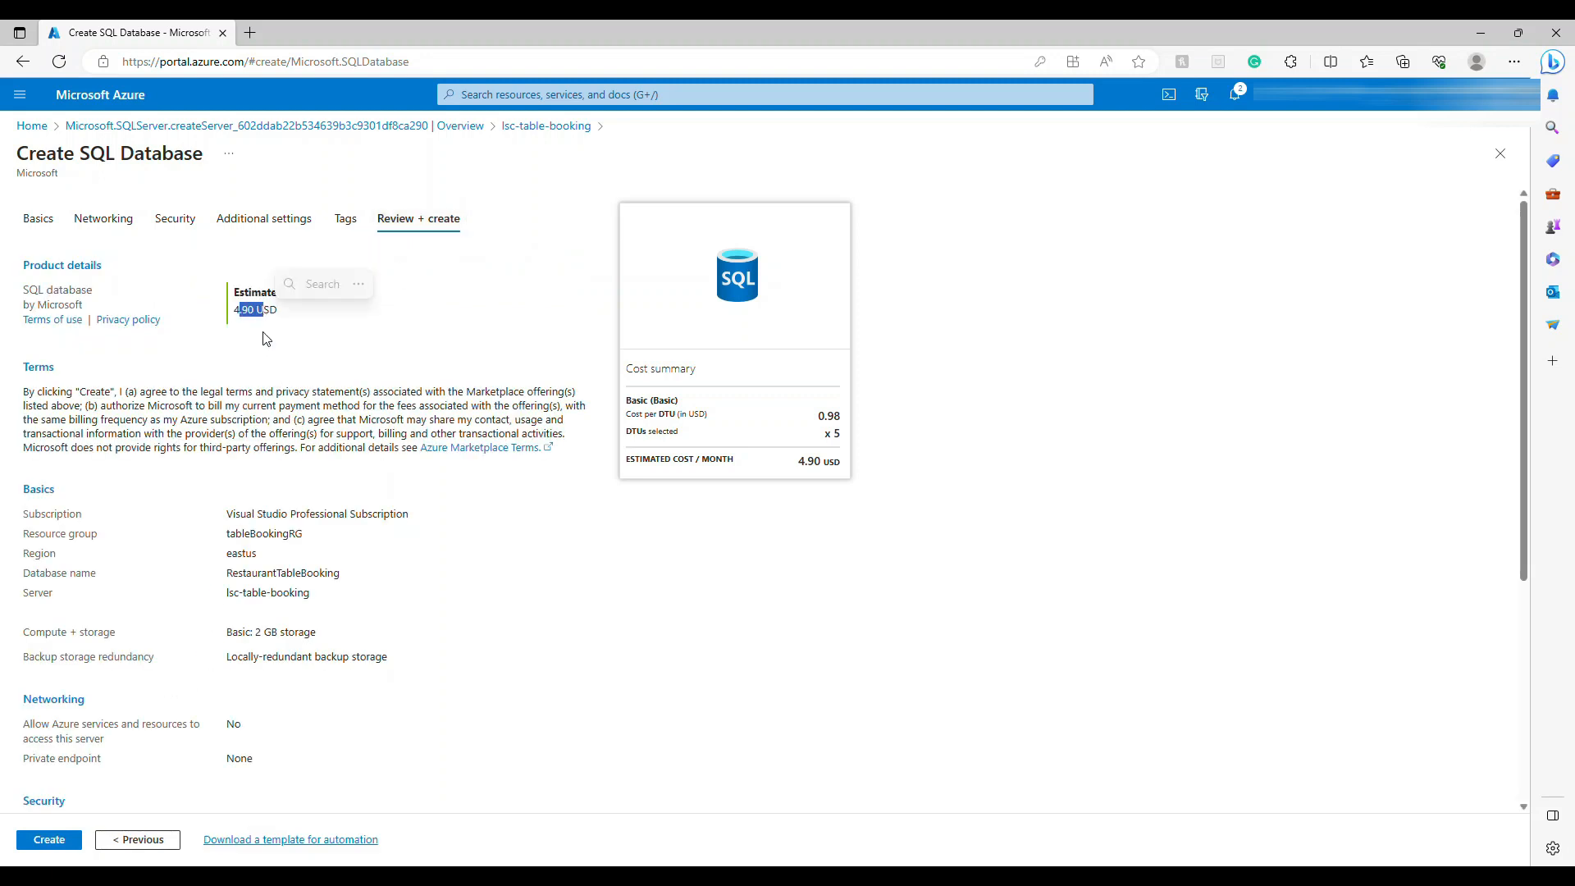
left_click(48, 838)
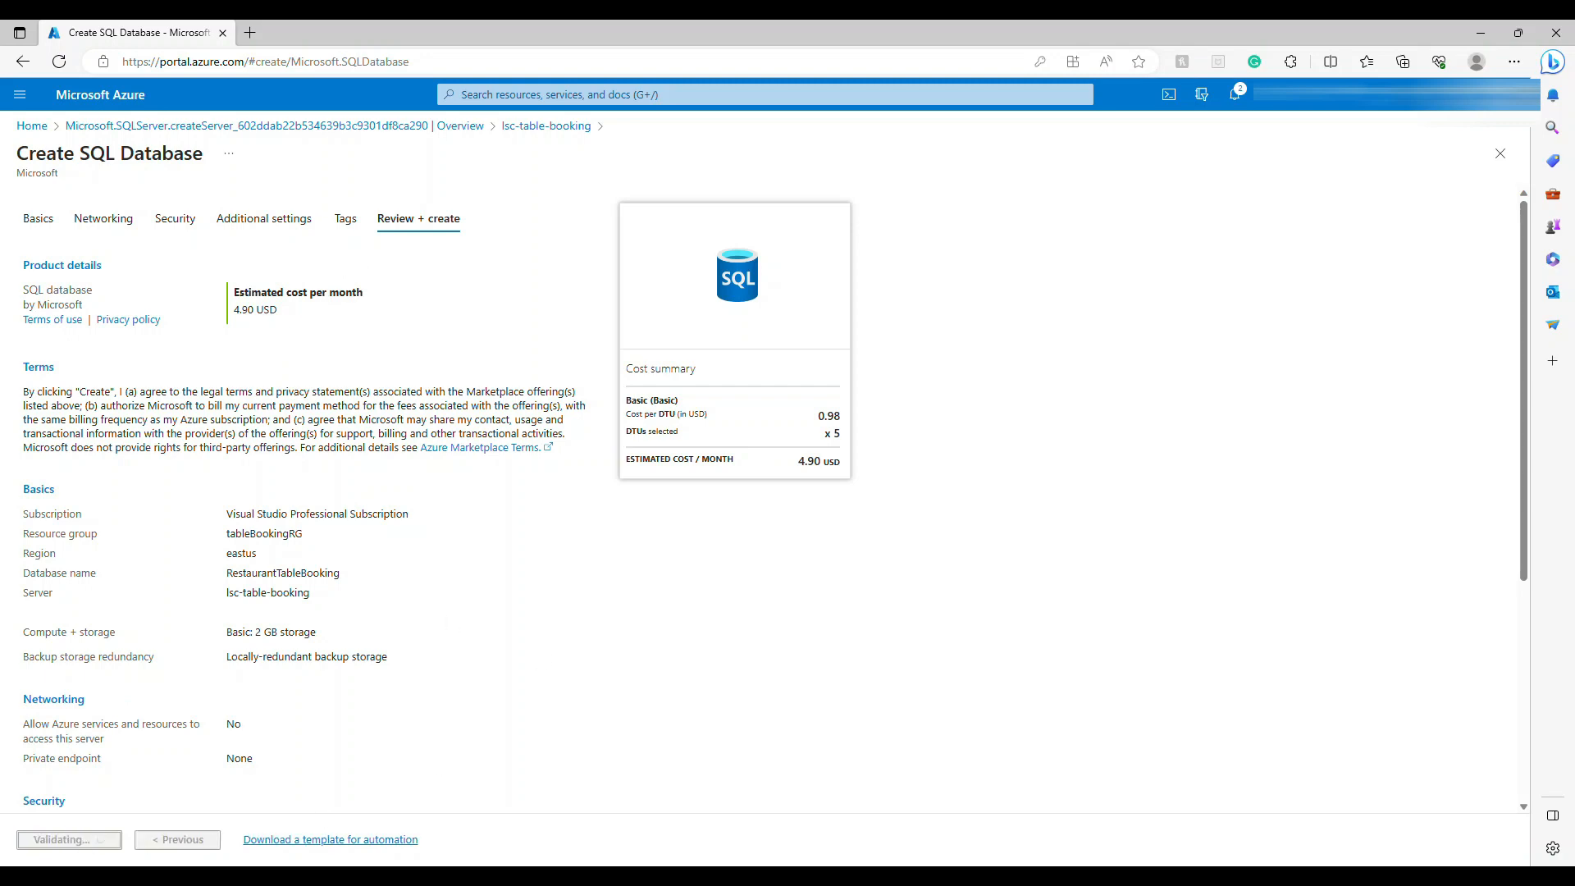
left_click(65, 840)
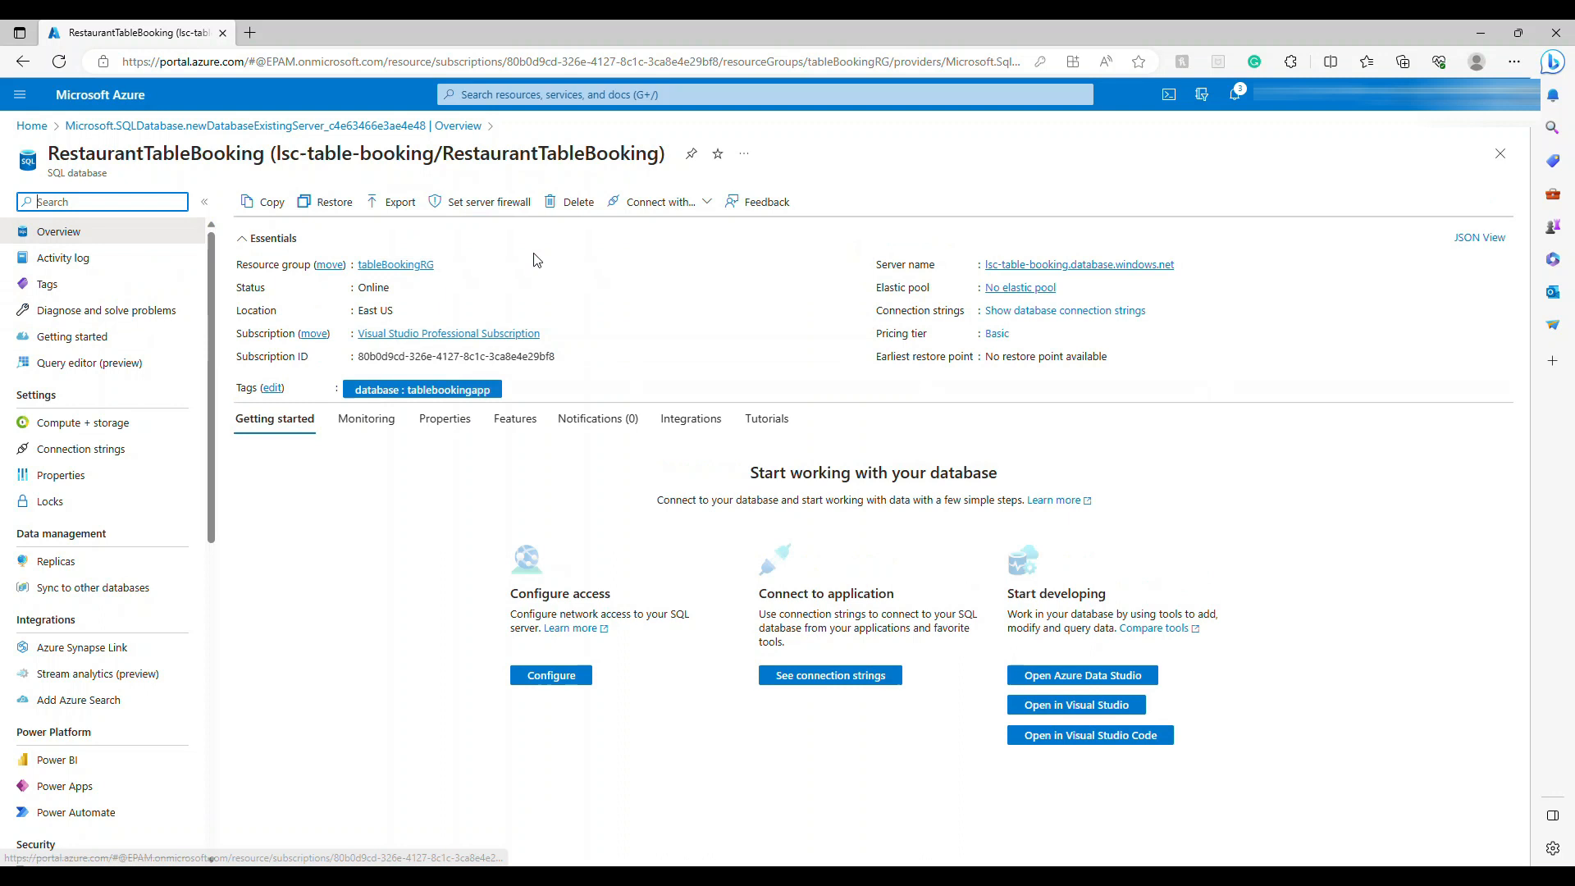
mouse_move(1182, 265)
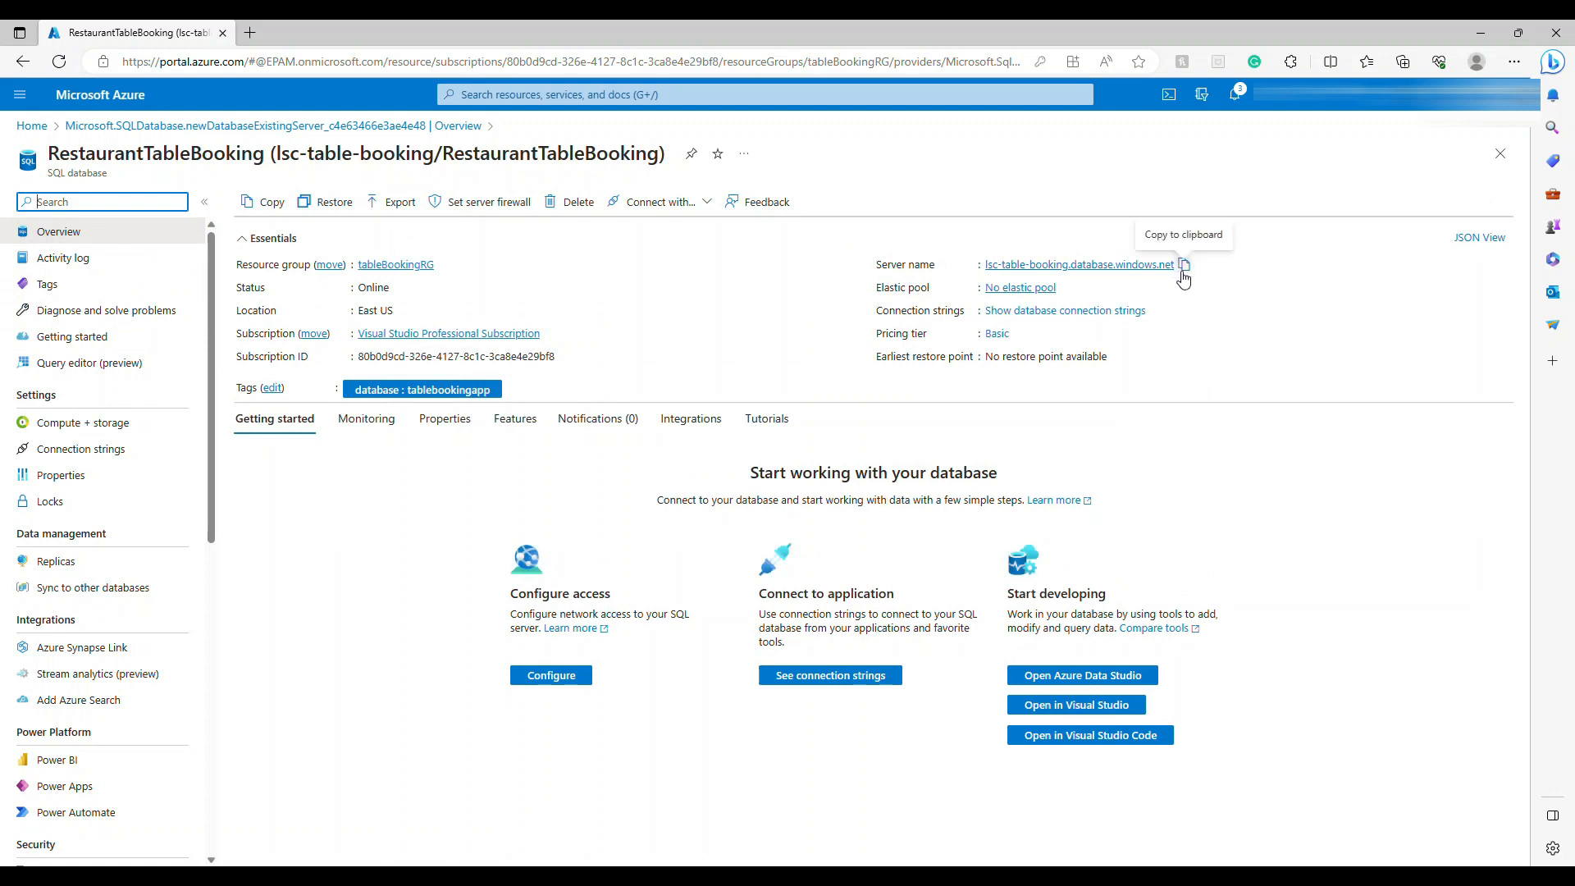
Copy the server name from the RestaurantTableBooking overview to the clipboard.
left_click(80, 447)
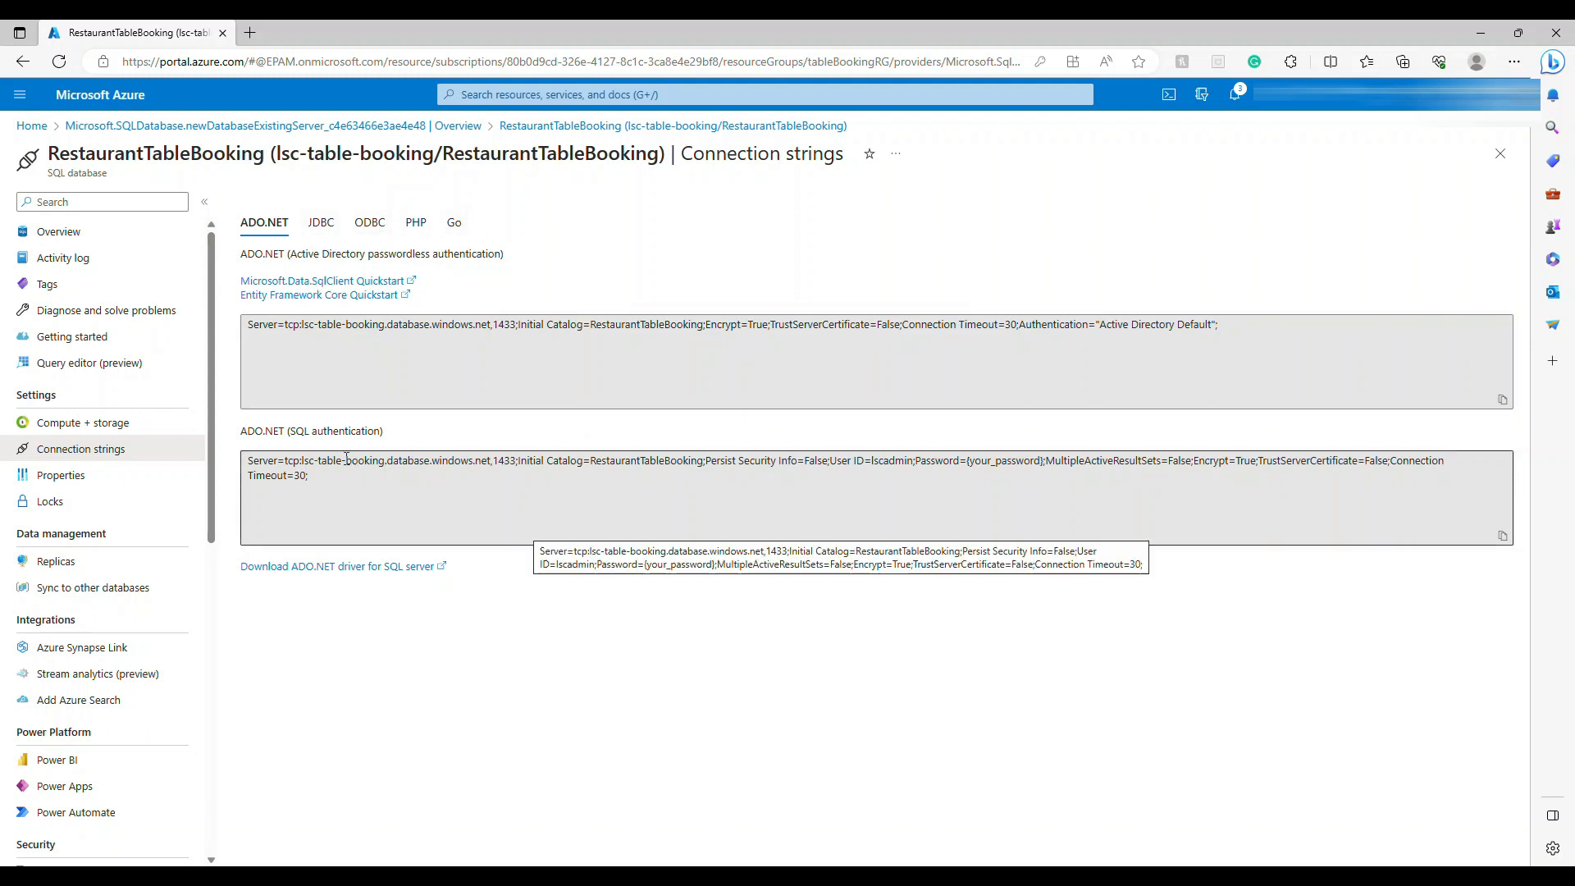
mouse_move(1245, 331)
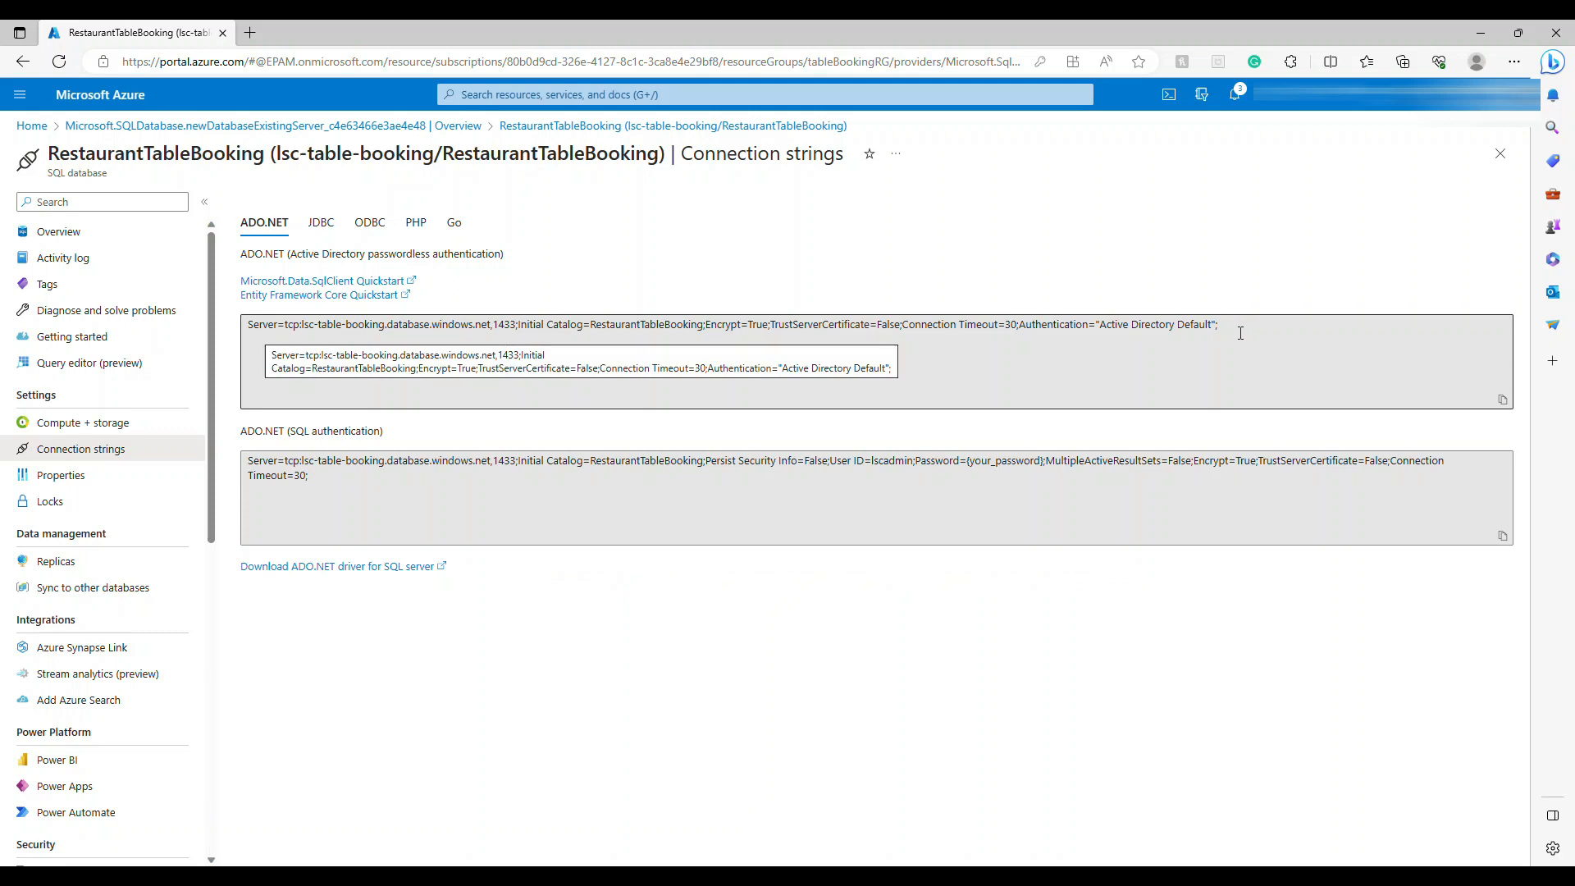
mouse_move(1248, 327)
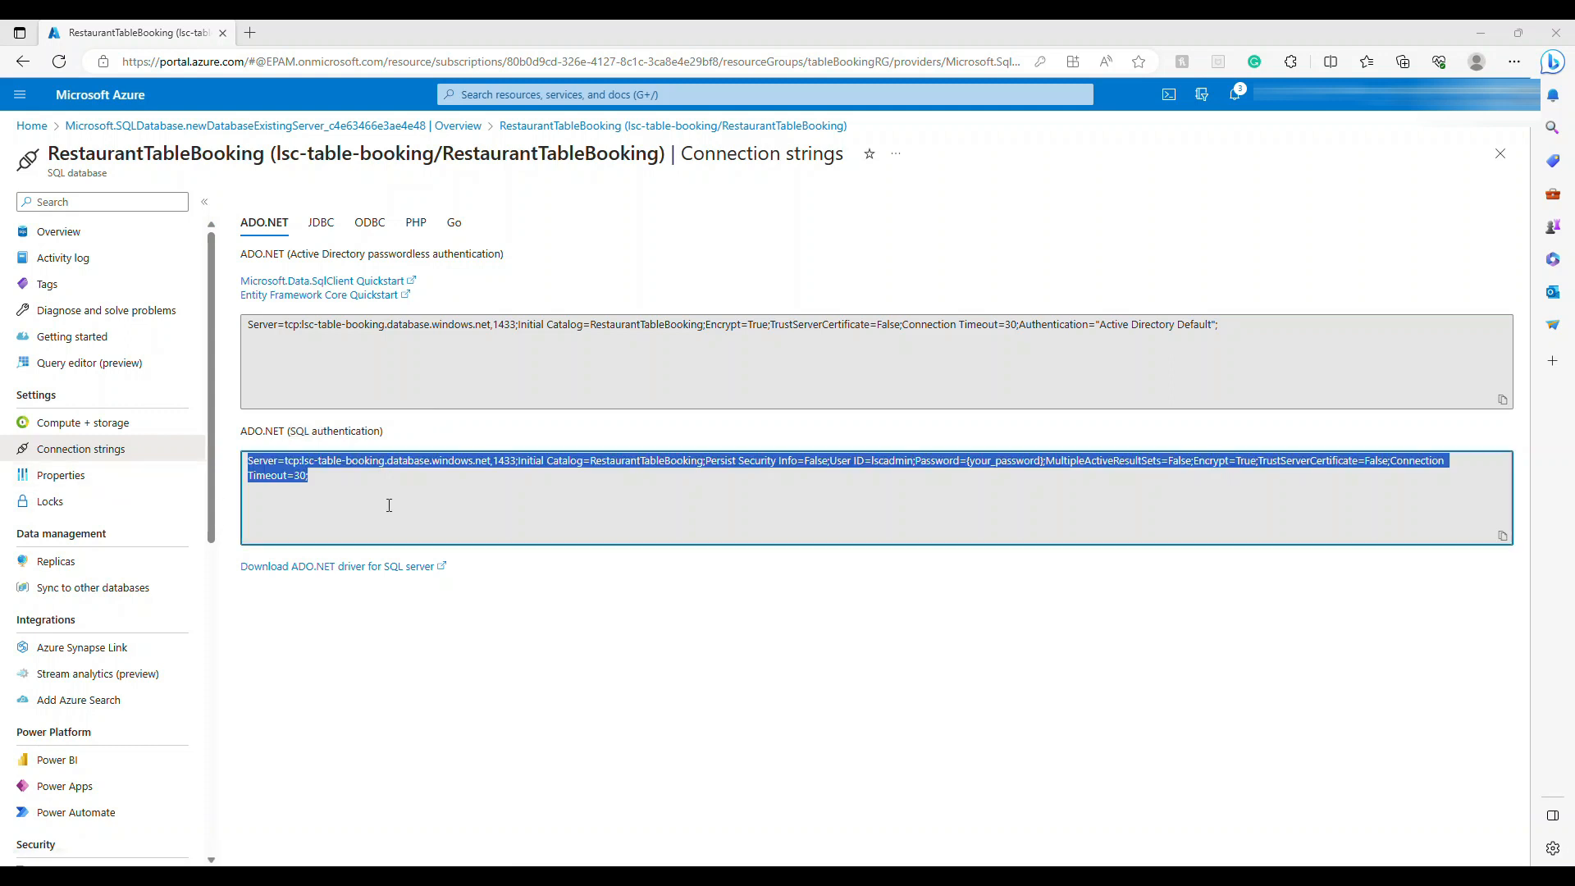
Select the server address inside the SQL-authentication ADO.NET connection string.
left_click(1117, 461)
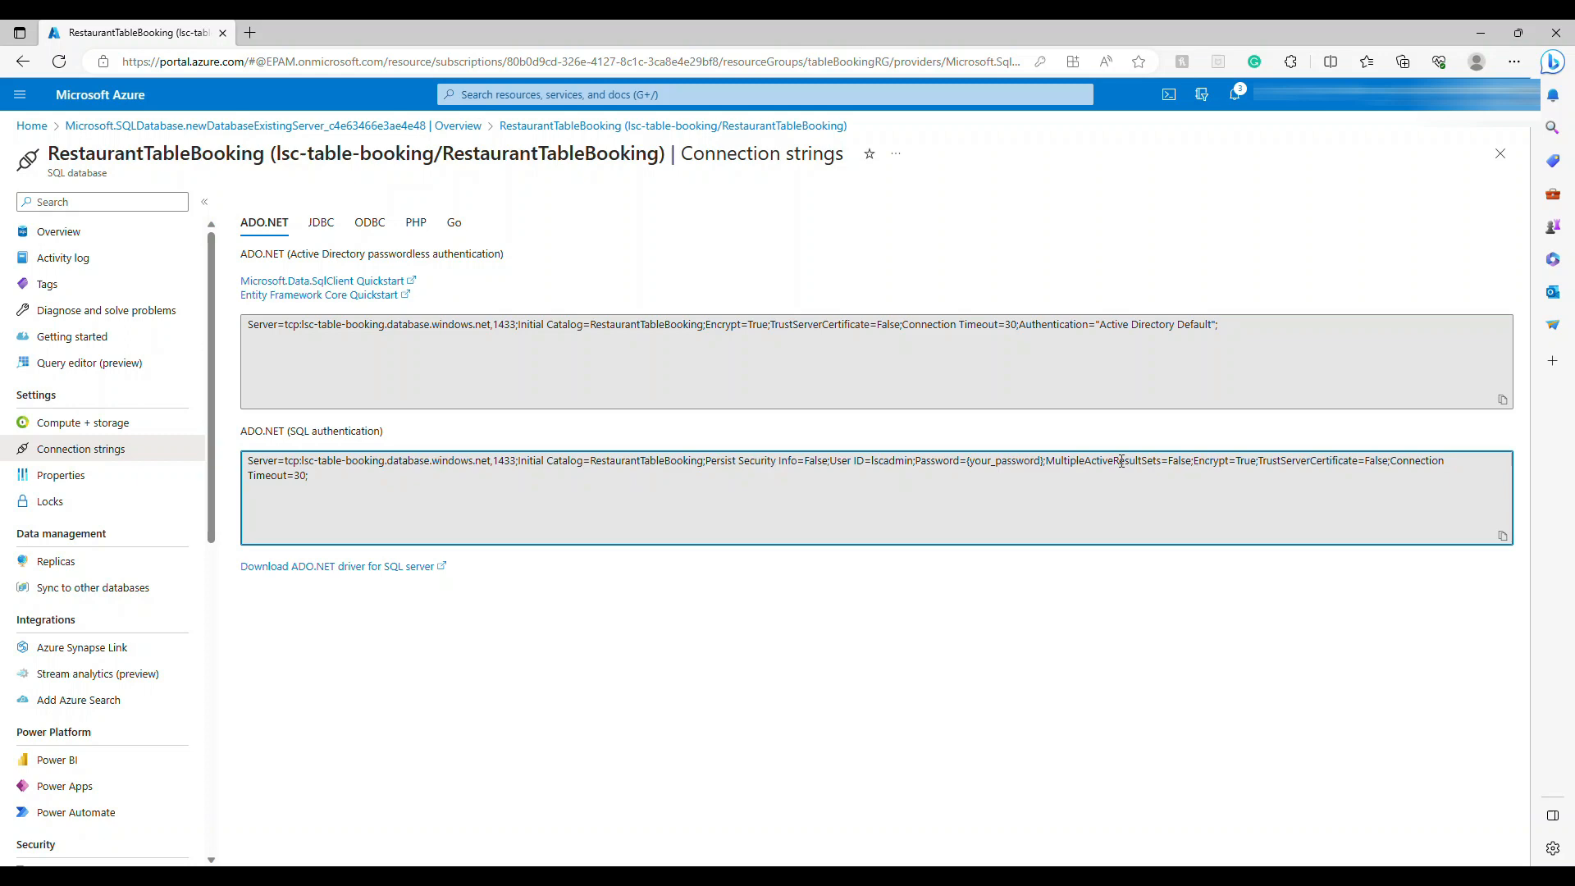
double_click(1004, 460)
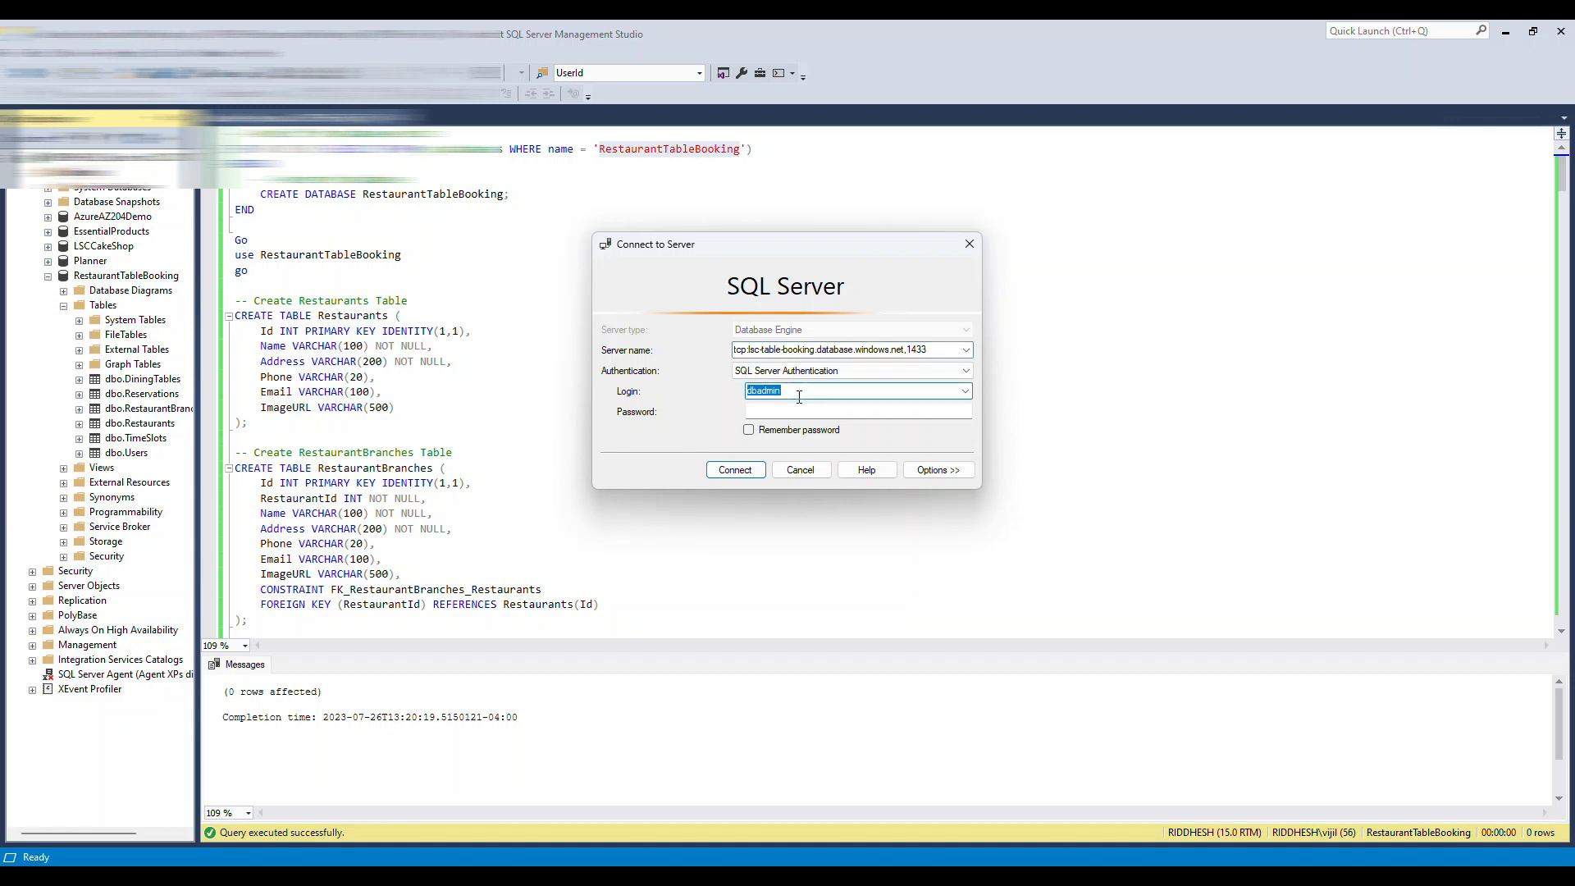
Enter login lscadmin and attempt to connect, which fails with public network access denied.
left_click(856, 411)
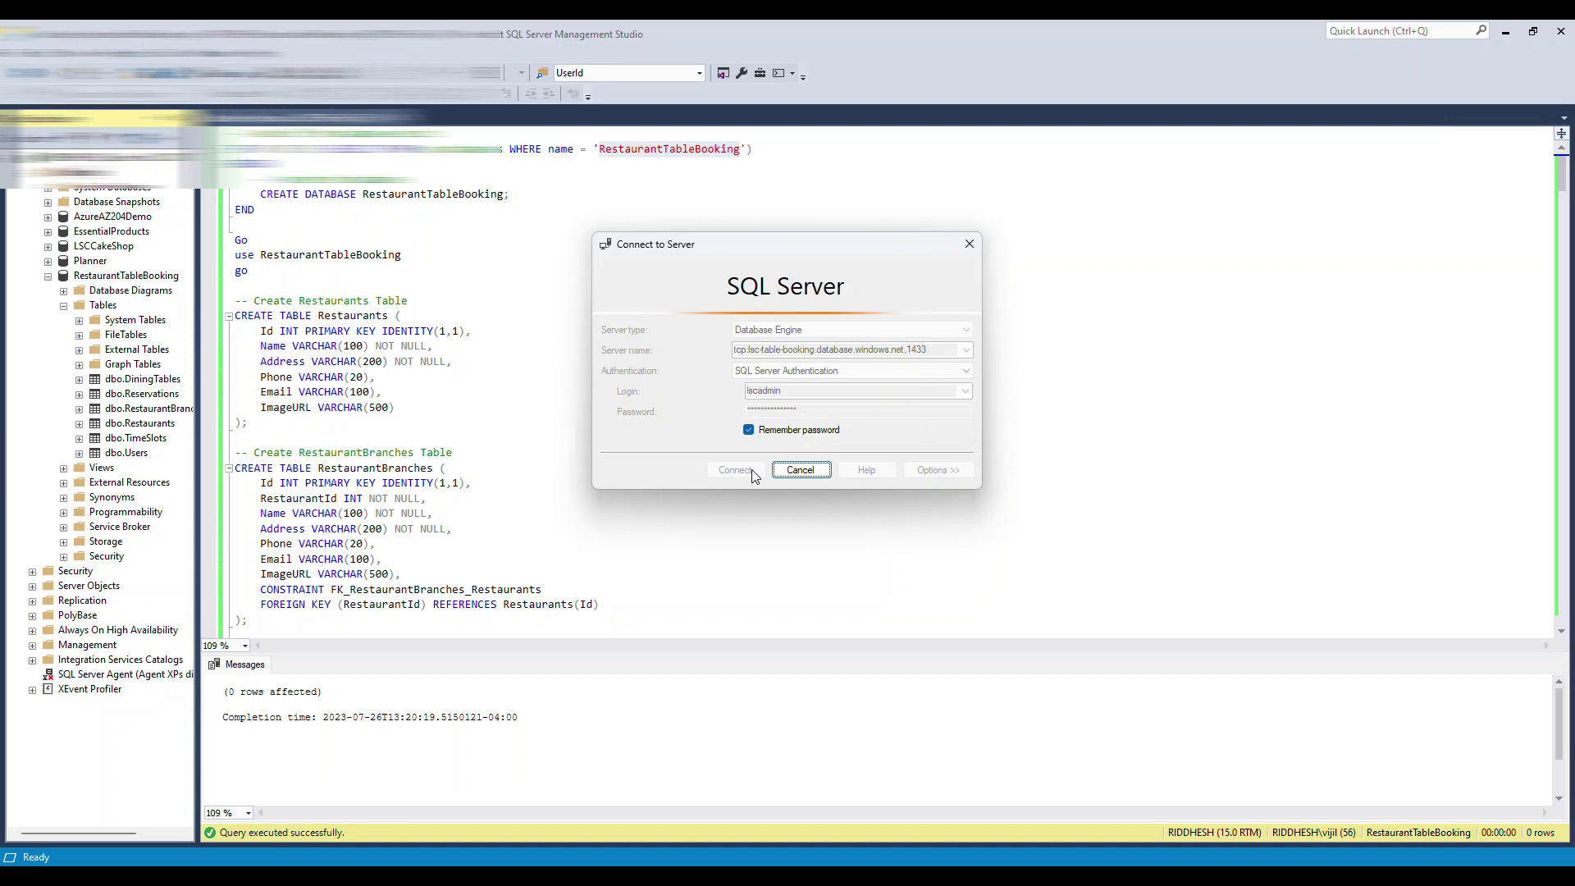
left_click(734, 469)
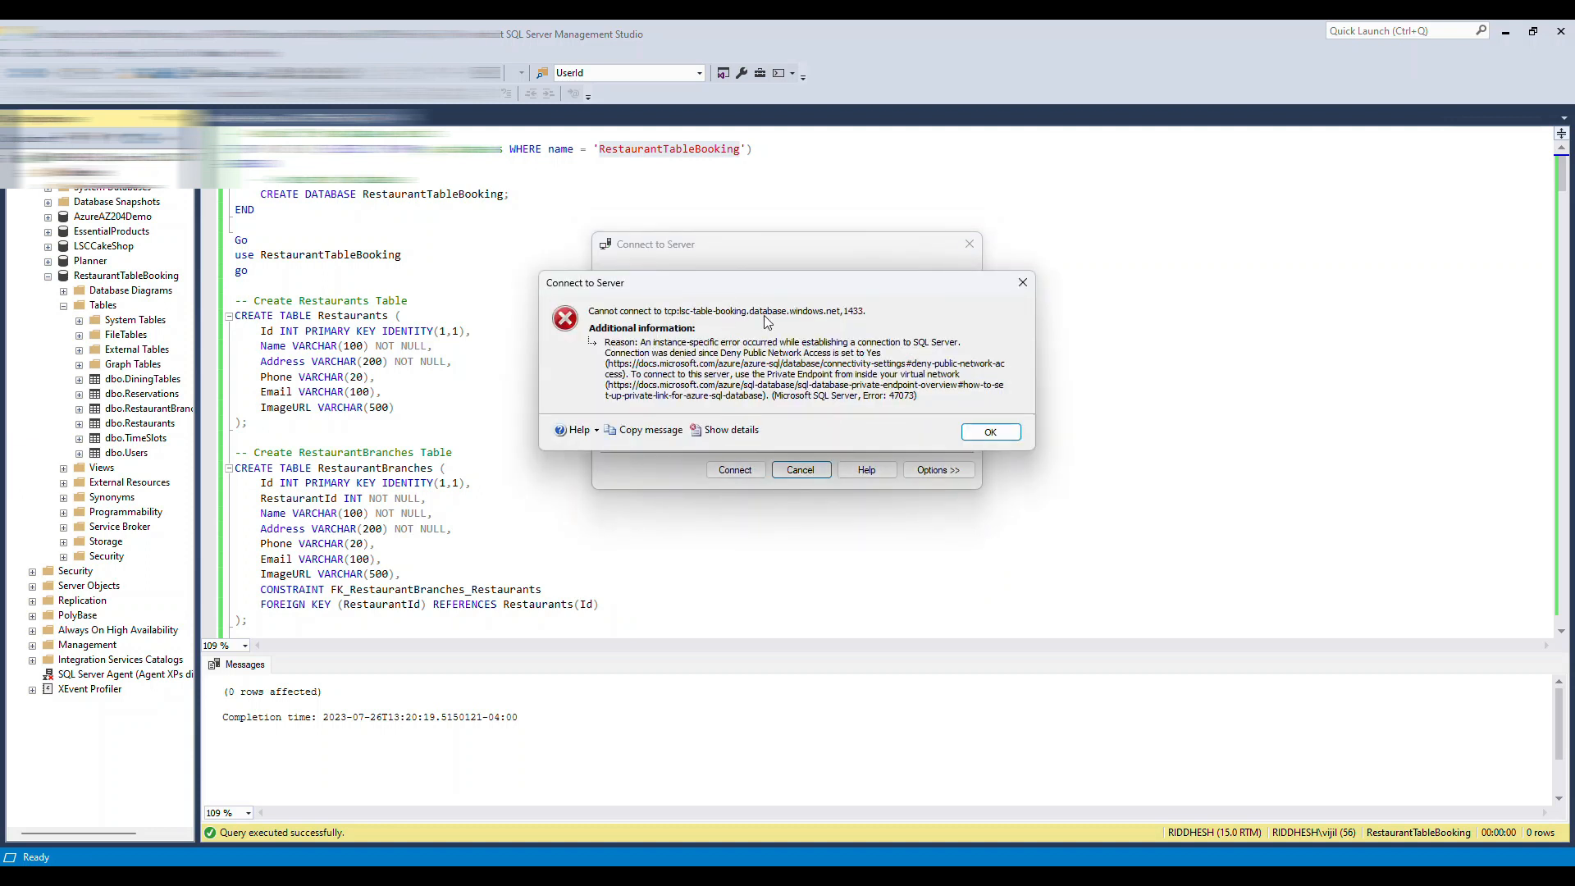
mouse_move(837, 358)
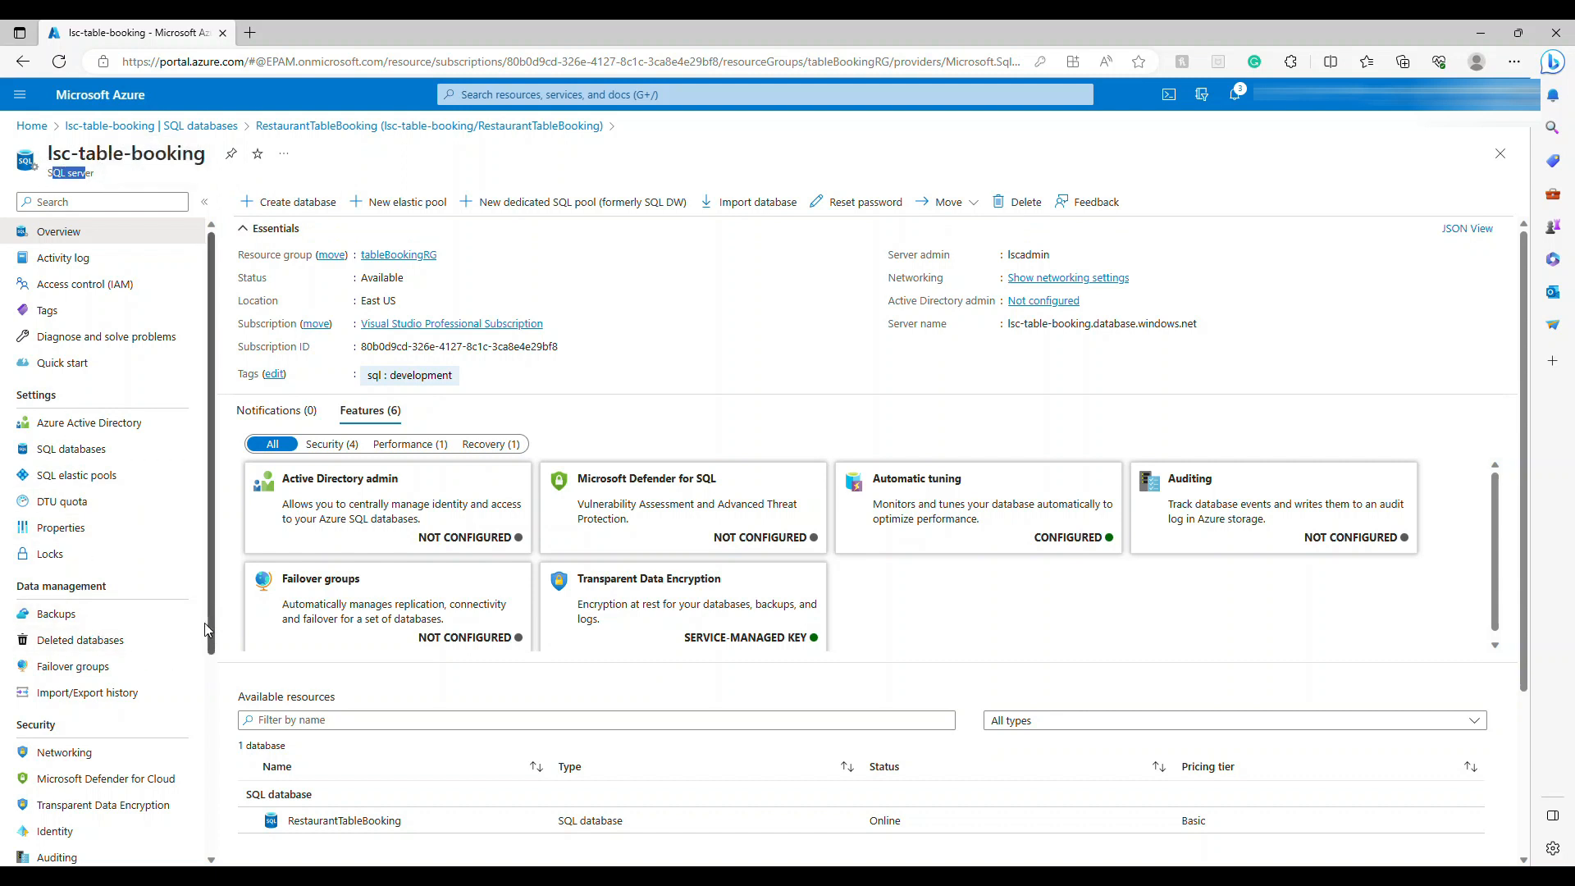
mouse_move(210, 523)
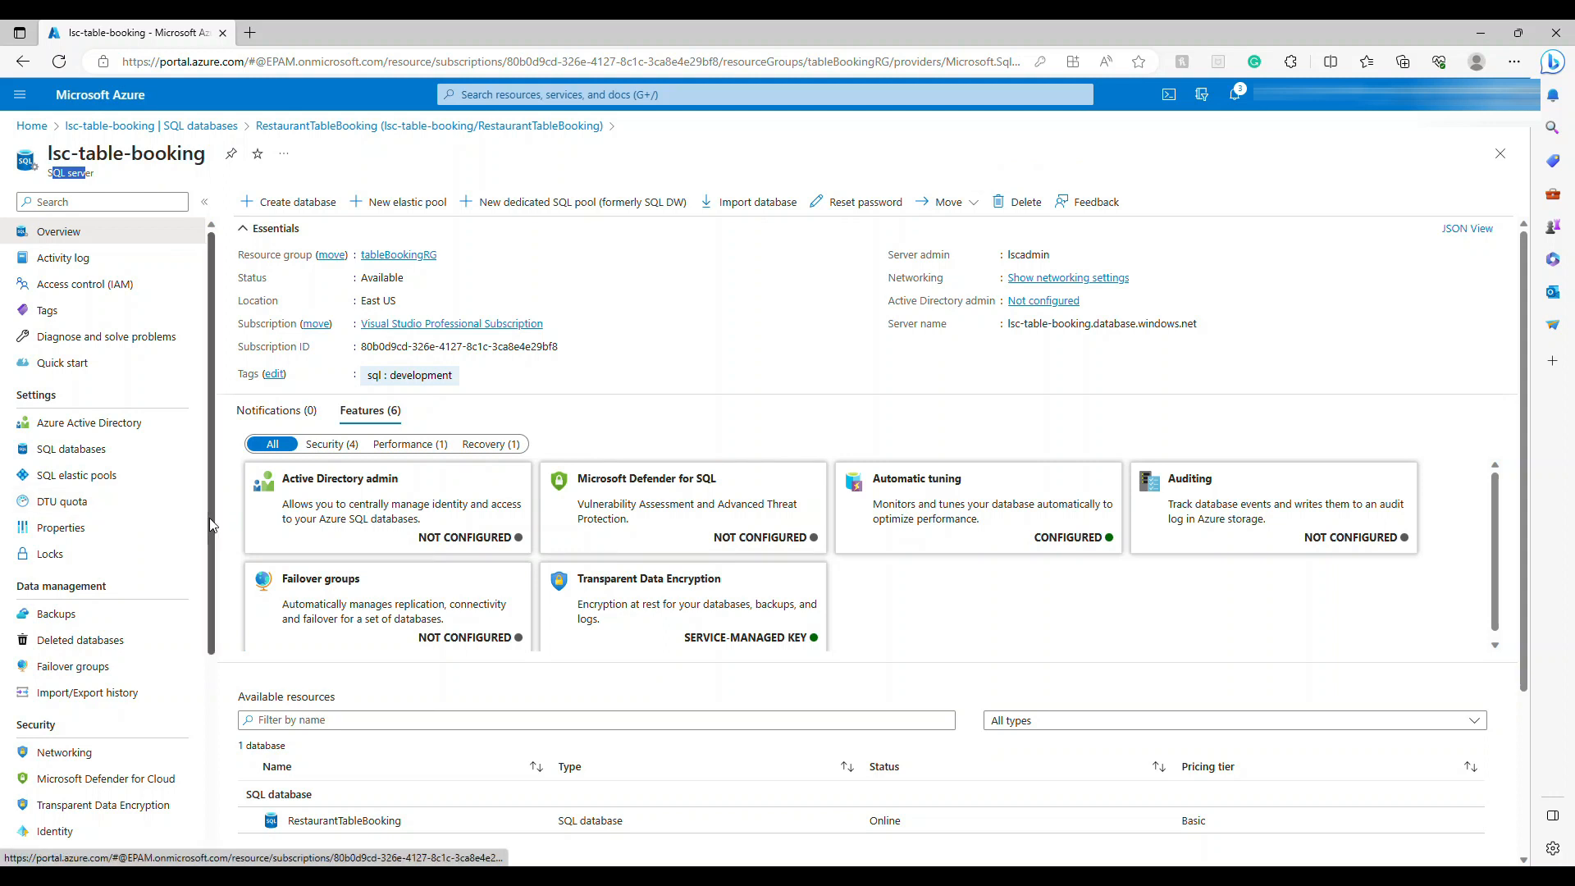
Find the firewall setting on the database overview and open Set server firewall.
scroll("down", 3)
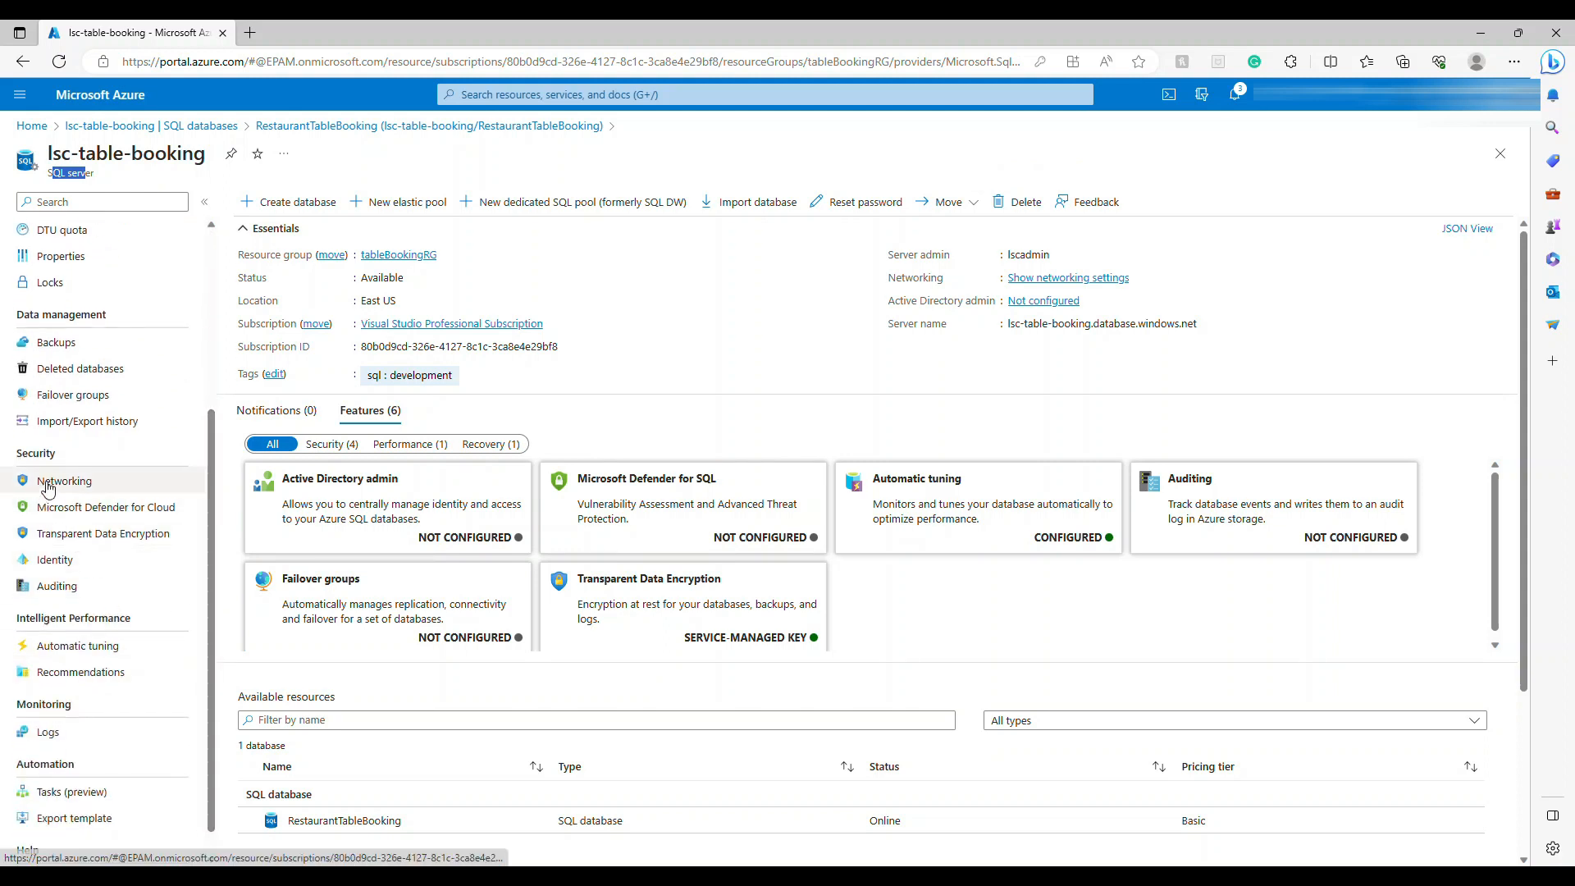
mouse_move(67, 513)
type("fire")
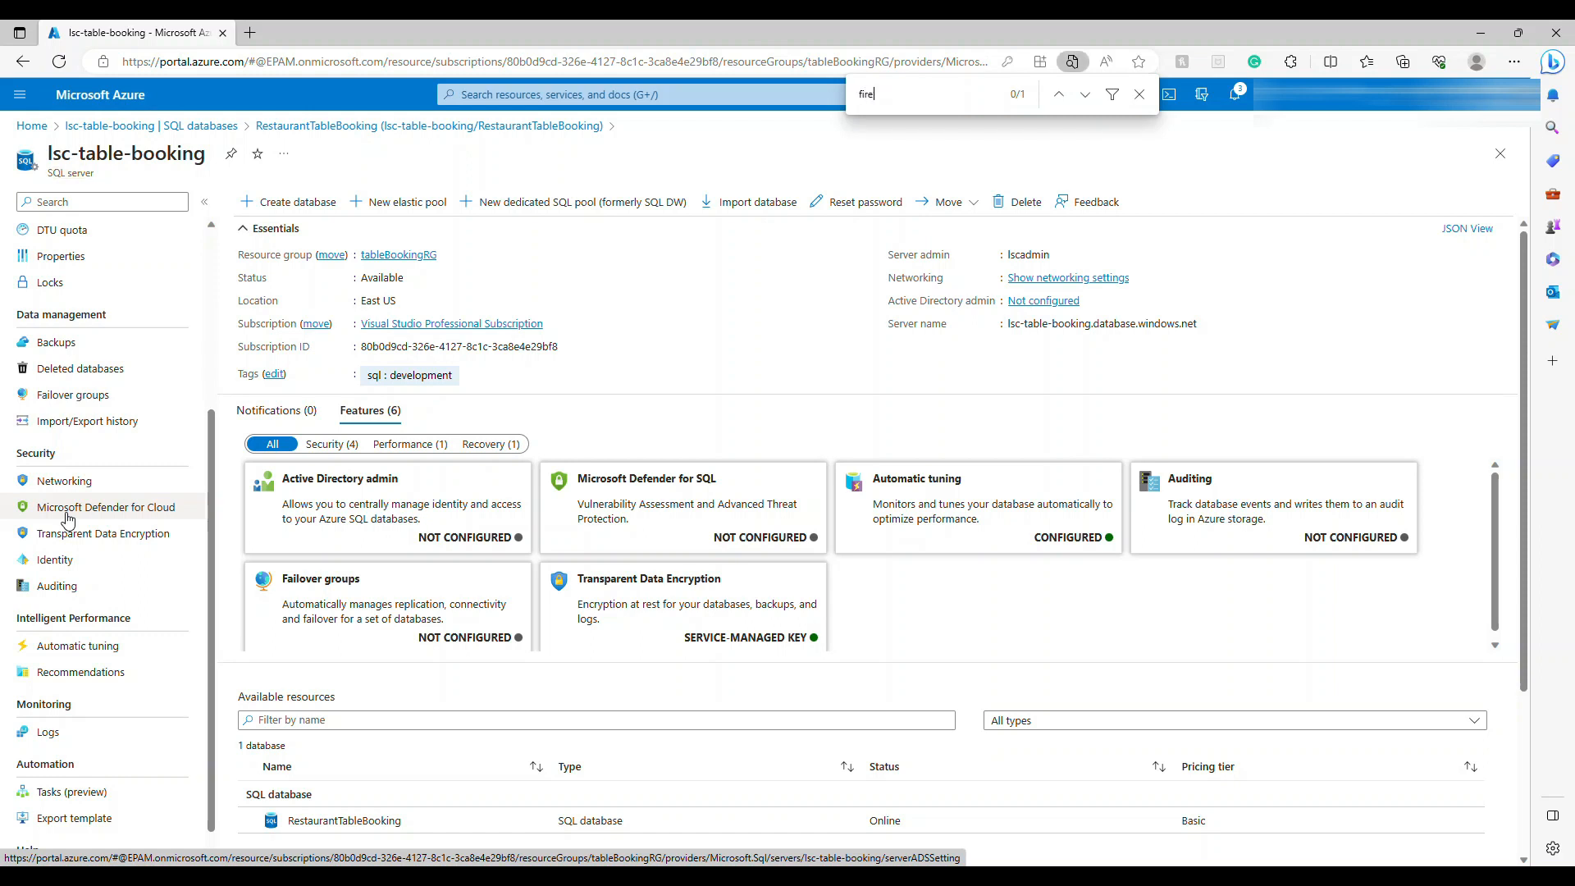
type("wa")
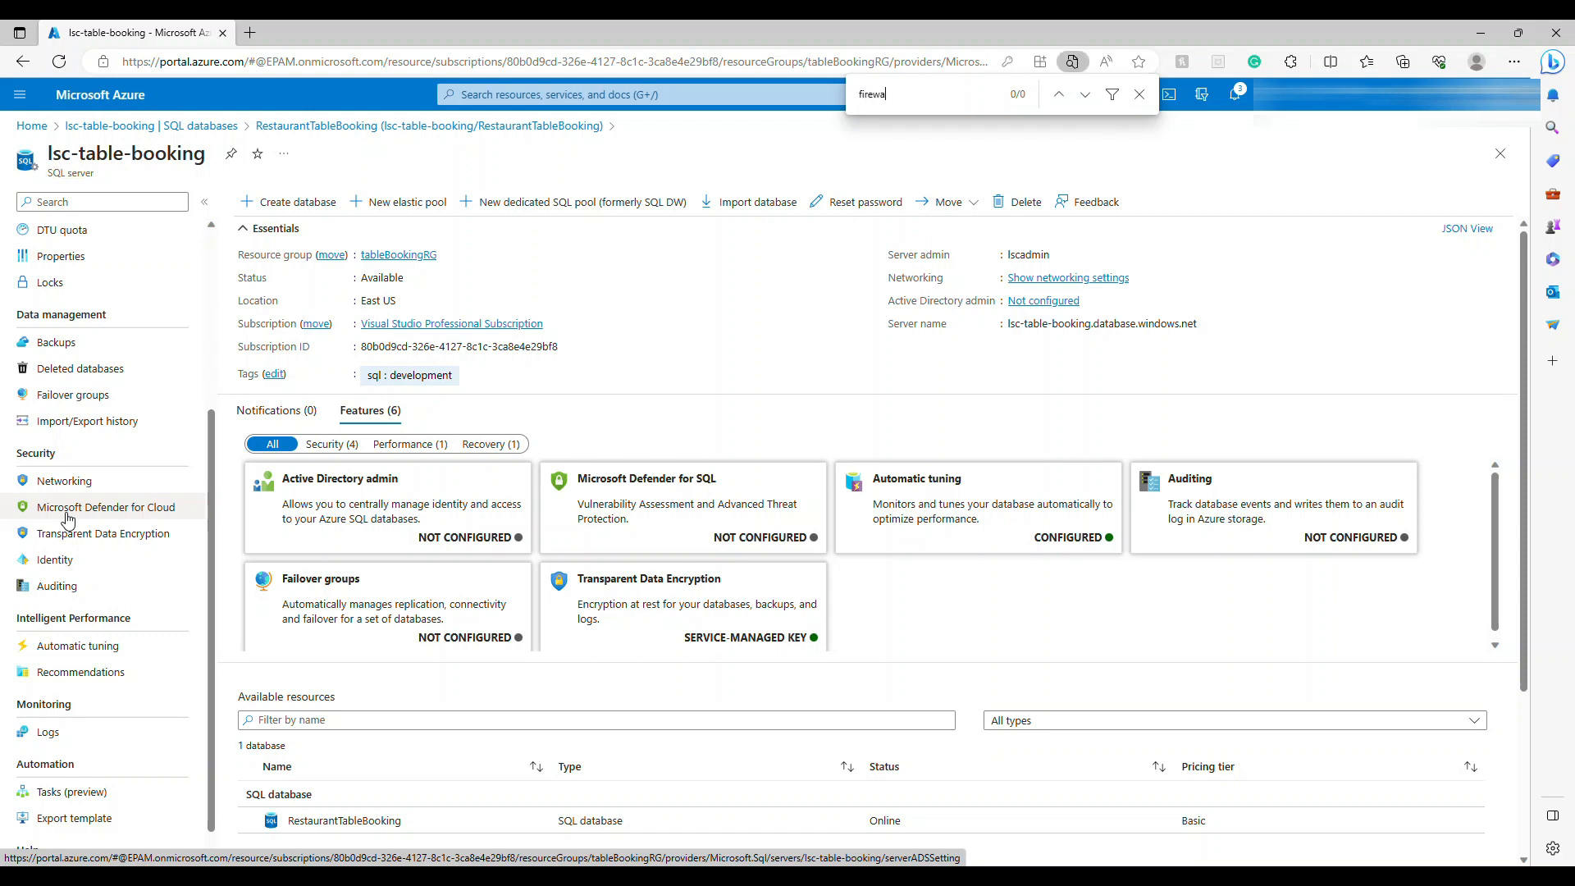
mouse_move(105, 532)
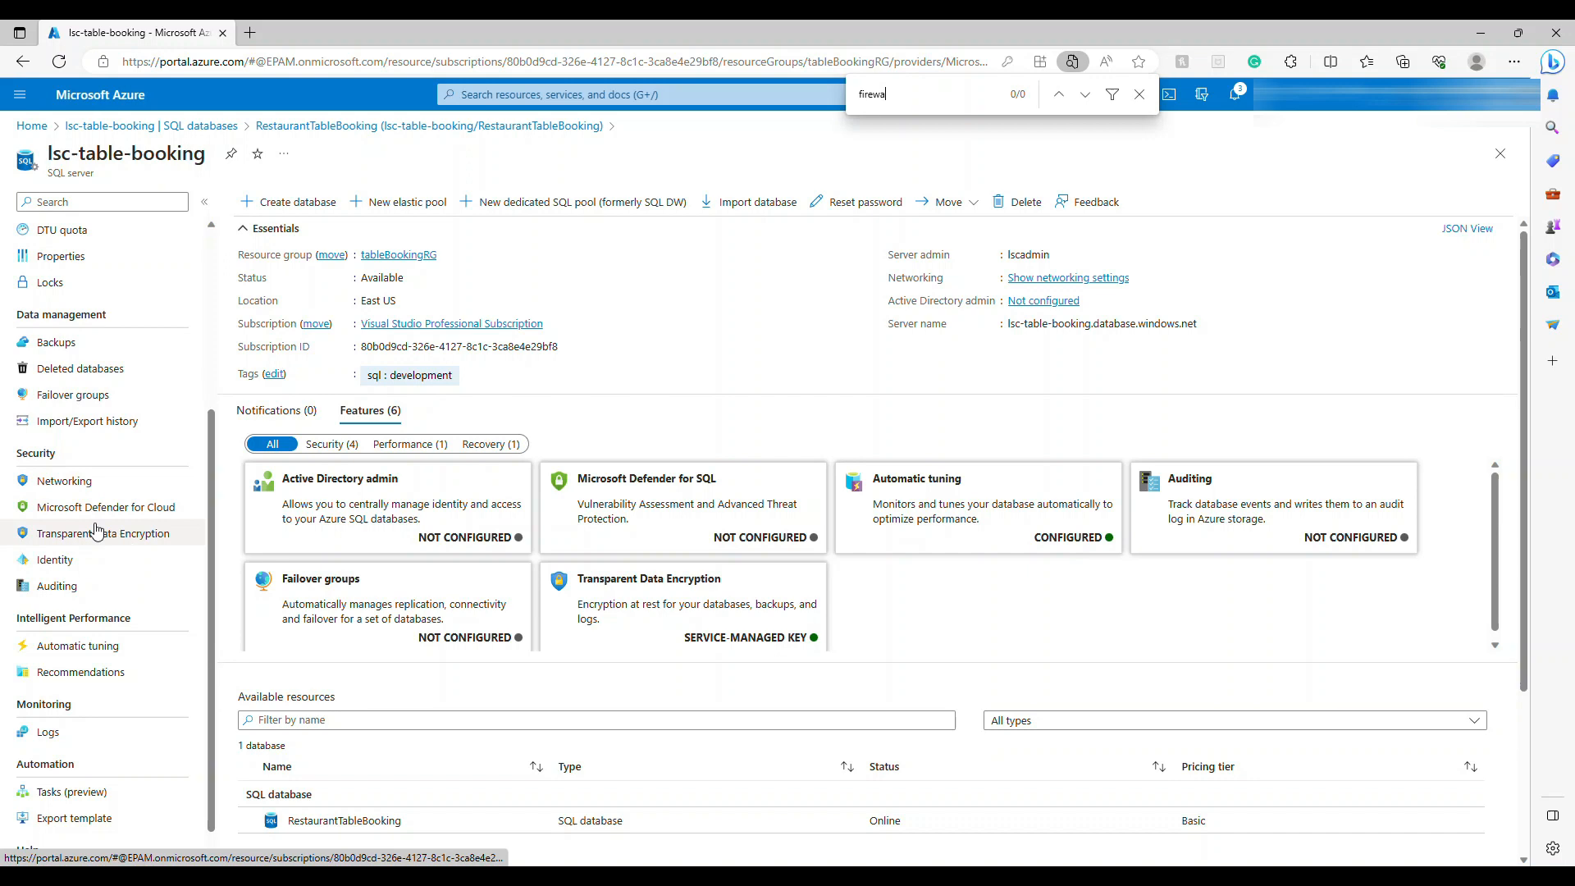
scroll("up", 3)
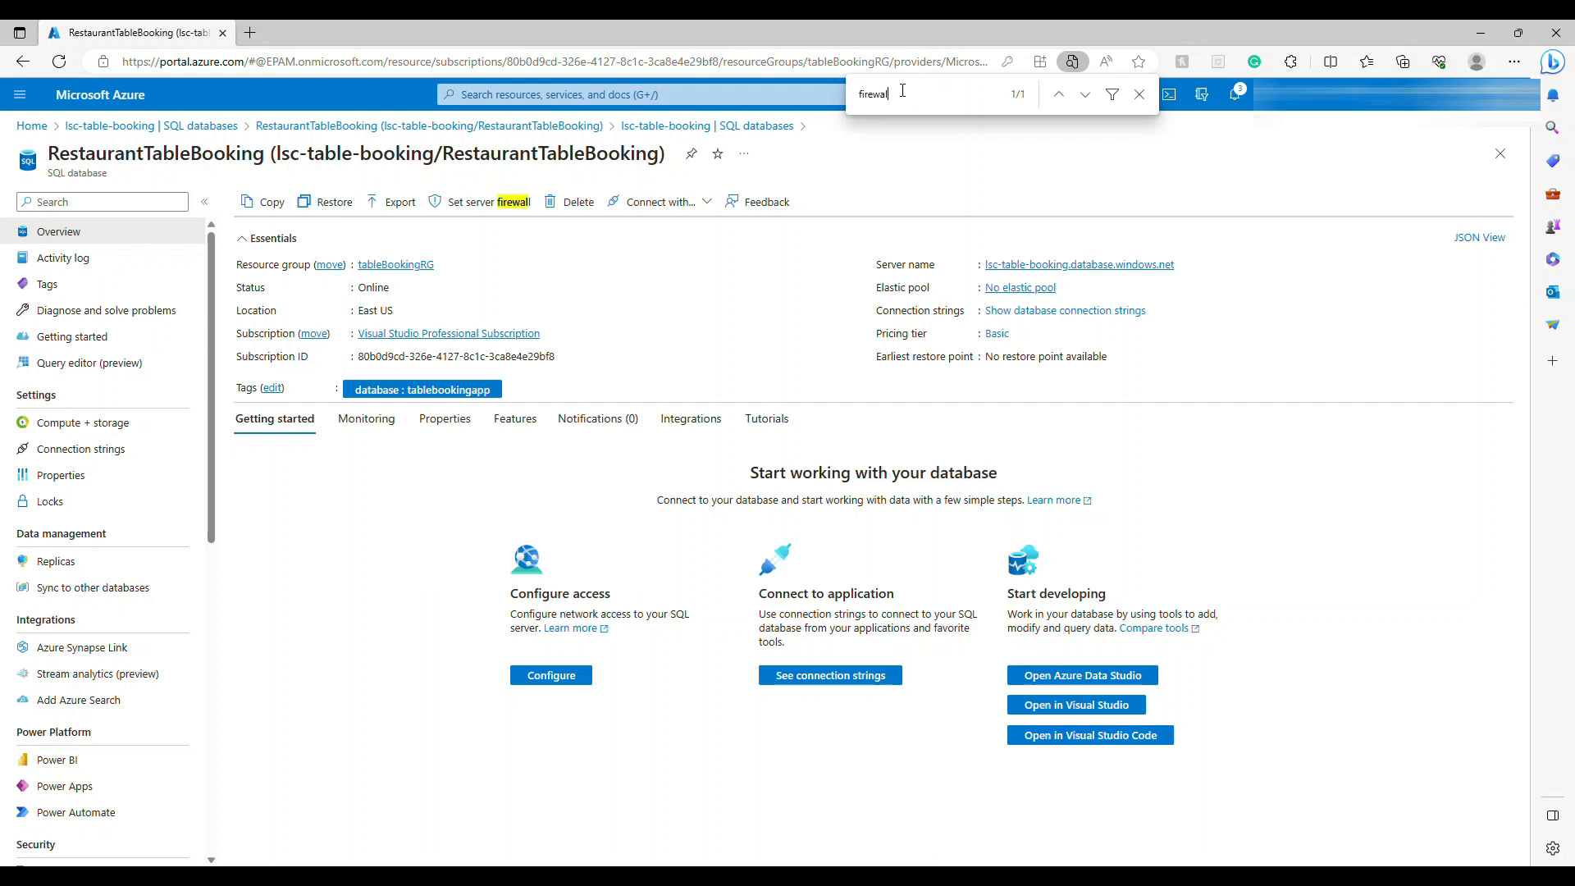
left_click(489, 200)
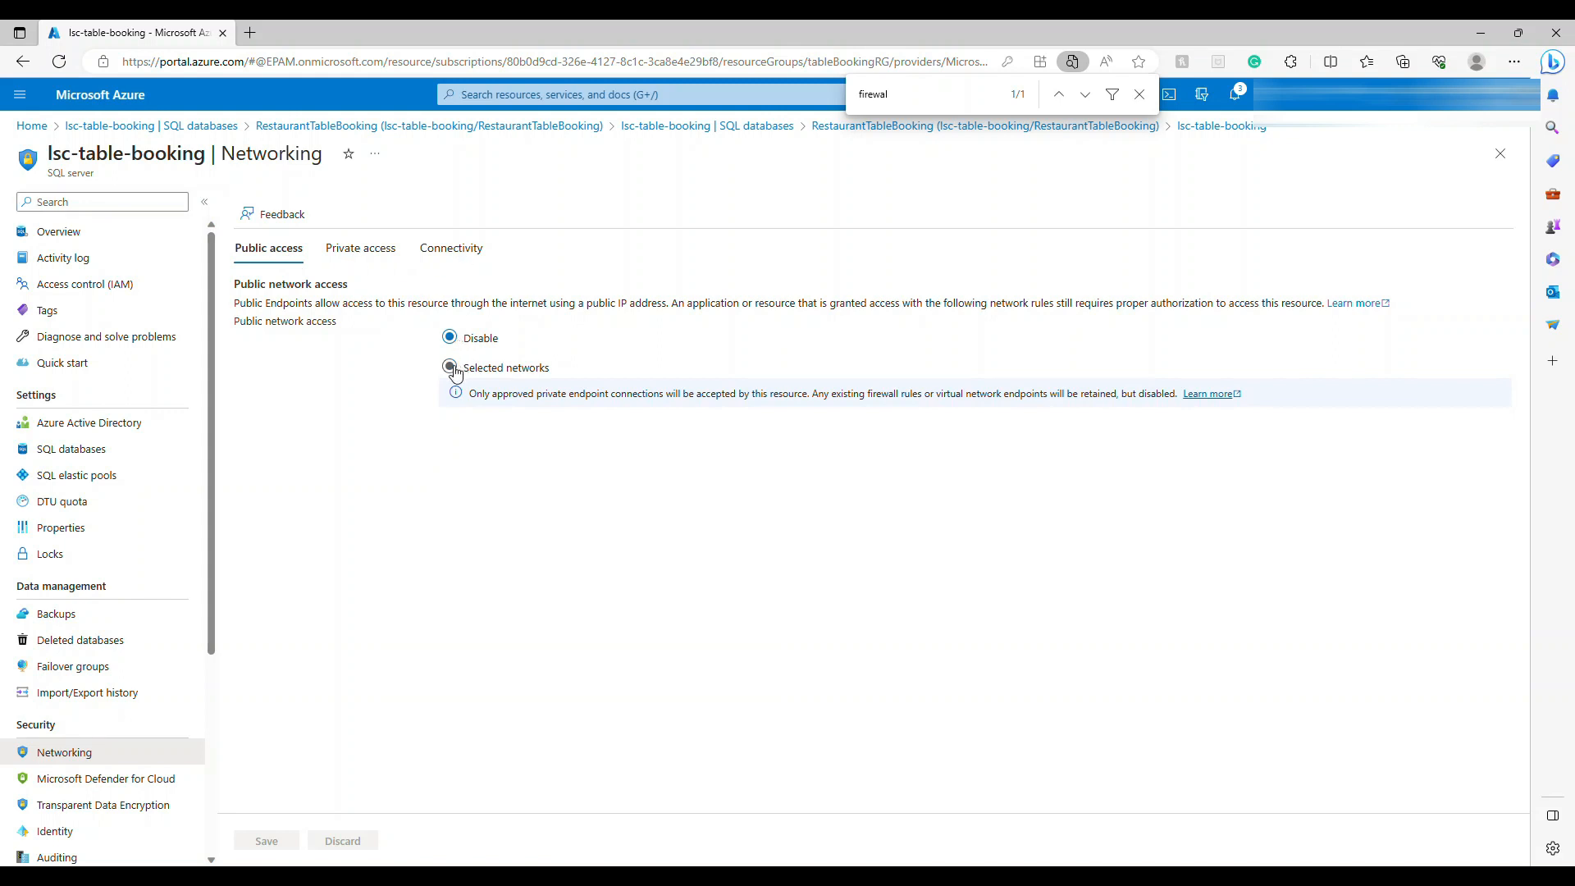
Enable selected-networks access and add a client IP firewall rule named 'KarthikIPAddress'.
left_click(448, 368)
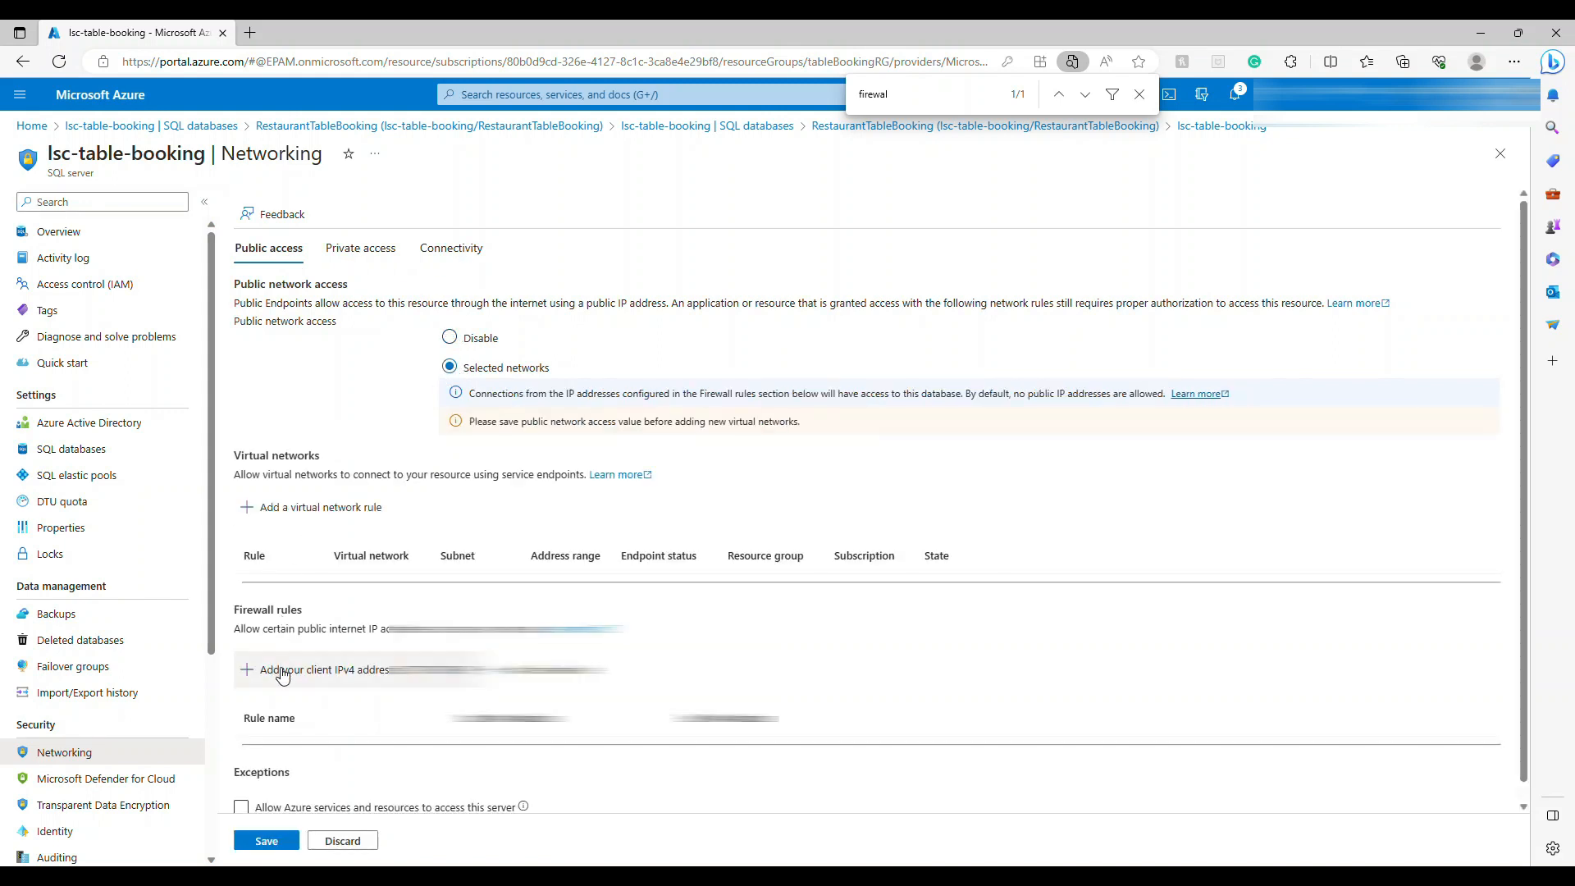
left_click(281, 670)
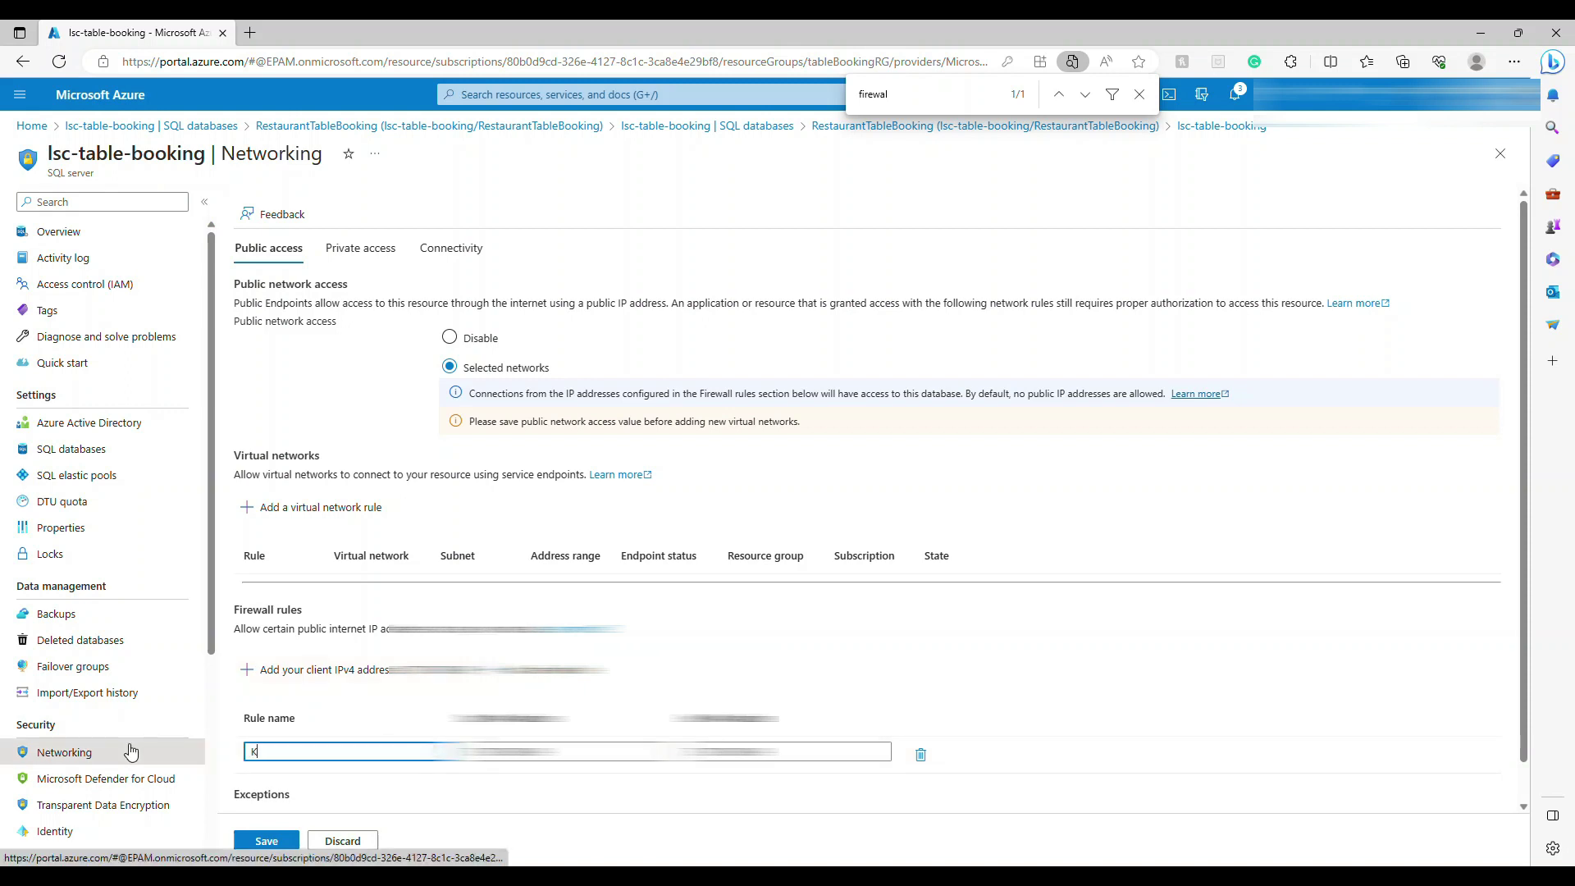
type("Karthik")
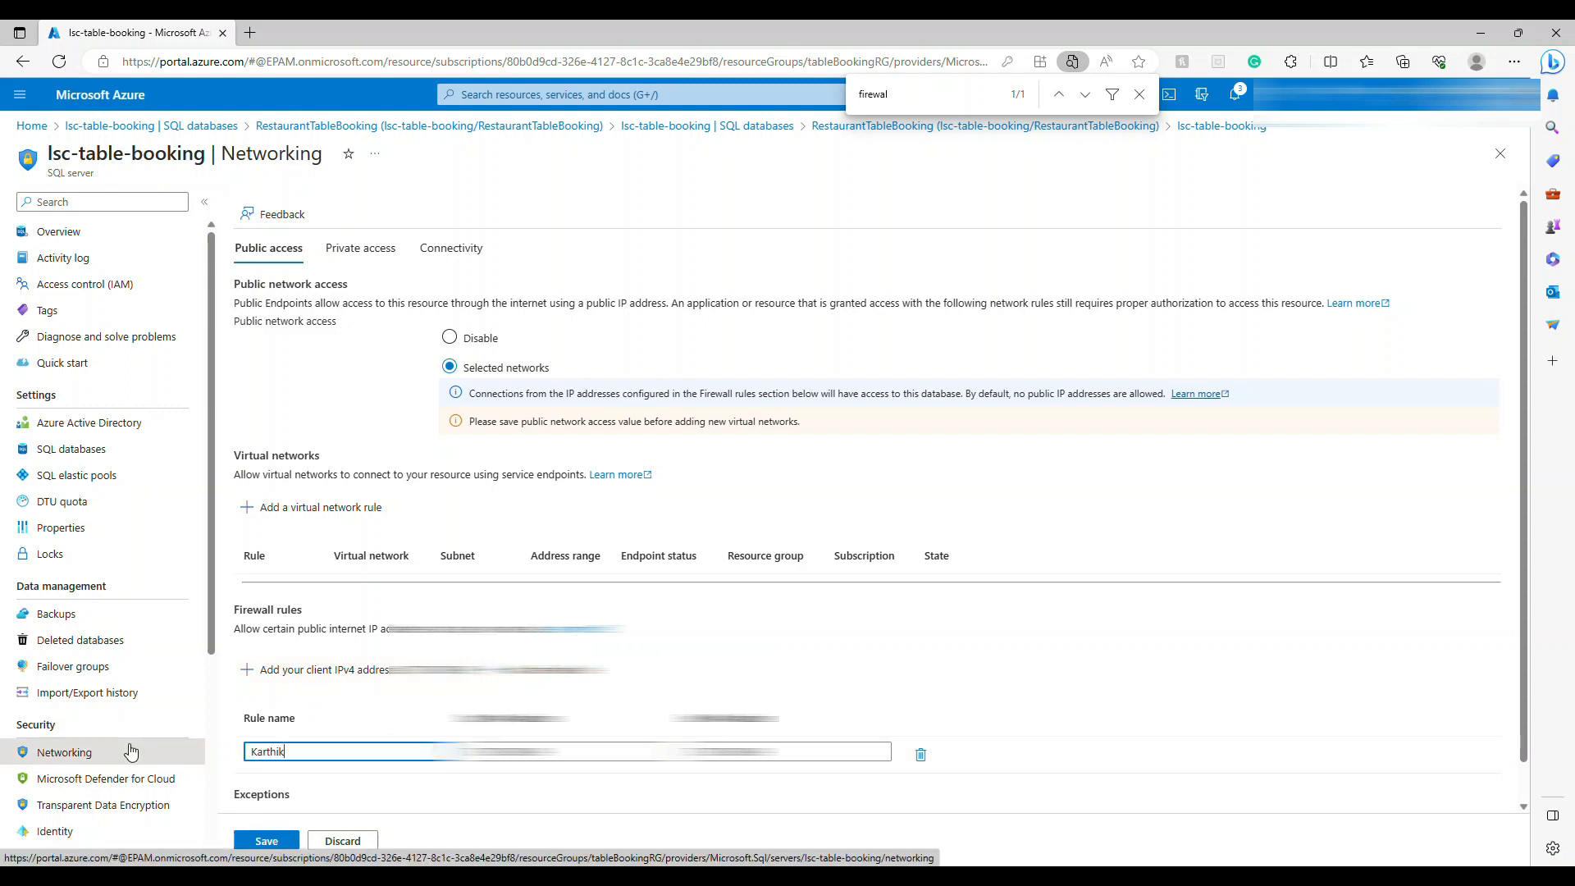
type("IPAddr")
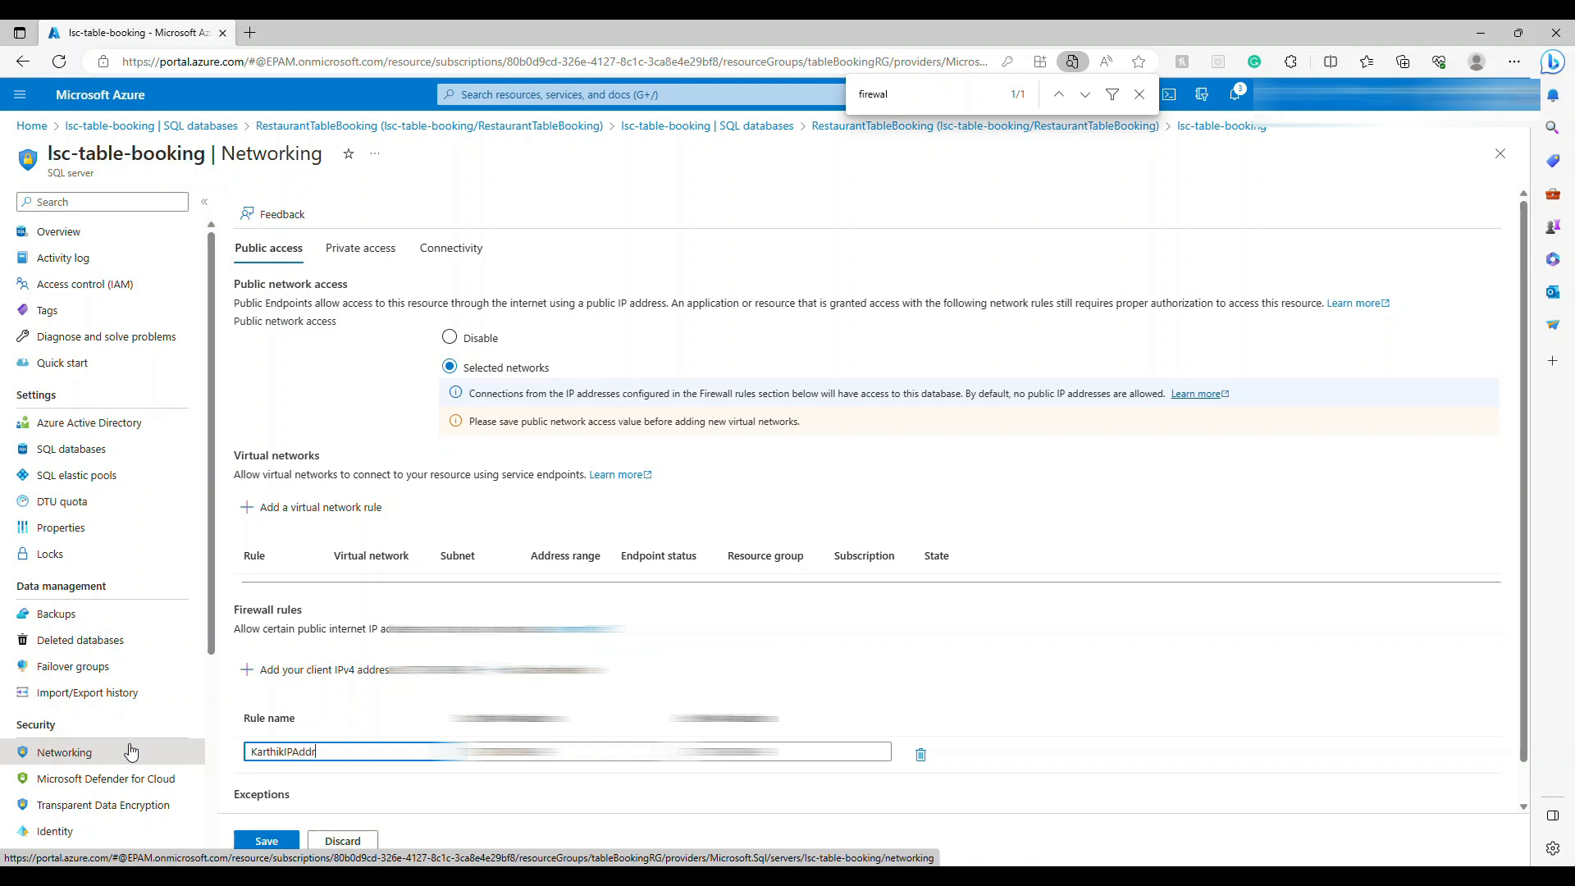
type("ess")
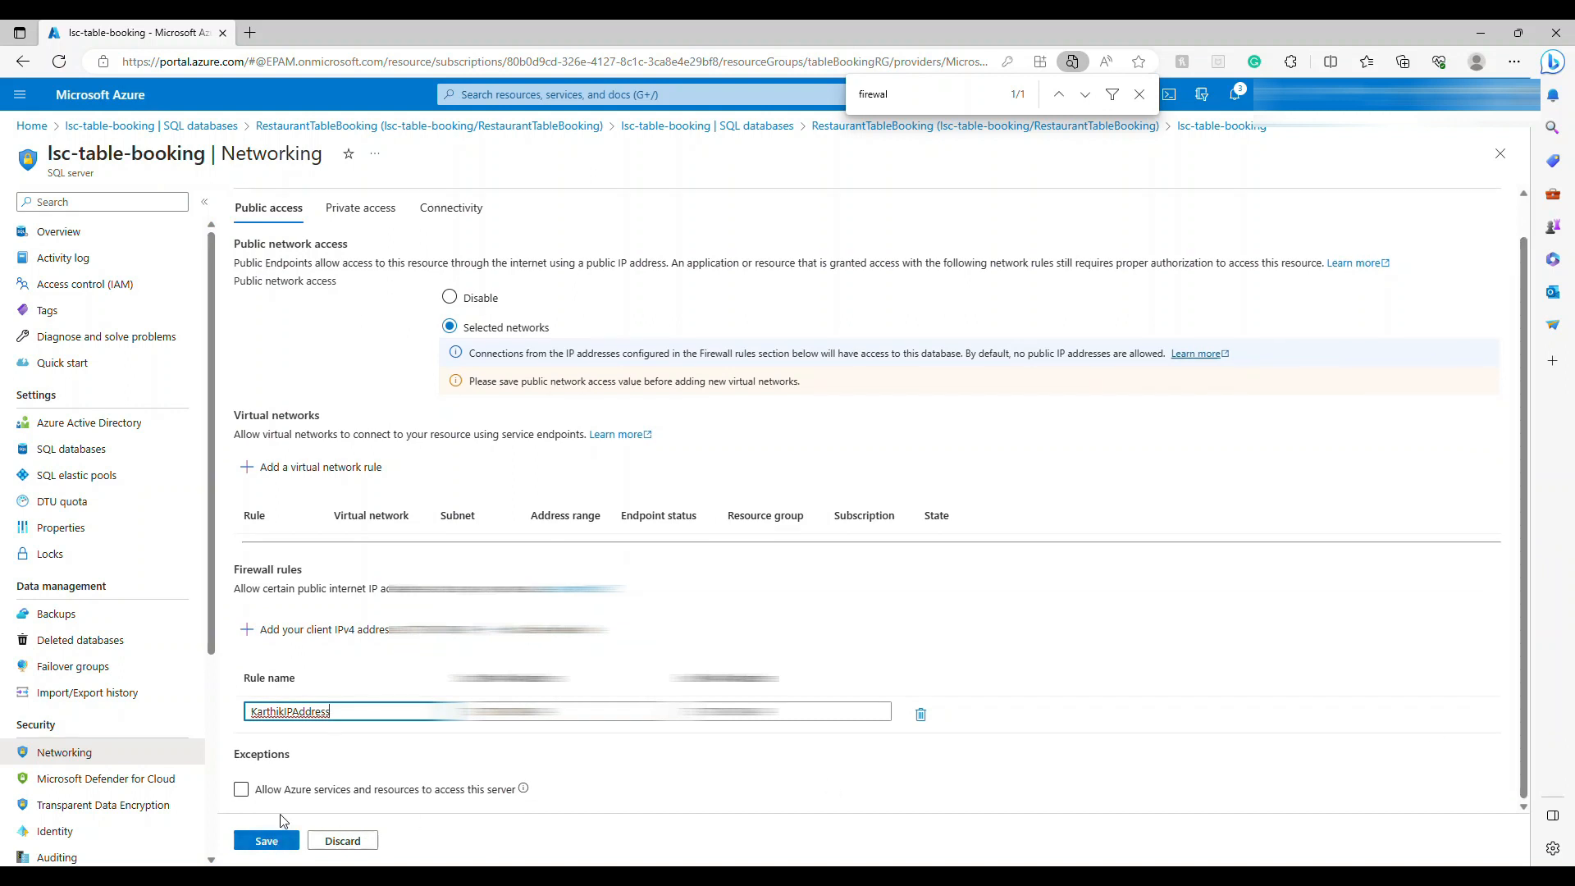
Allow Azure services to access the server and save the networking changes.
left_click(240, 788)
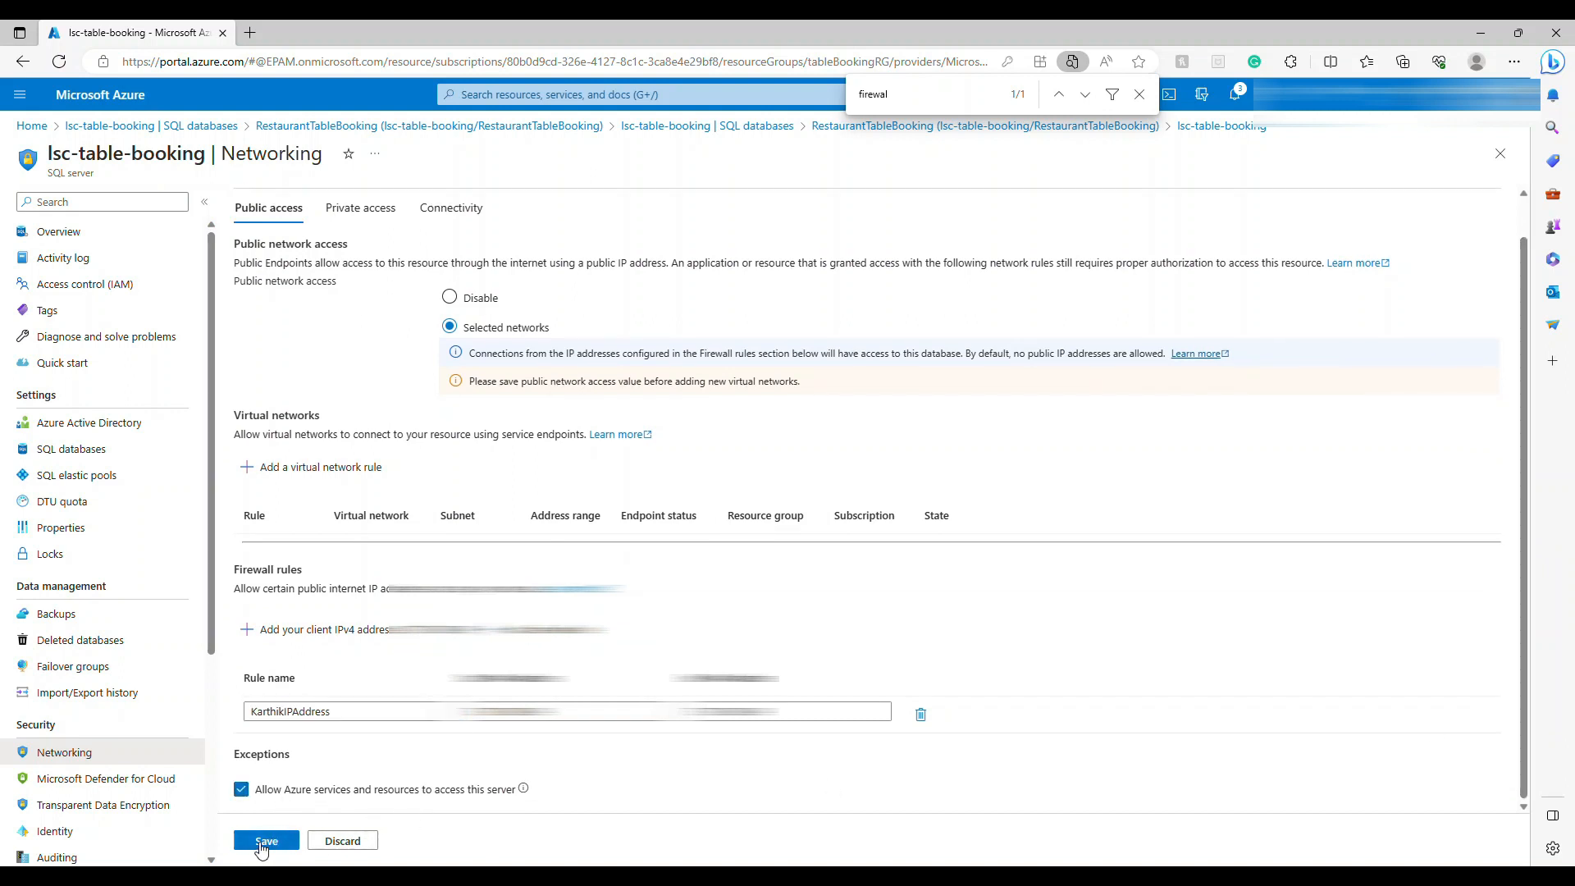
left_click(265, 840)
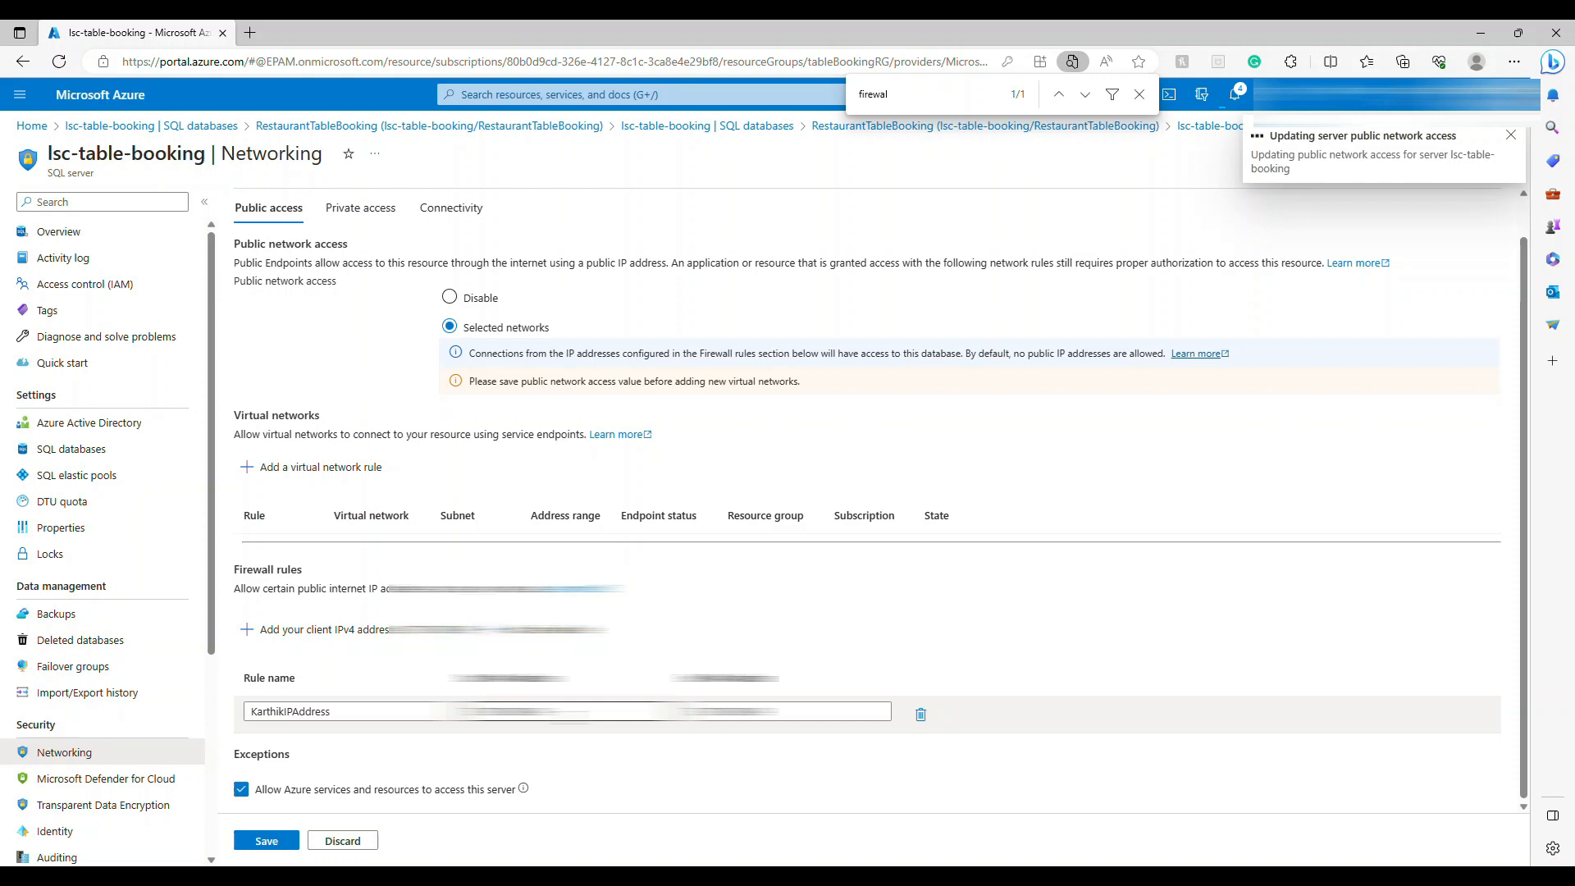
left_click(265, 840)
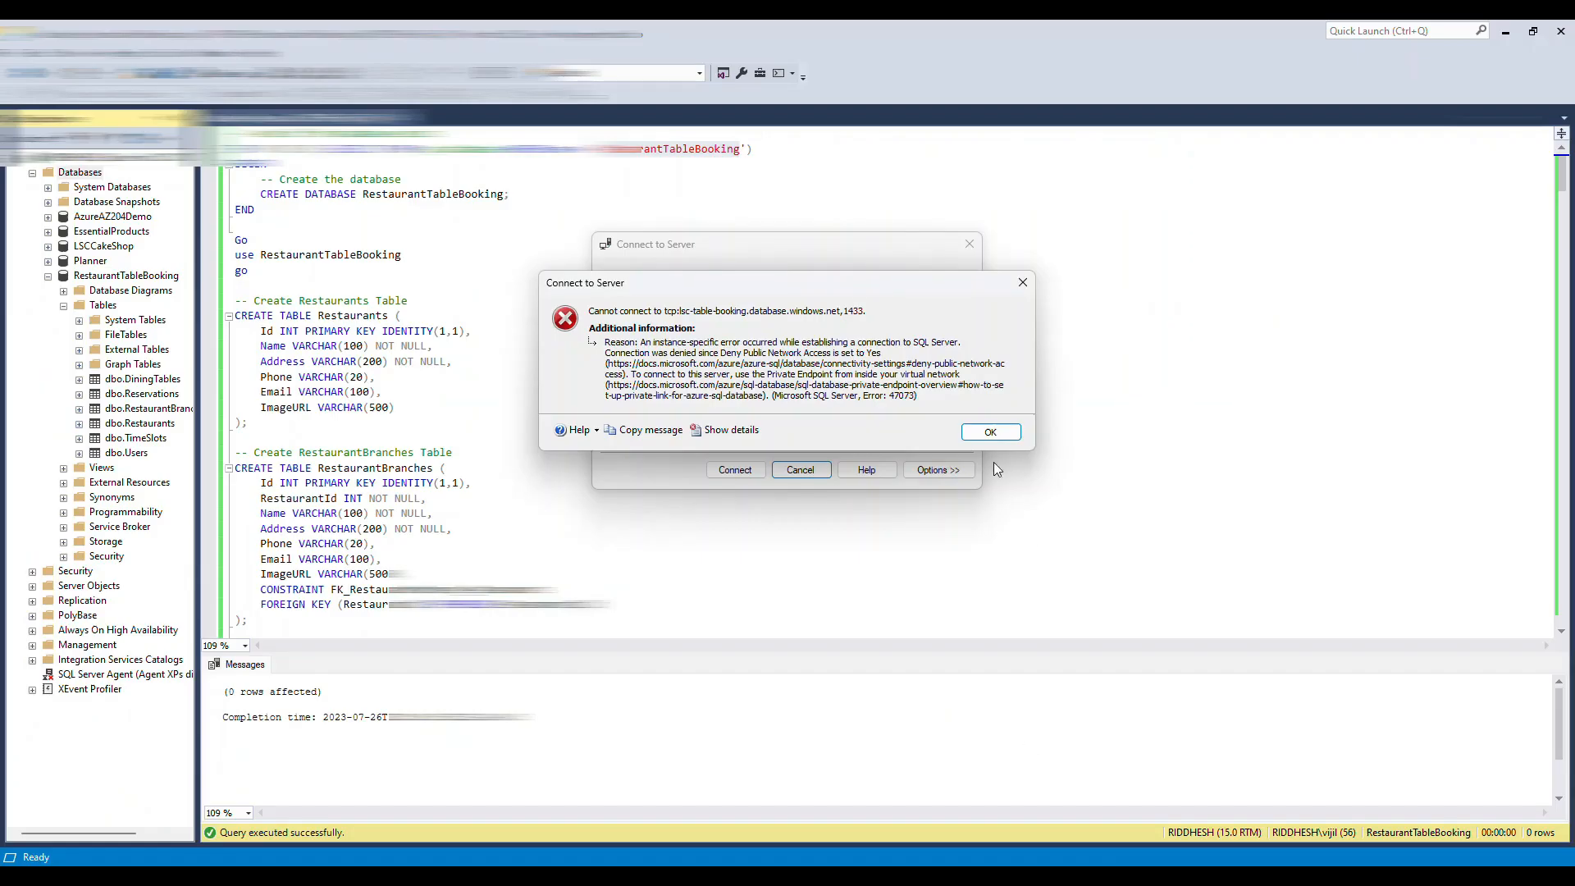
Dismiss the error, reconnect, and expand Databases > RestaurantTableBooking > Tables.
left_click(989, 431)
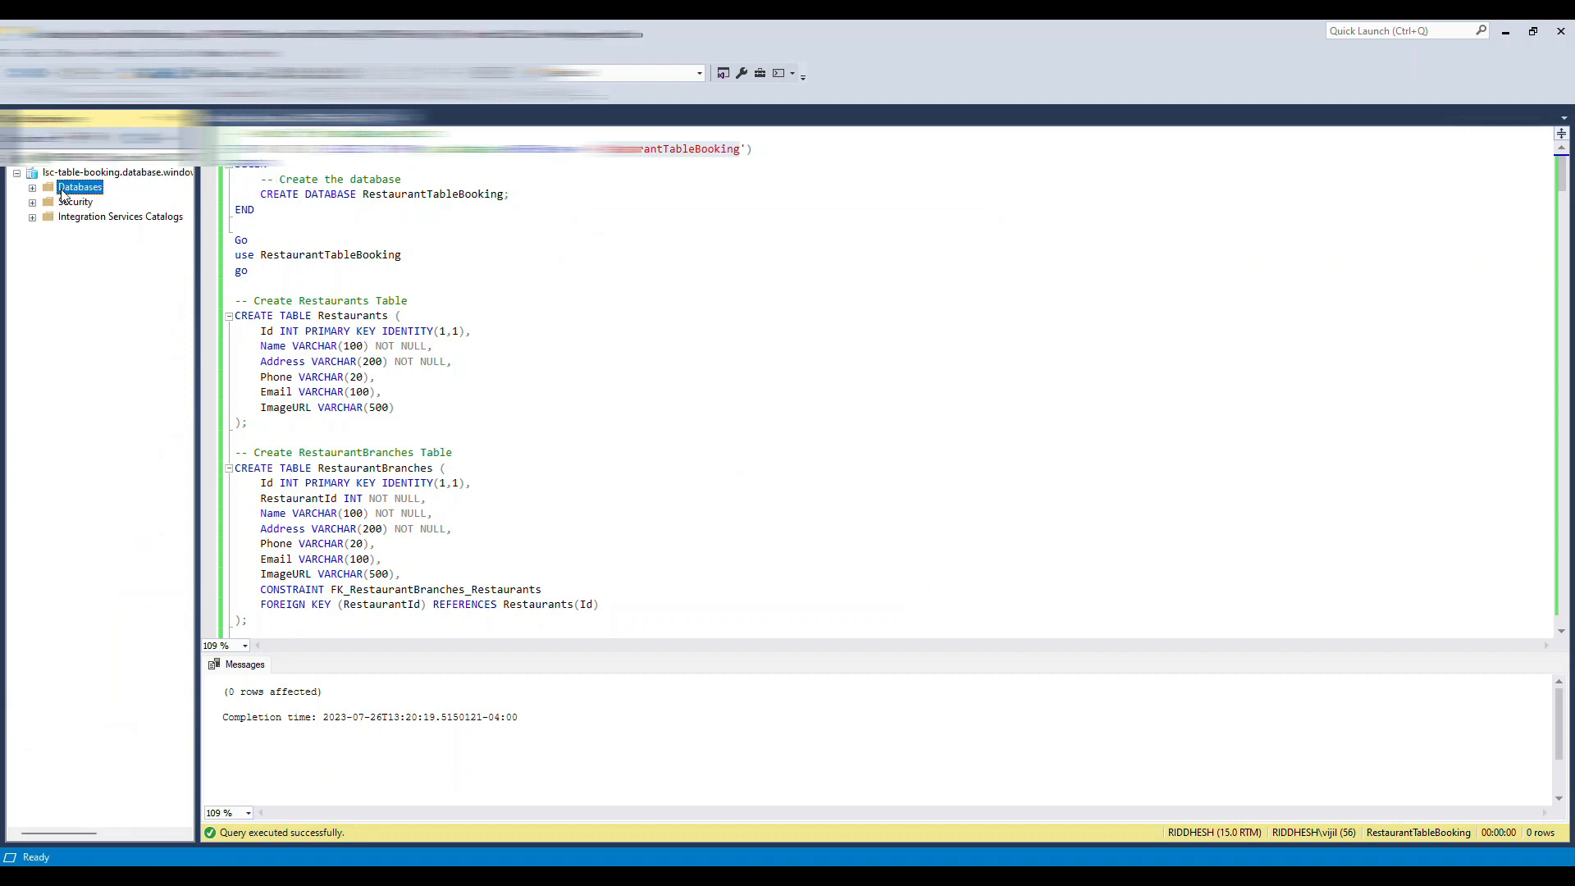
left_click(32, 187)
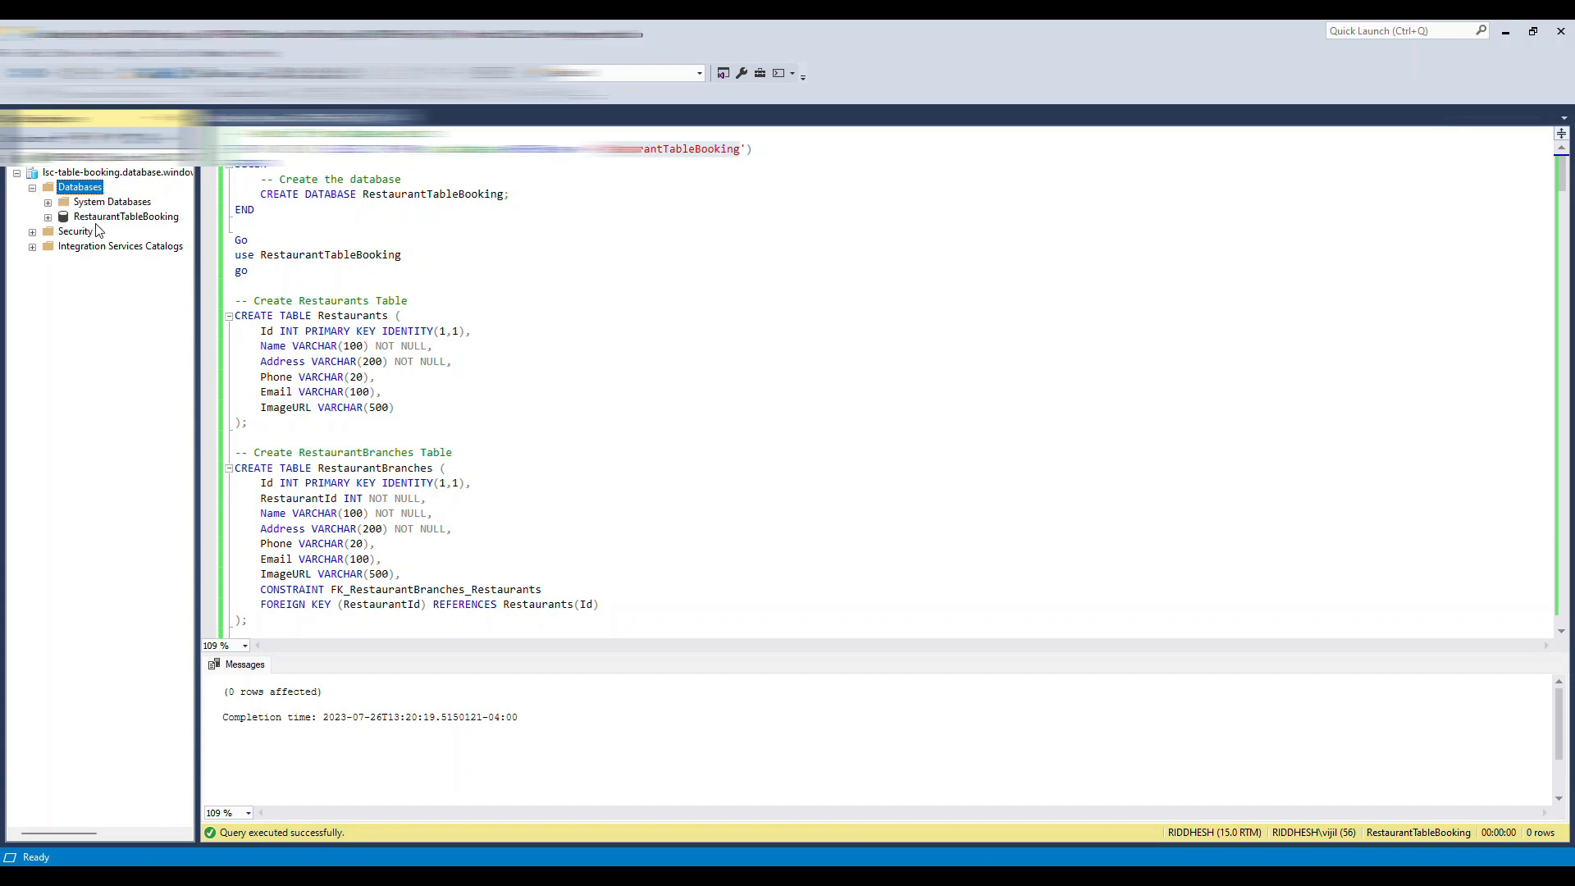
left_click(48, 215)
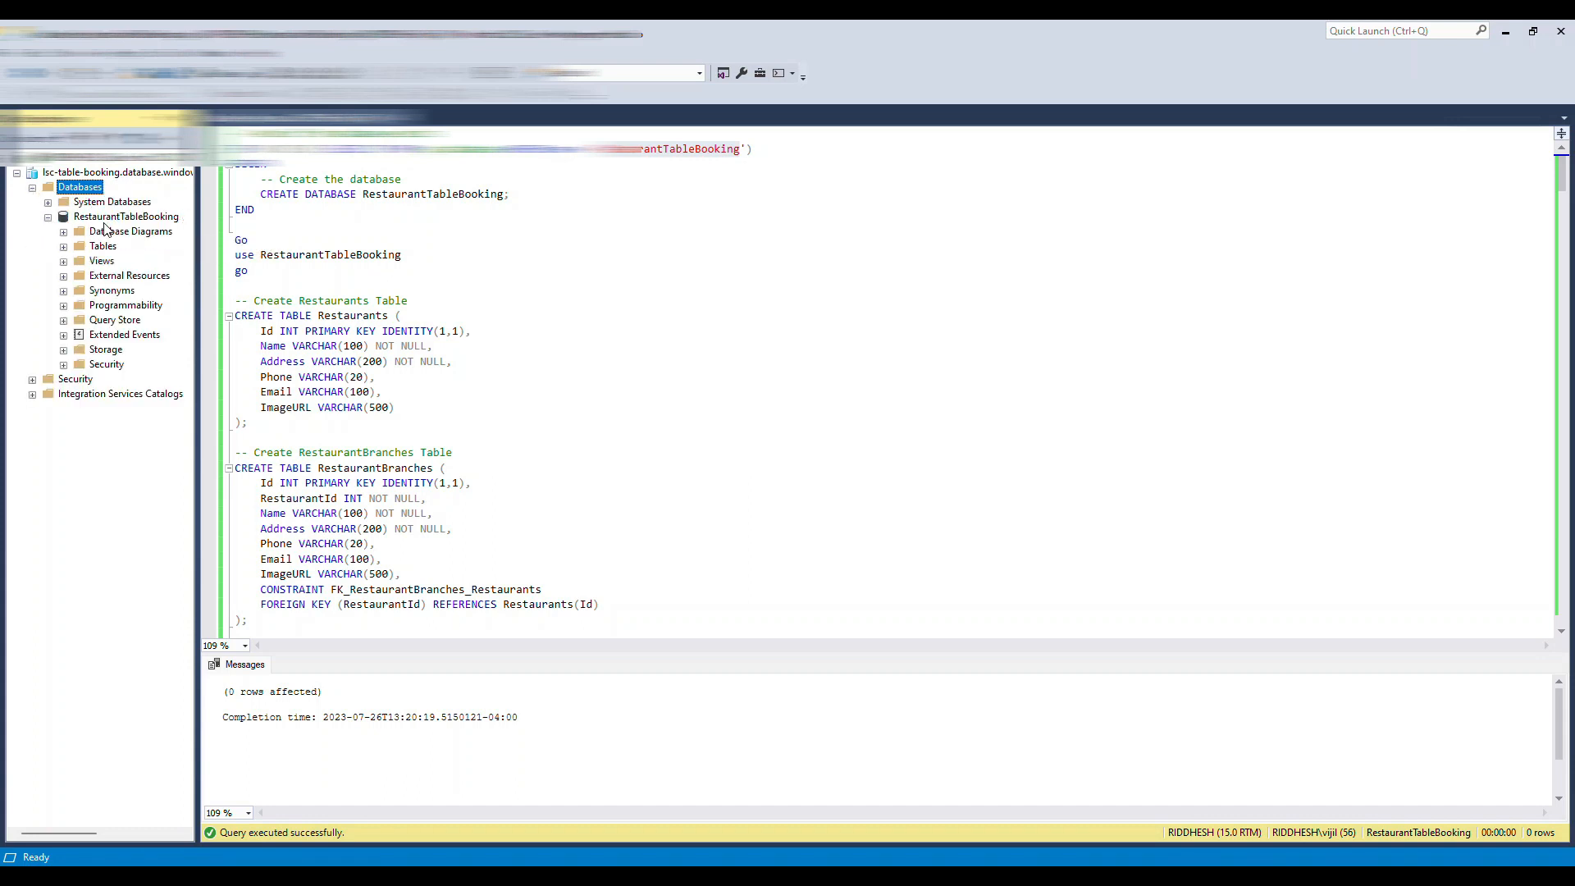
left_click(103, 246)
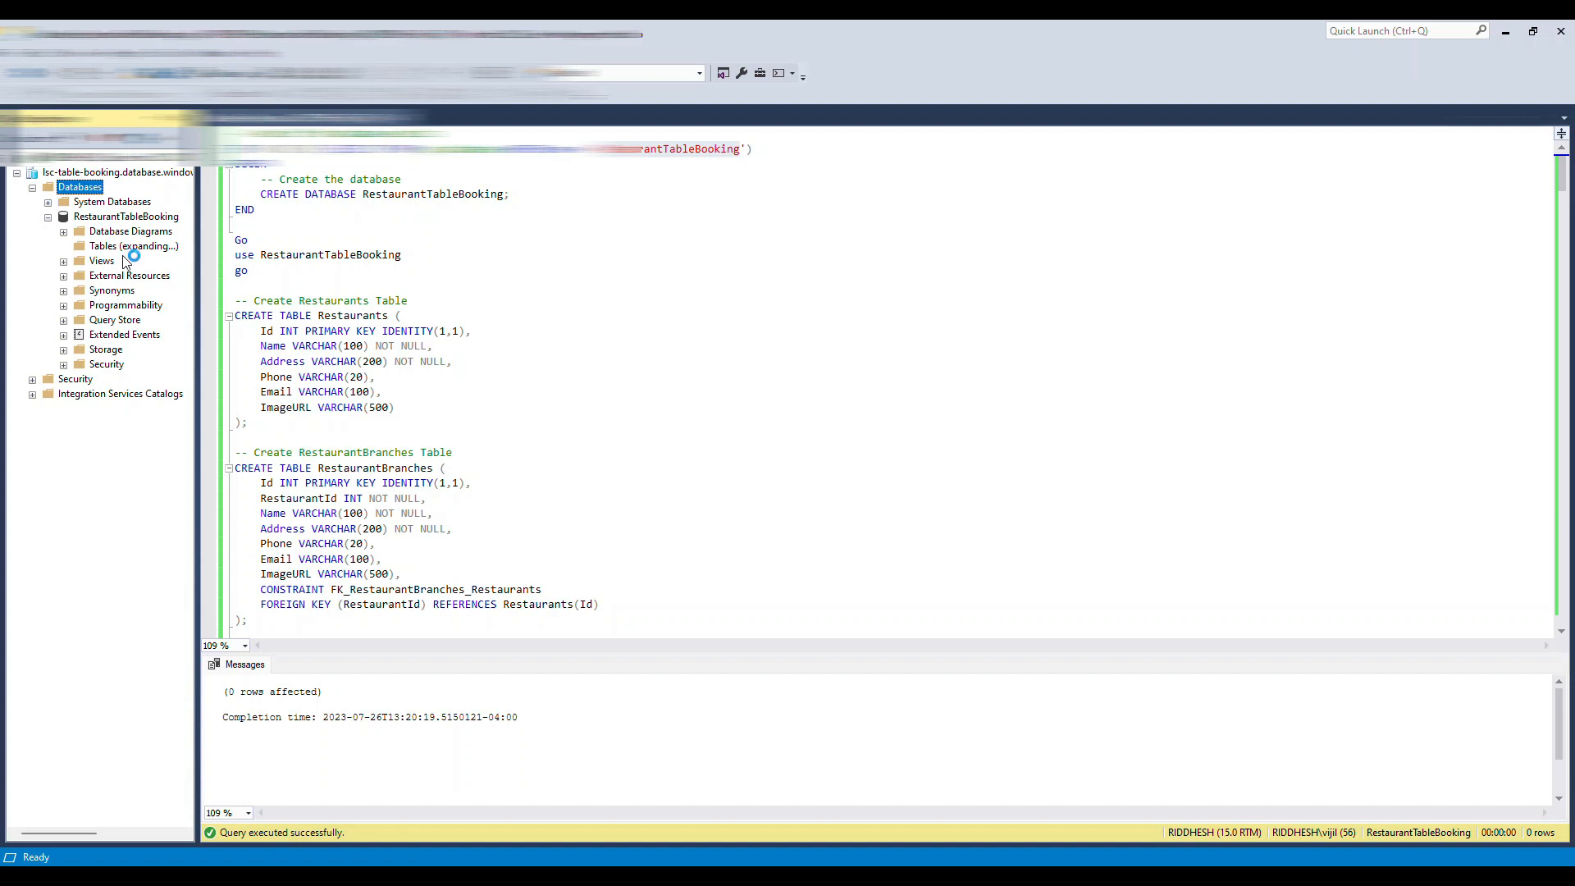
mouse_move(100, 278)
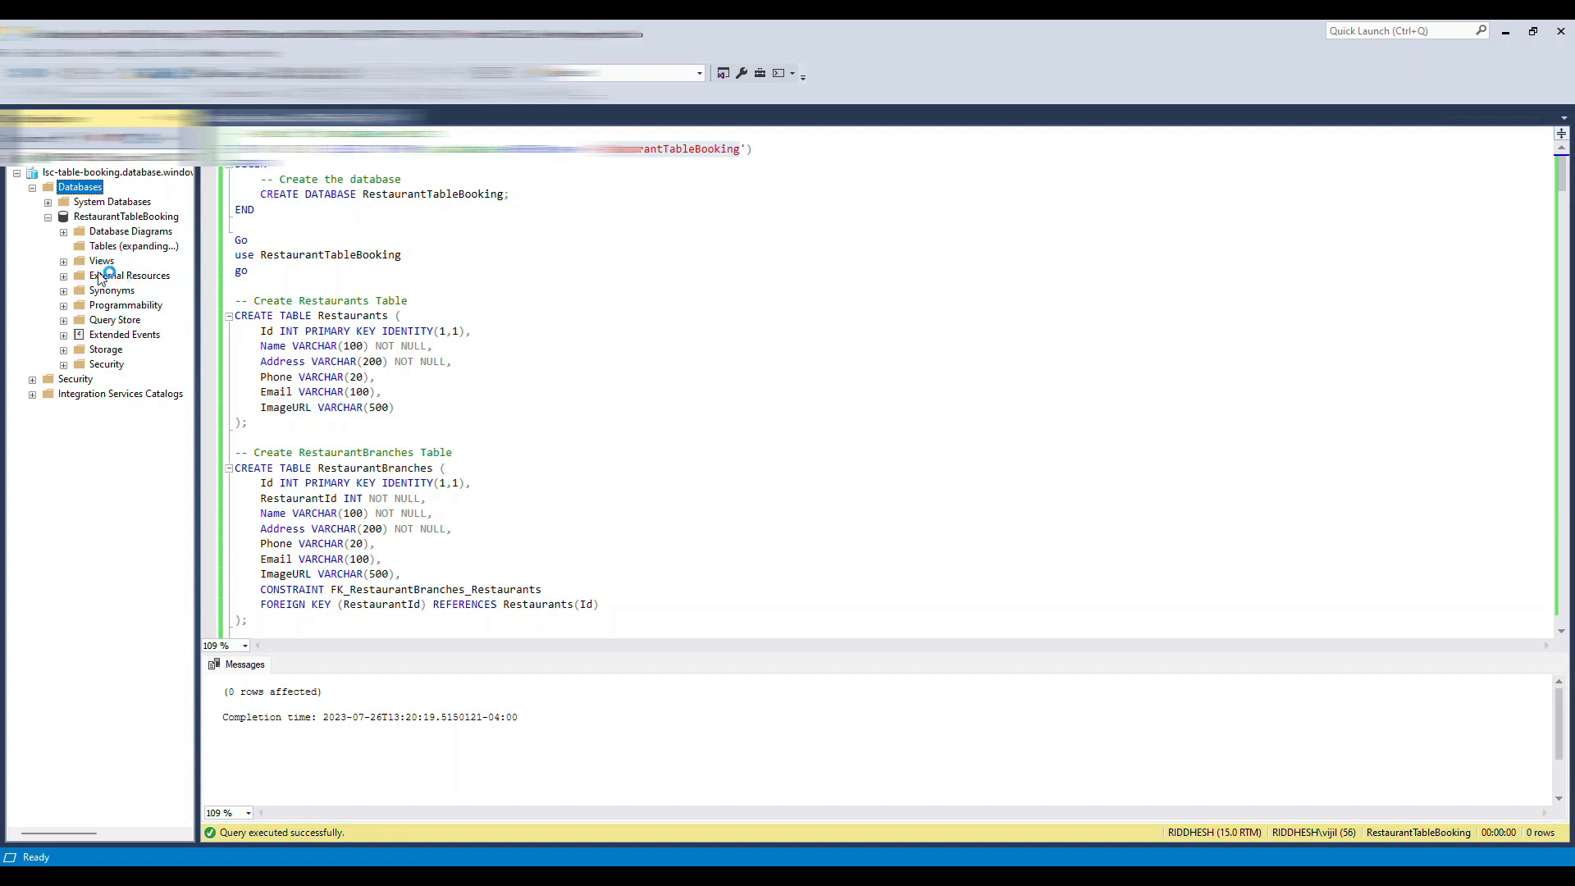
left_click(442, 284)
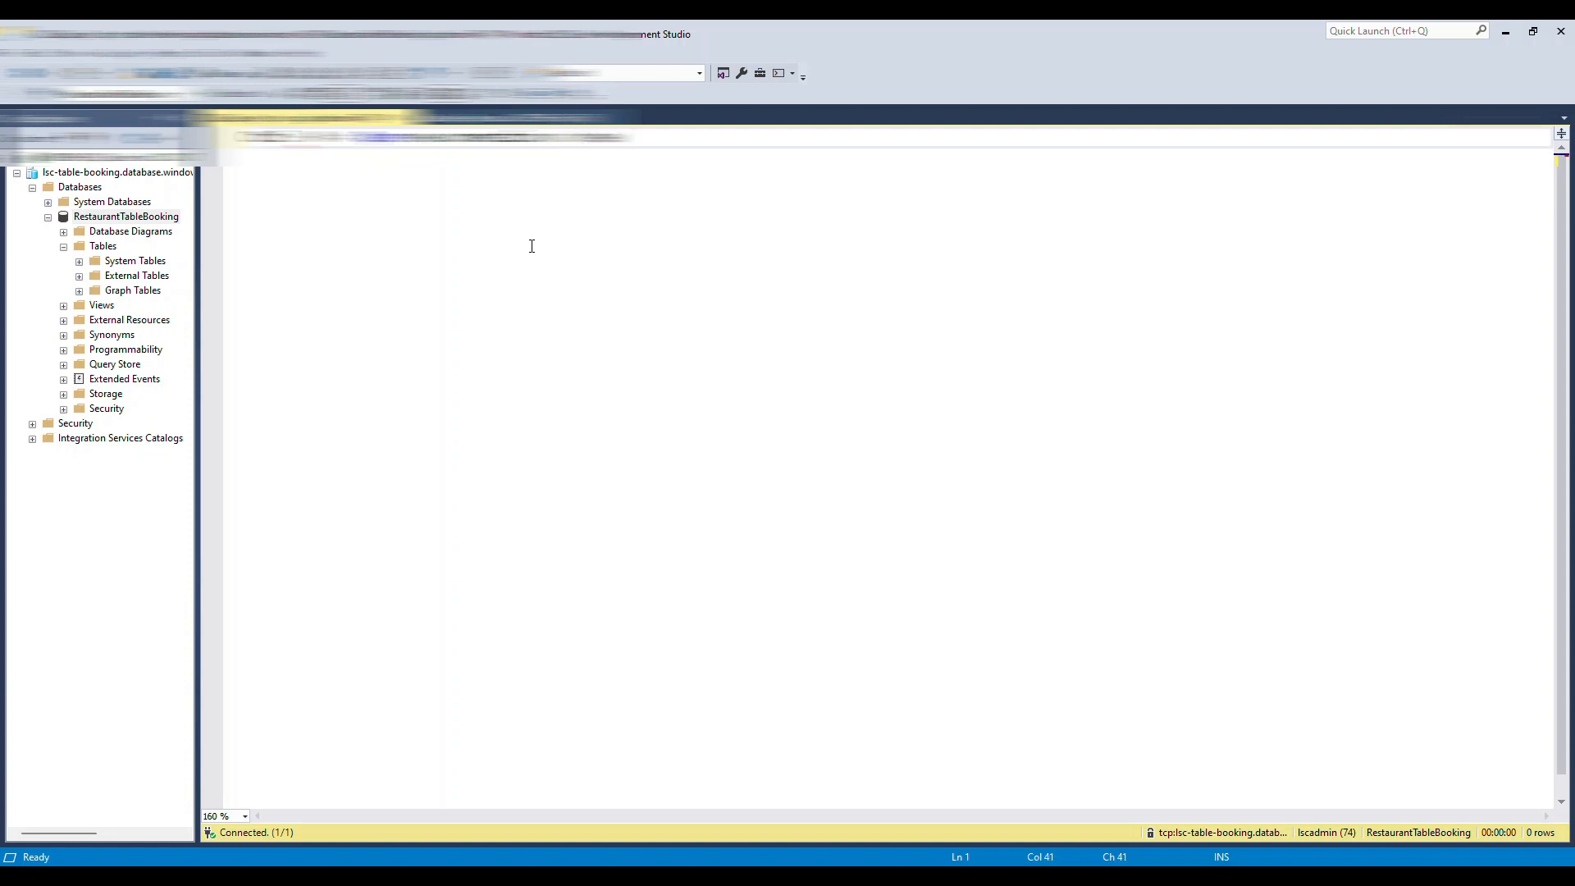
Run the table-creation script for Restaurants, RestaurantBranches, Users and Reservations.
type("ery win")
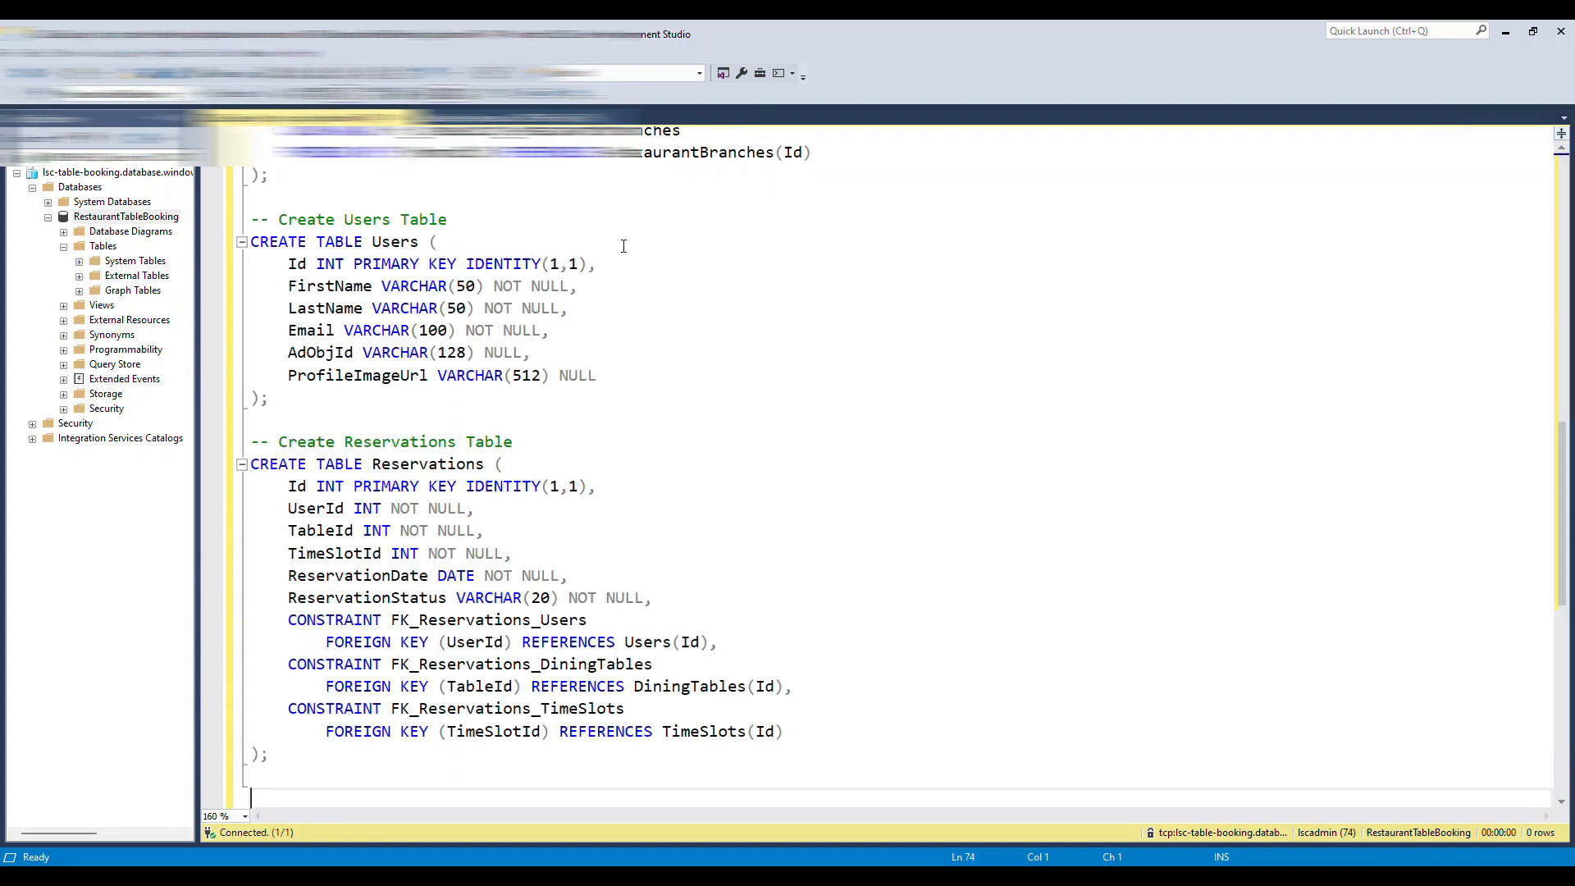
key("F5")
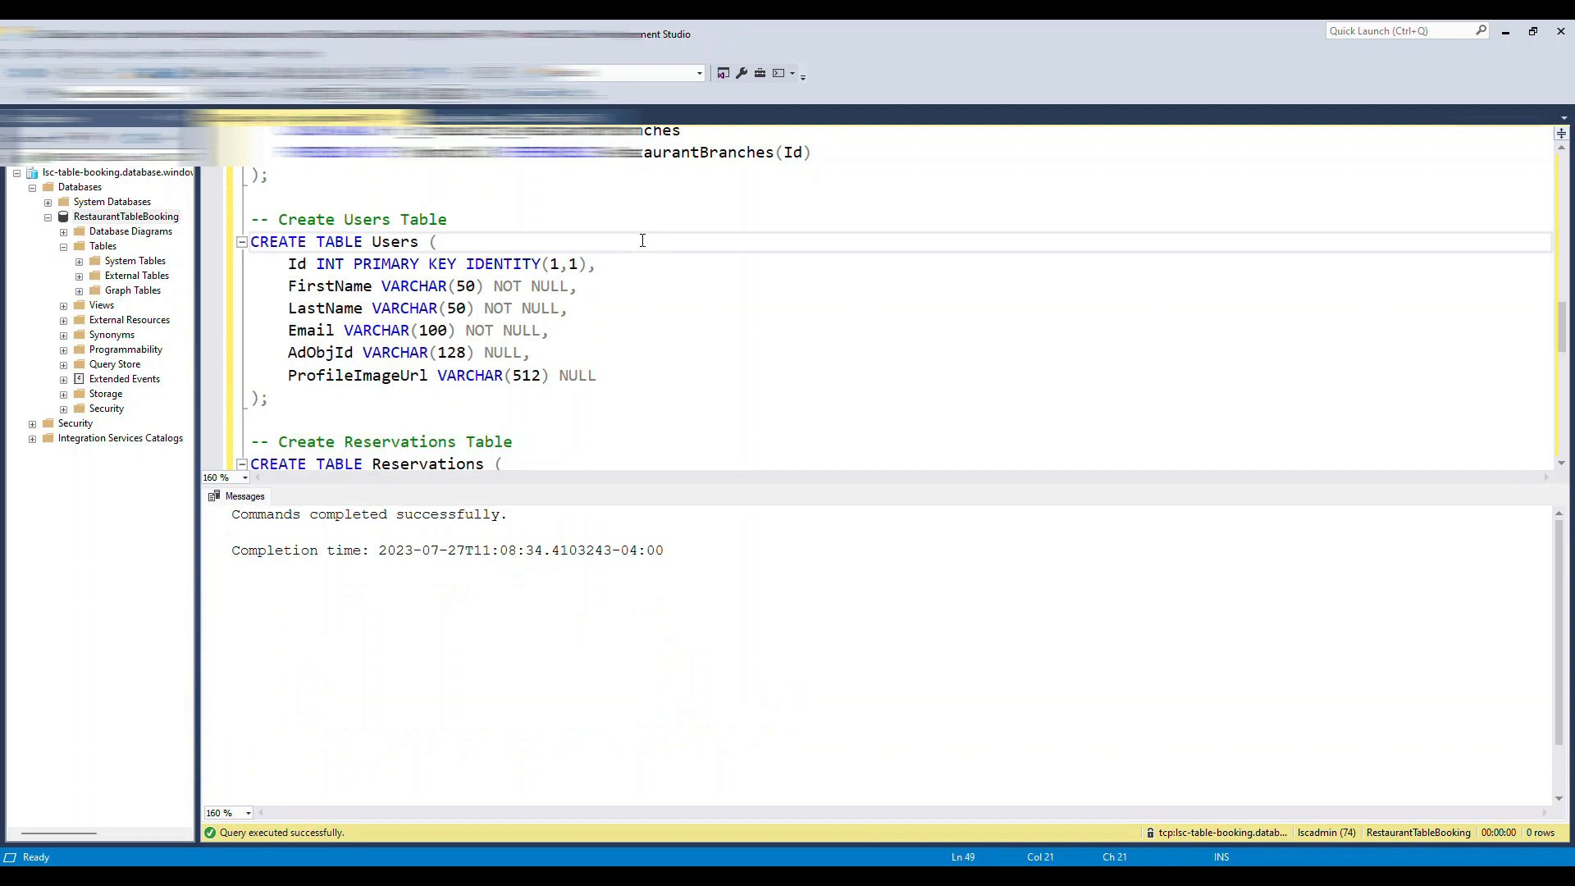
scroll("up", 3)
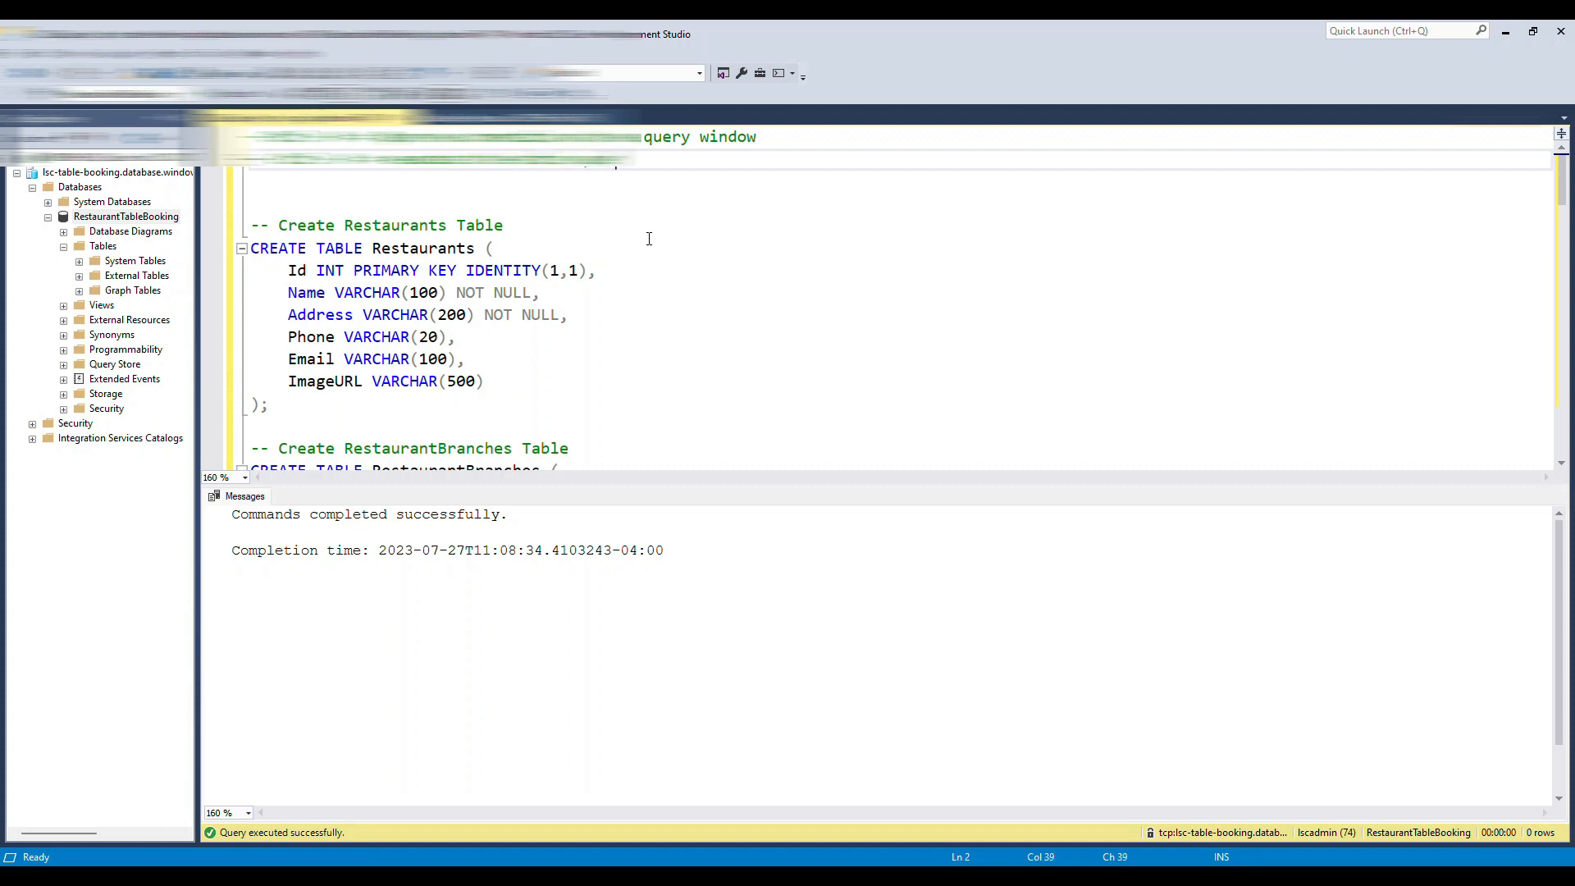
Add a comment noting that a selected query, when run, executes only that selection.
type("if")
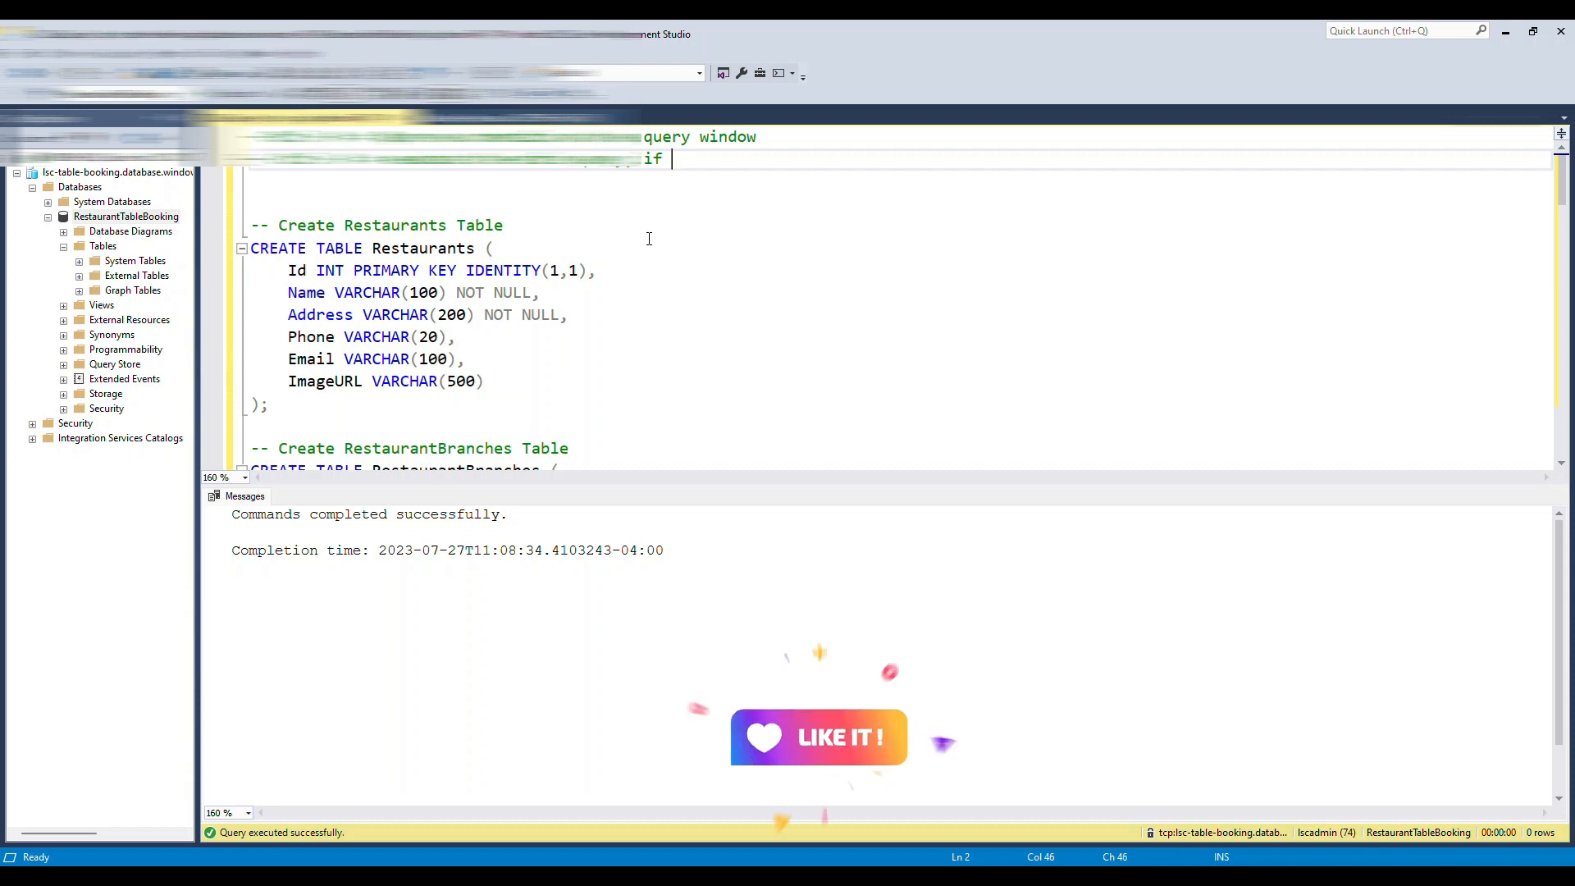
type("query s")
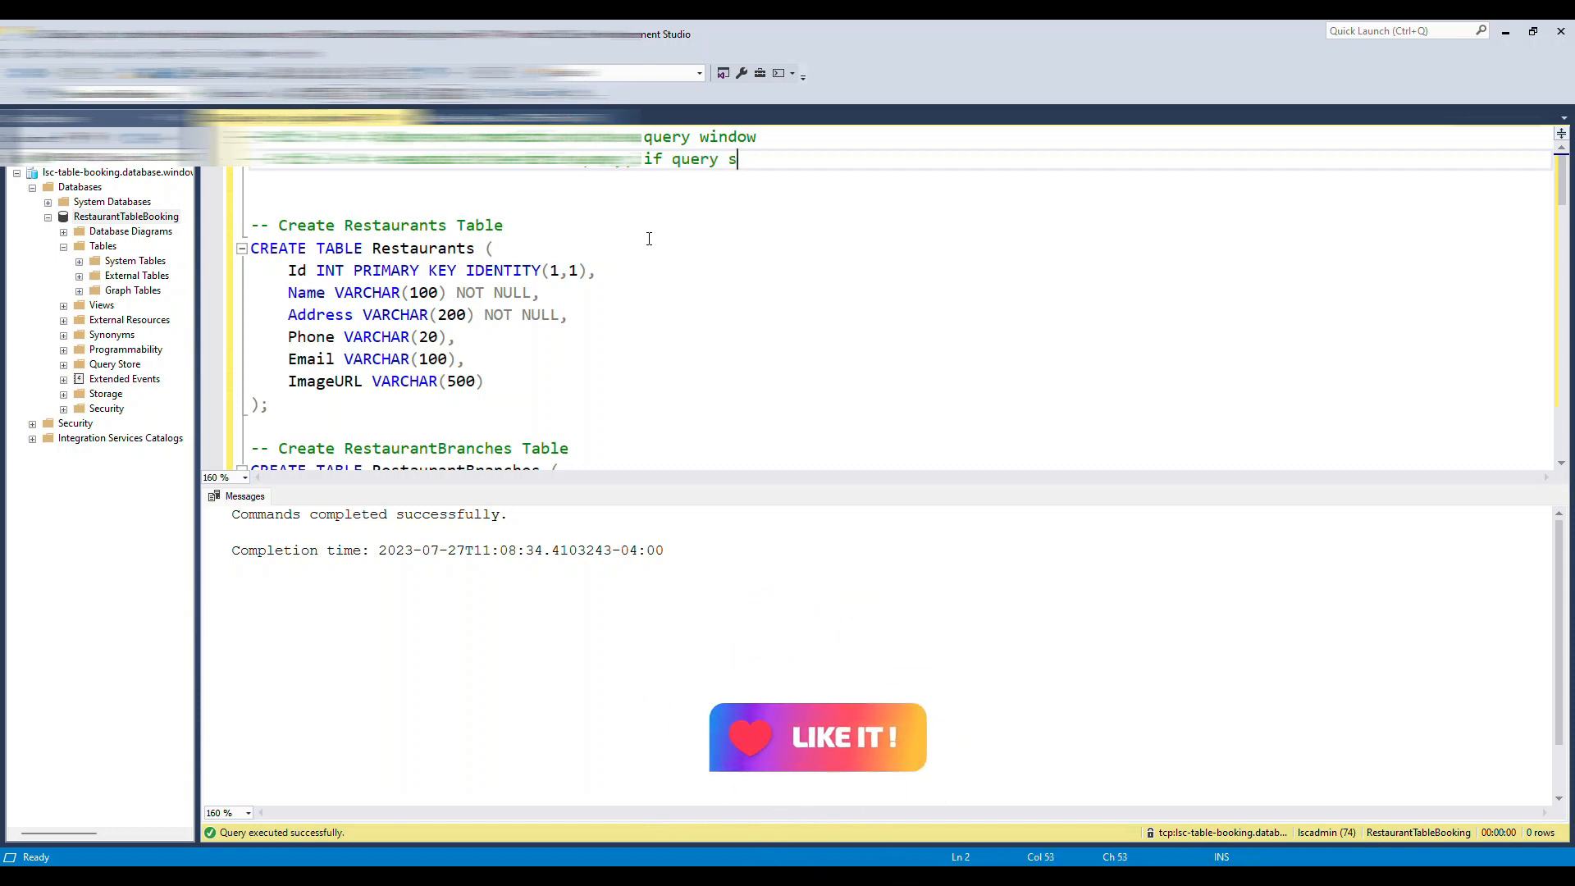
type("elcted and")
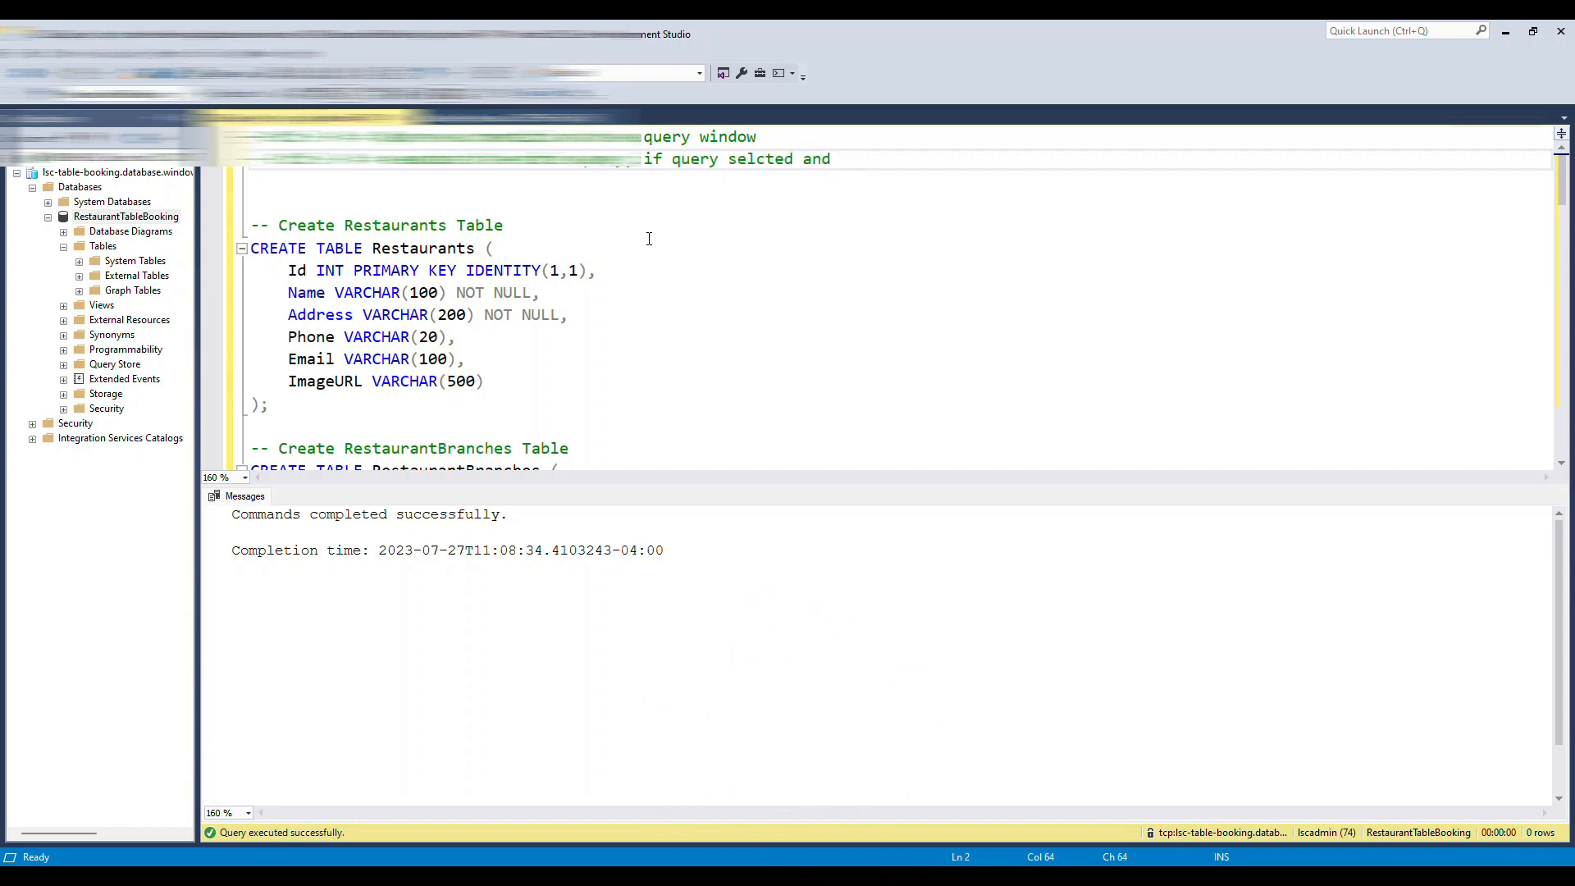
type("ran, only that selcted query runs")
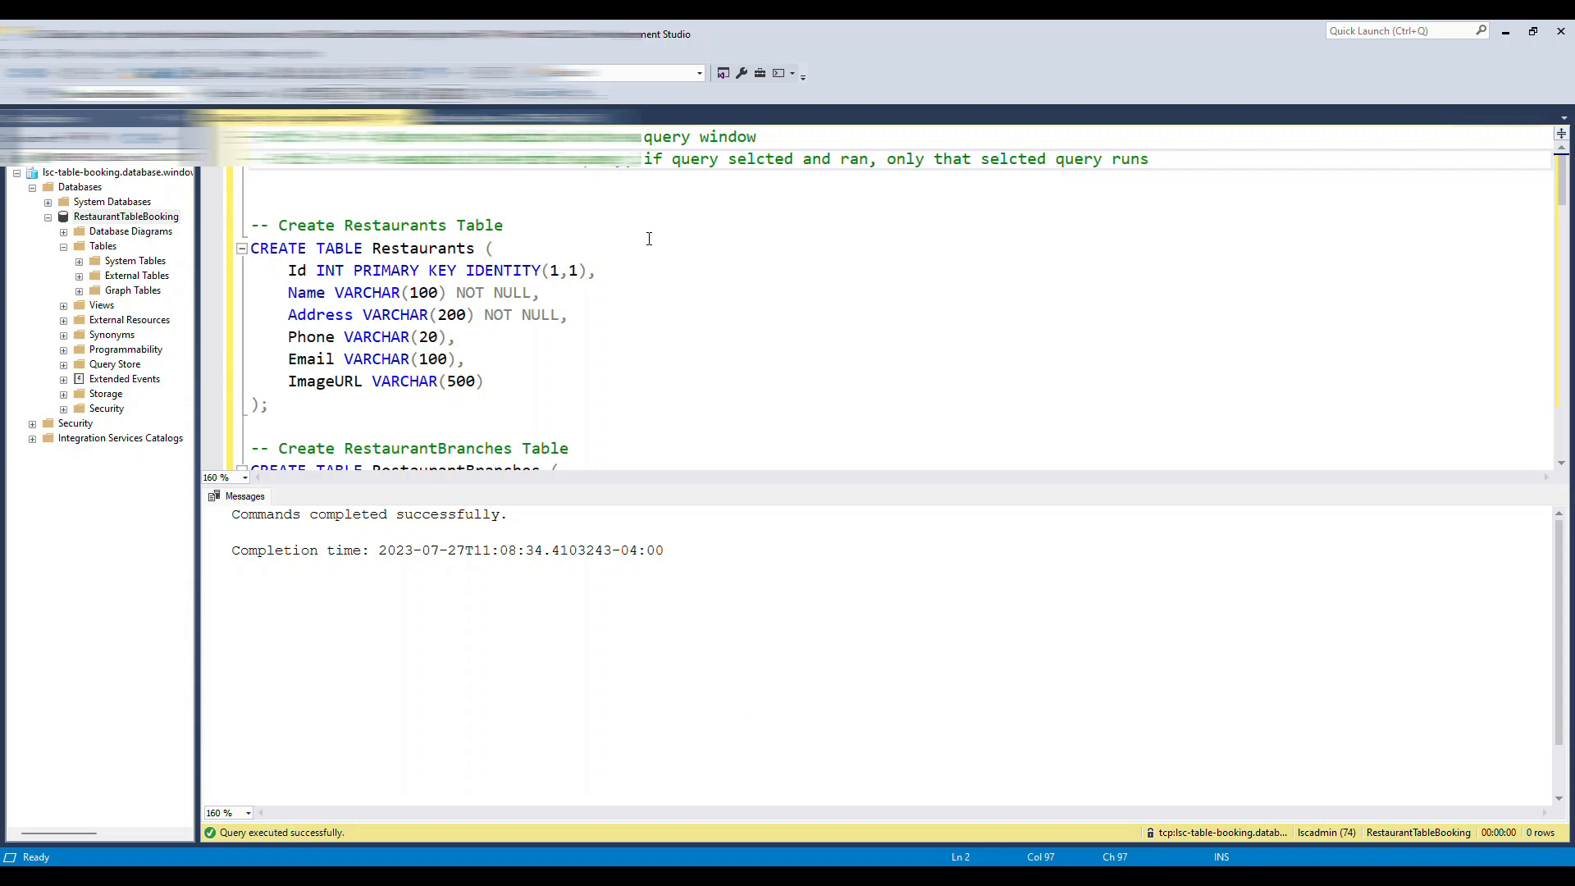
scroll("up", 3)
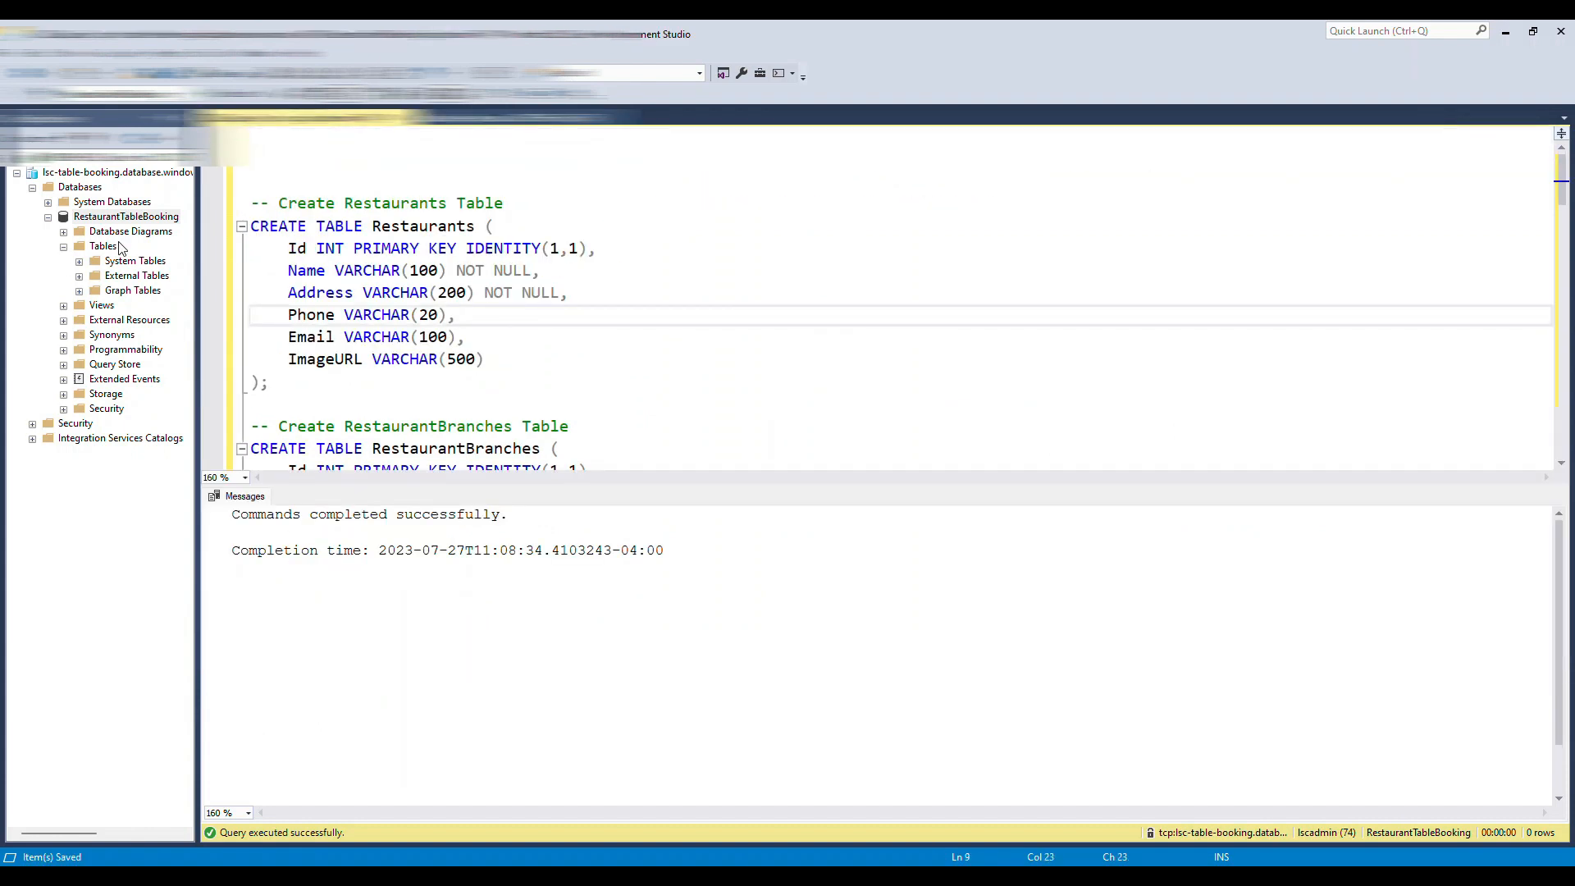
Refresh the Tables folder to list DiningTables, Reservations, Restaurants, TimeSlots and Users.
left_click(125, 215)
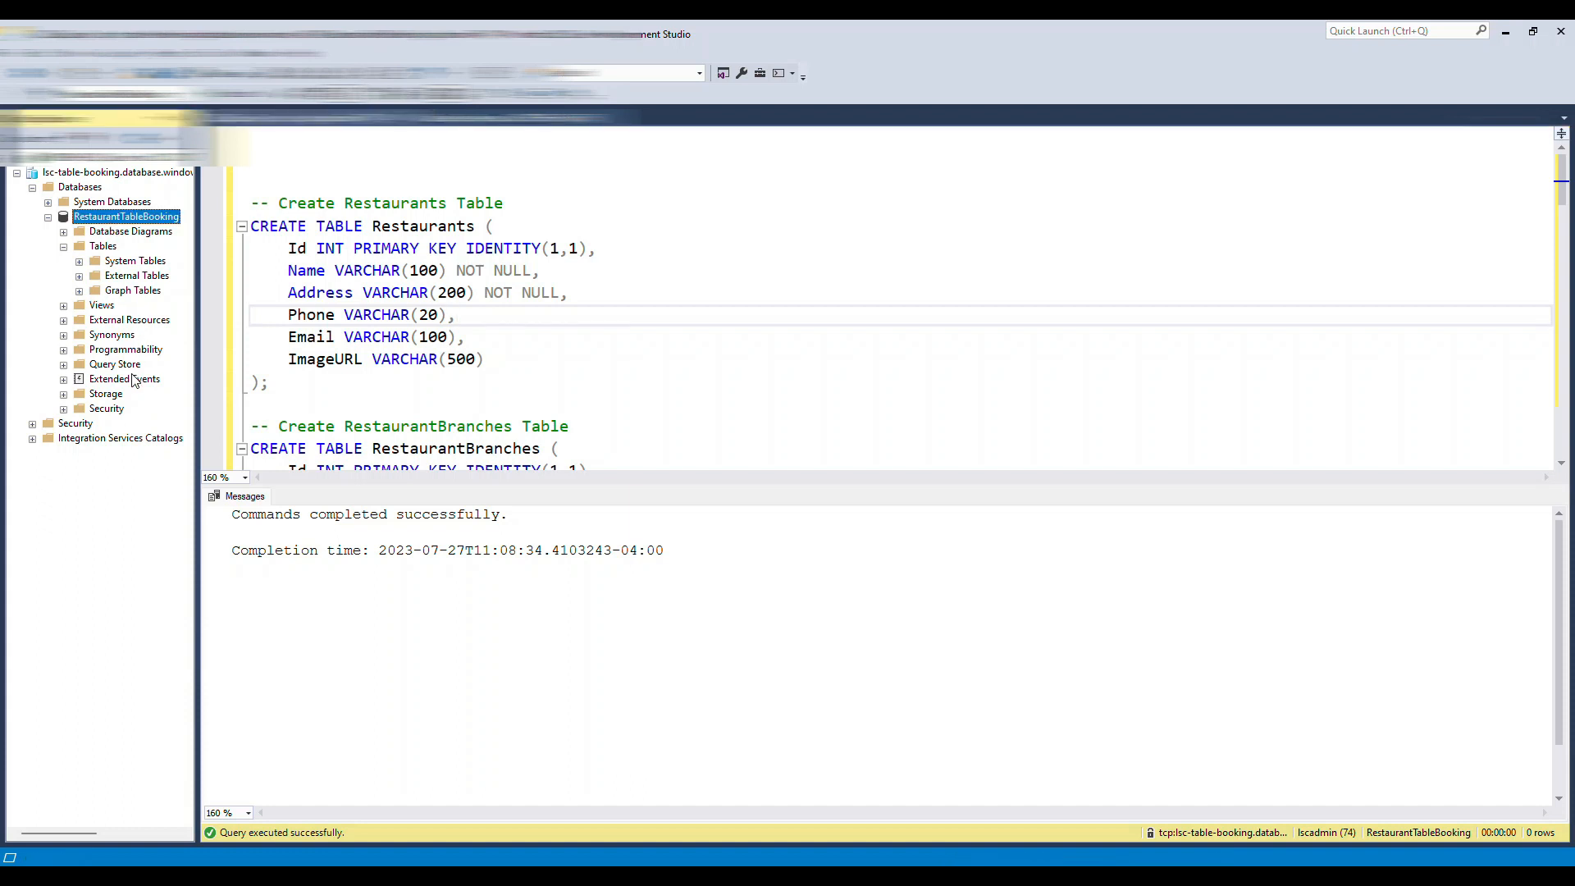
mouse_move(157, 453)
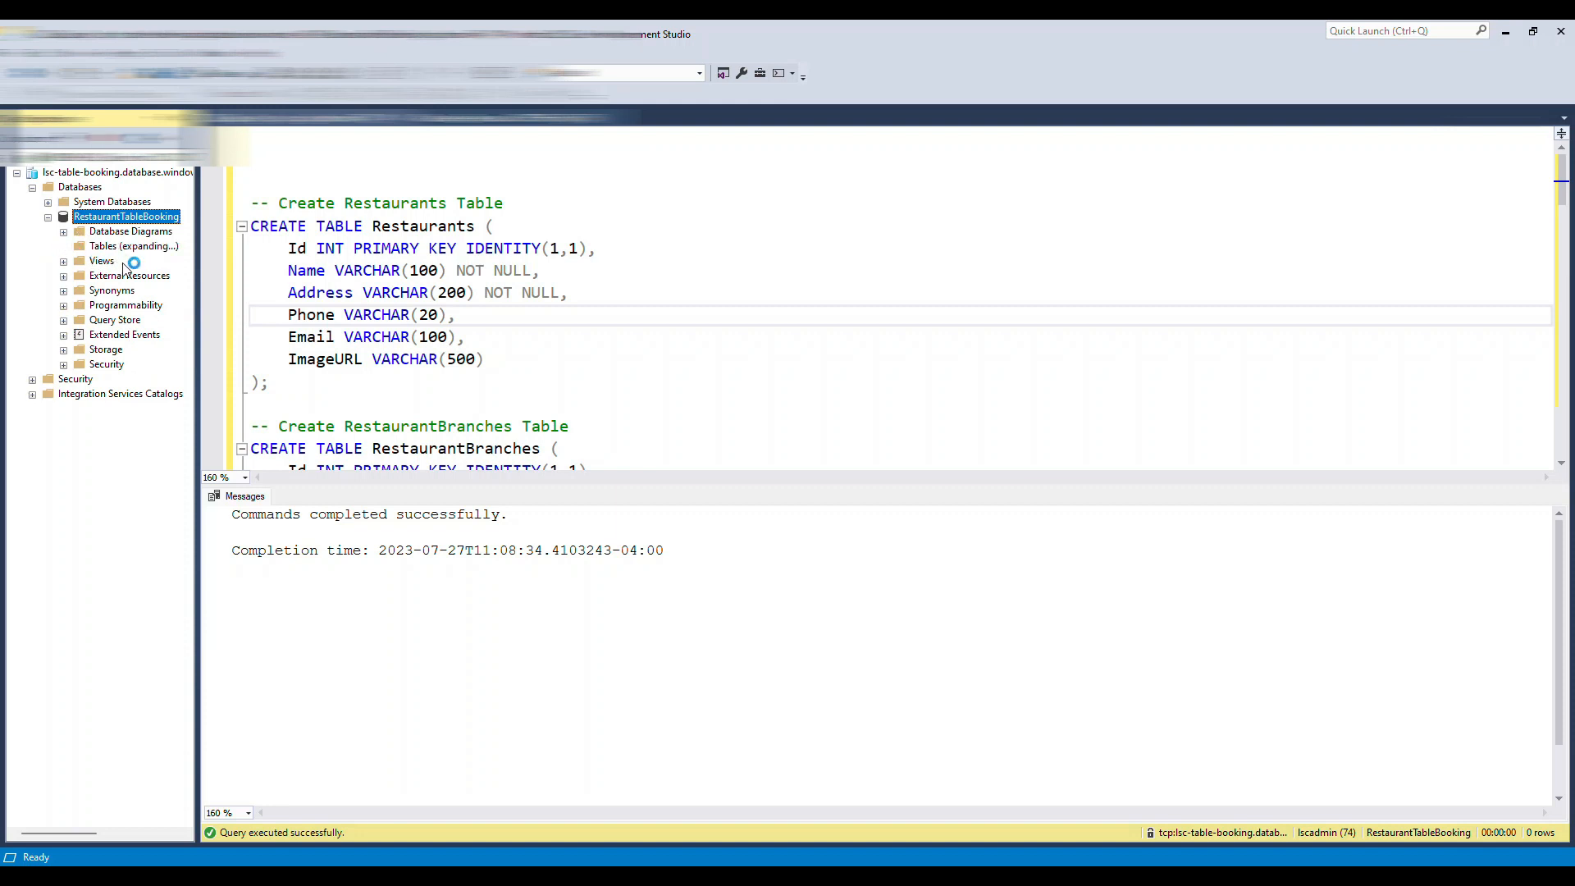
left_click(104, 246)
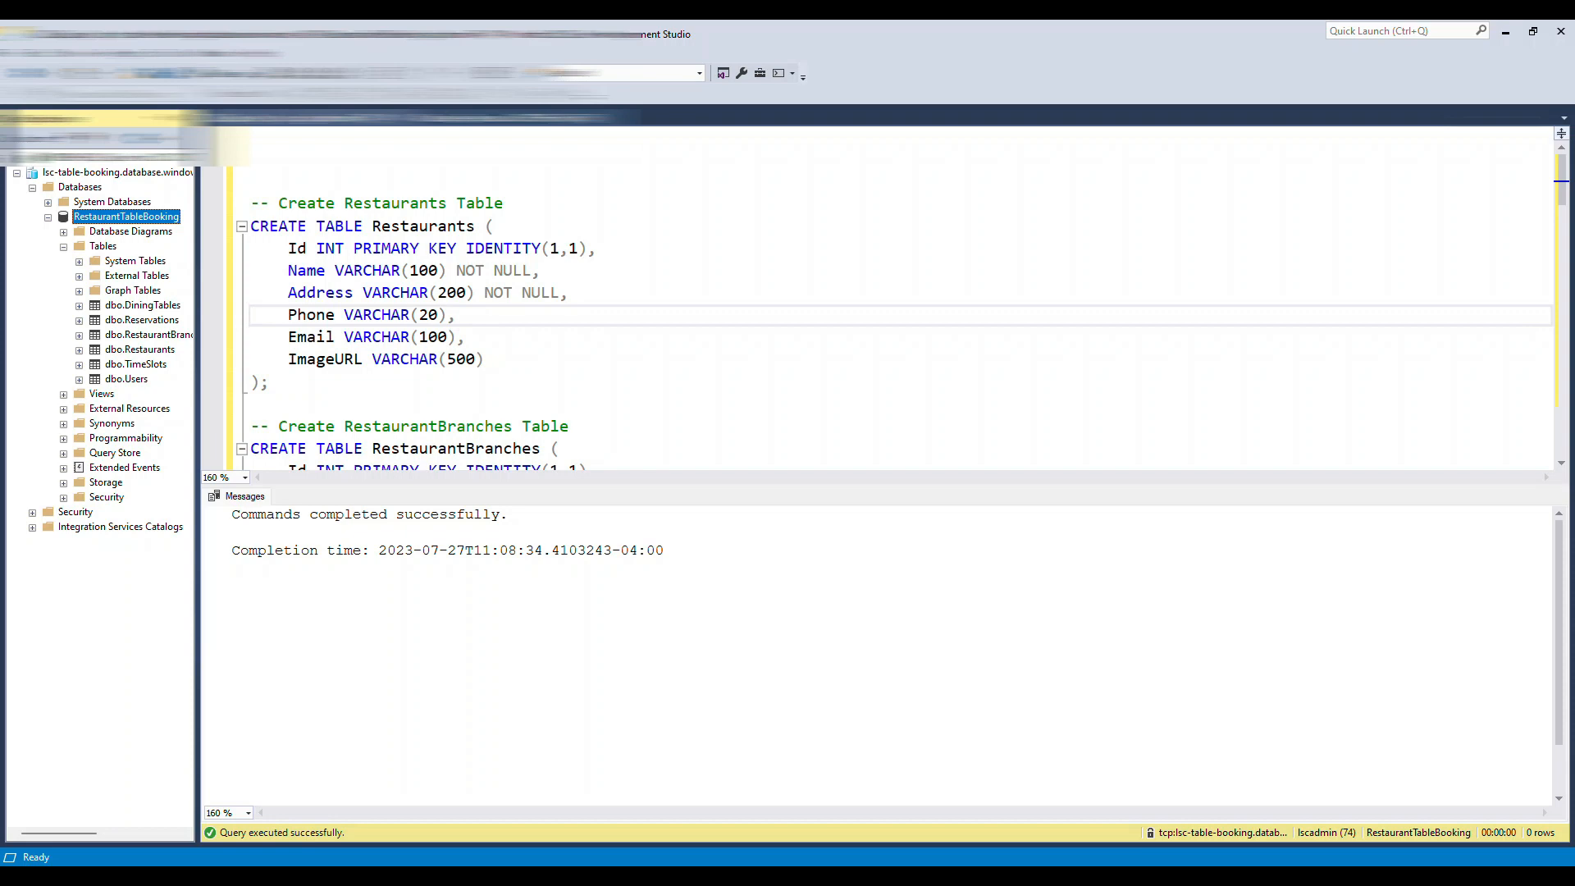
scroll("down", 3)
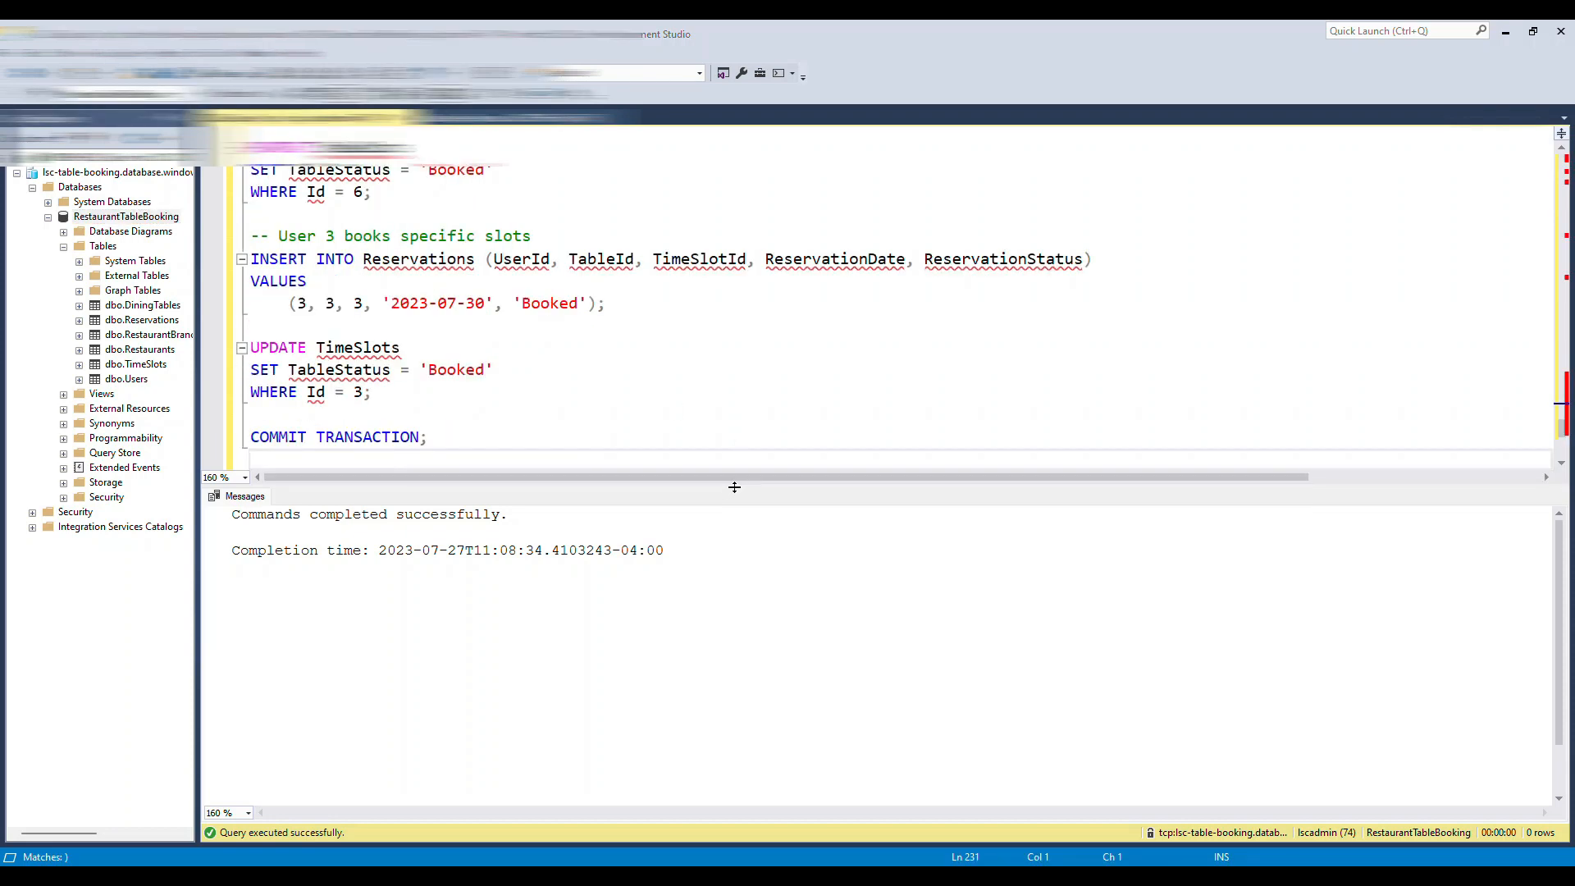
Scroll through the sample-data insert script and execute it.
scroll("up", 3)
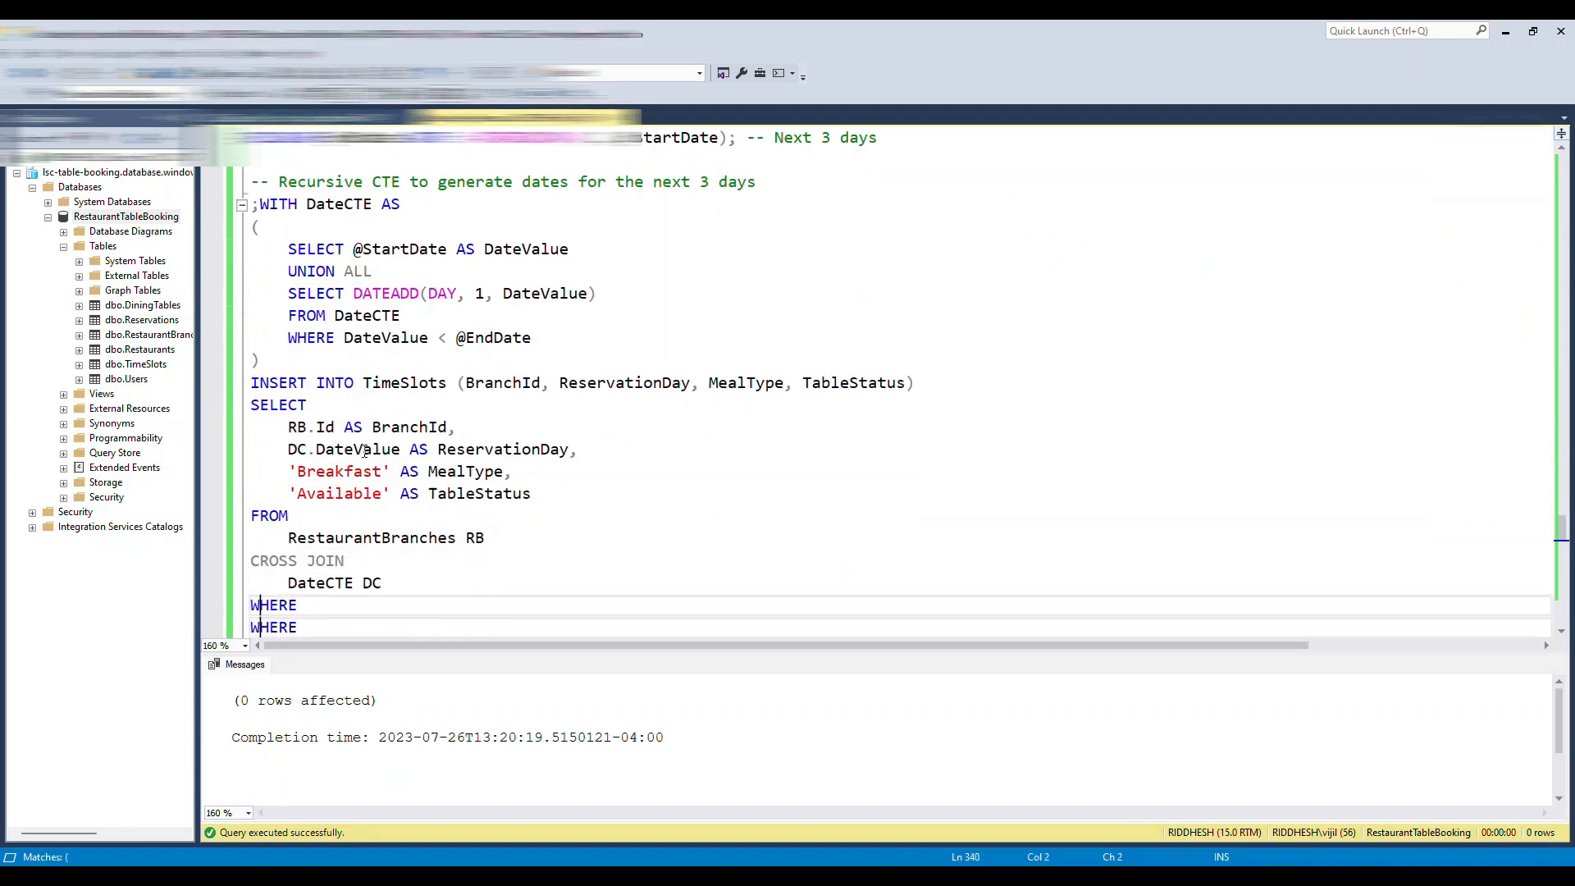
scroll("down", 3)
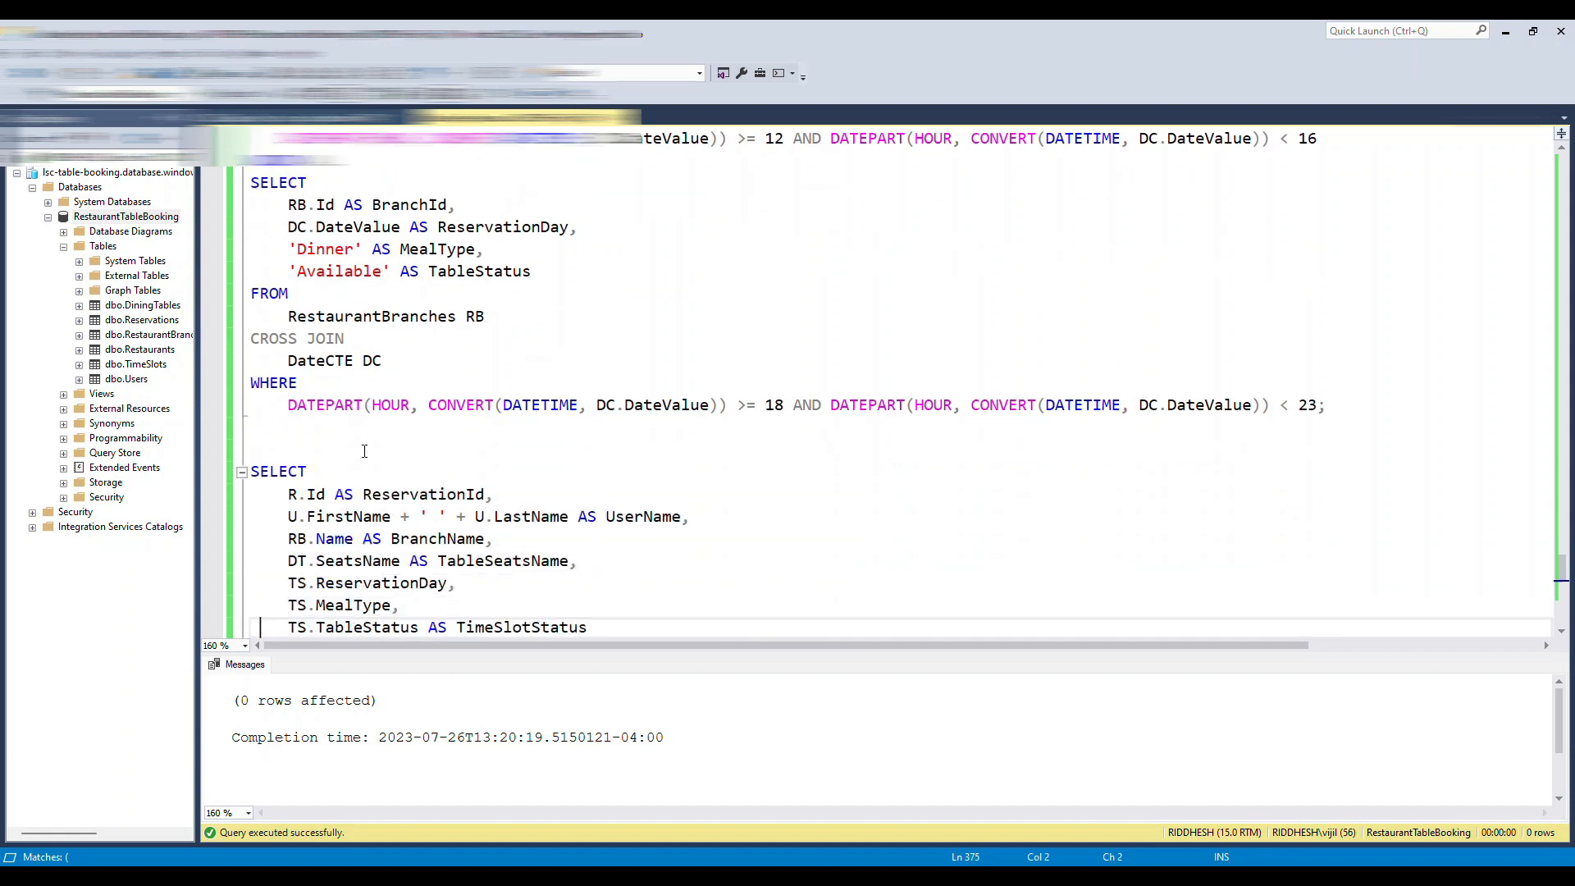
scroll("down", 3)
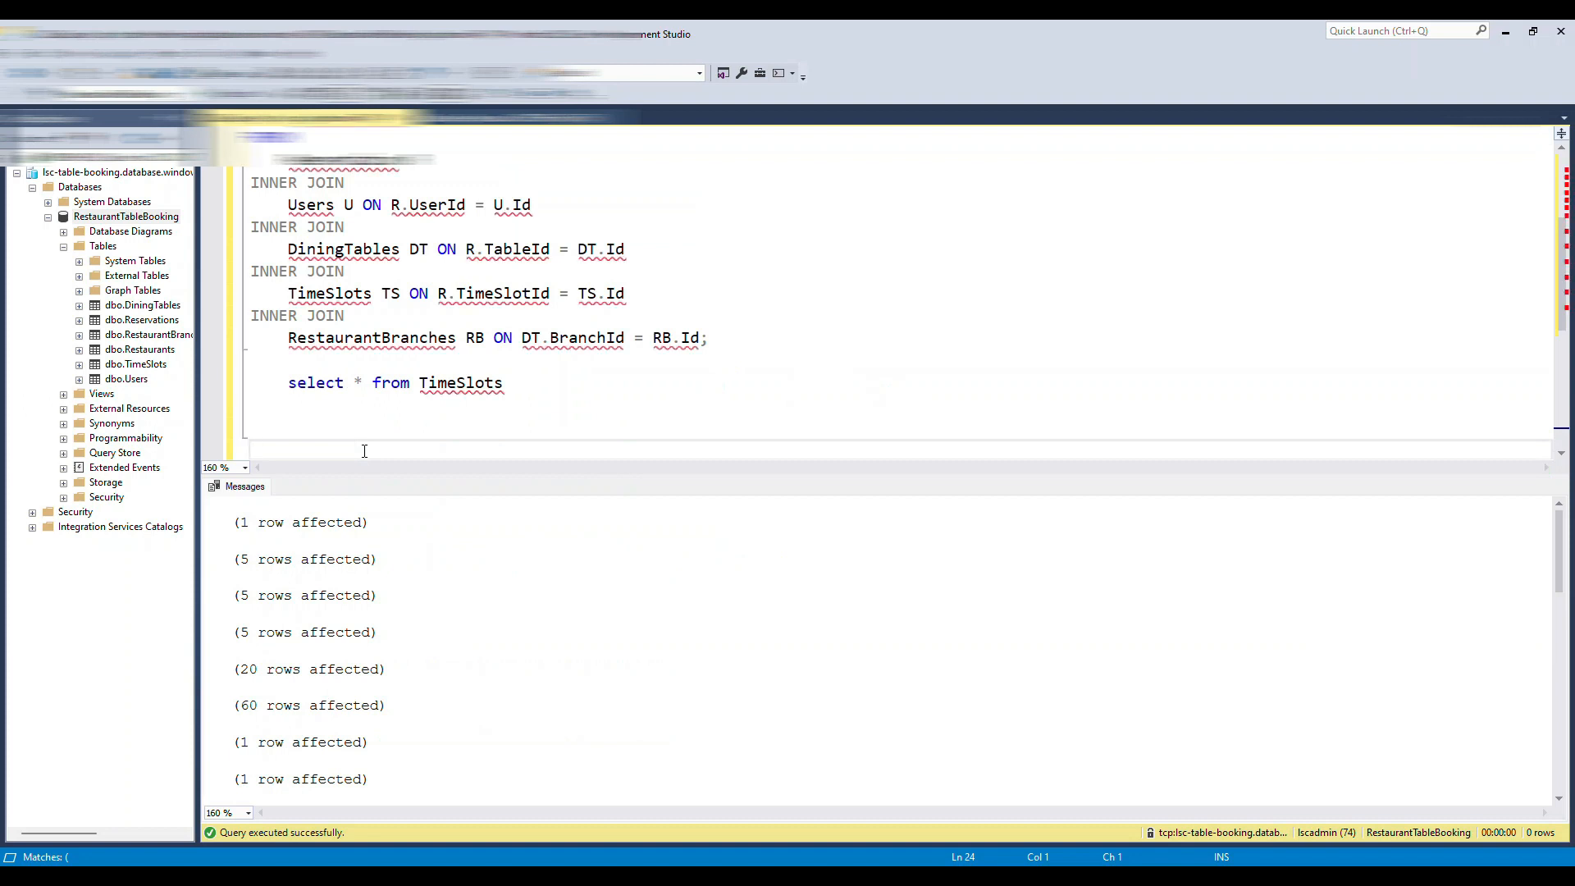
left_click(239, 486)
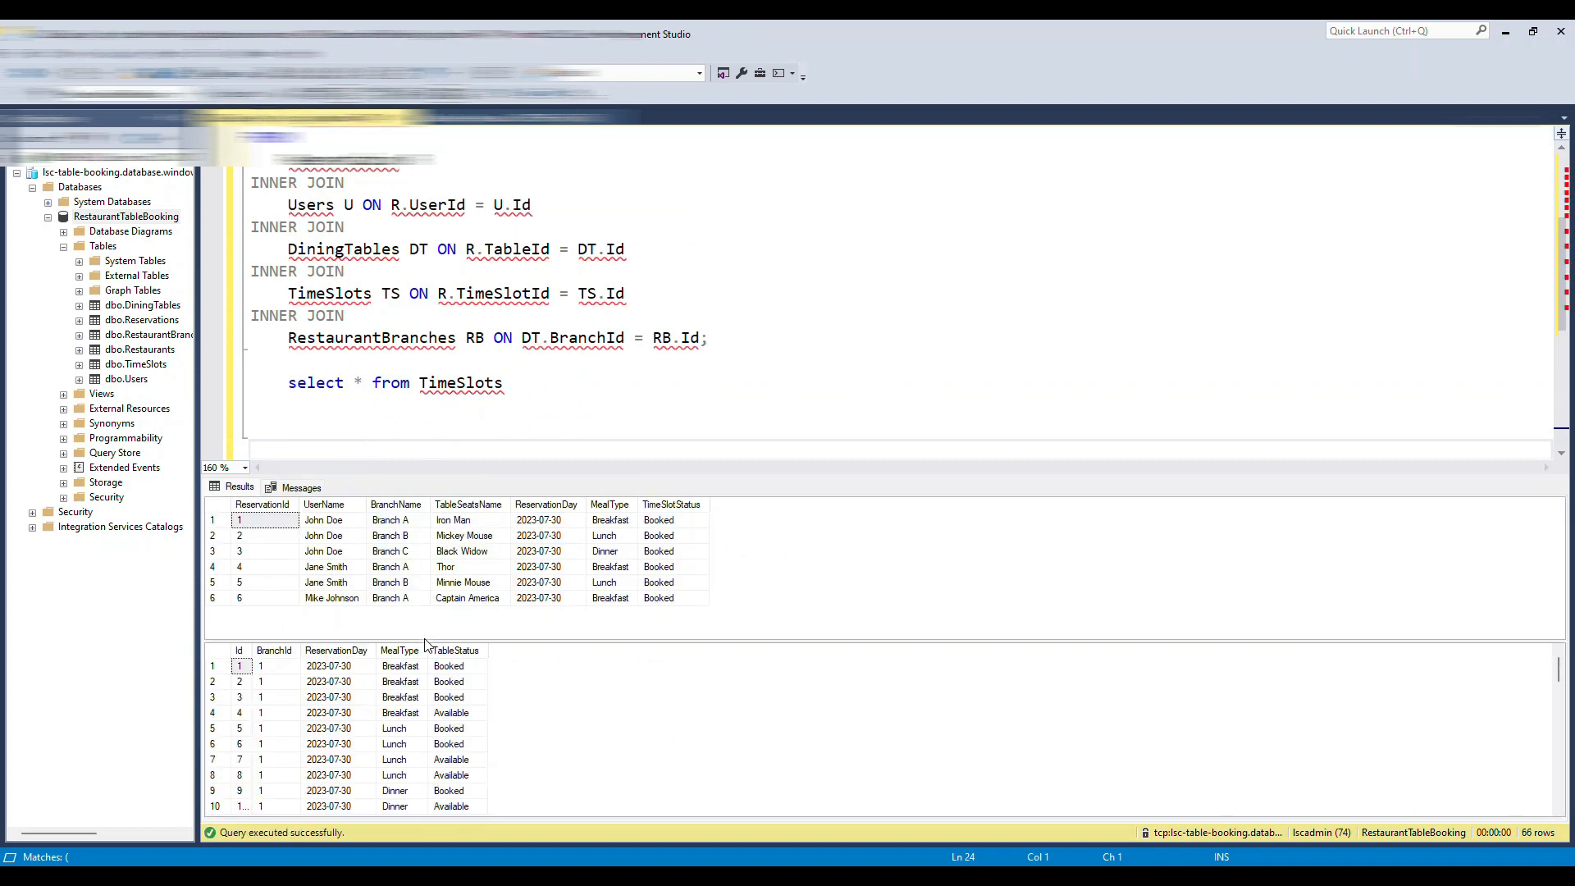
scroll("down", 3)
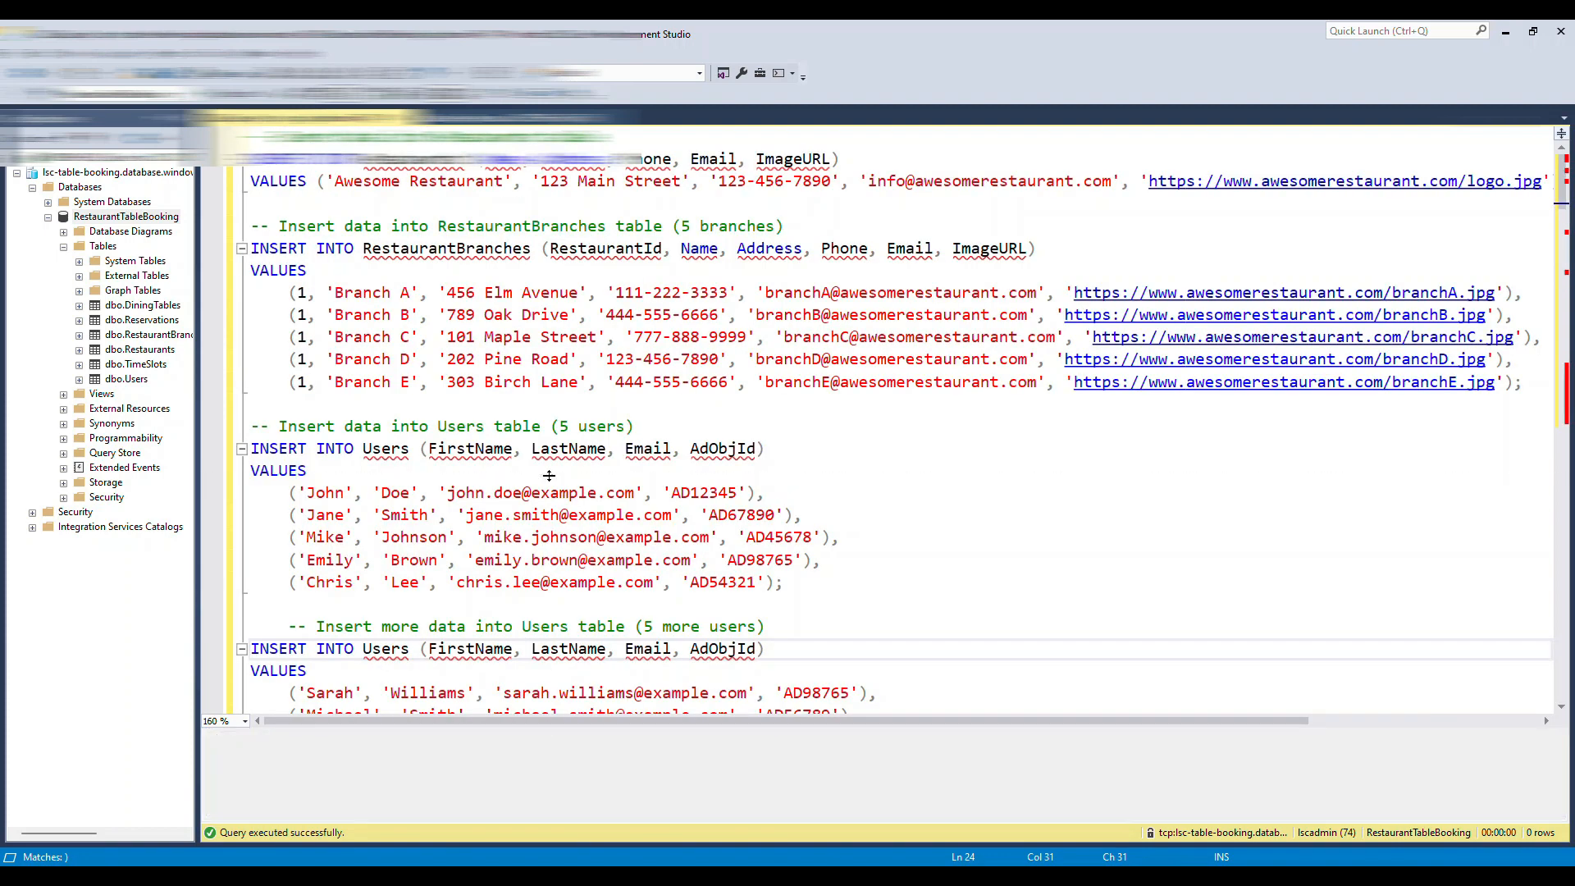
Rerun the script and review six reservation records and 66 TimeSlots rows.
key("F5")
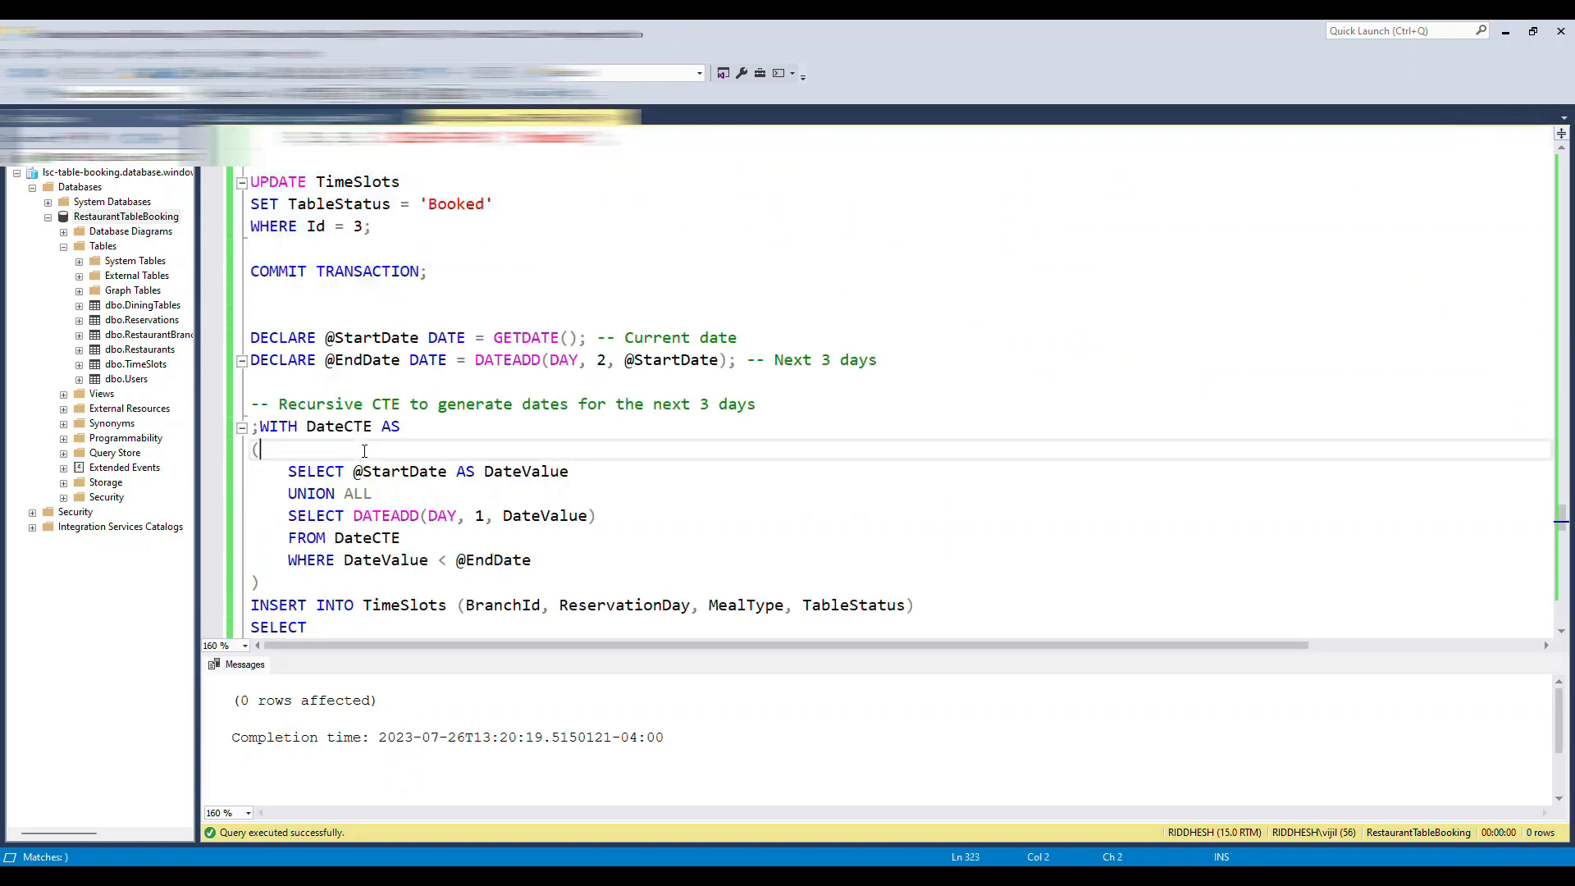
scroll("down", 3)
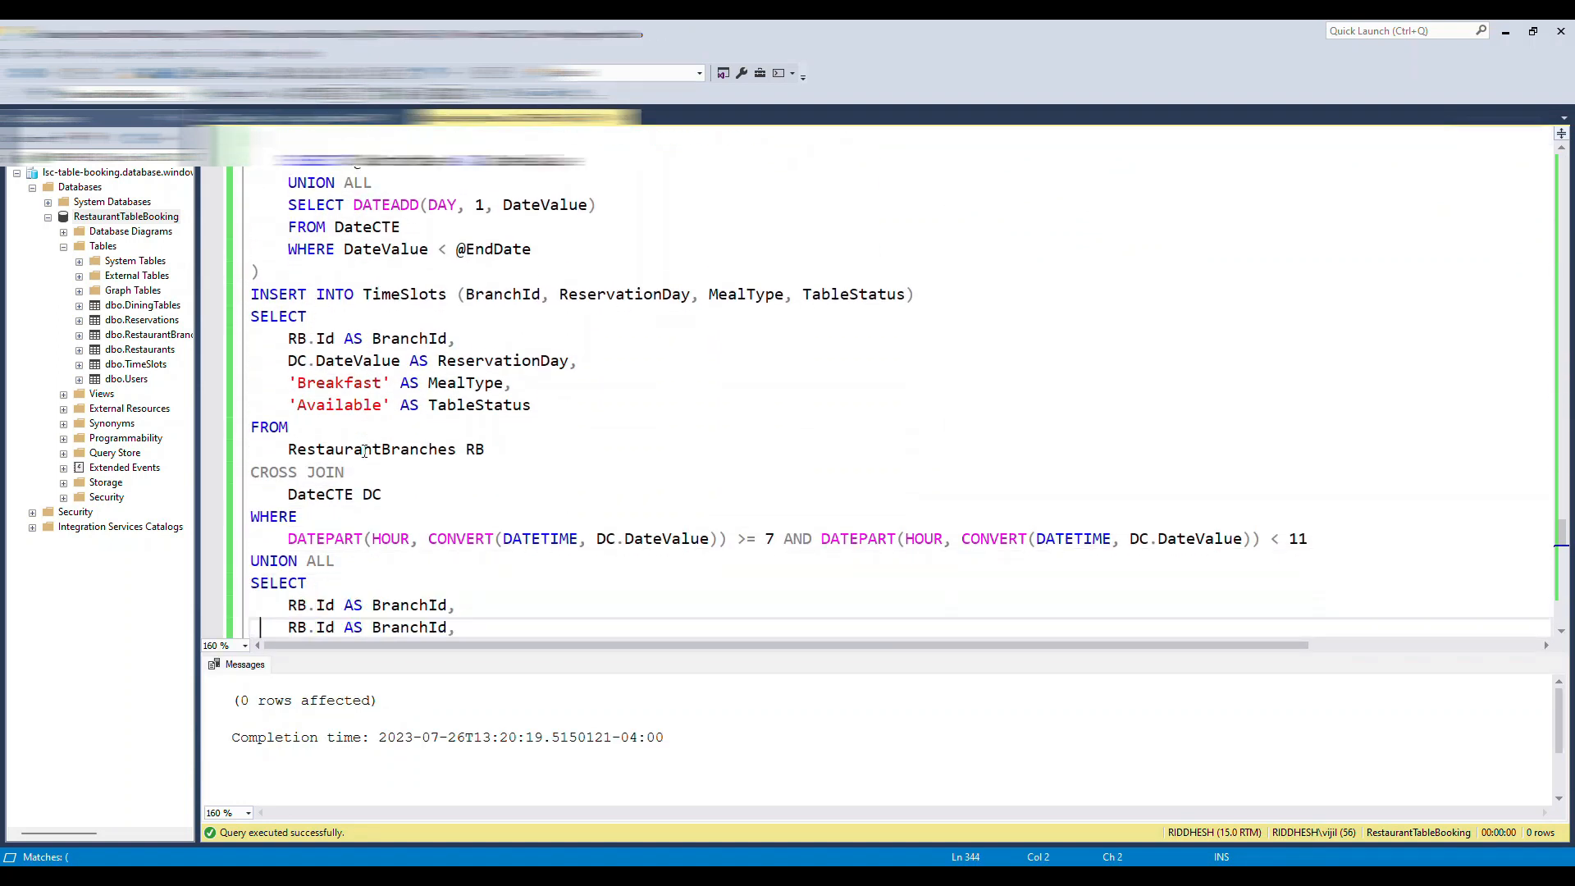
scroll("down", 3)
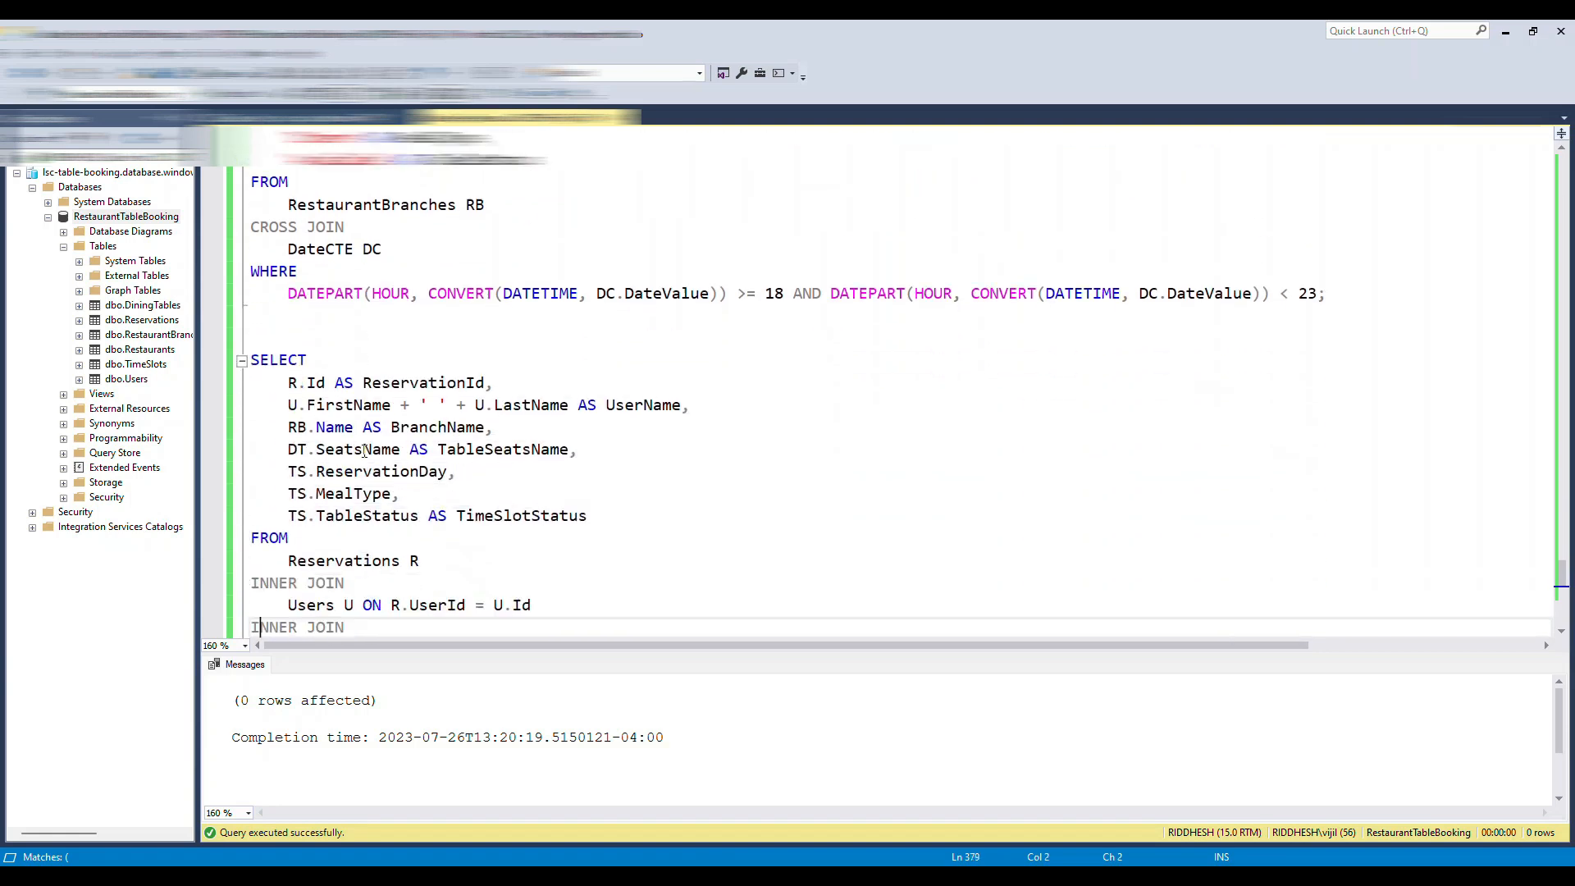
scroll("up", 3)
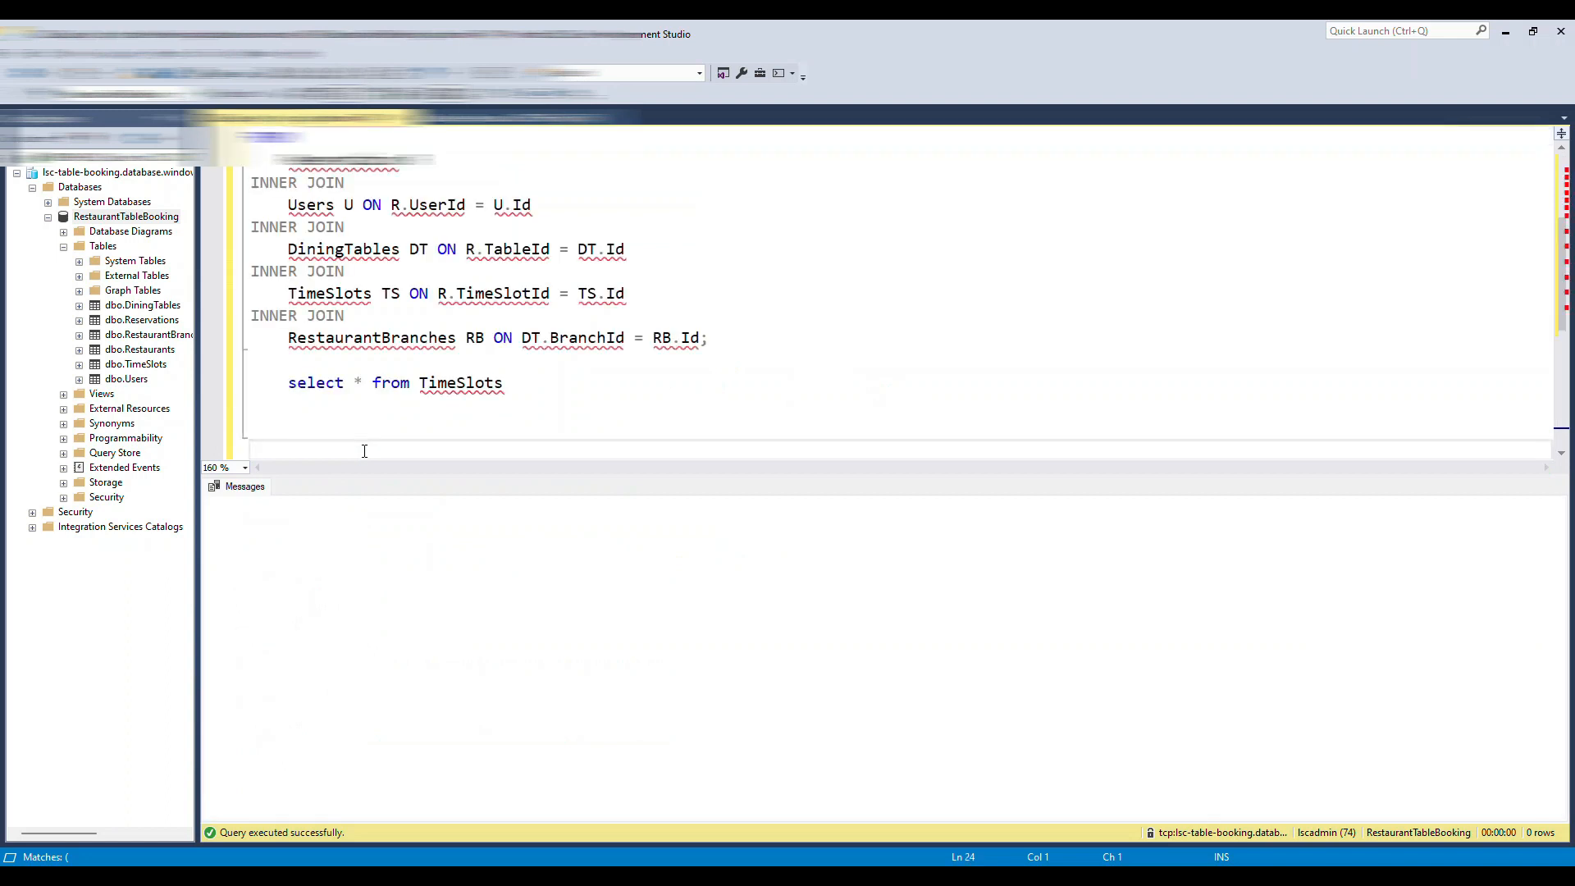
key("f5")
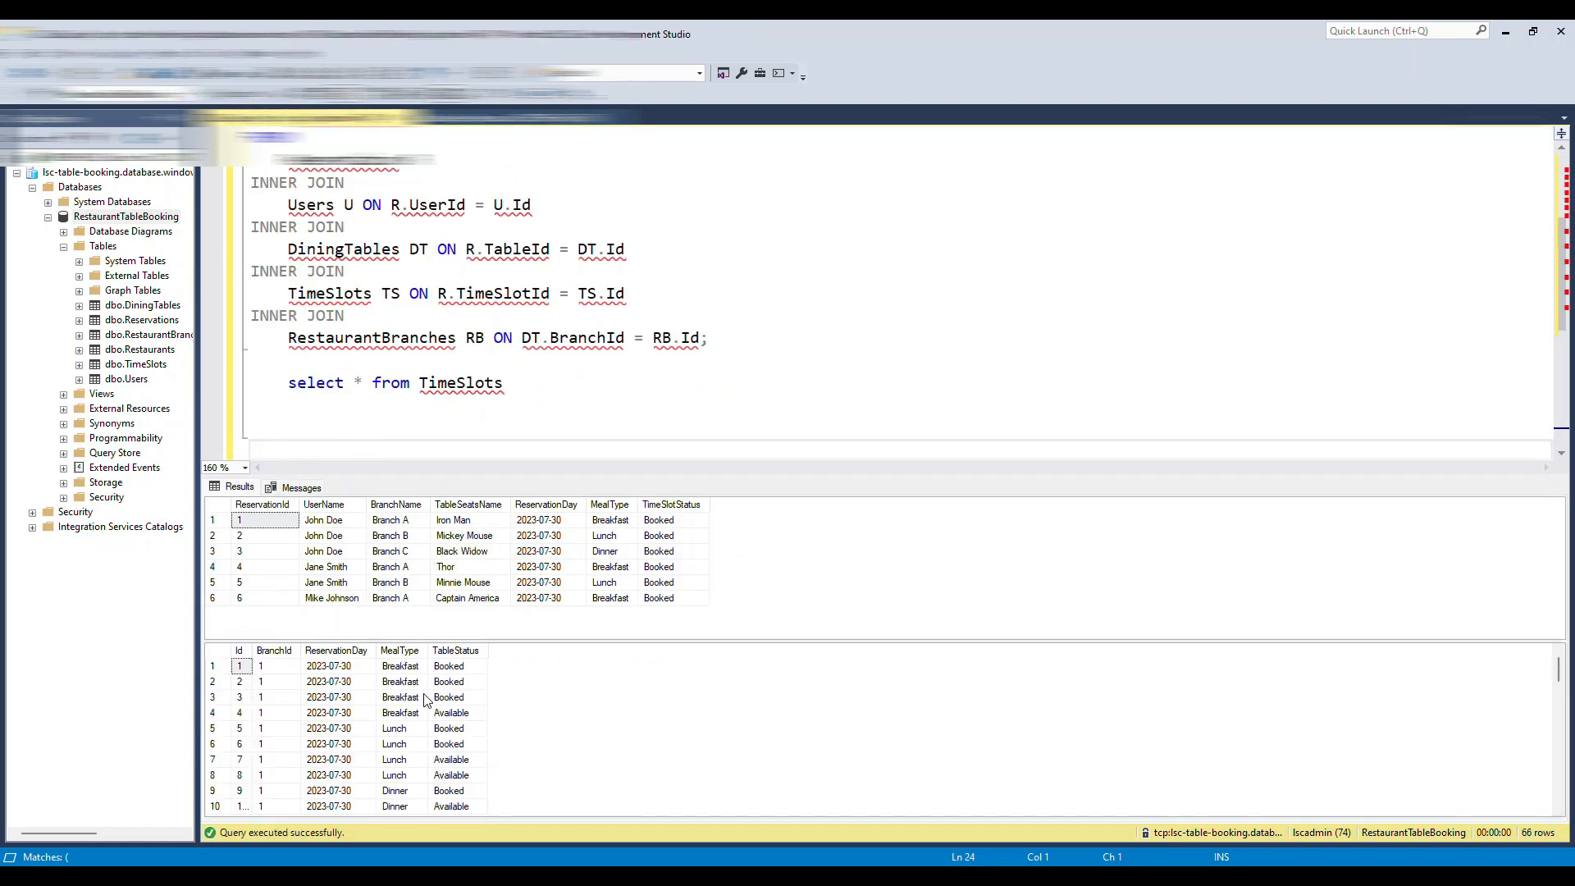
scroll("down", 3)
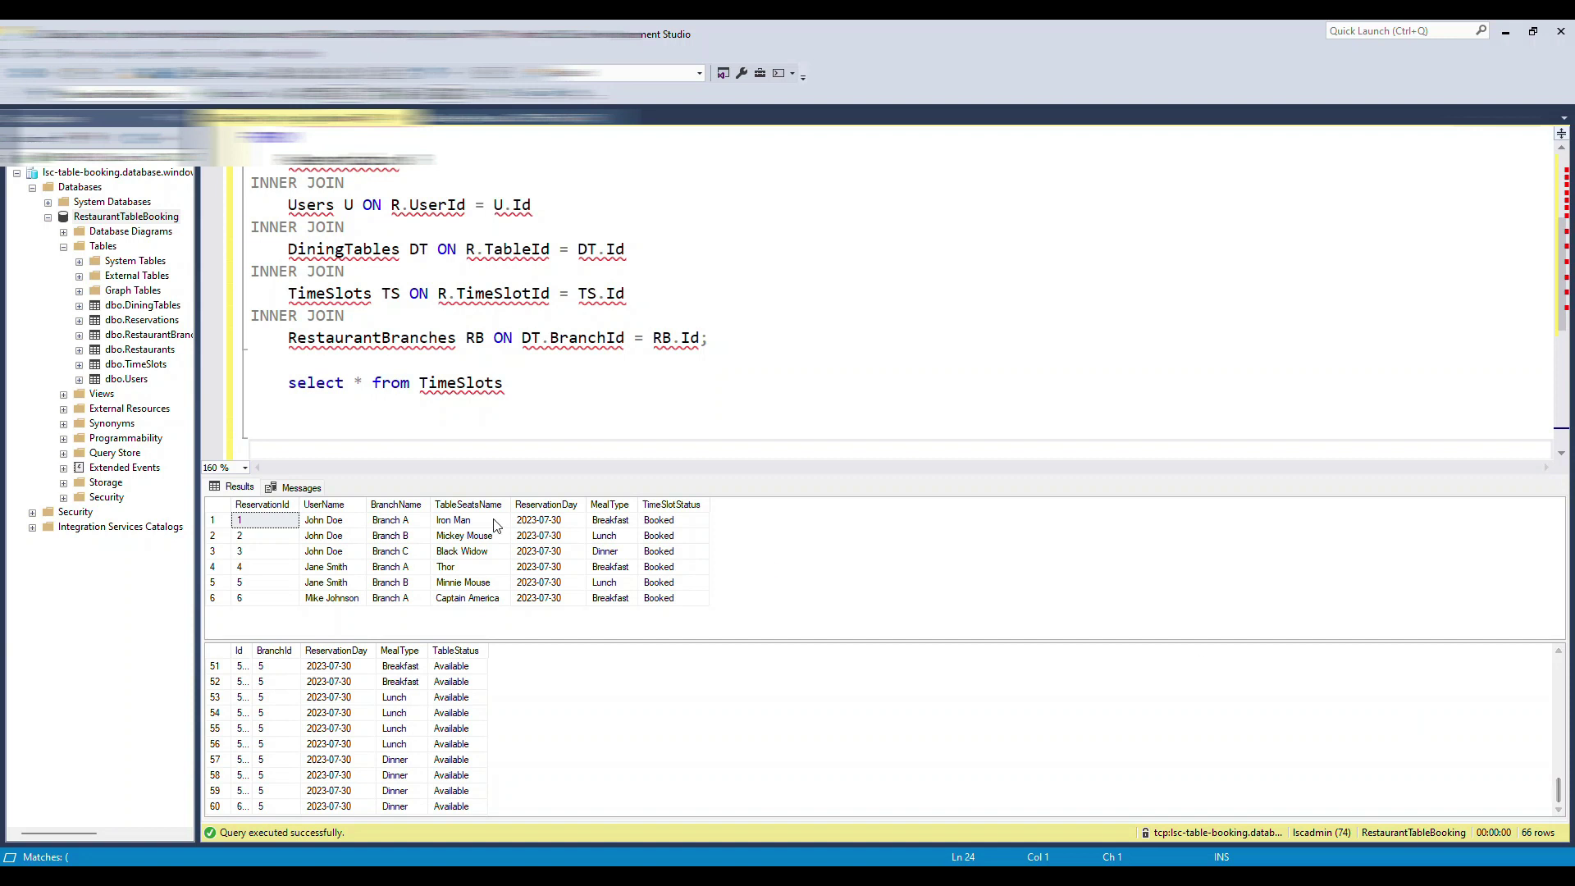
mouse_move(639, 286)
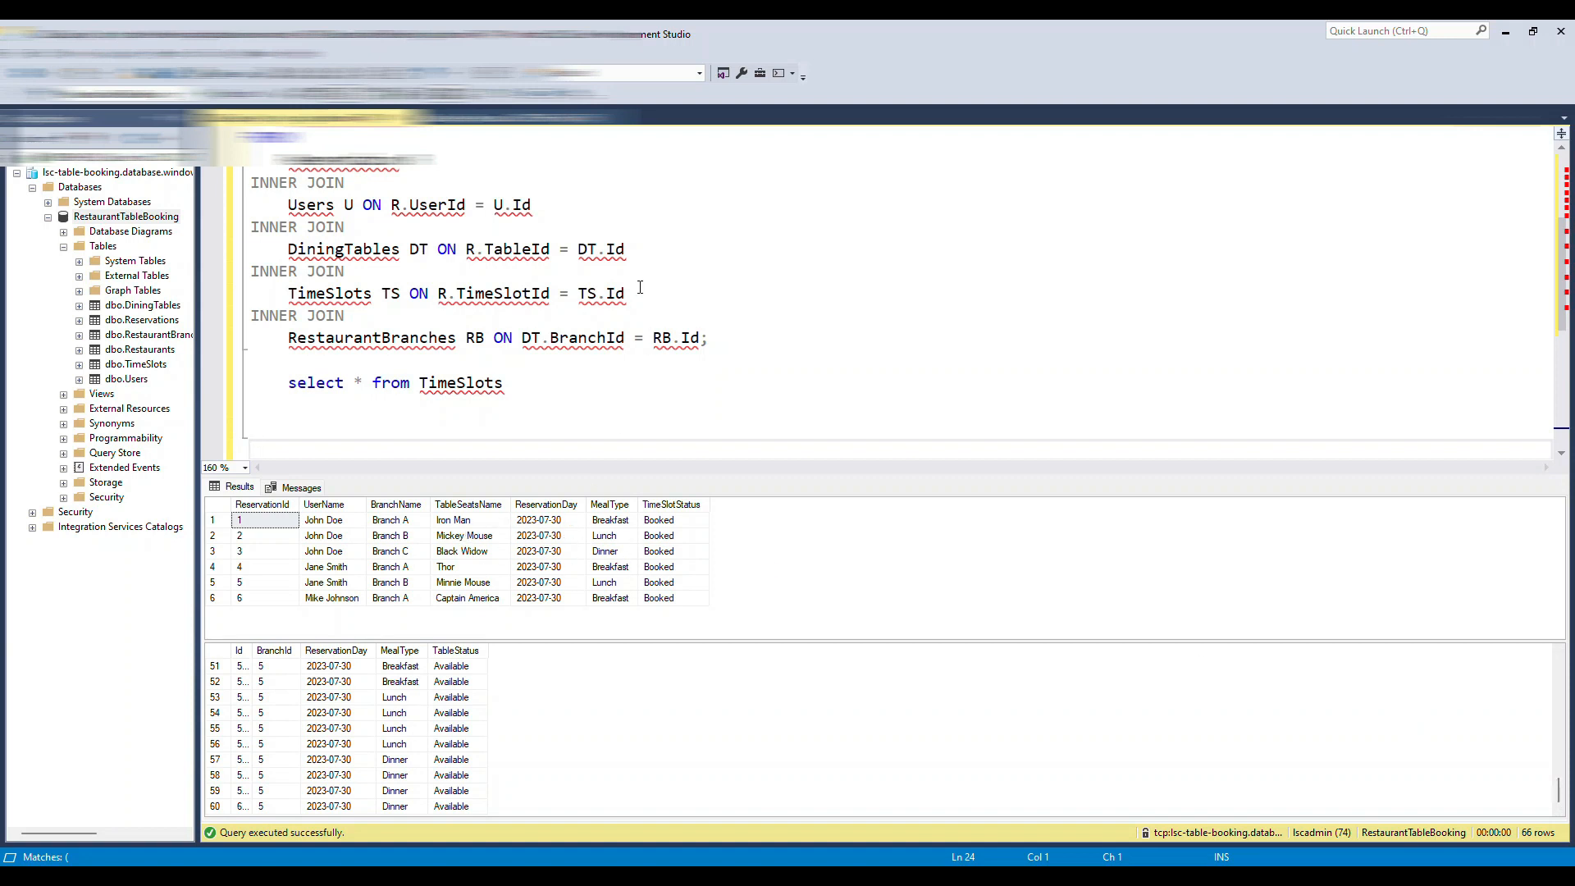